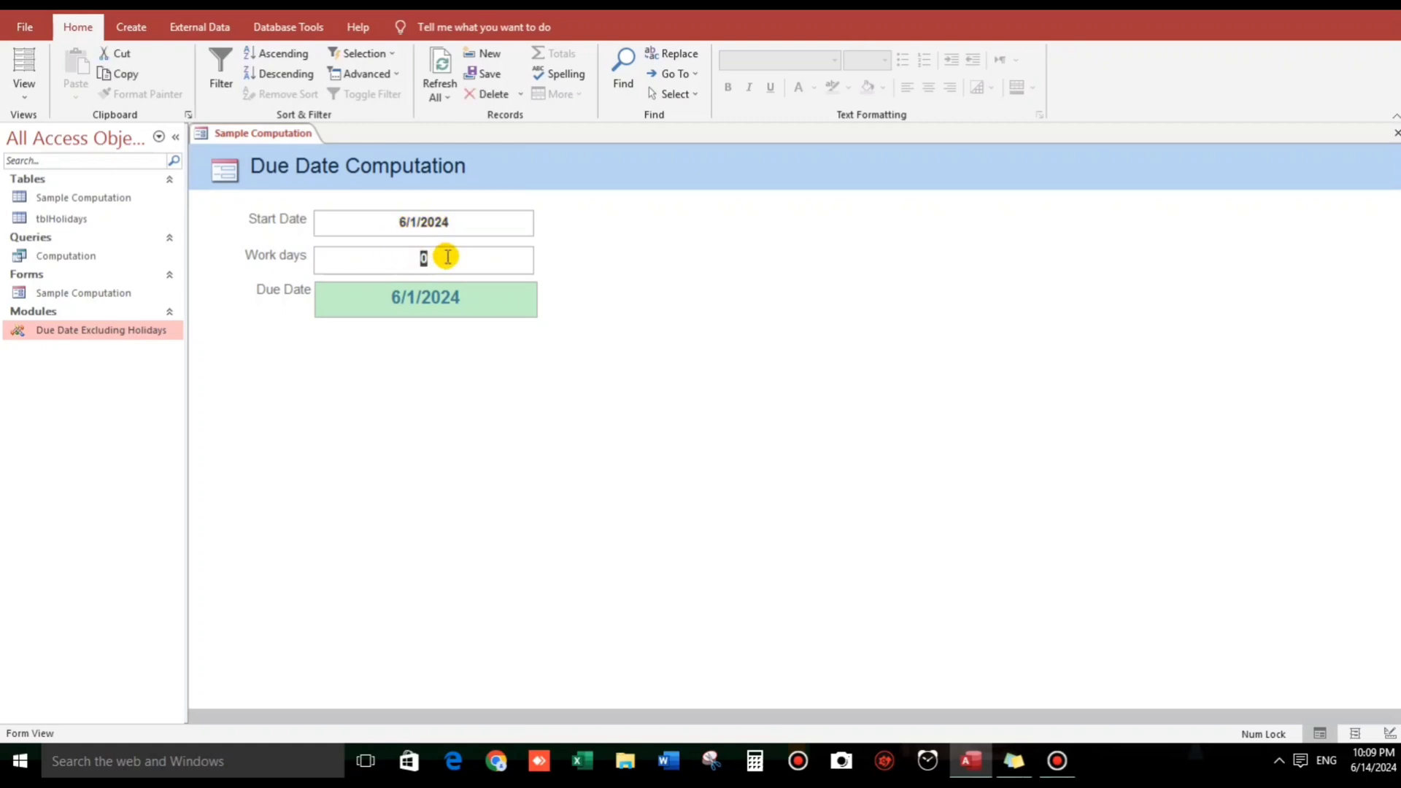
Enter 15 work days so Due Date shows 6/24/2024, then check a June 2024 calendar
text(15)
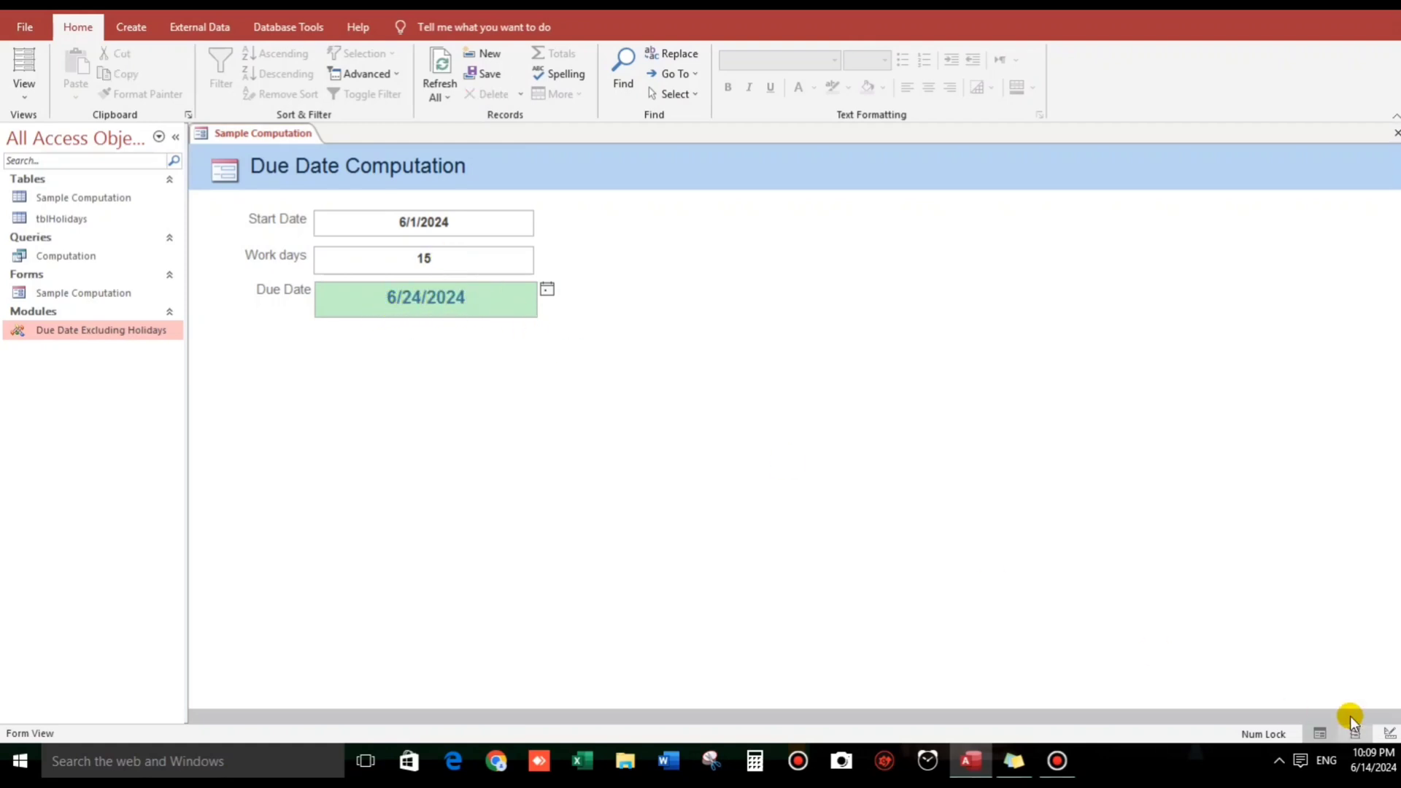
click(1362, 760)
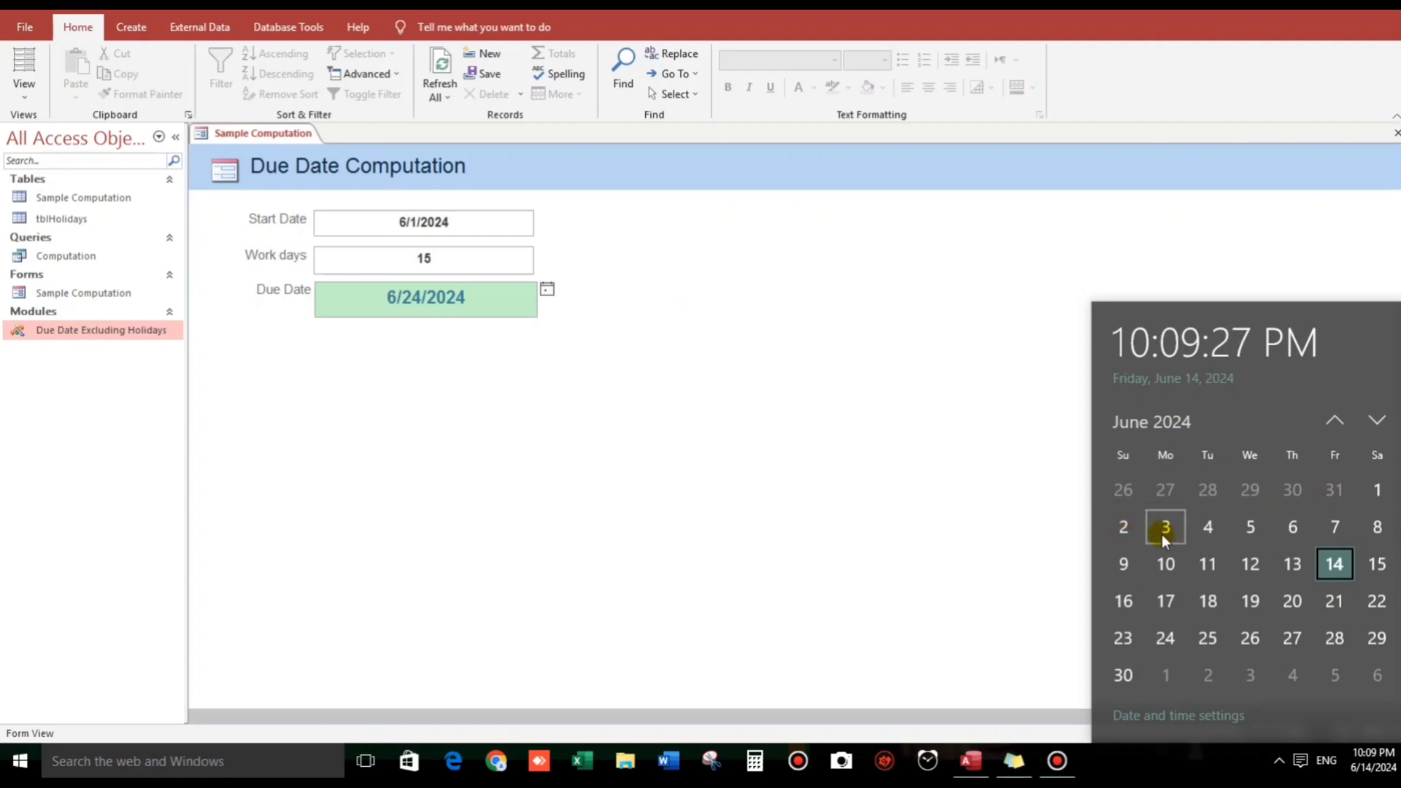
mouse_move(1291, 527)
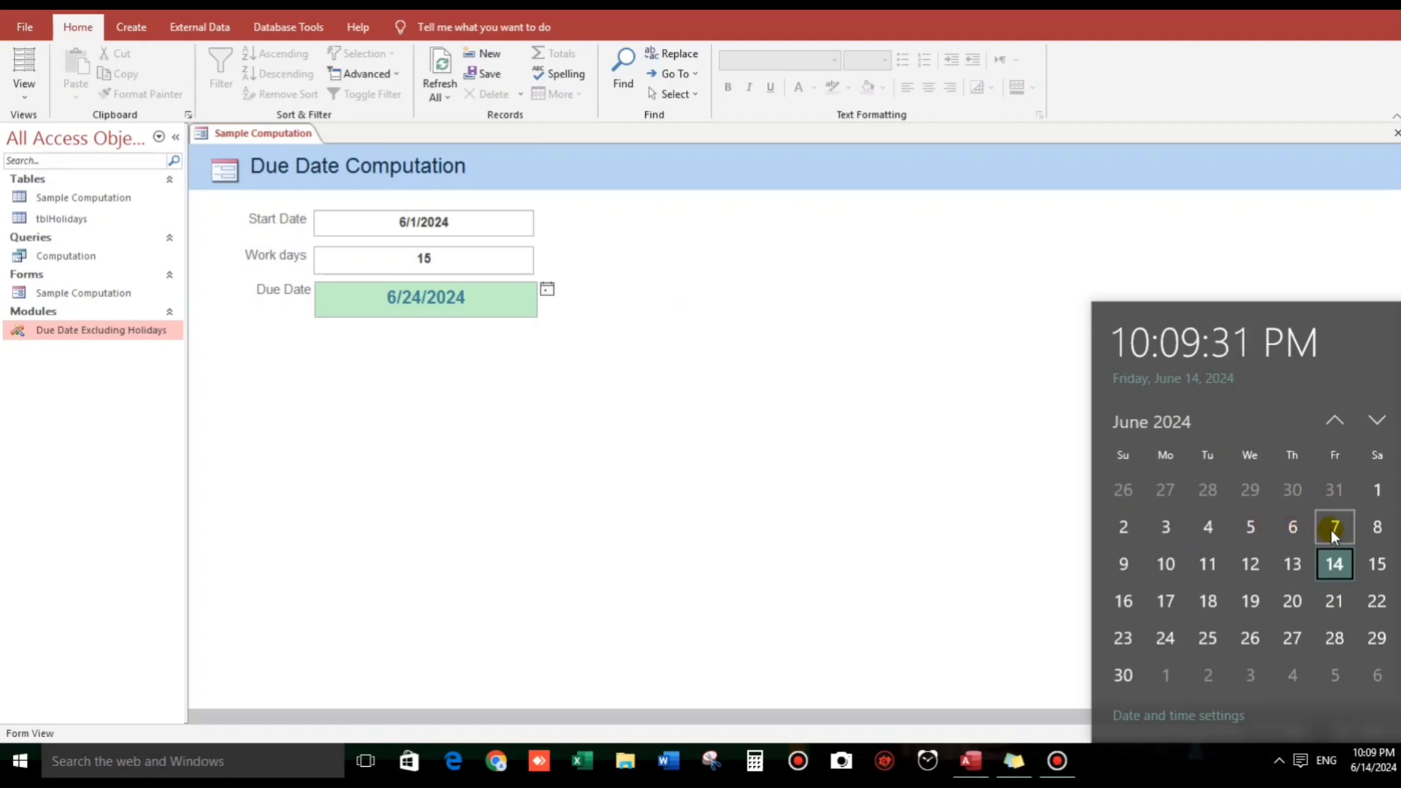
mouse_move(1293, 564)
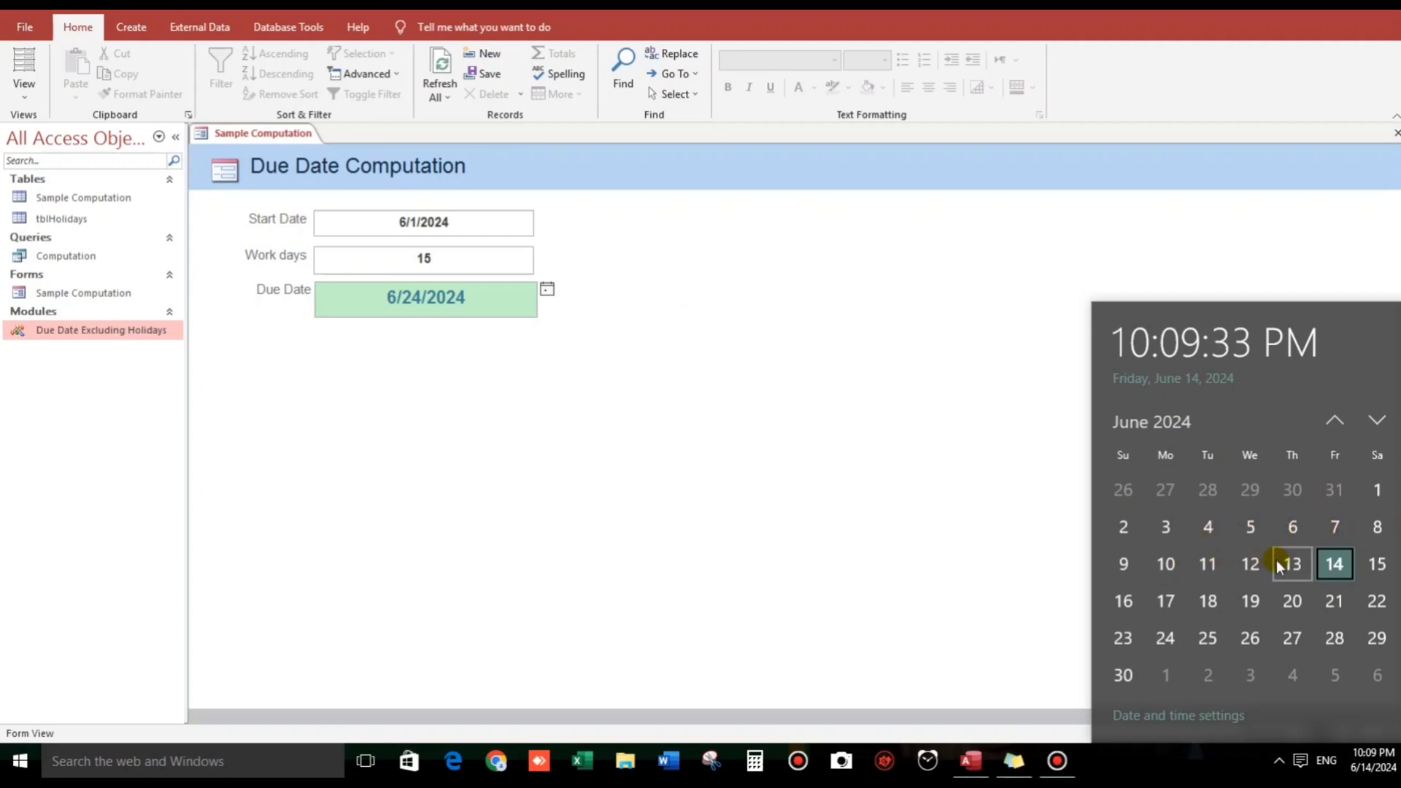
mouse_move(1249, 601)
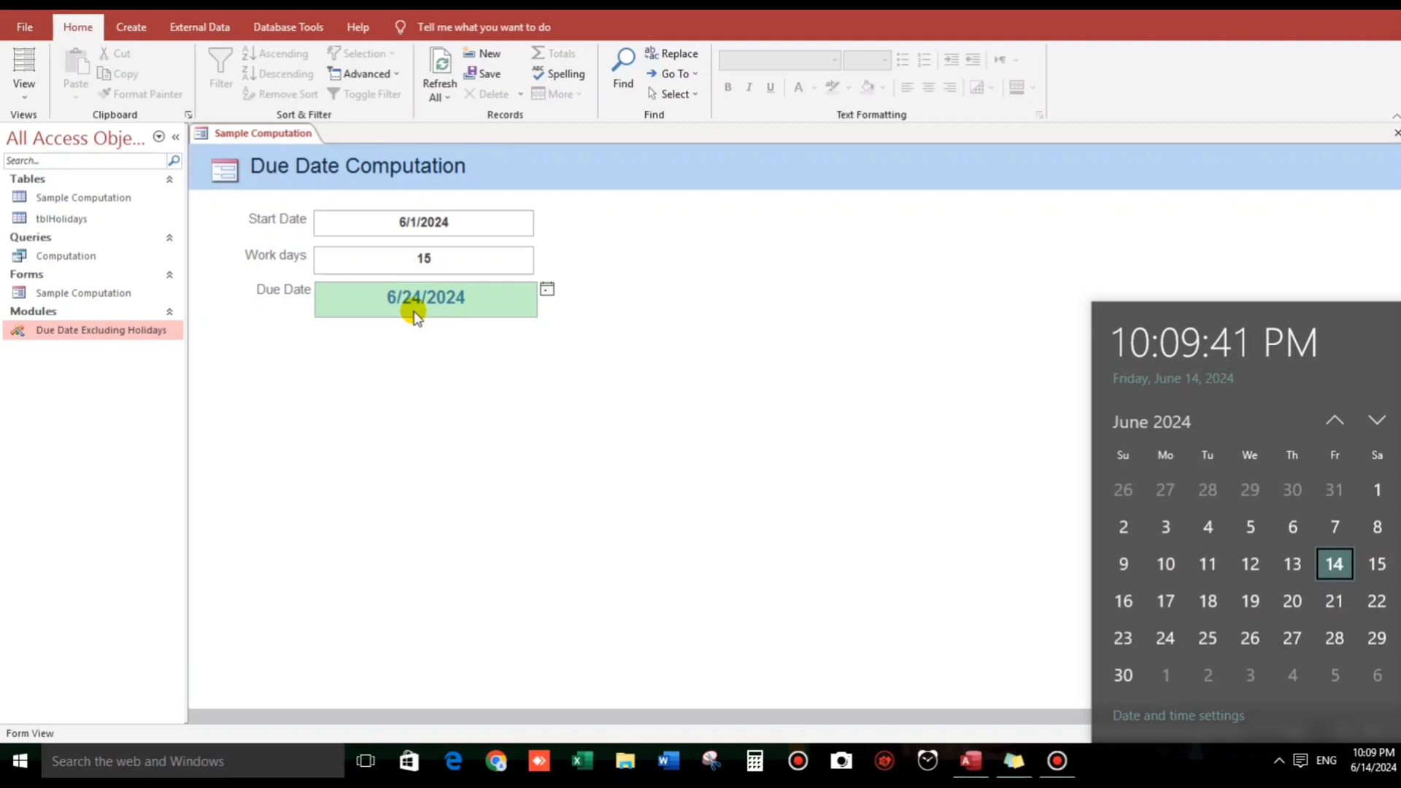
mouse_move(439, 313)
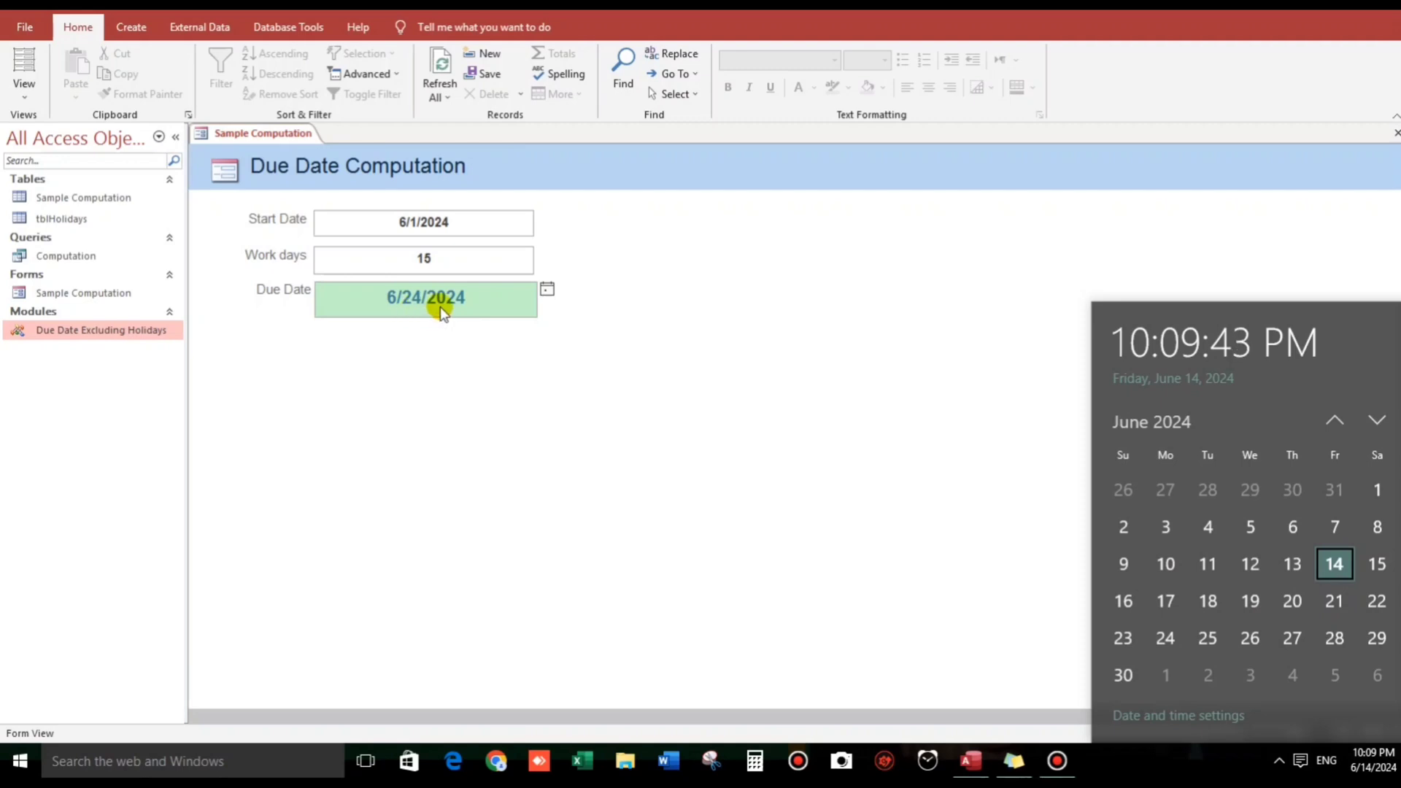
Review the 6/12/2024 holiday in tblHolidays, then recount working days for the form
click(61, 219)
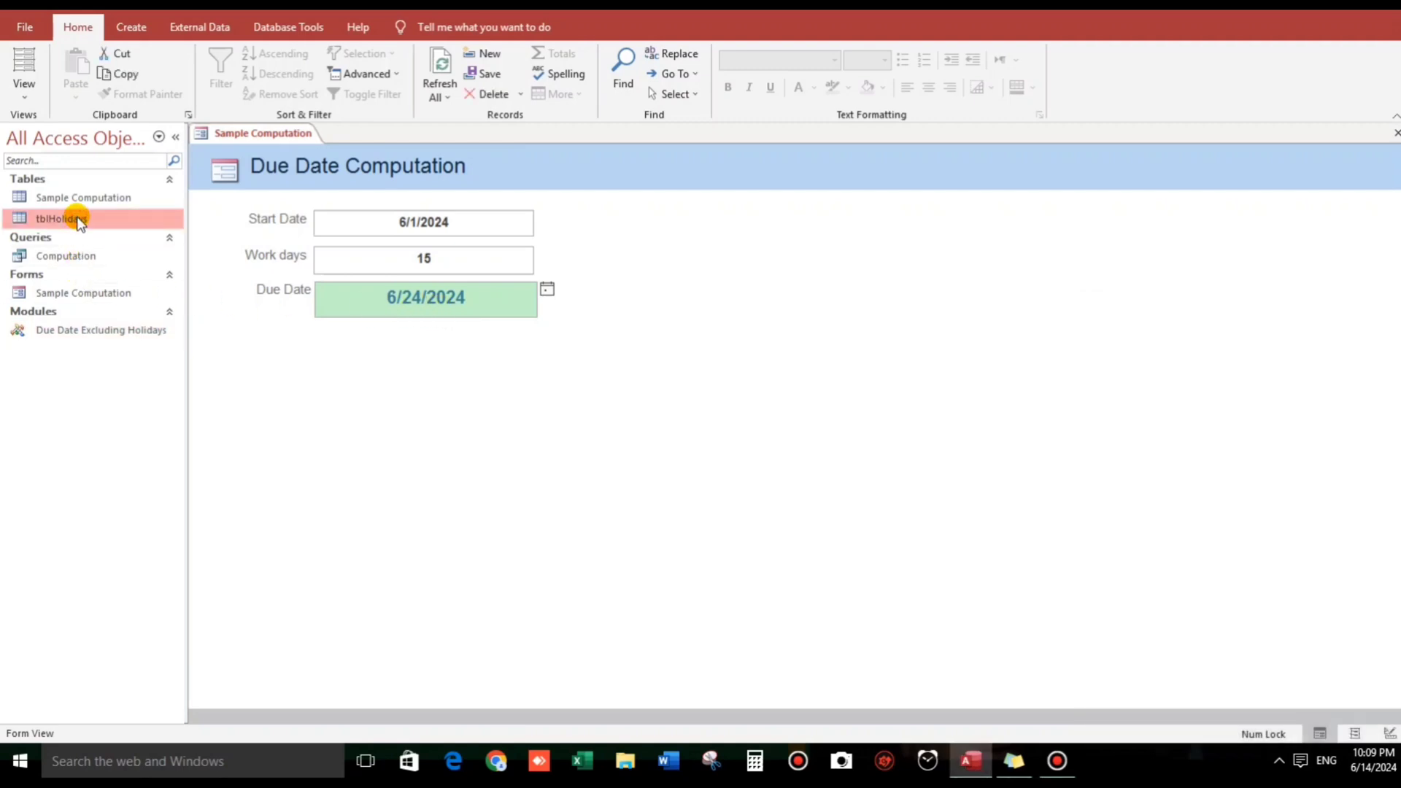
double_click(60, 219)
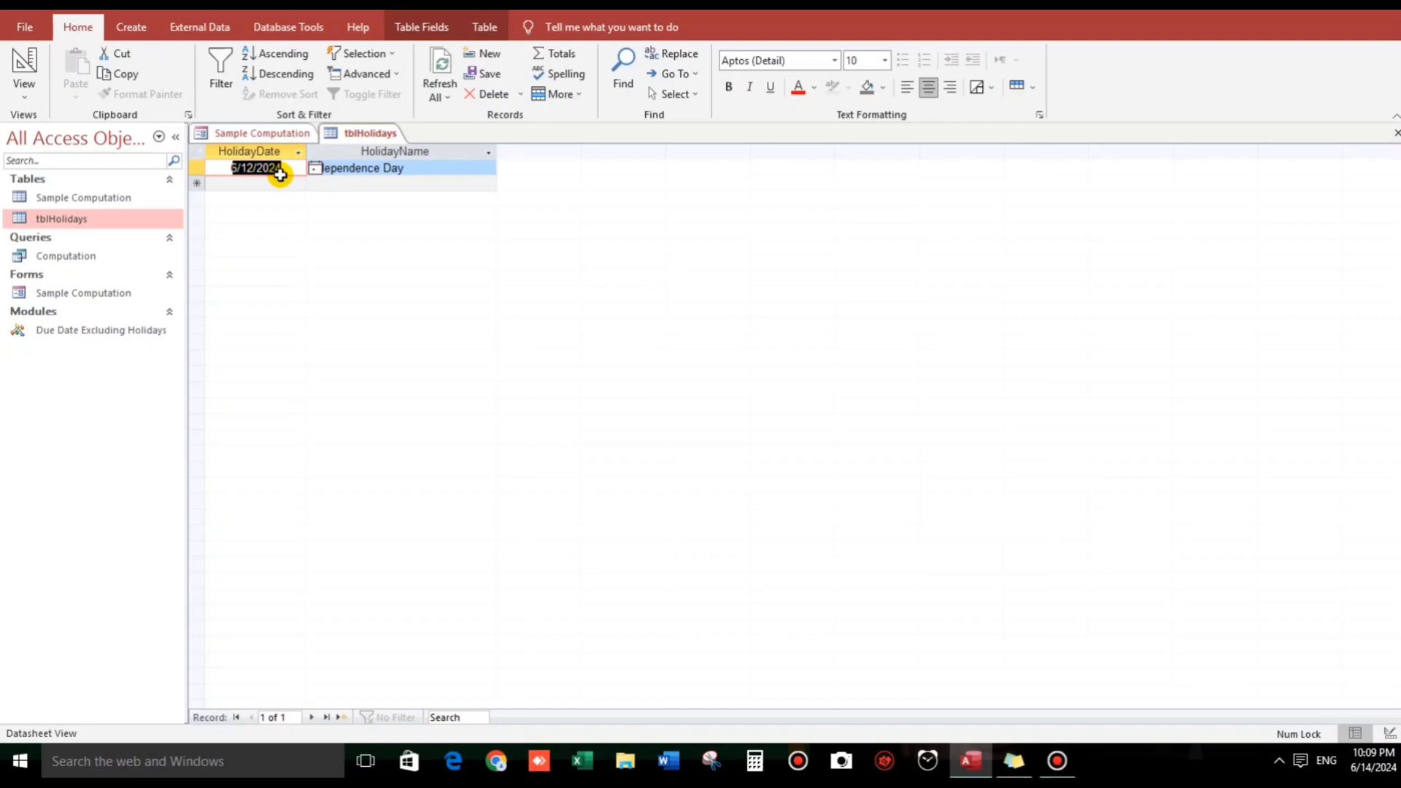
mouse_move(302, 170)
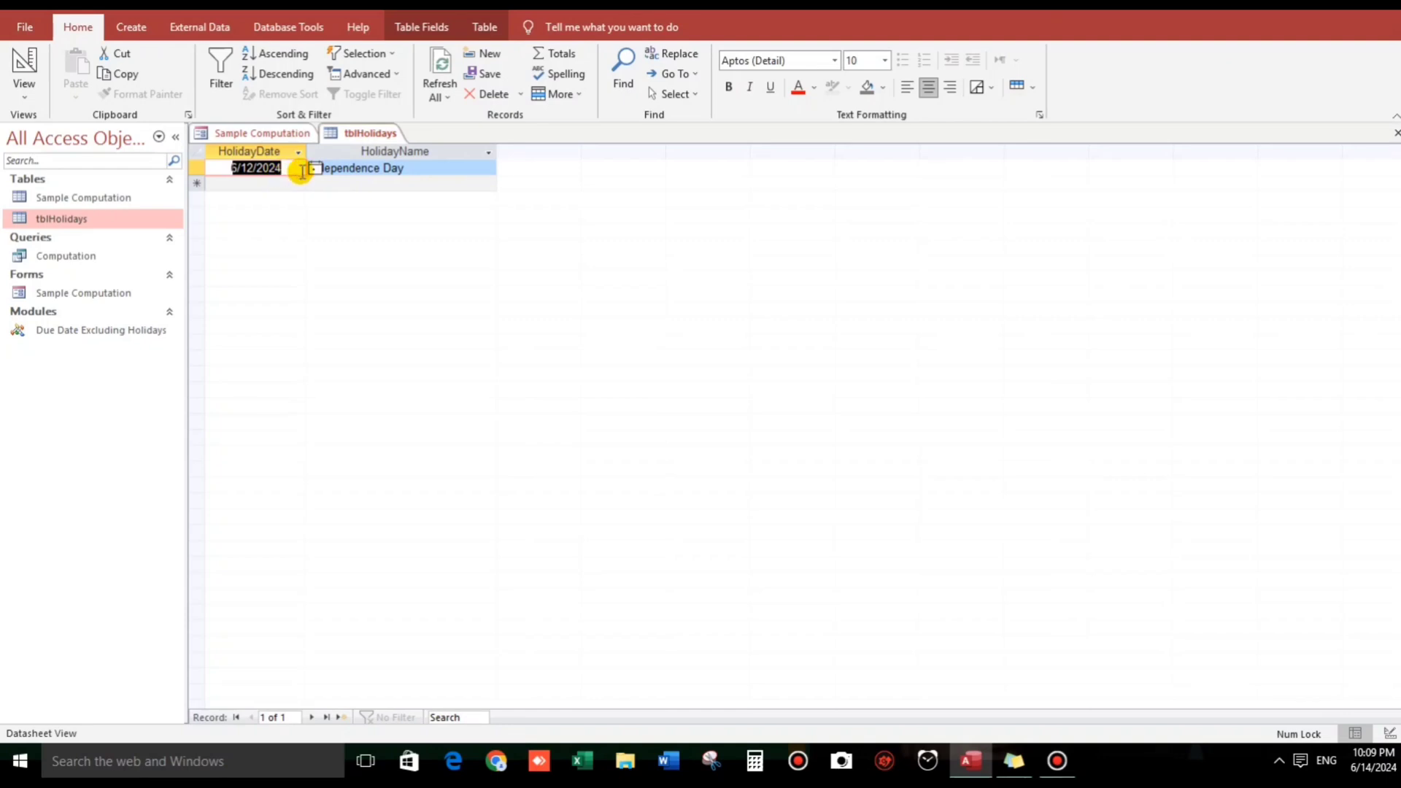
click(262, 132)
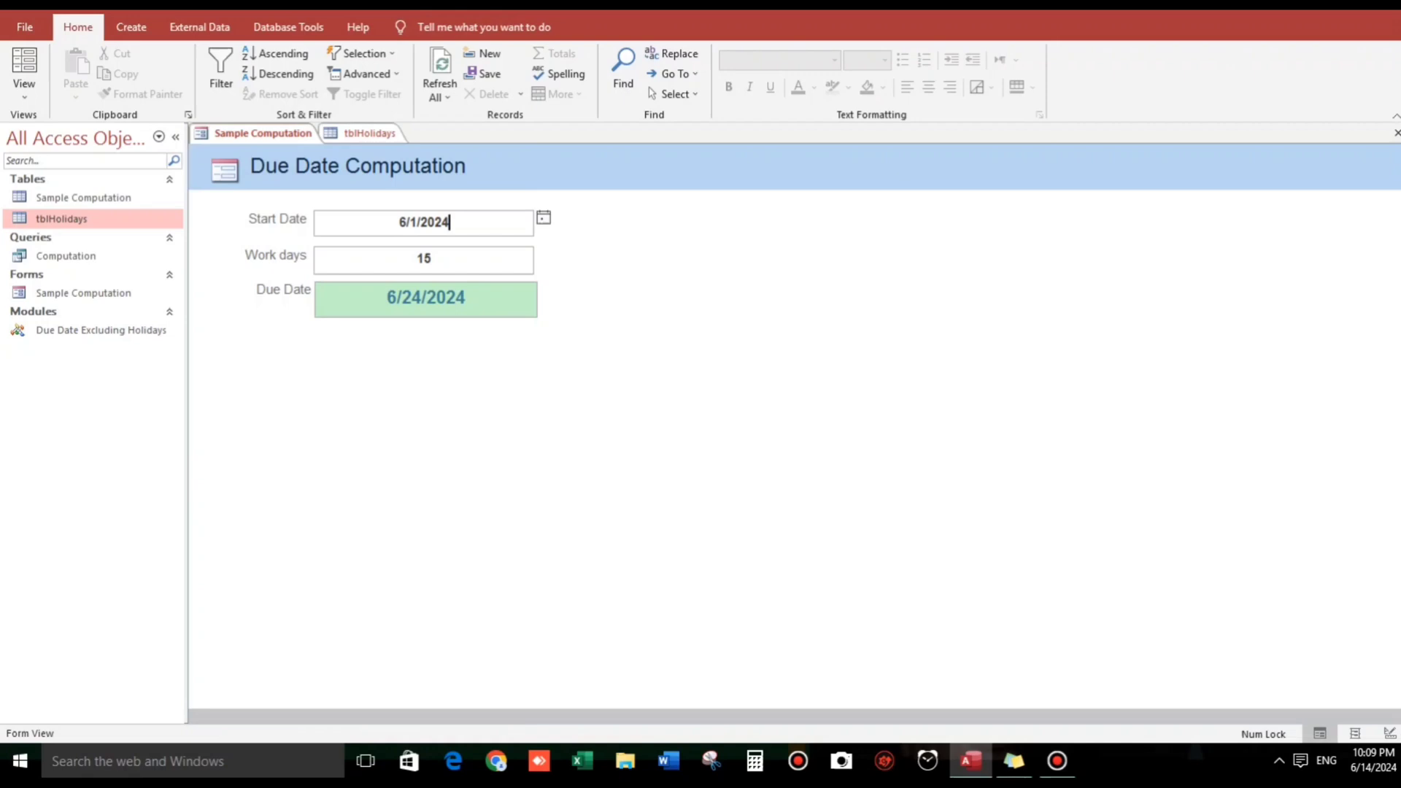
click(1349, 760)
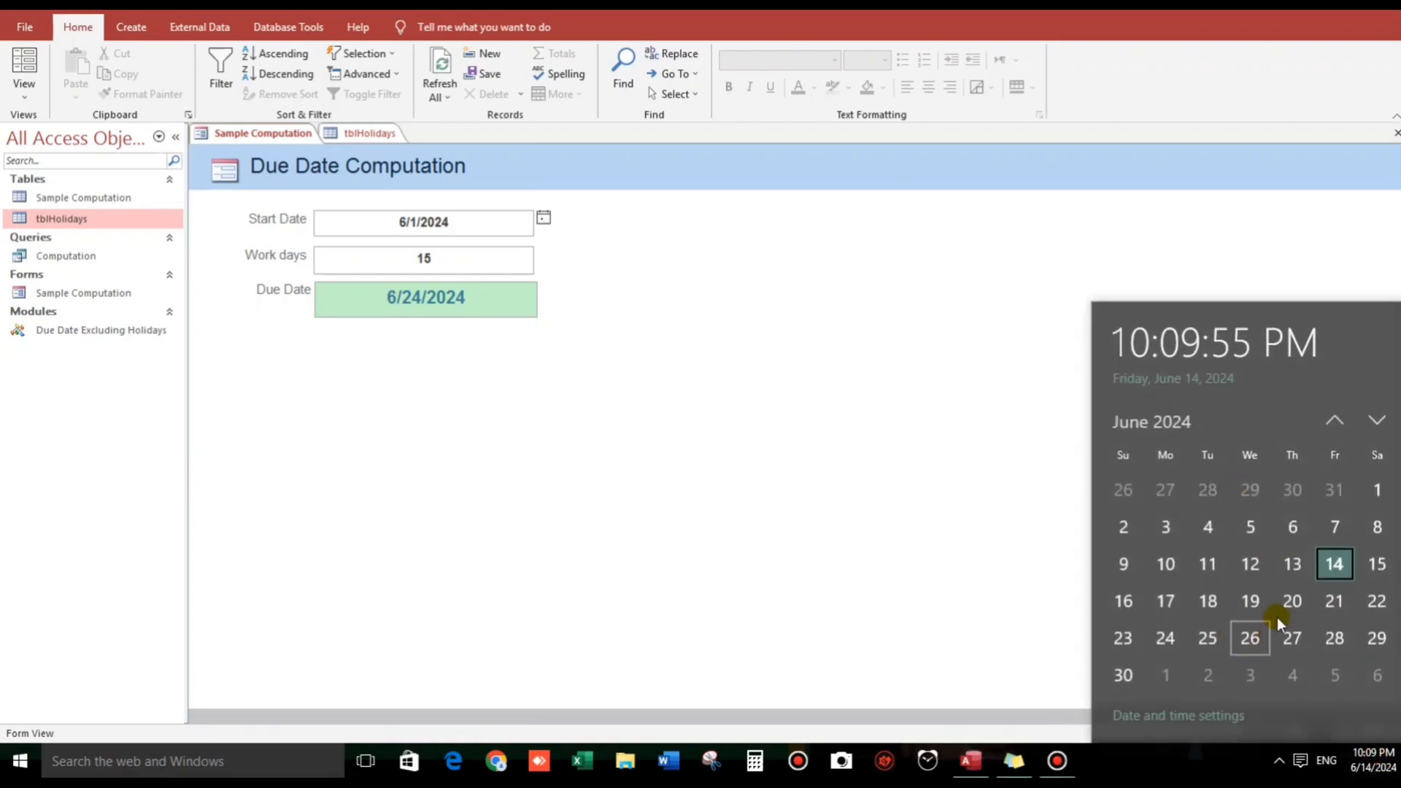
mouse_move(1334, 601)
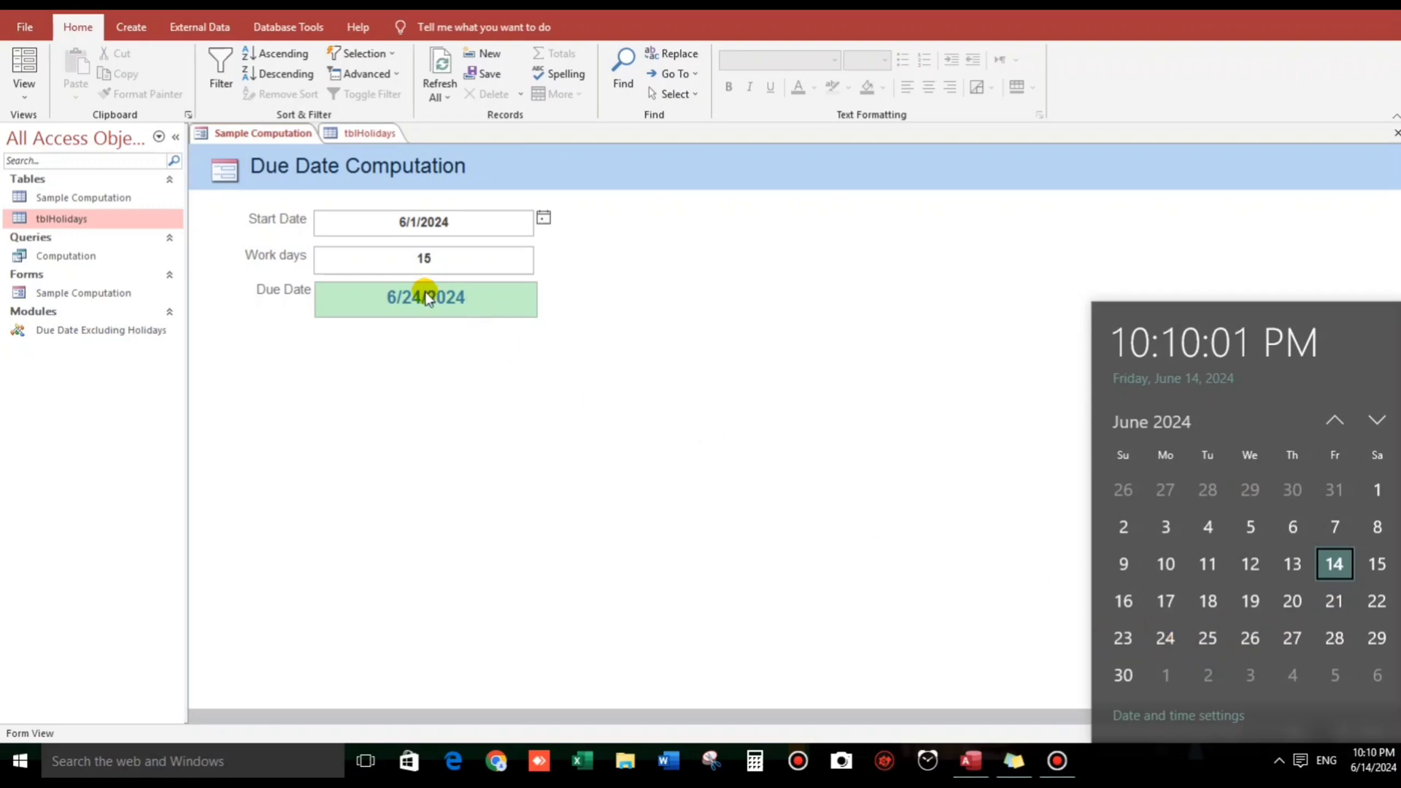
Replace Work days with 7 and verify the 6/11/2024 due date on the calendar
click(423, 259)
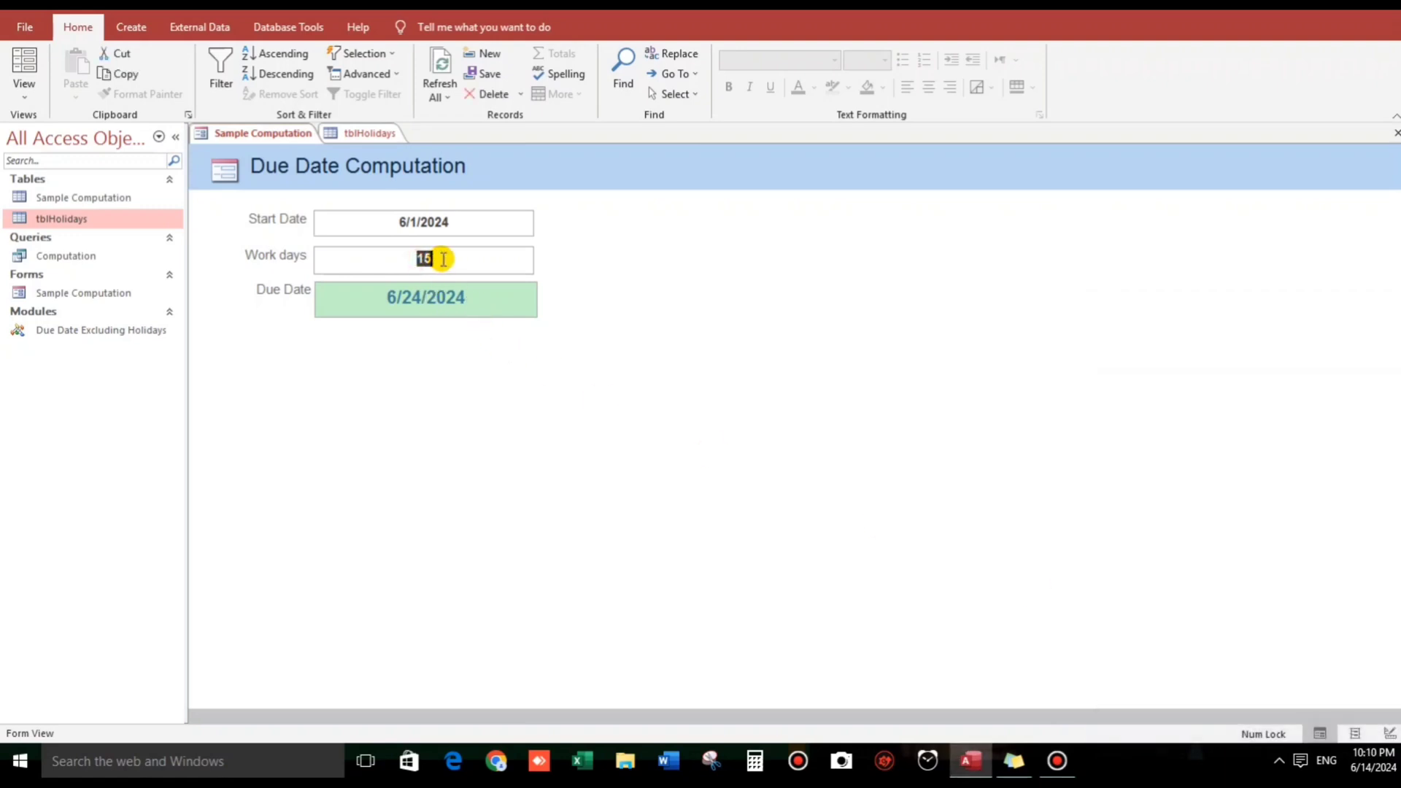
text(7)
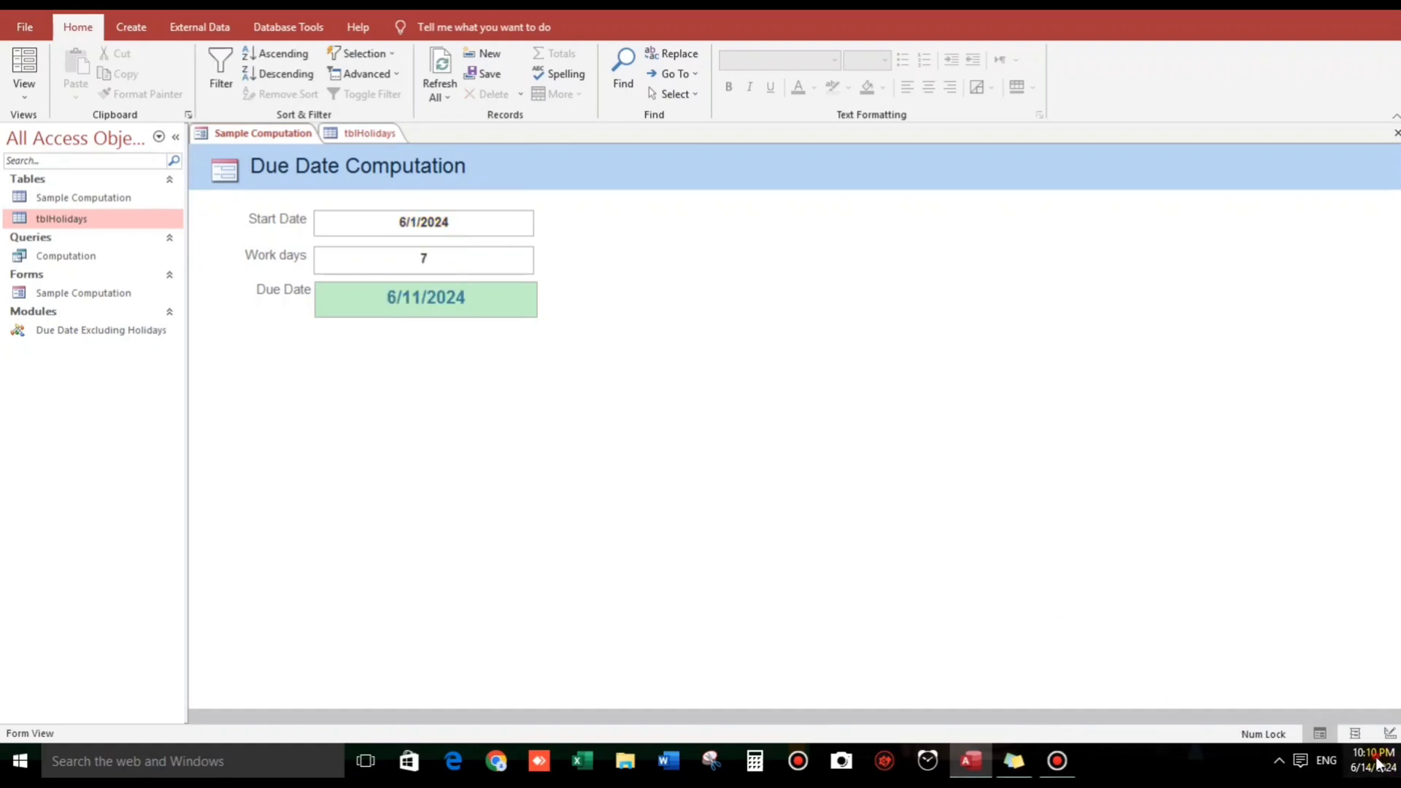
click(1370, 760)
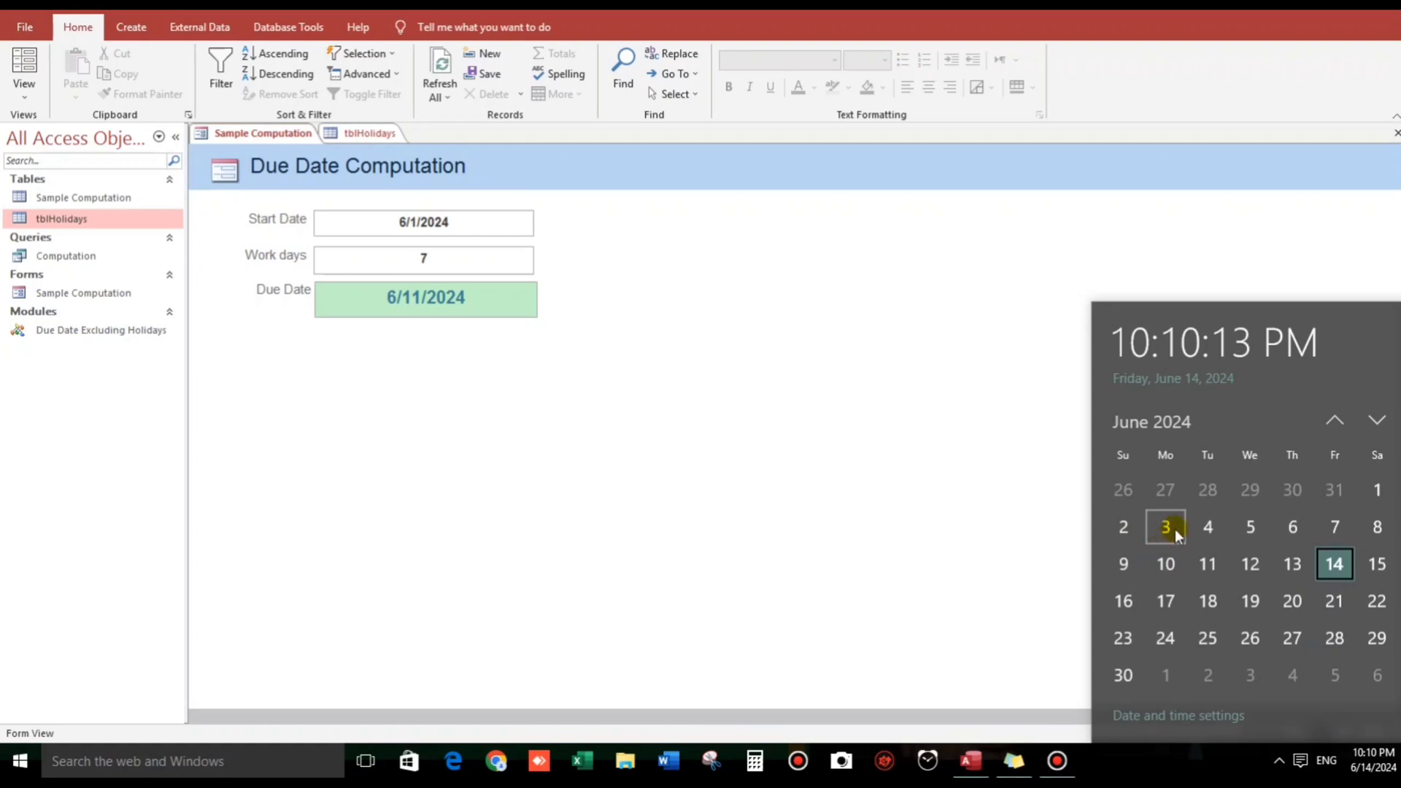
mouse_move(1165, 564)
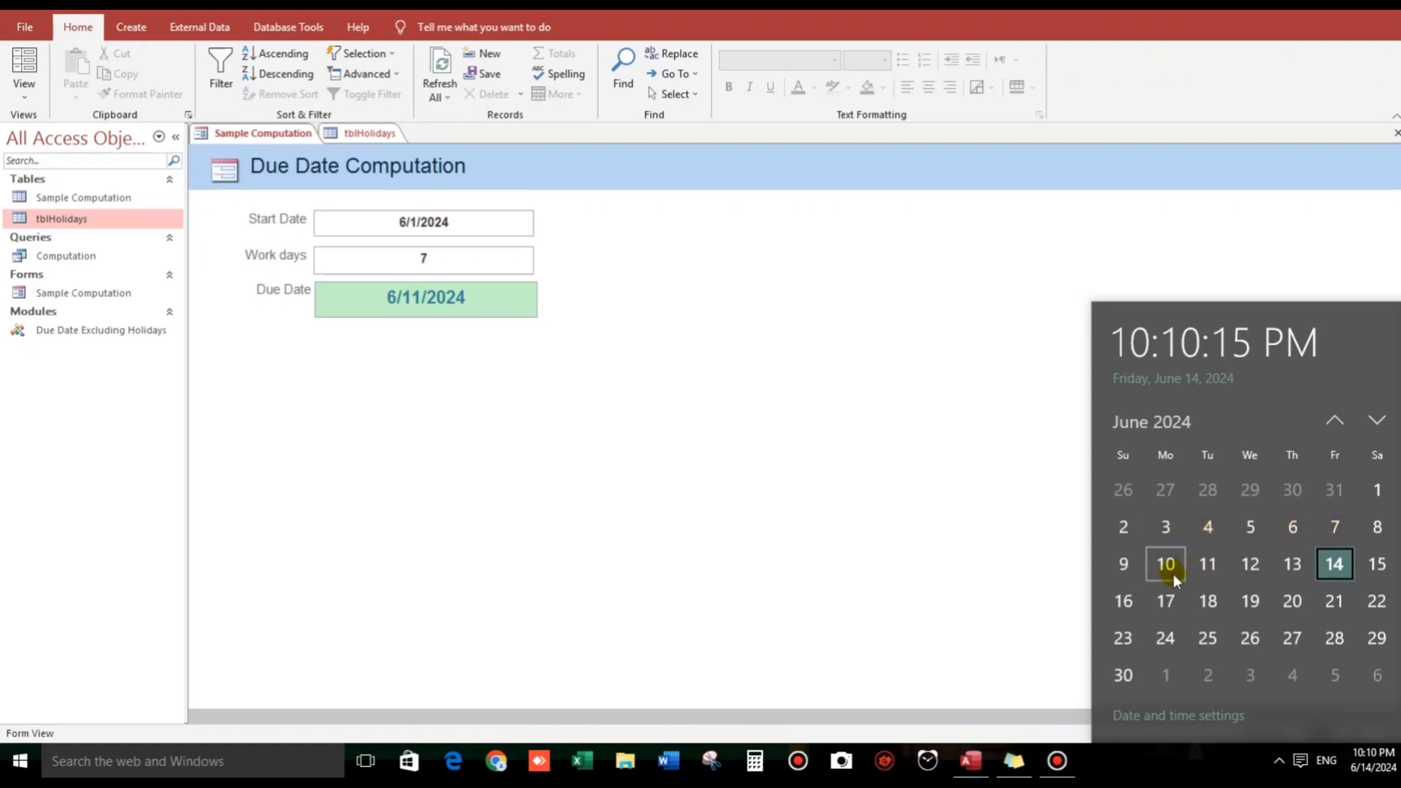
mouse_move(1207, 564)
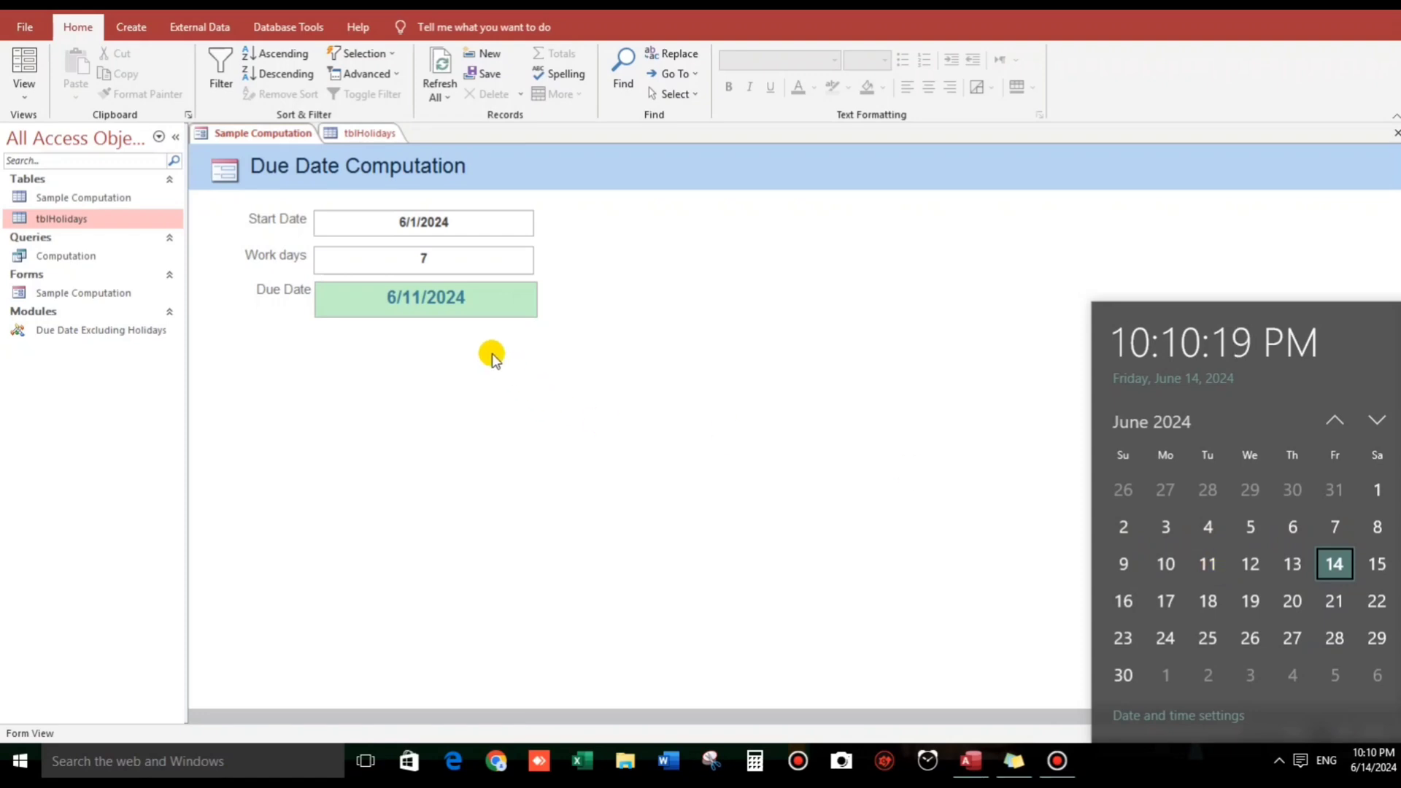
mouse_move(415, 303)
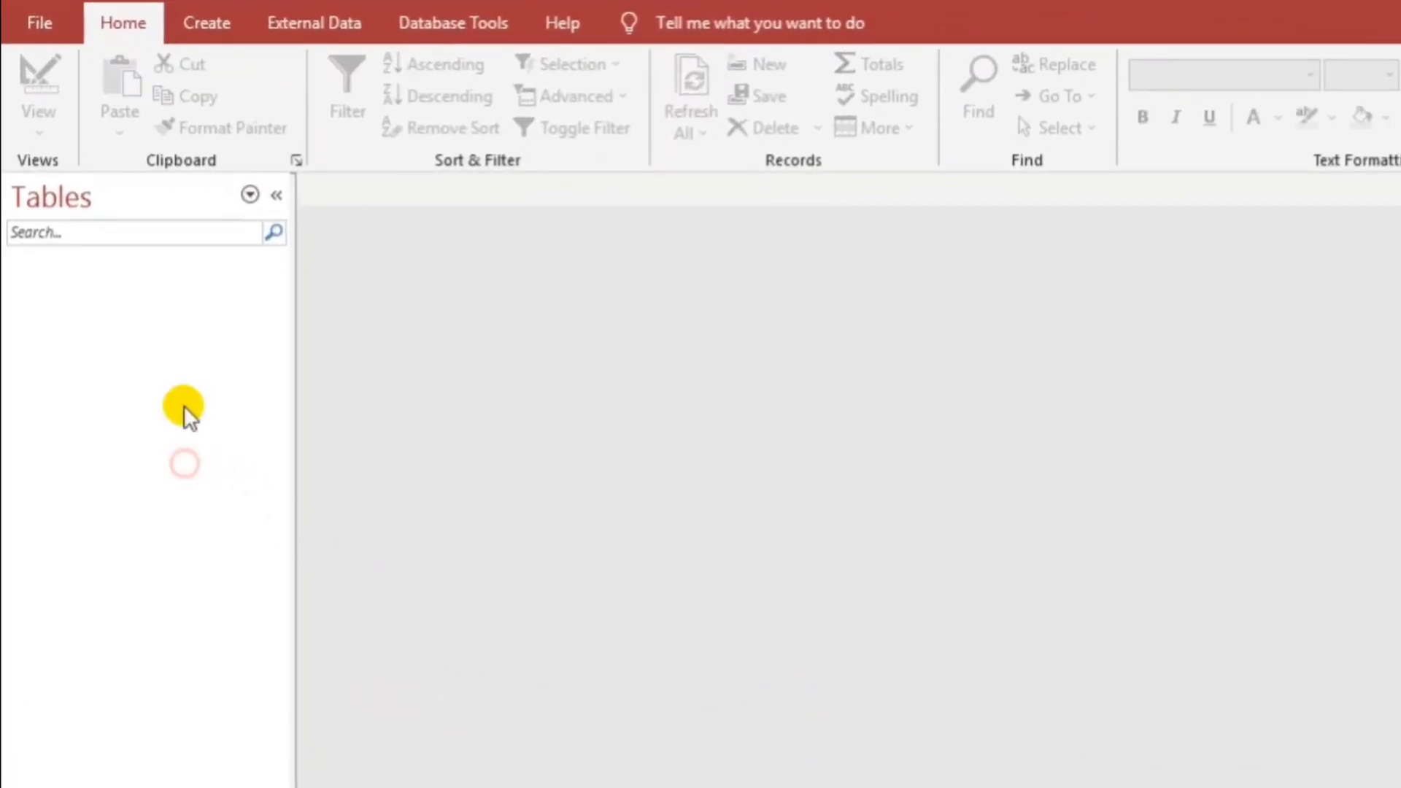
Start a new table design with HolidayDate (Date/Time) and HolidayName (Short Text) fields
click(206, 22)
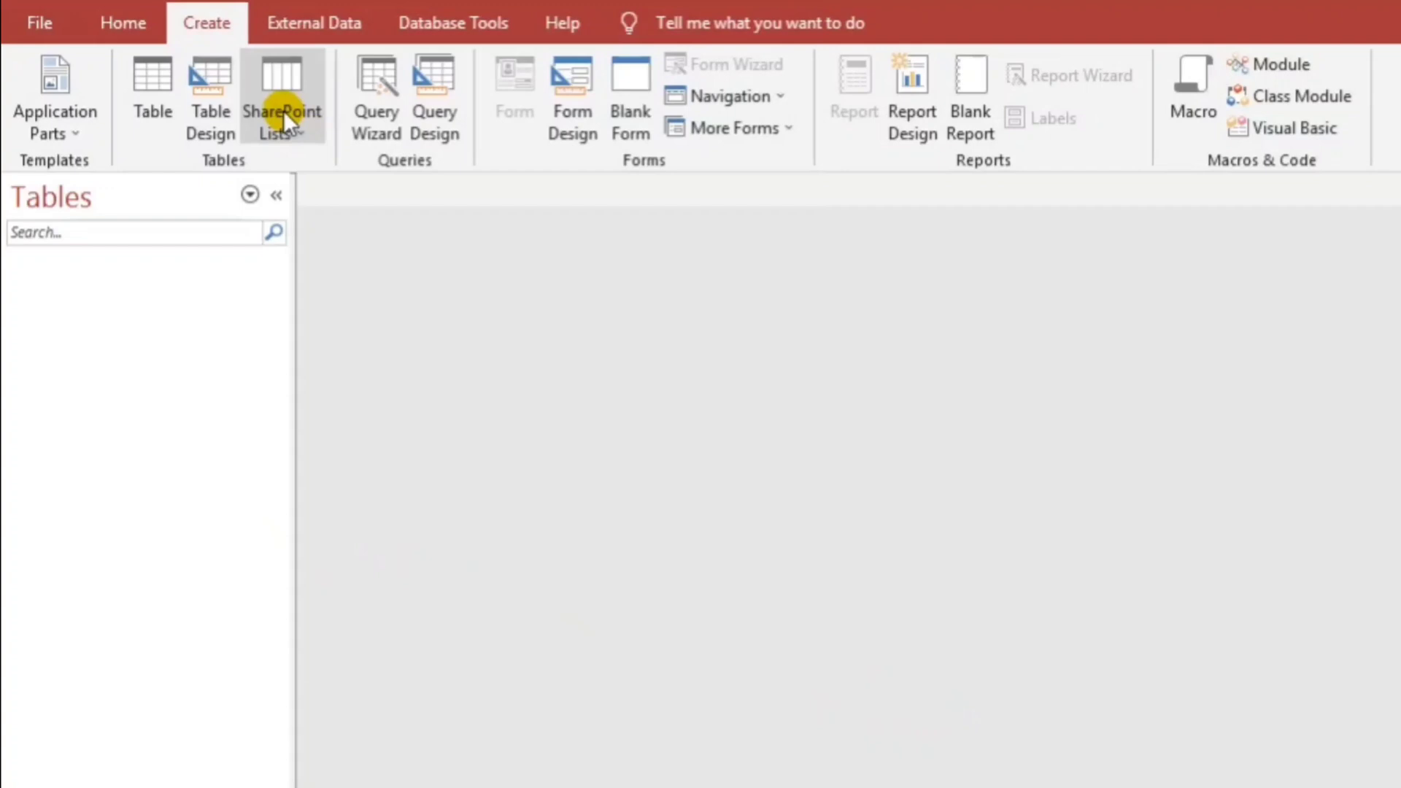
click(210, 98)
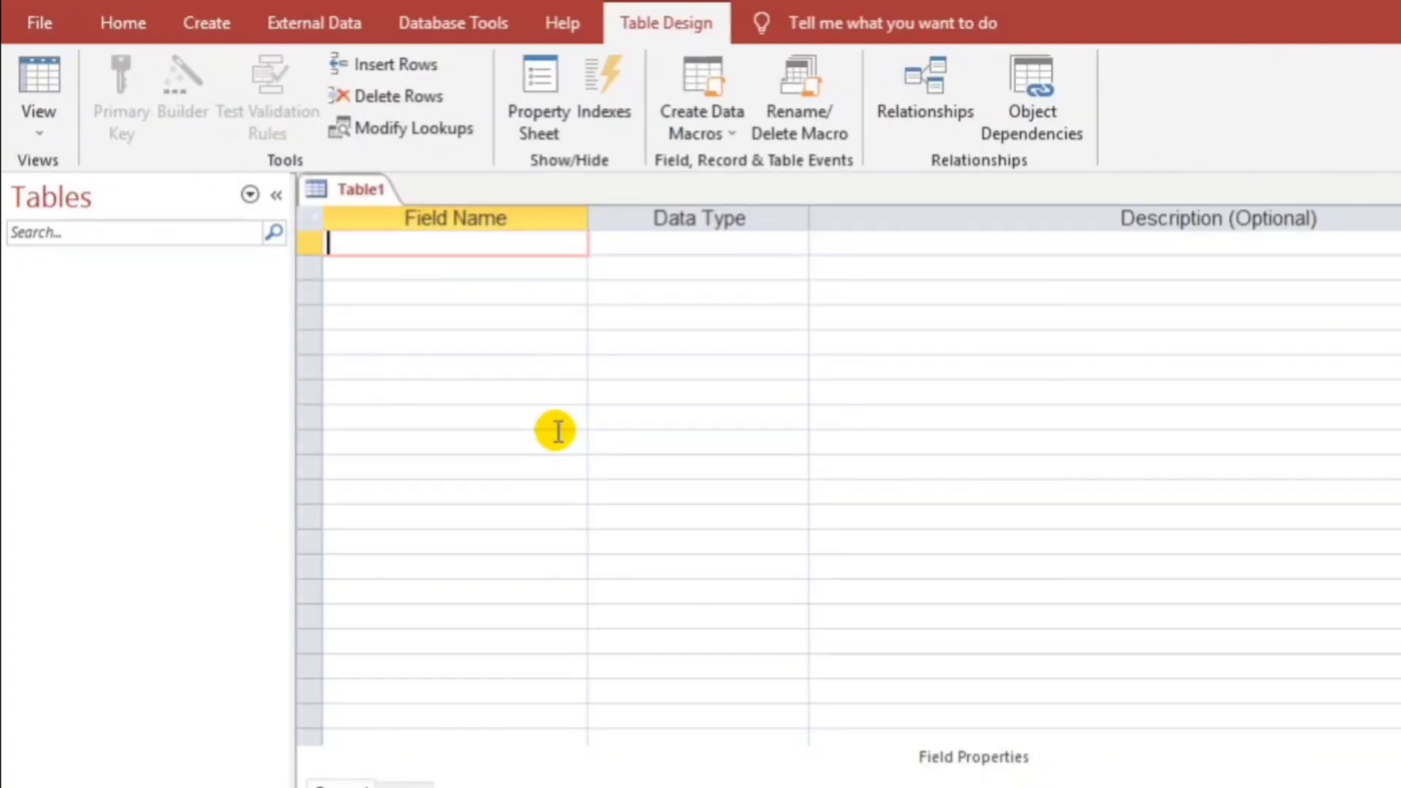
text(HolidayDate)
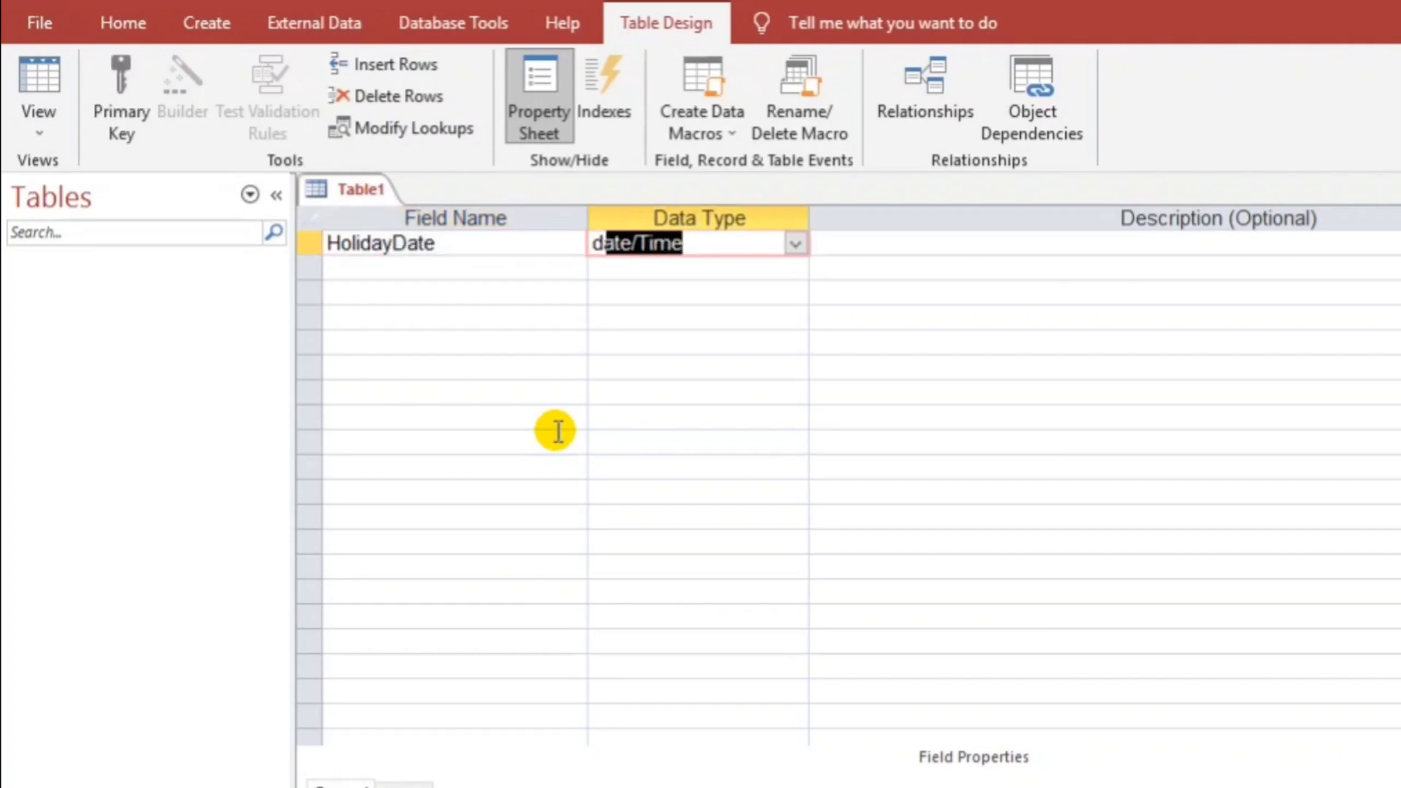
text(H)
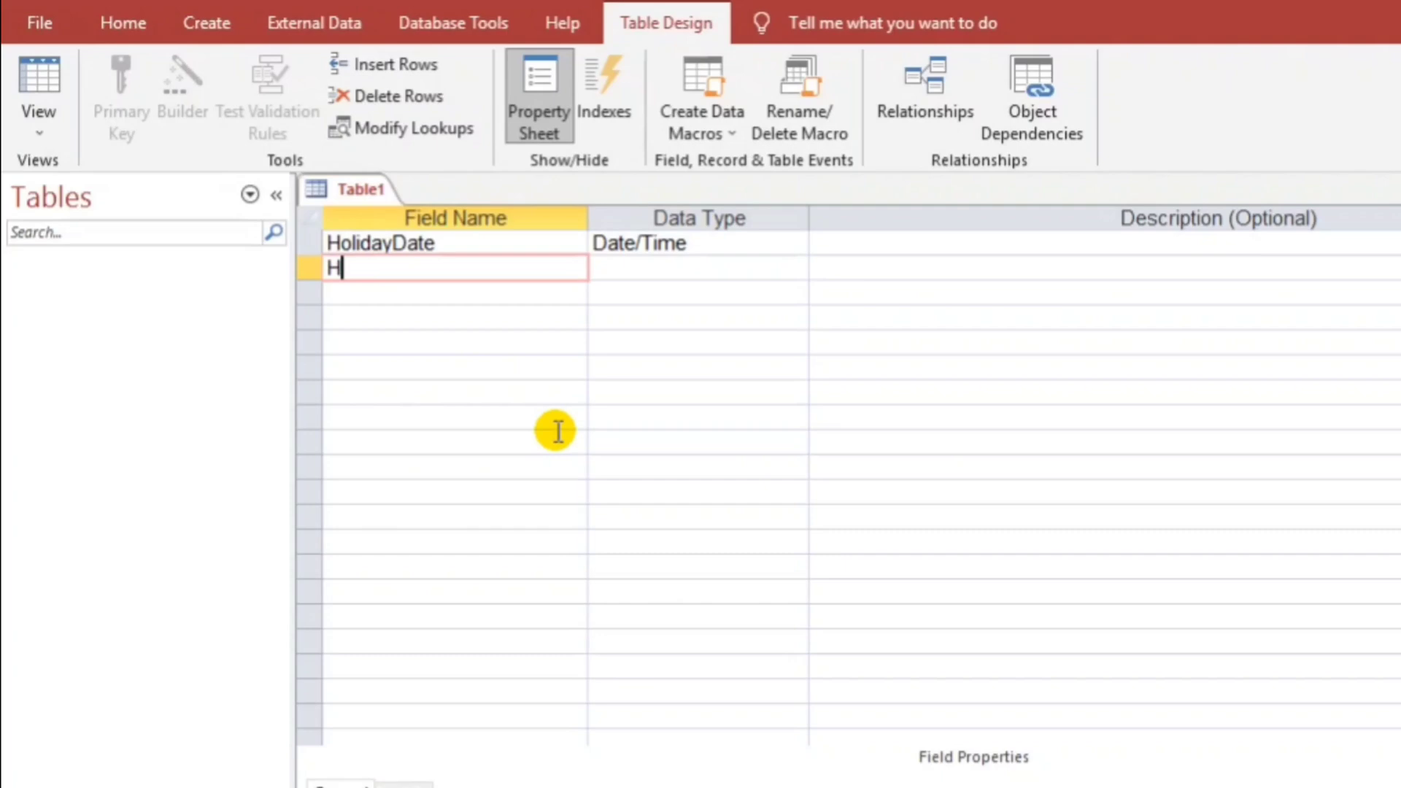
text(olidayName)
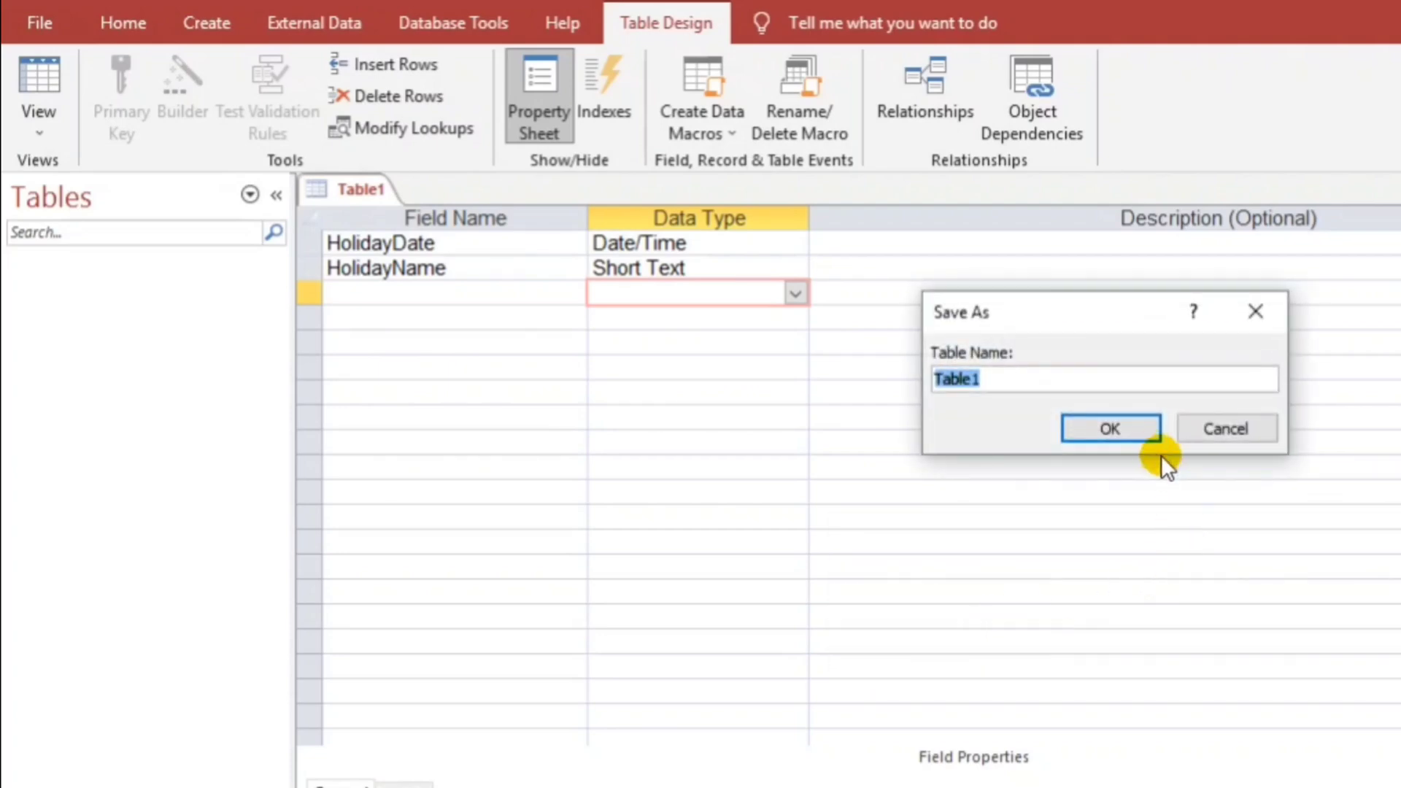
Save the table as tblHoliday and answer the primary key prompt
text(tblHoliday)
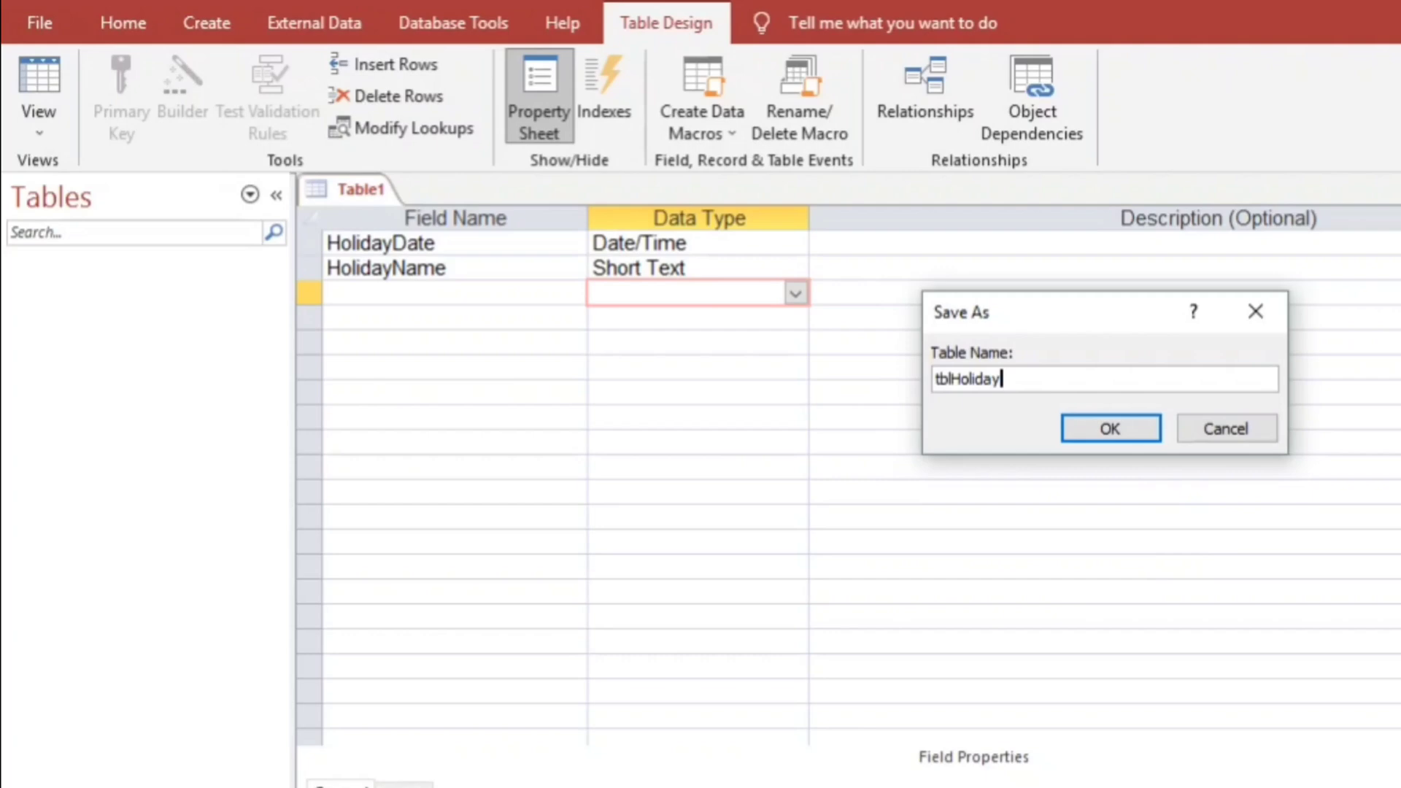
click(1109, 428)
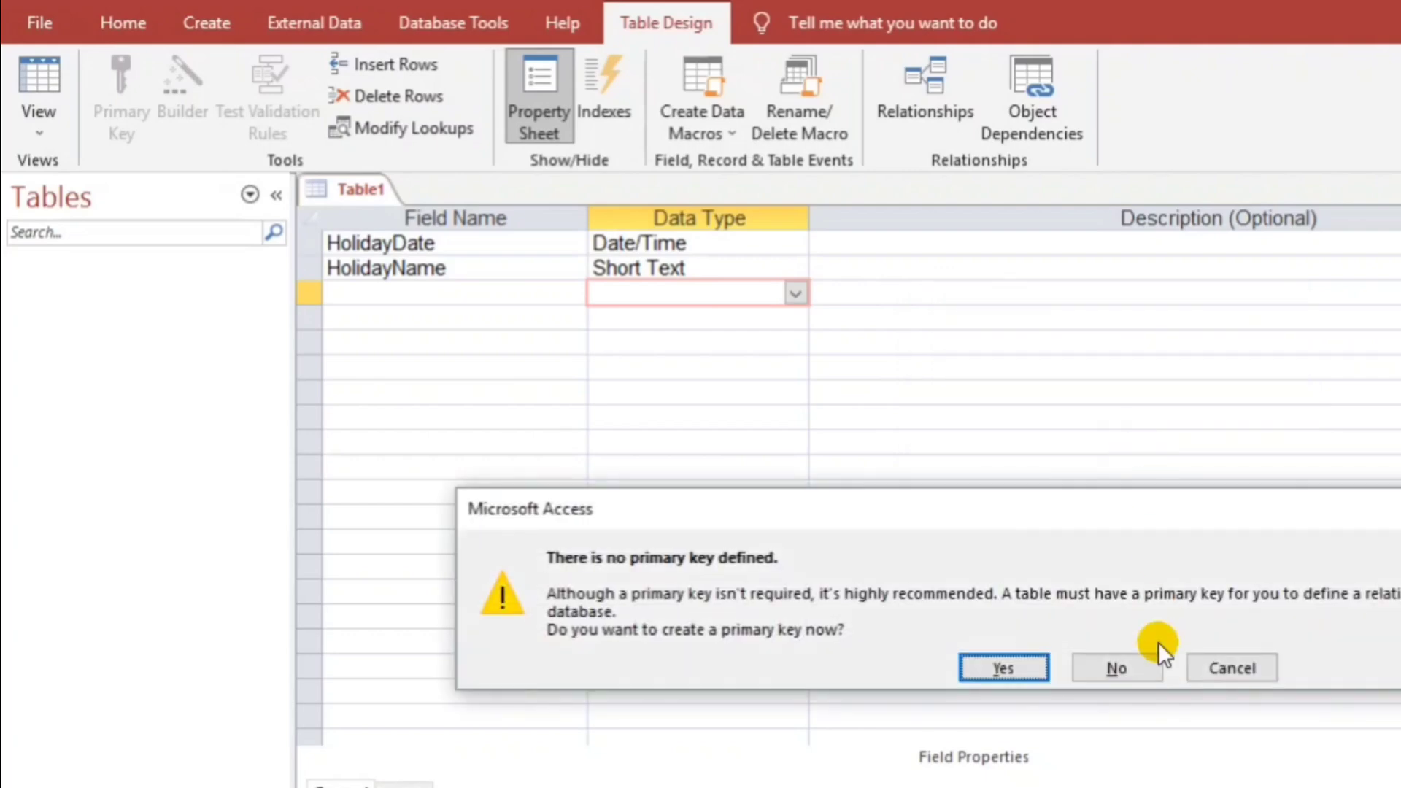
click(1116, 668)
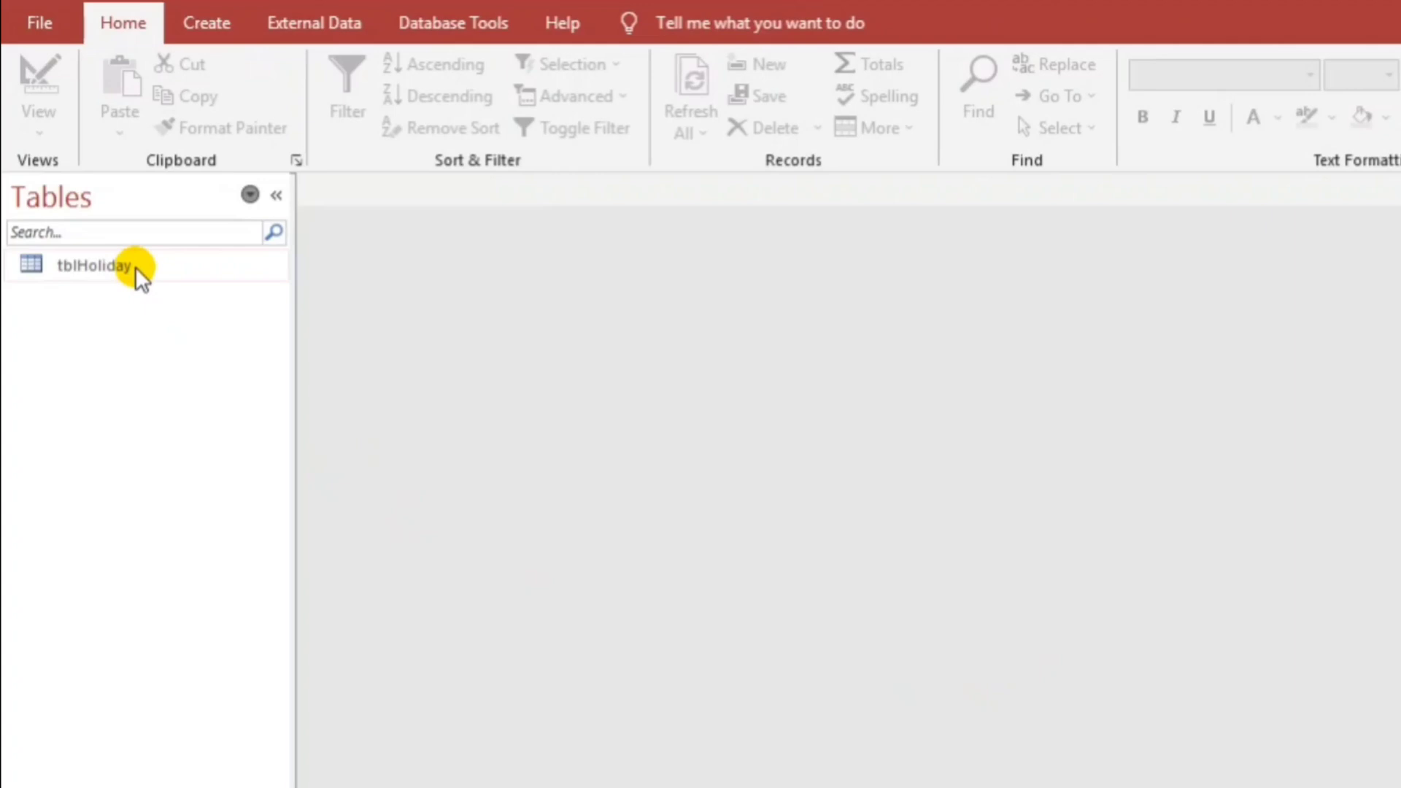
Enter the 6/12/2024 Independence Day record in tblHoliday and close the datasheet
double_click(92, 266)
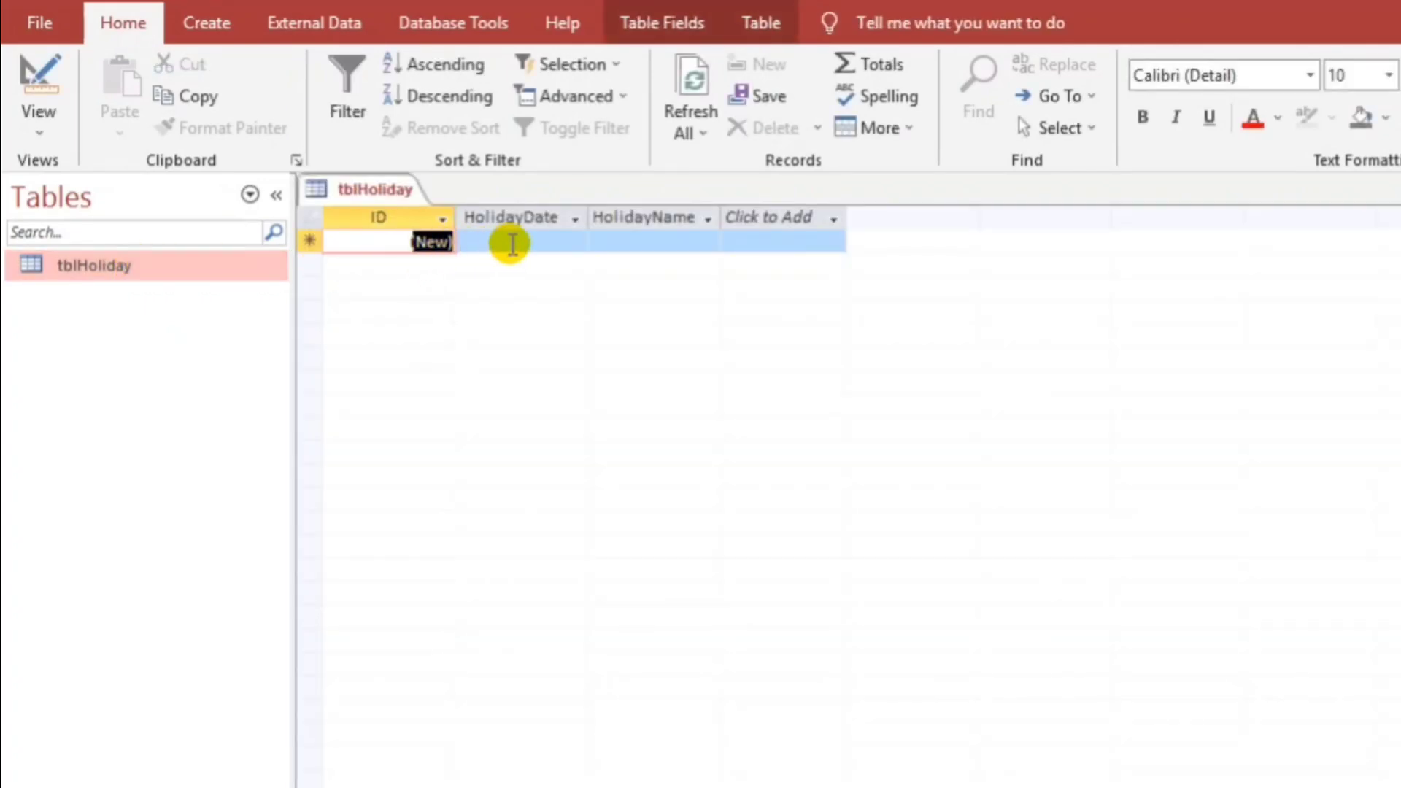
click(537, 241)
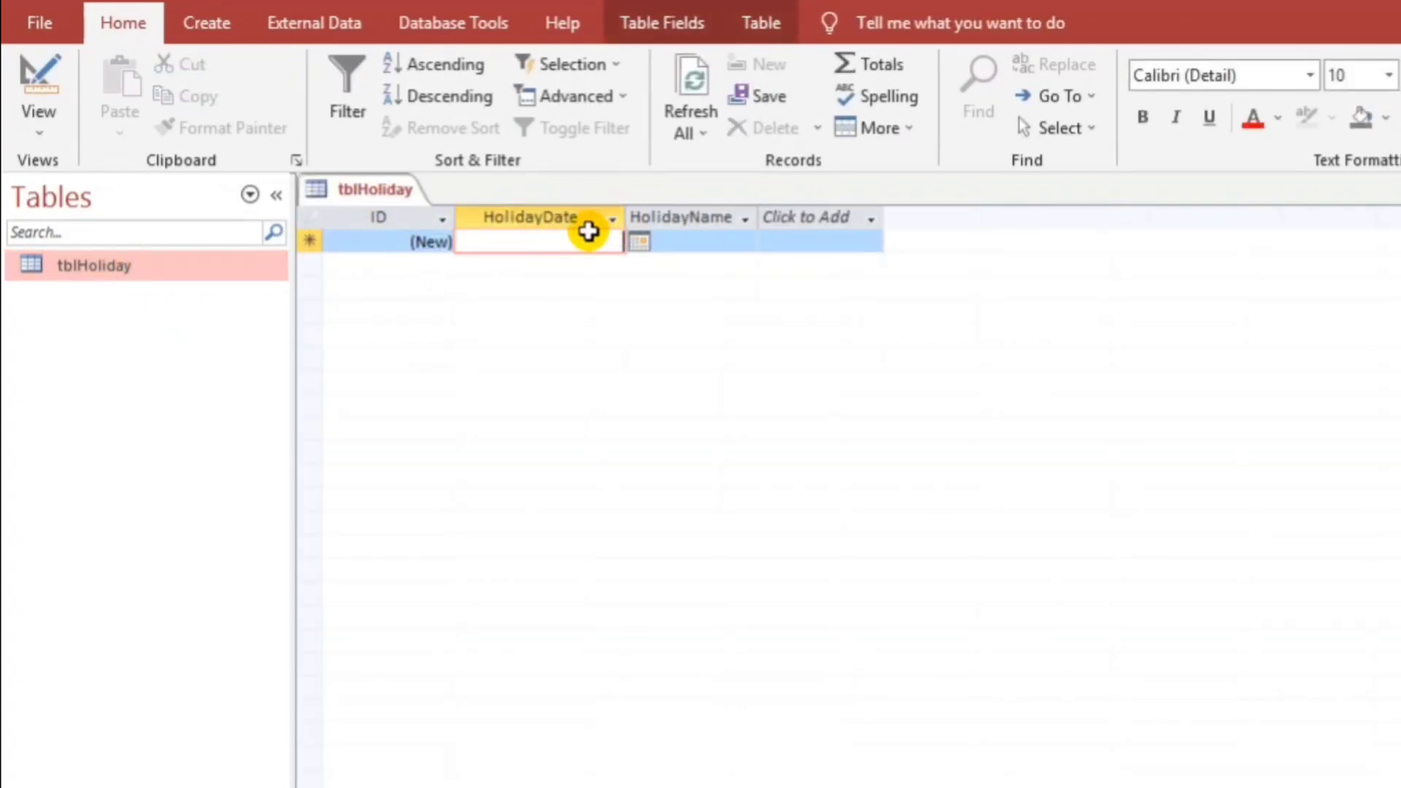
text(6/12/2024)
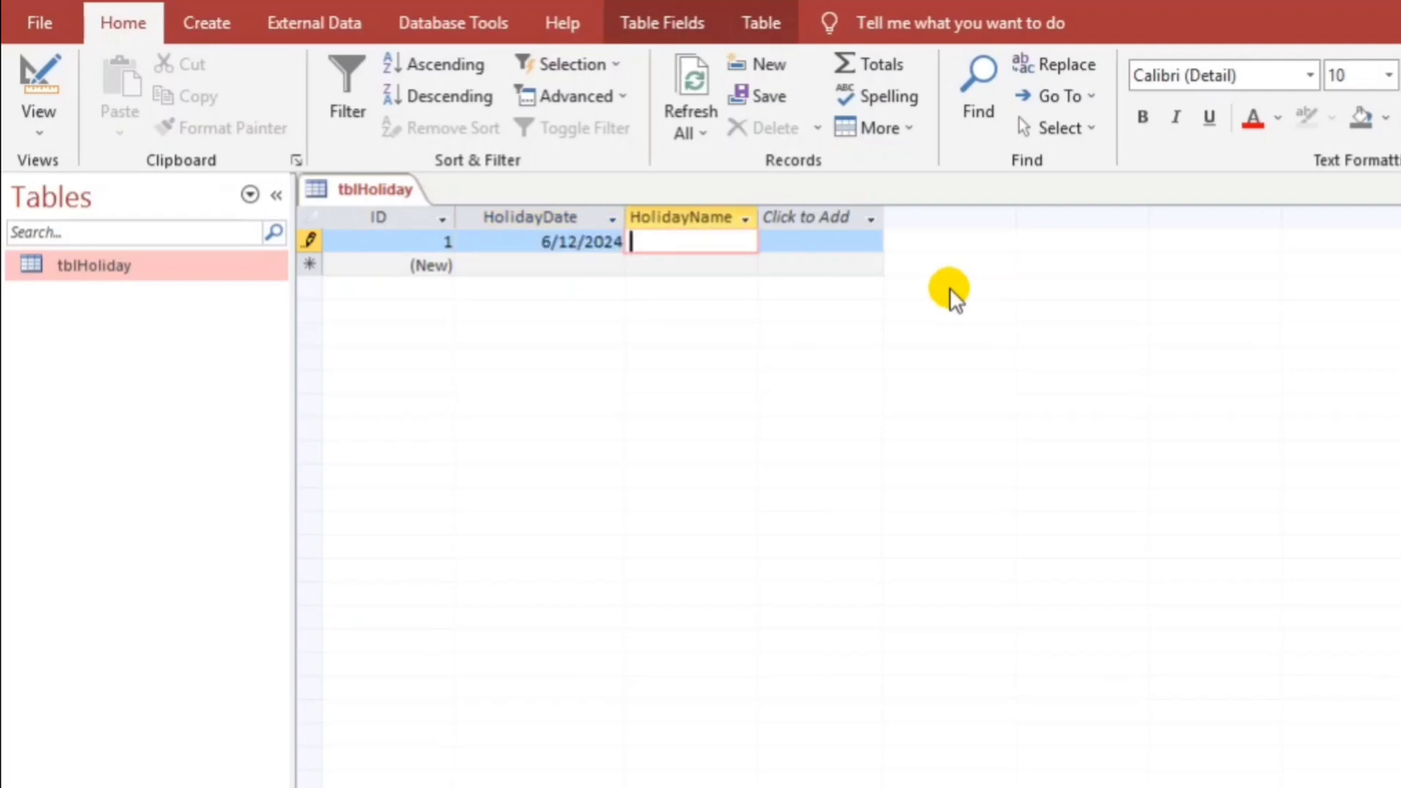
text(Ind)
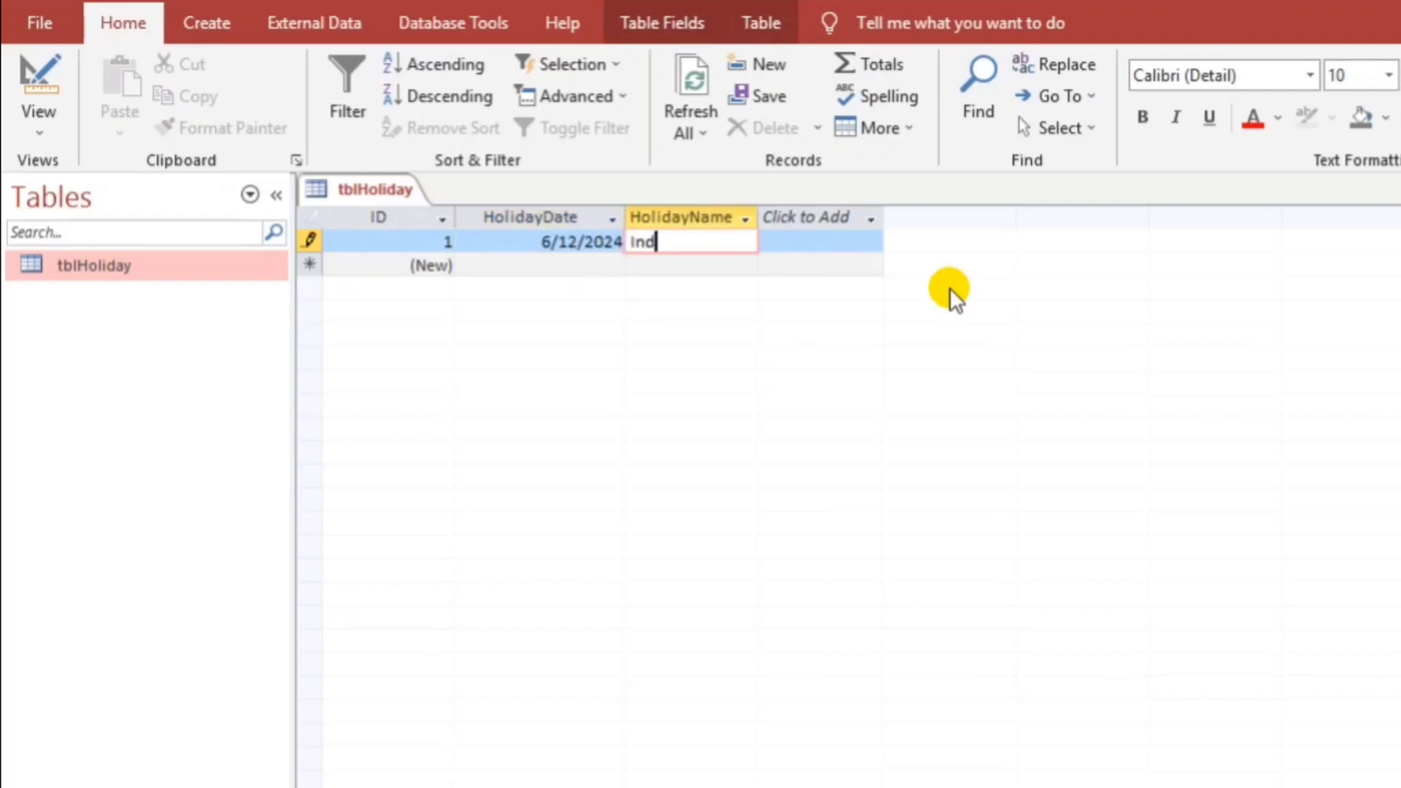
text(ependence Day)
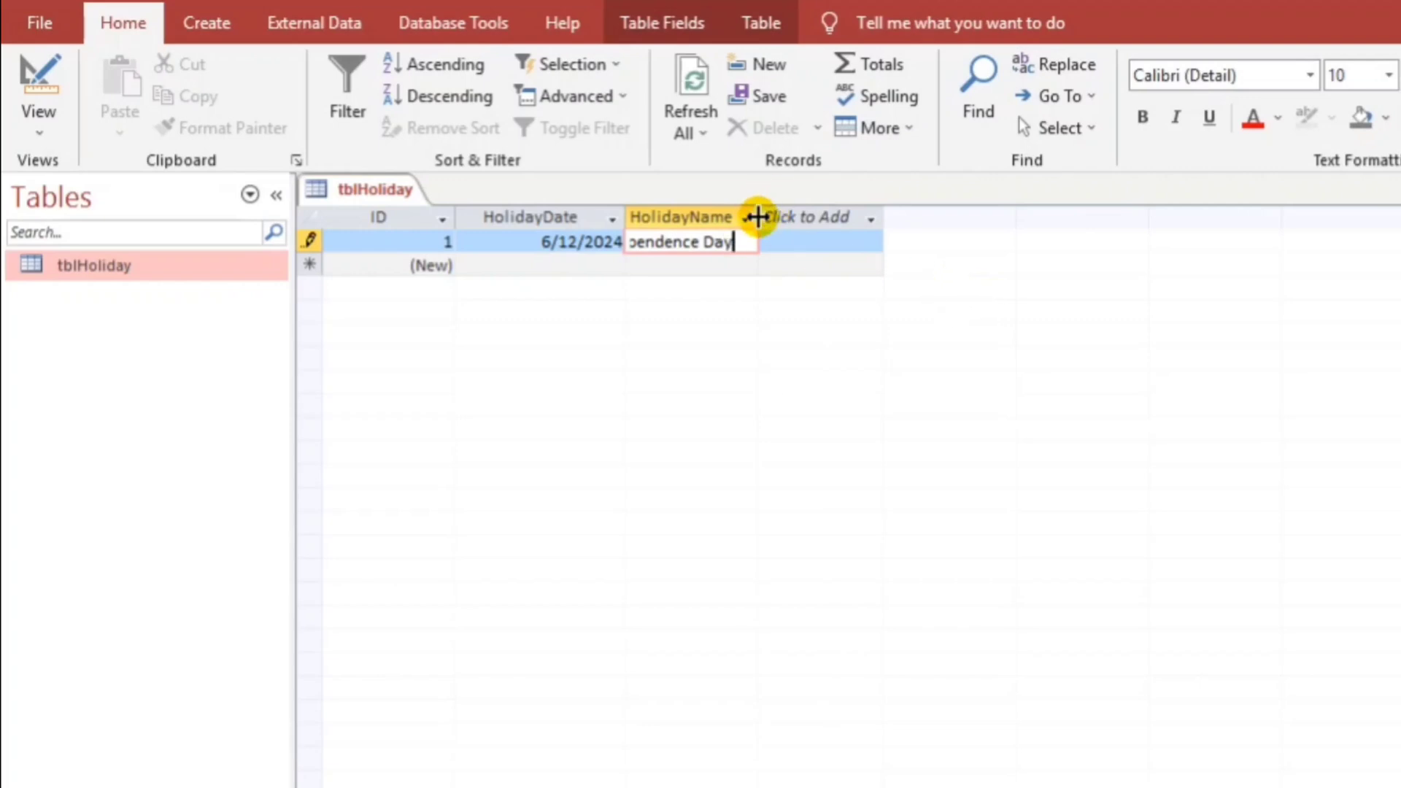
click(864, 217)
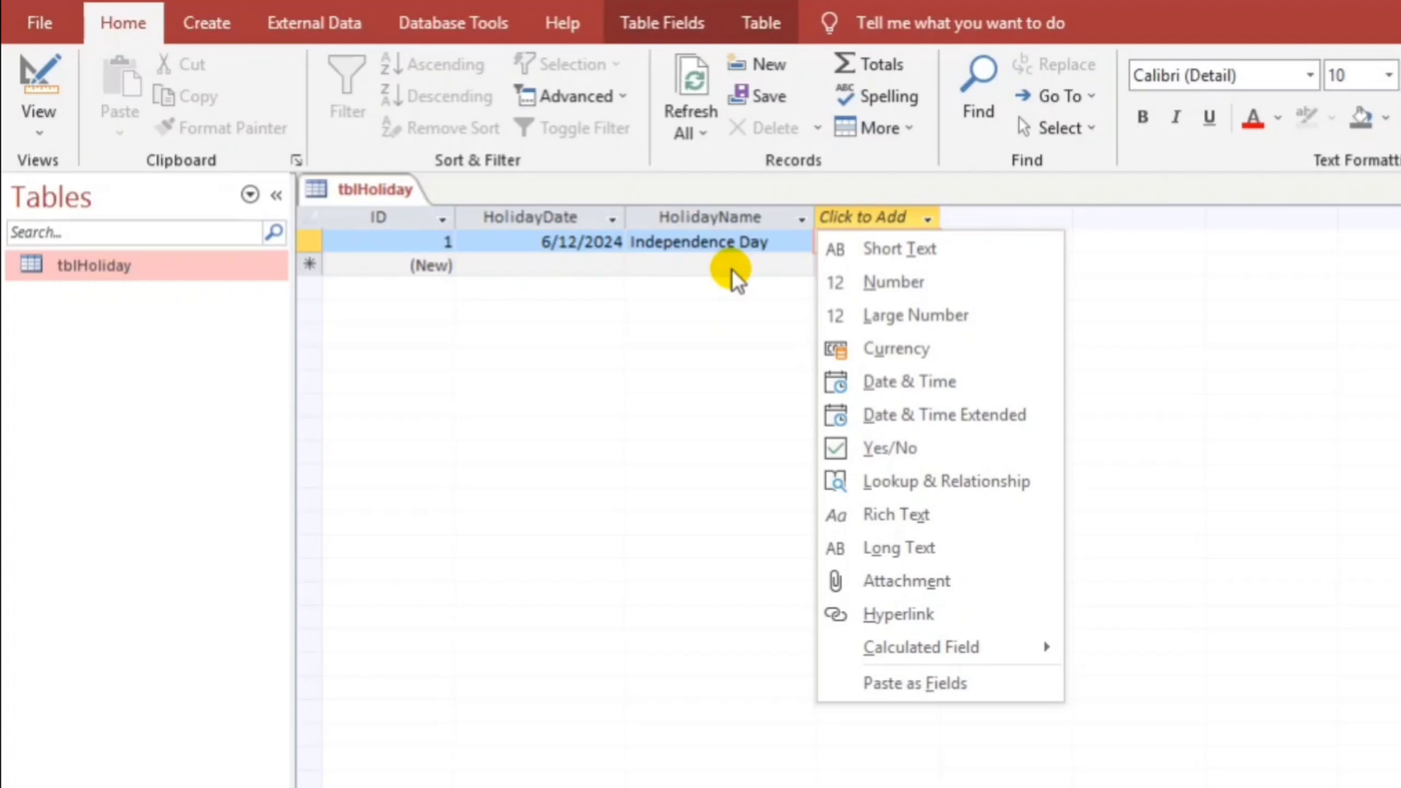
click(899, 248)
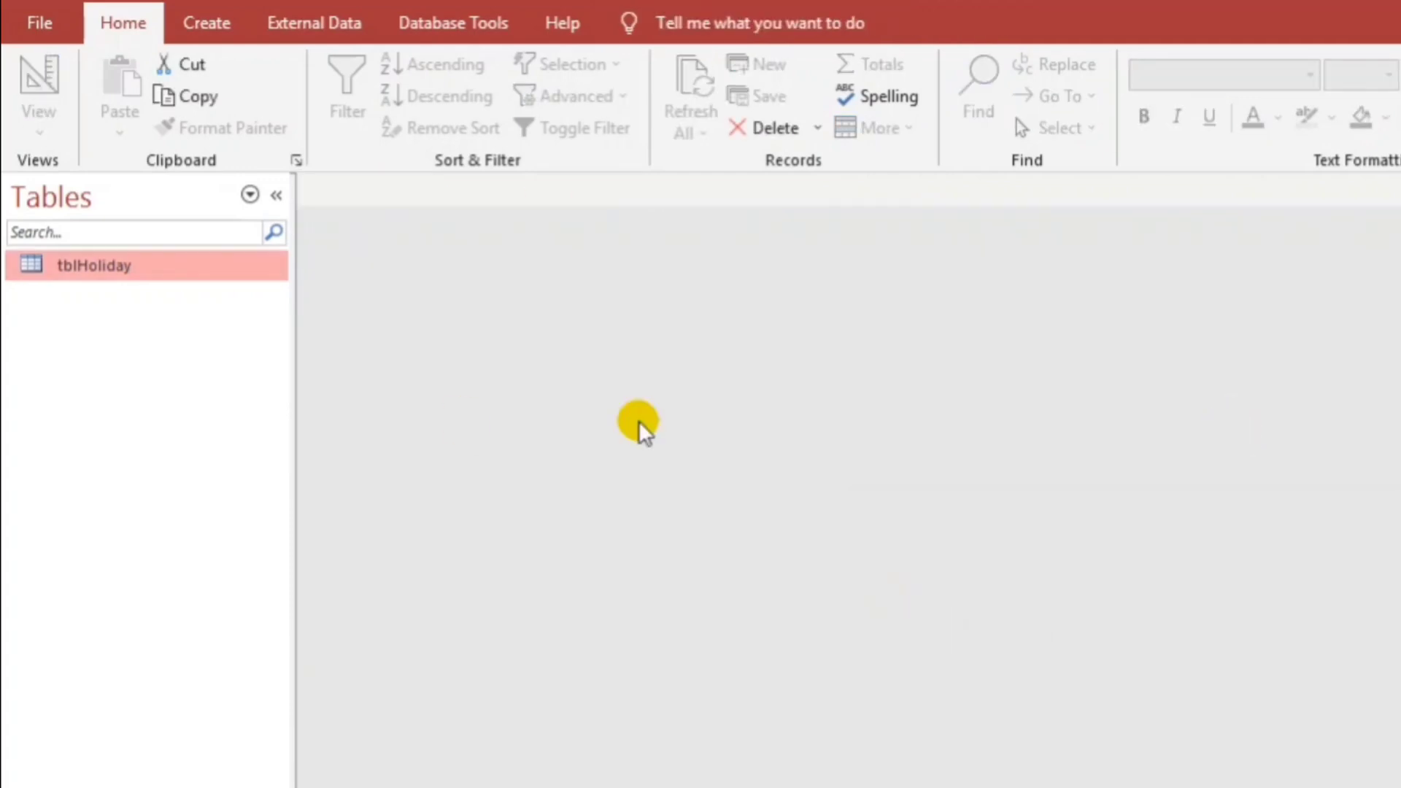
Design a new table with Trans Id (AutoNumber), StartDate (Date/Time) and WorkDays (Number)
click(205, 22)
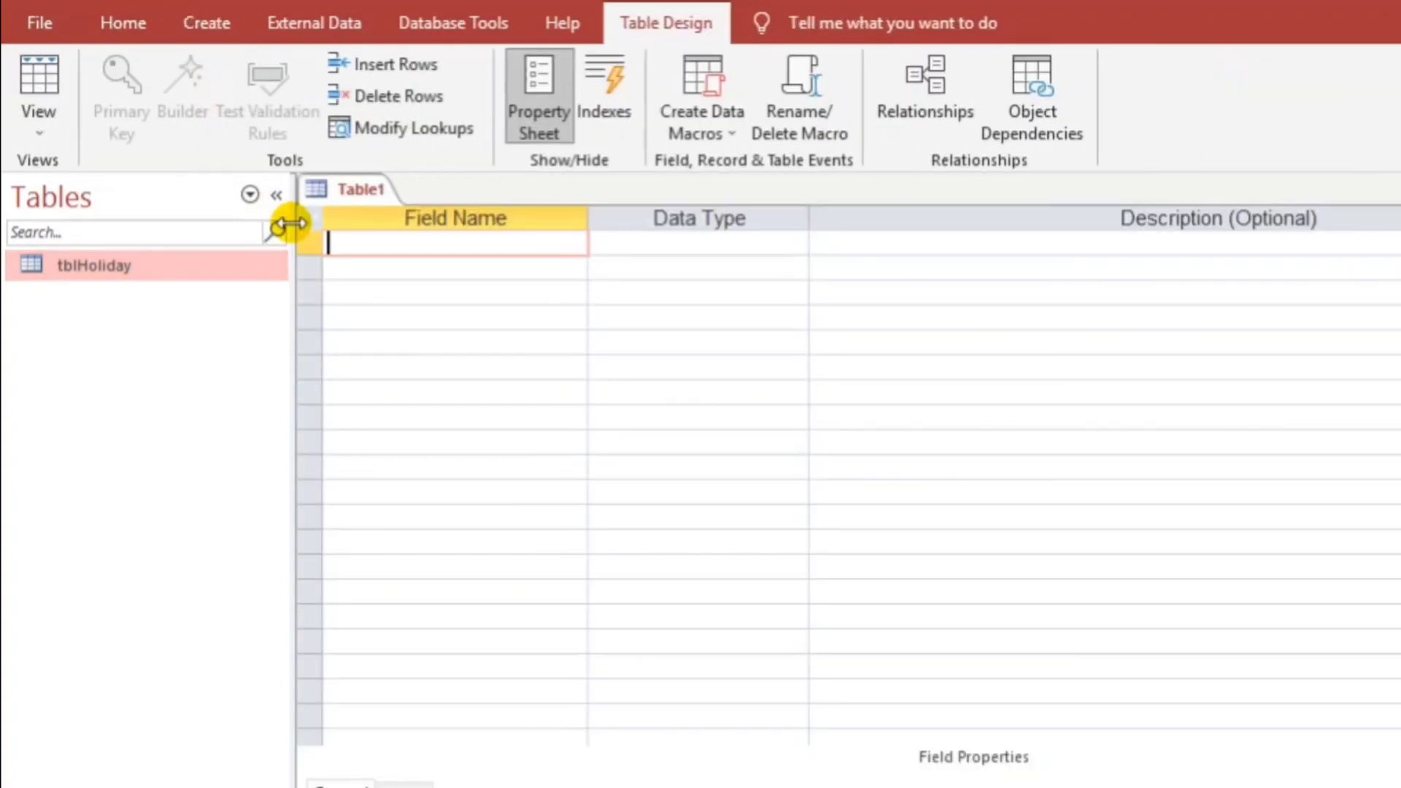
text(Trans Id)
click(698, 243)
text(AutoNumber)
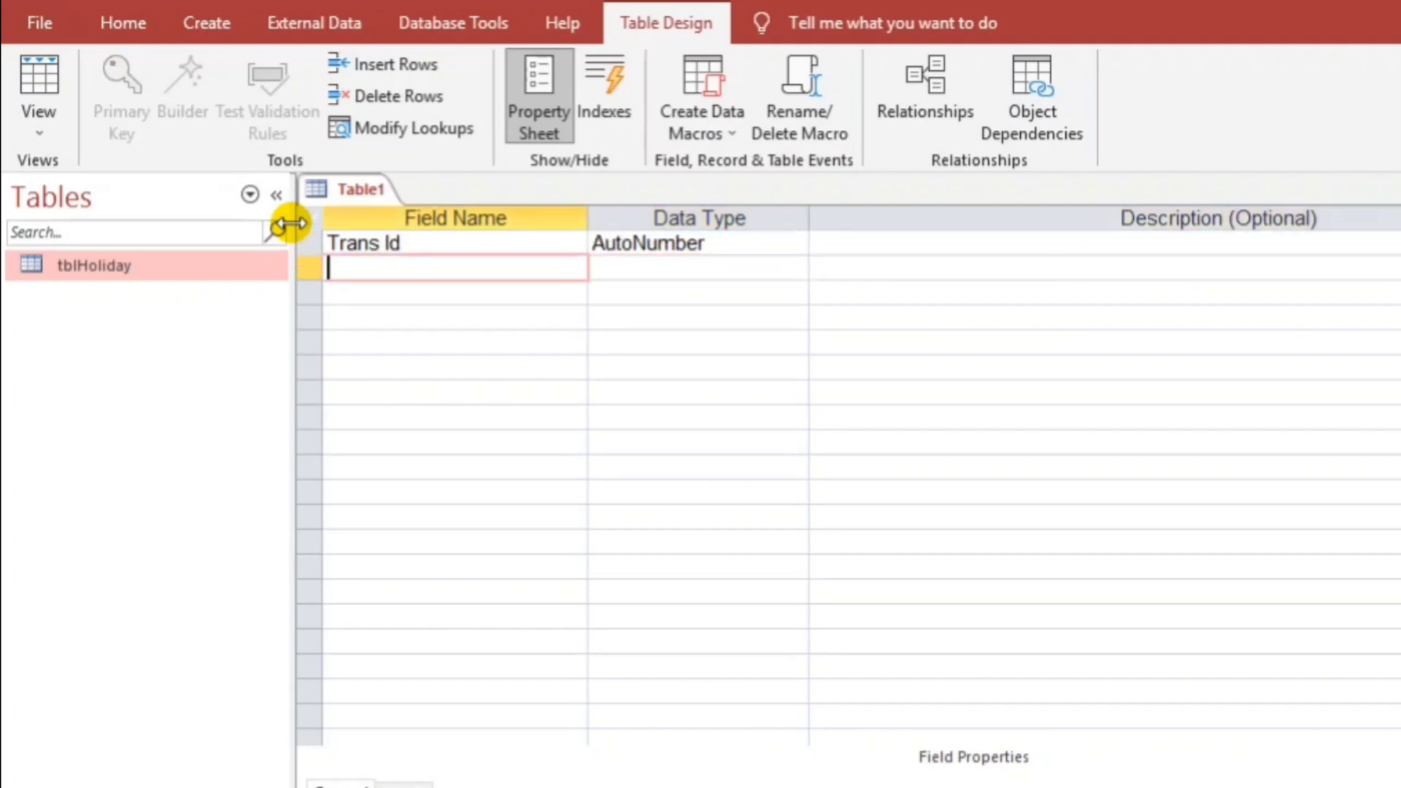
text(StartDate)
click(698, 268)
text(Date/Time)
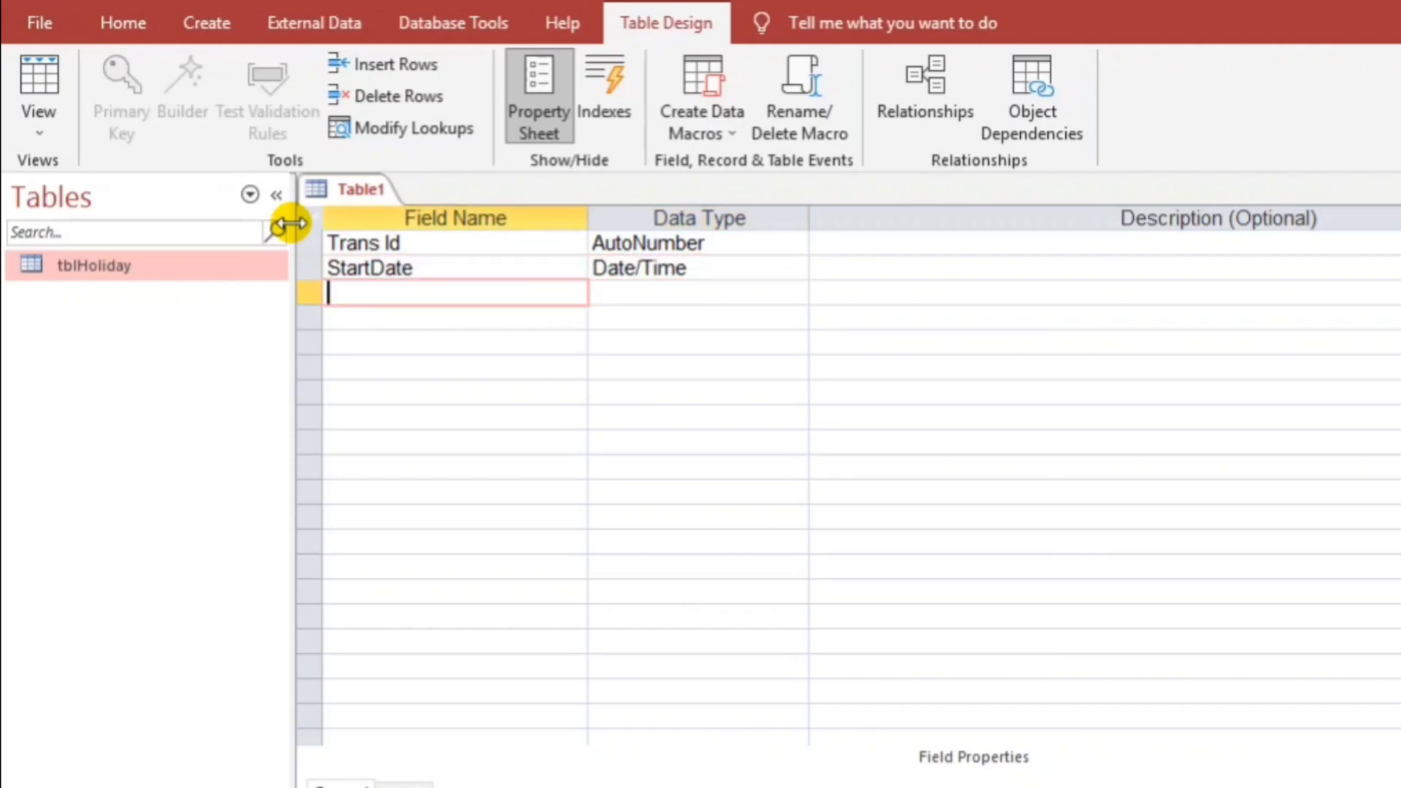
text(WorkDays)
click(698, 293)
text(Number)
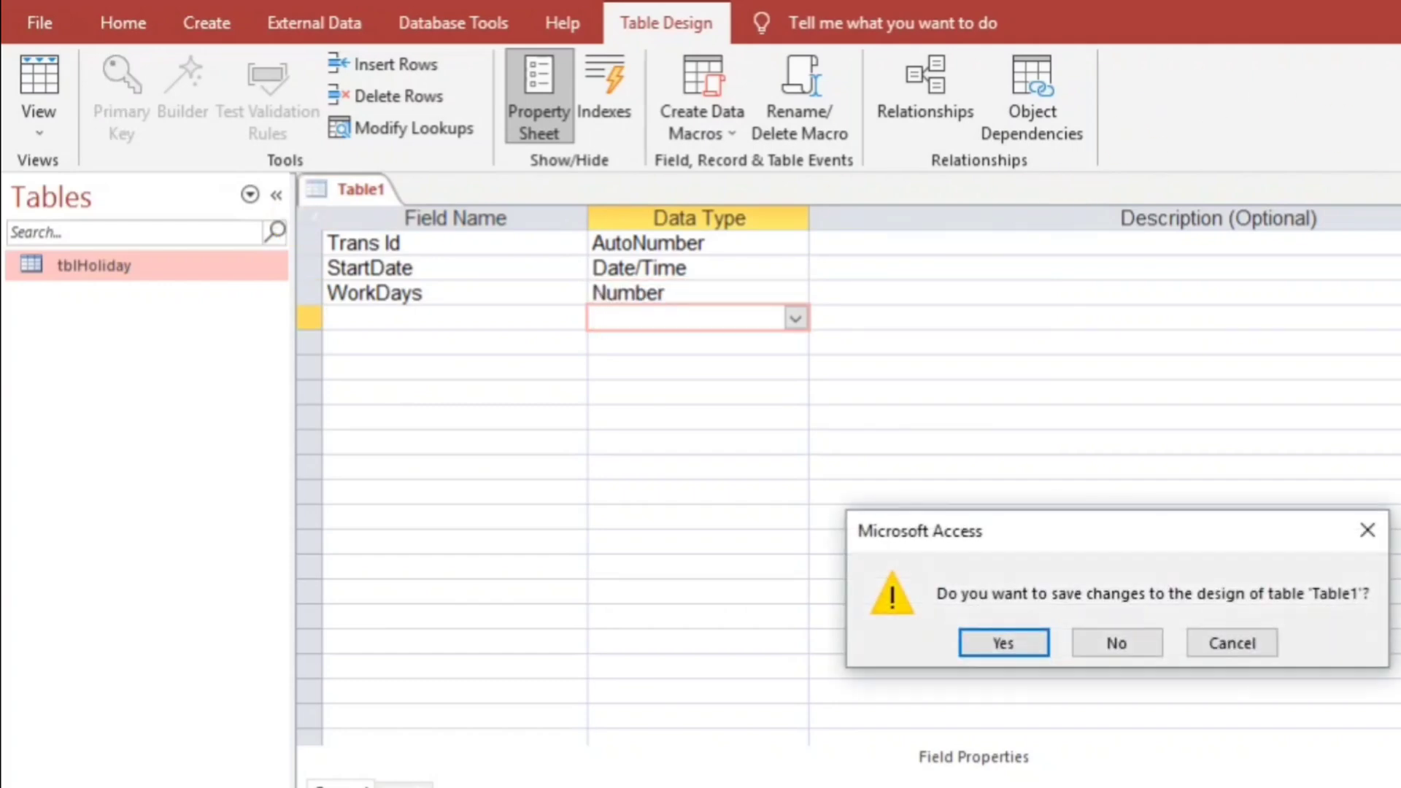
Agree to save the table design and name it SampleTable
click(1002, 642)
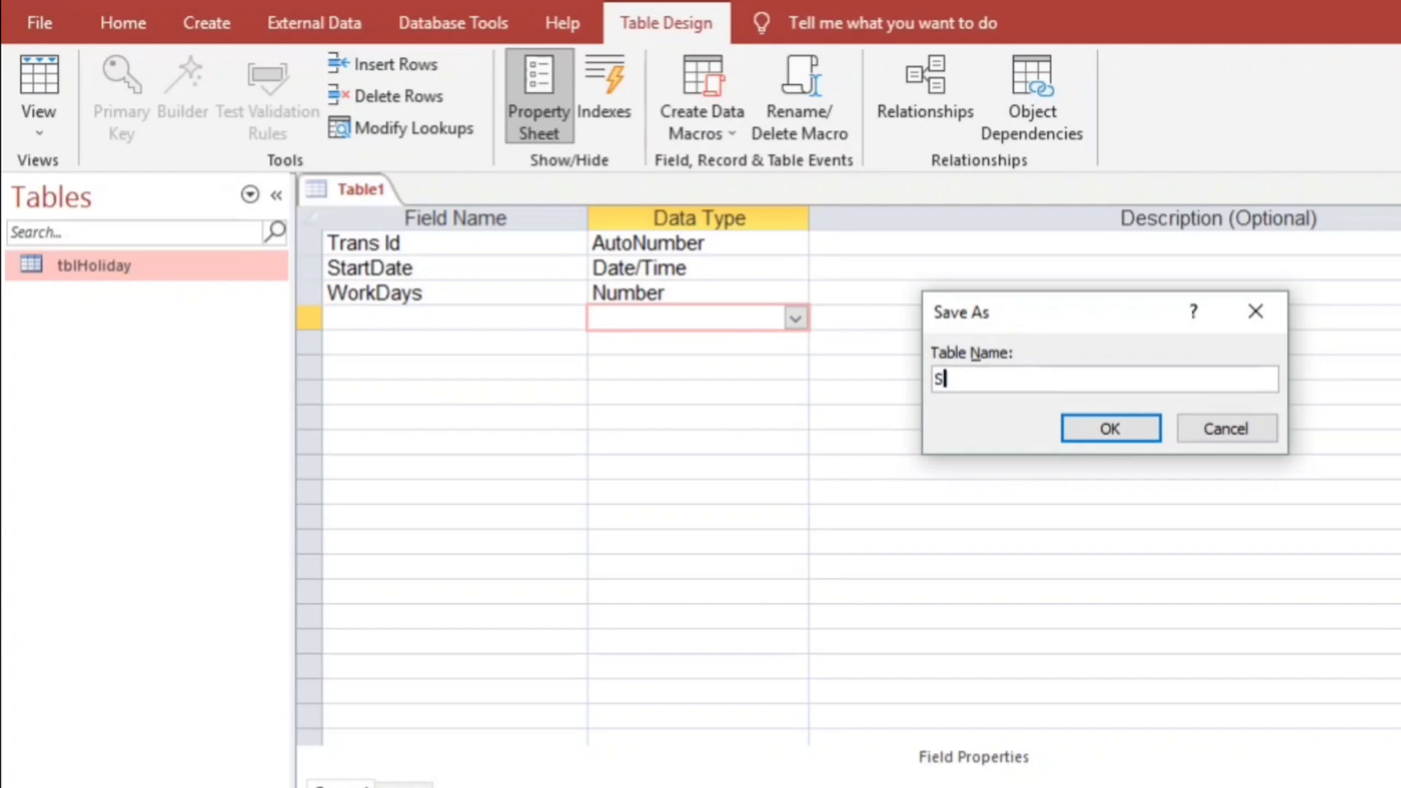
text(ampleTab)
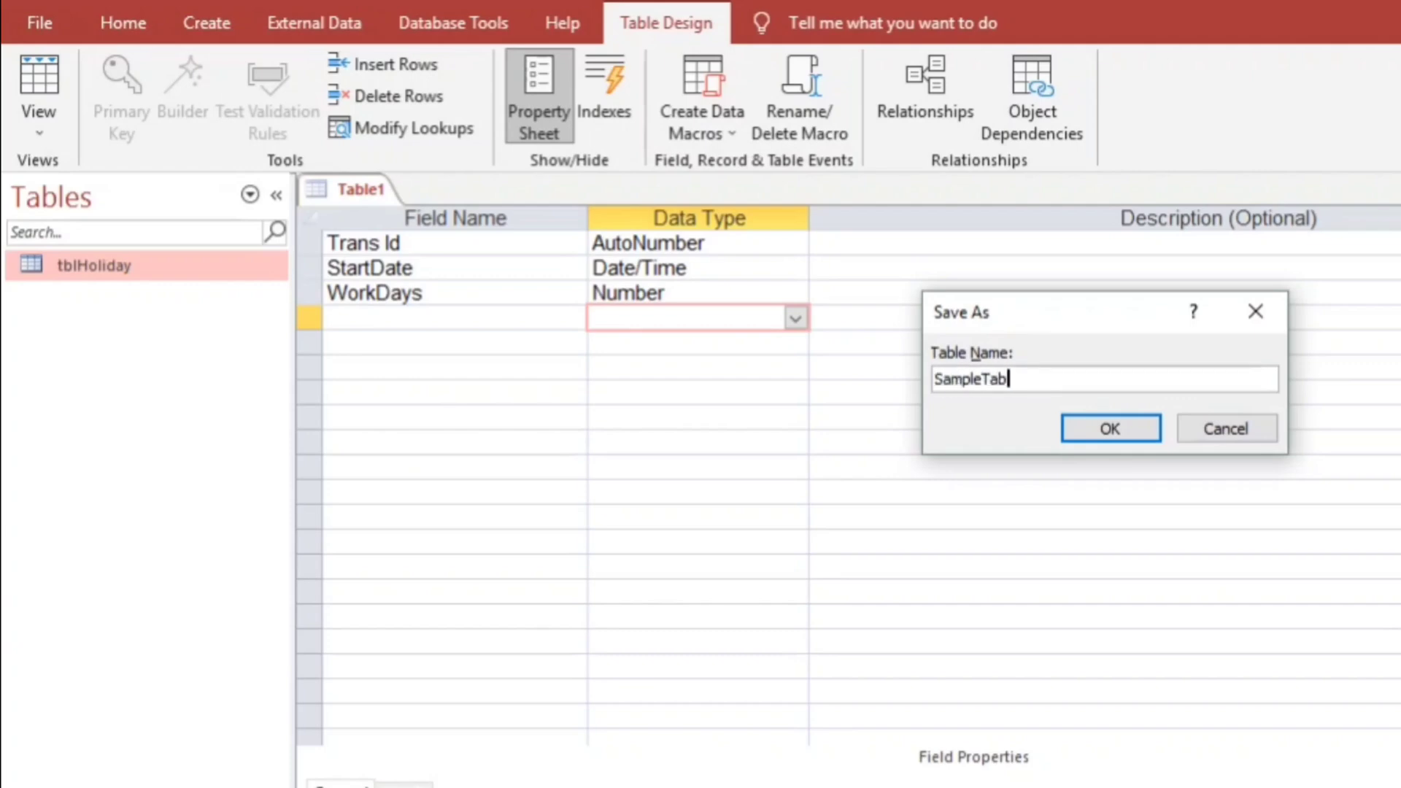
click(1110, 428)
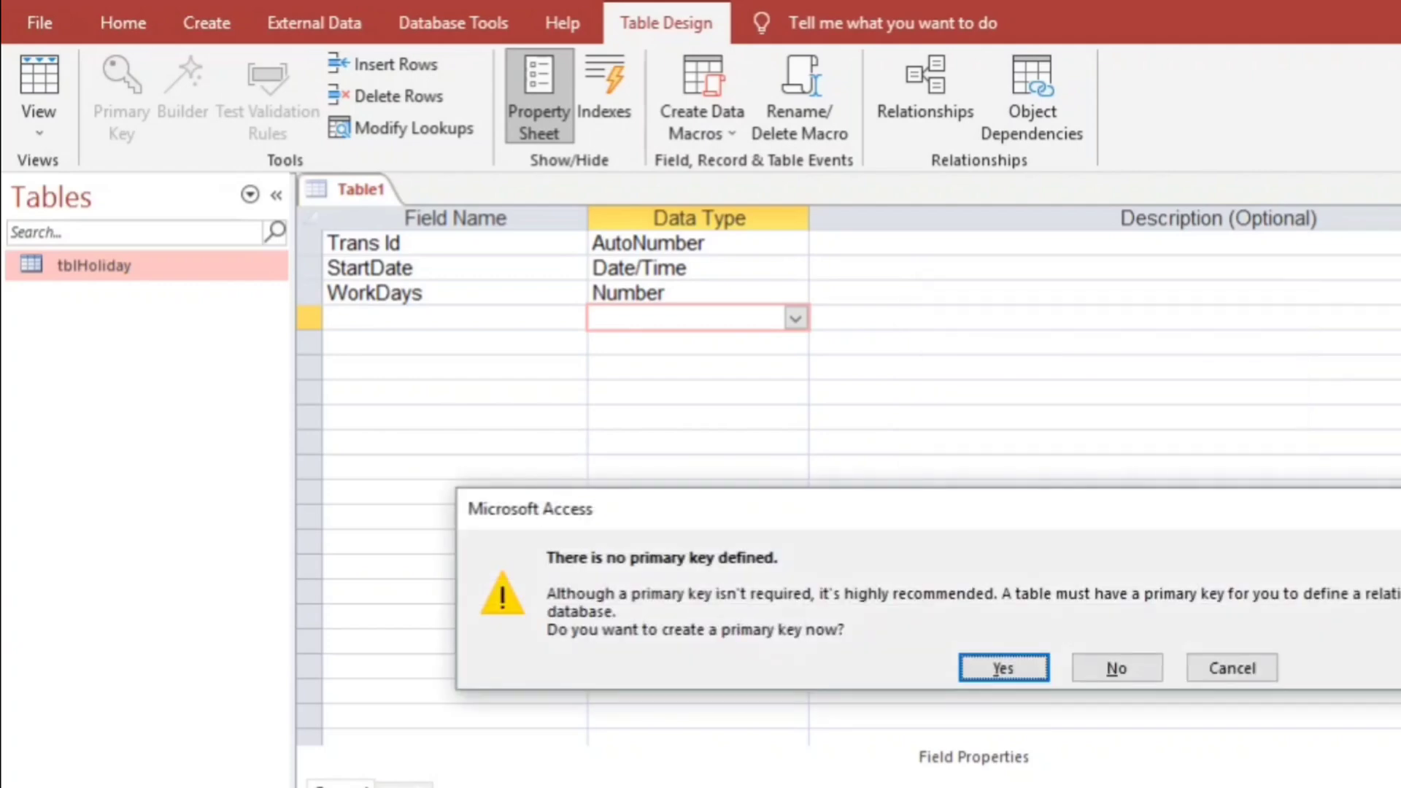
Finish saving SampleTable at the primary key prompt and generate a form from it
click(1116, 668)
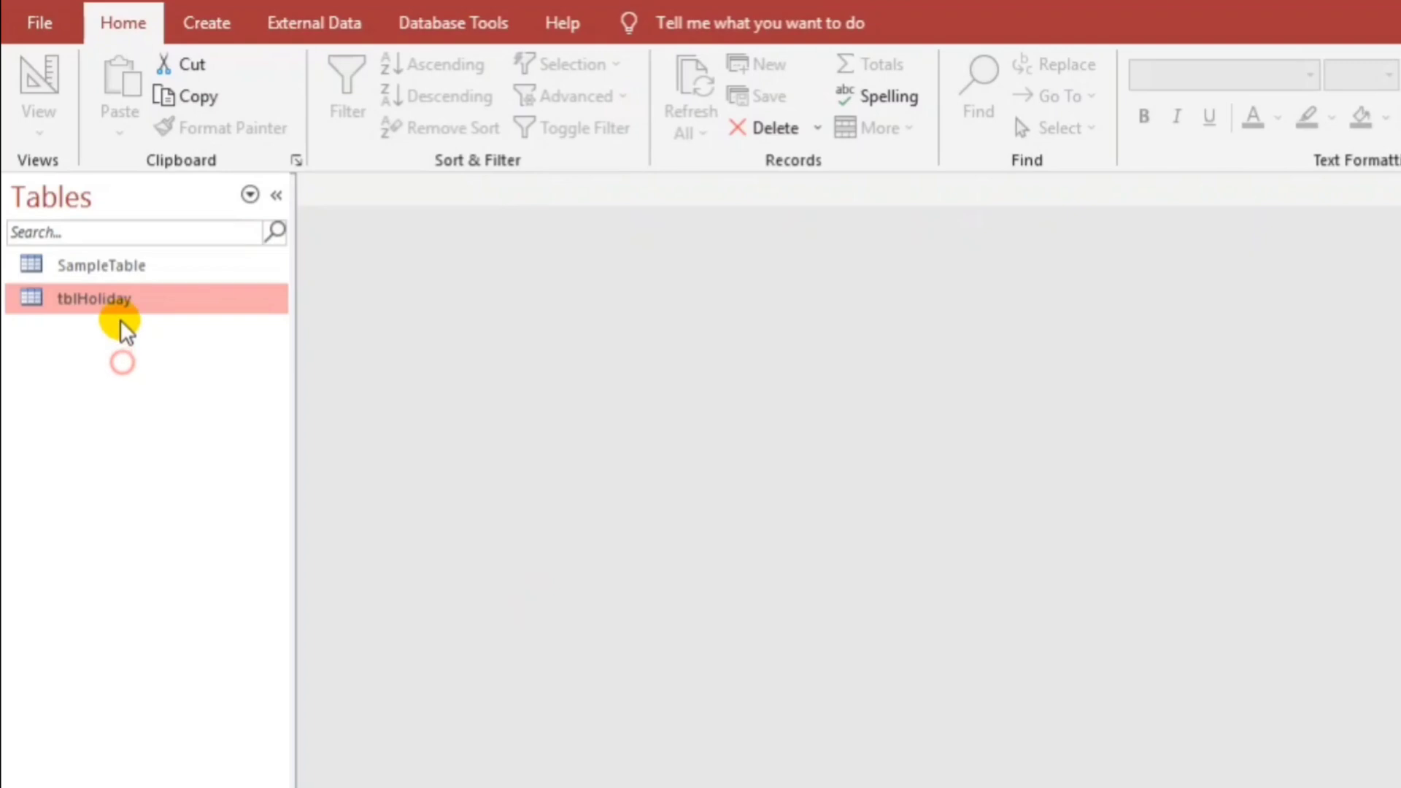
click(101, 266)
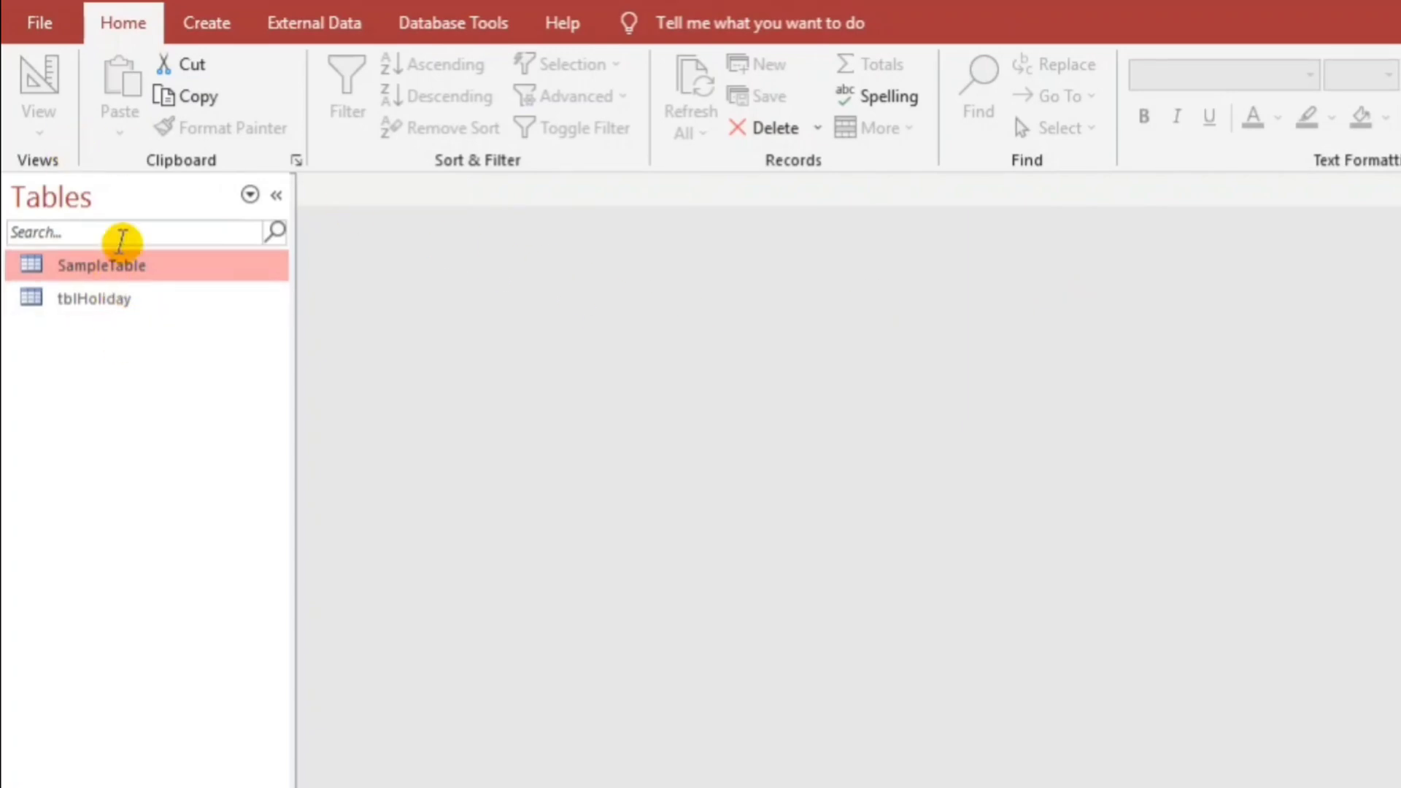
click(206, 23)
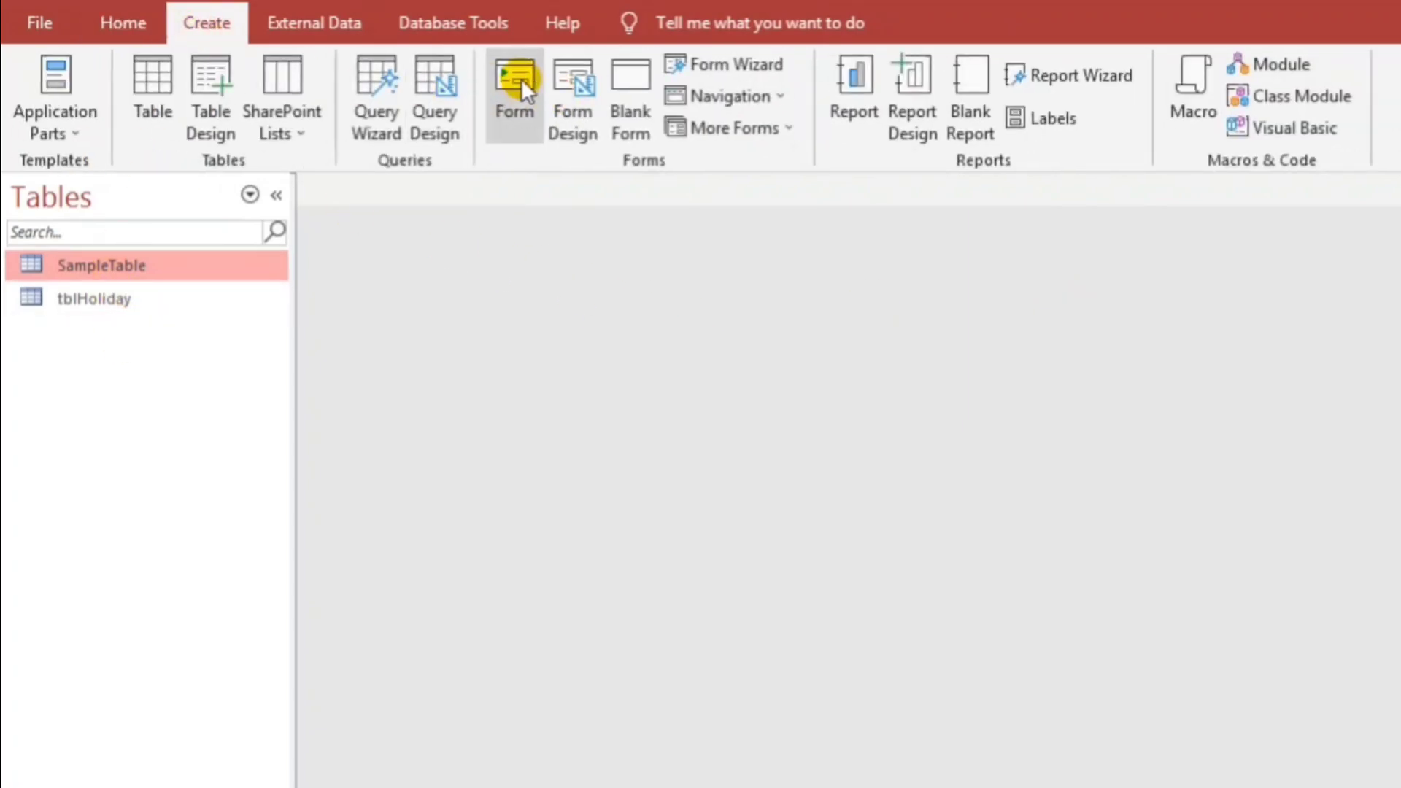
click(514, 95)
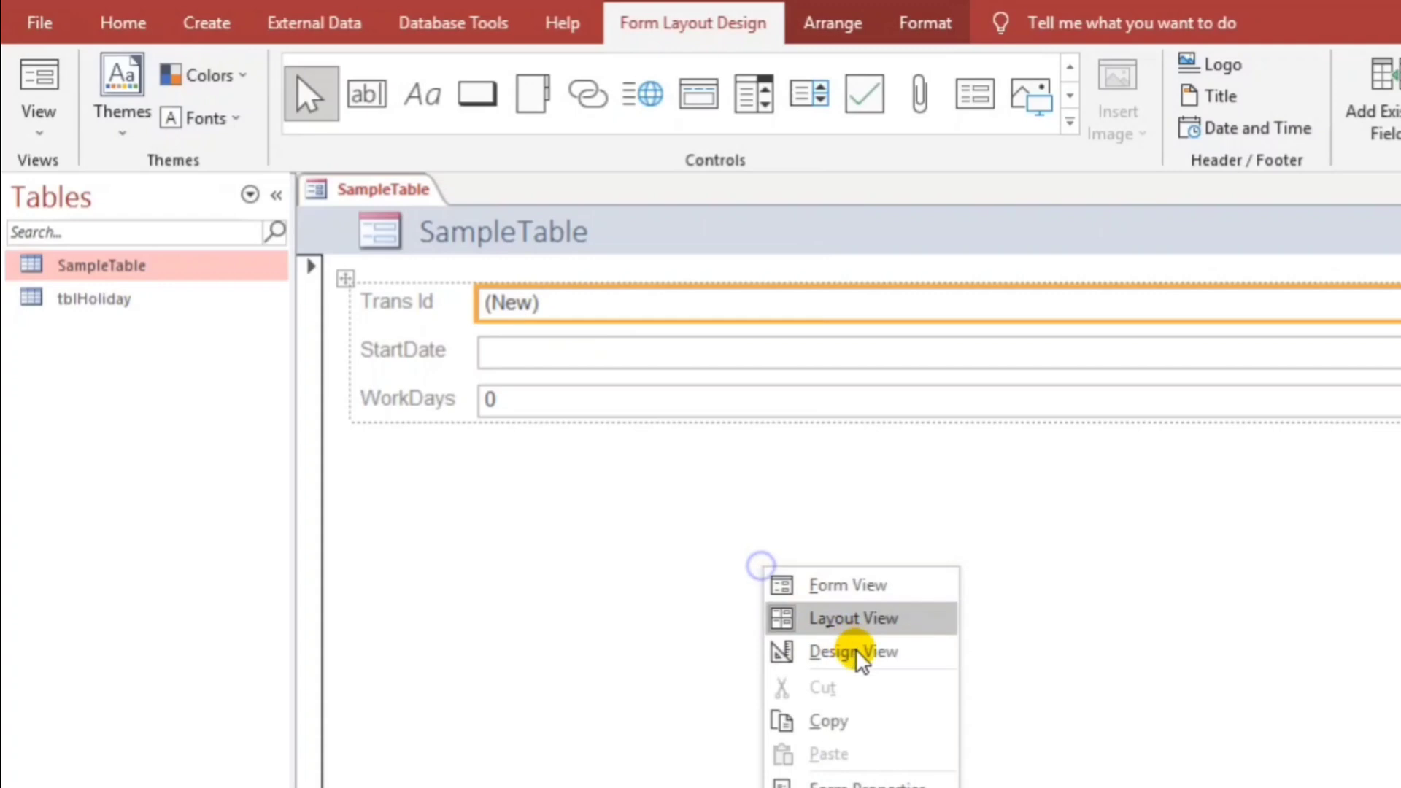
In Design View, place an unbound text box under WorkDays labeled Due Date
click(853, 650)
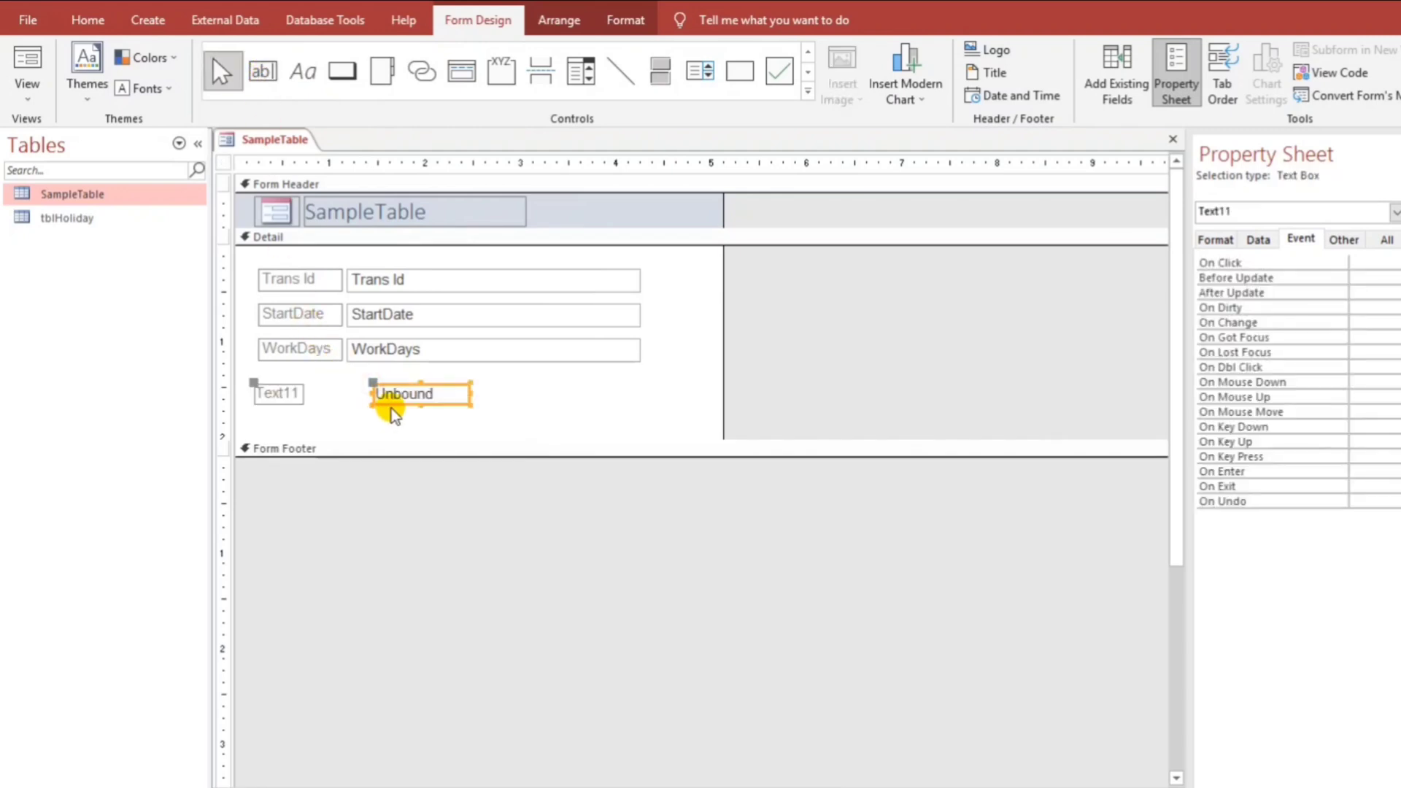
drag(404, 394, 389, 382)
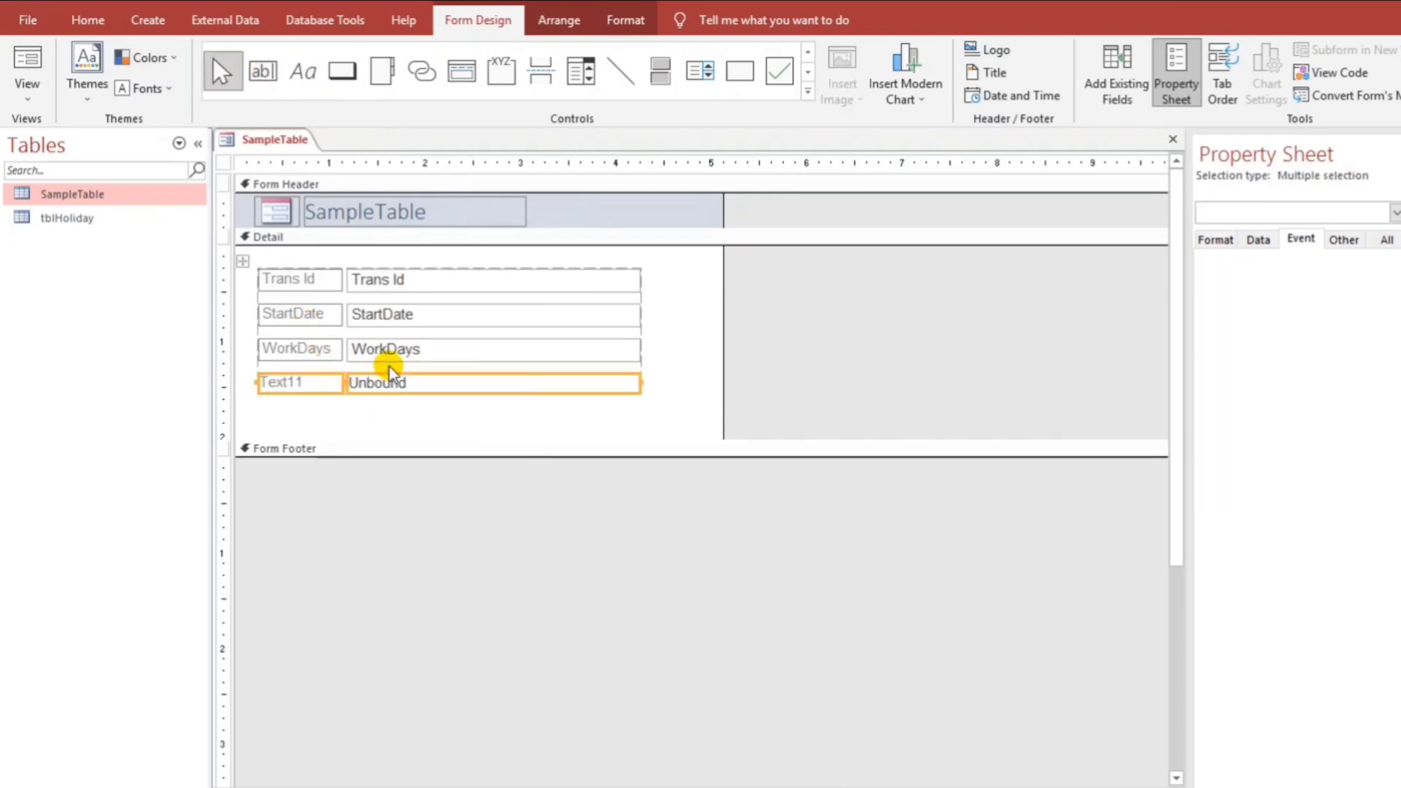
click(289, 382)
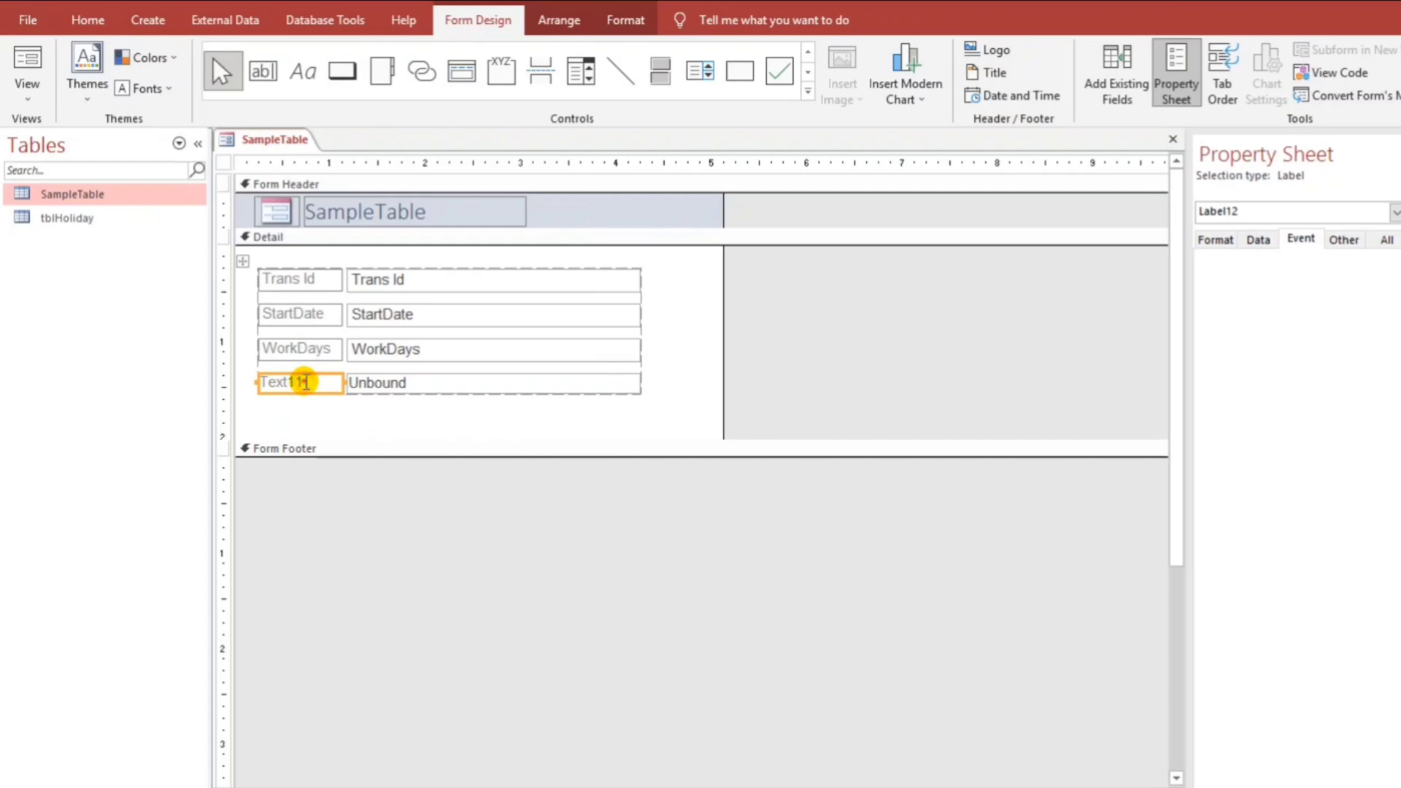
text(Due Date)
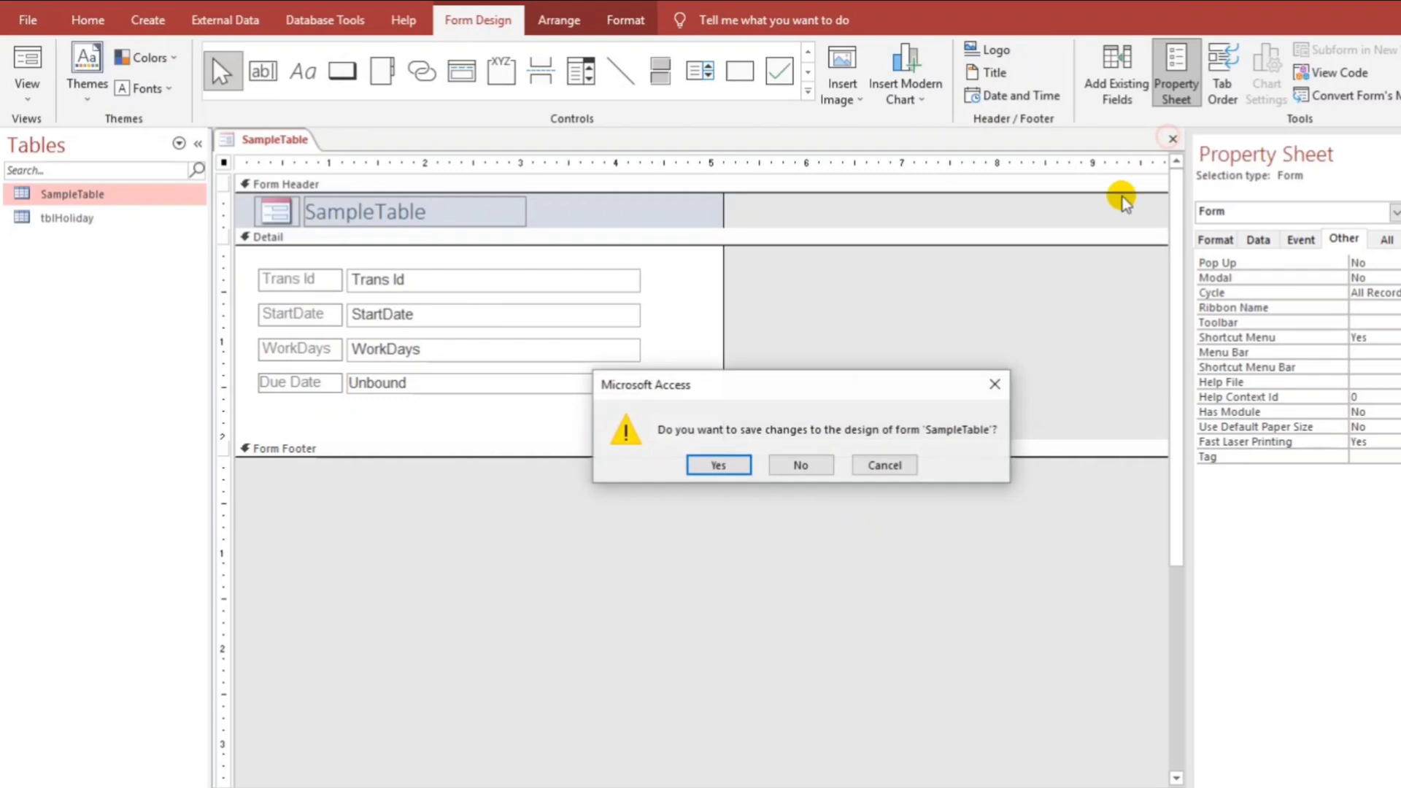
Save the form's design changes as SampleForm
click(718, 465)
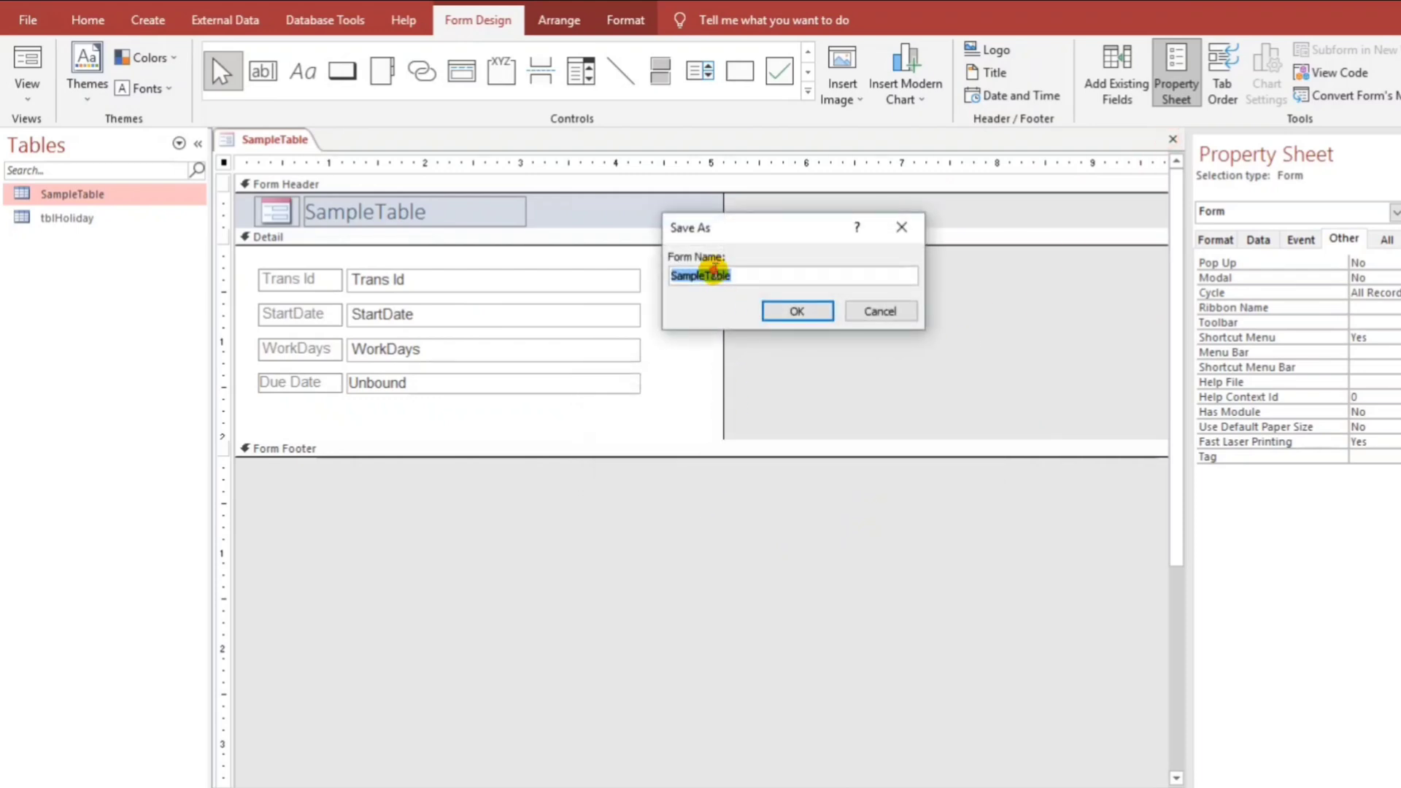
text(SampleF)
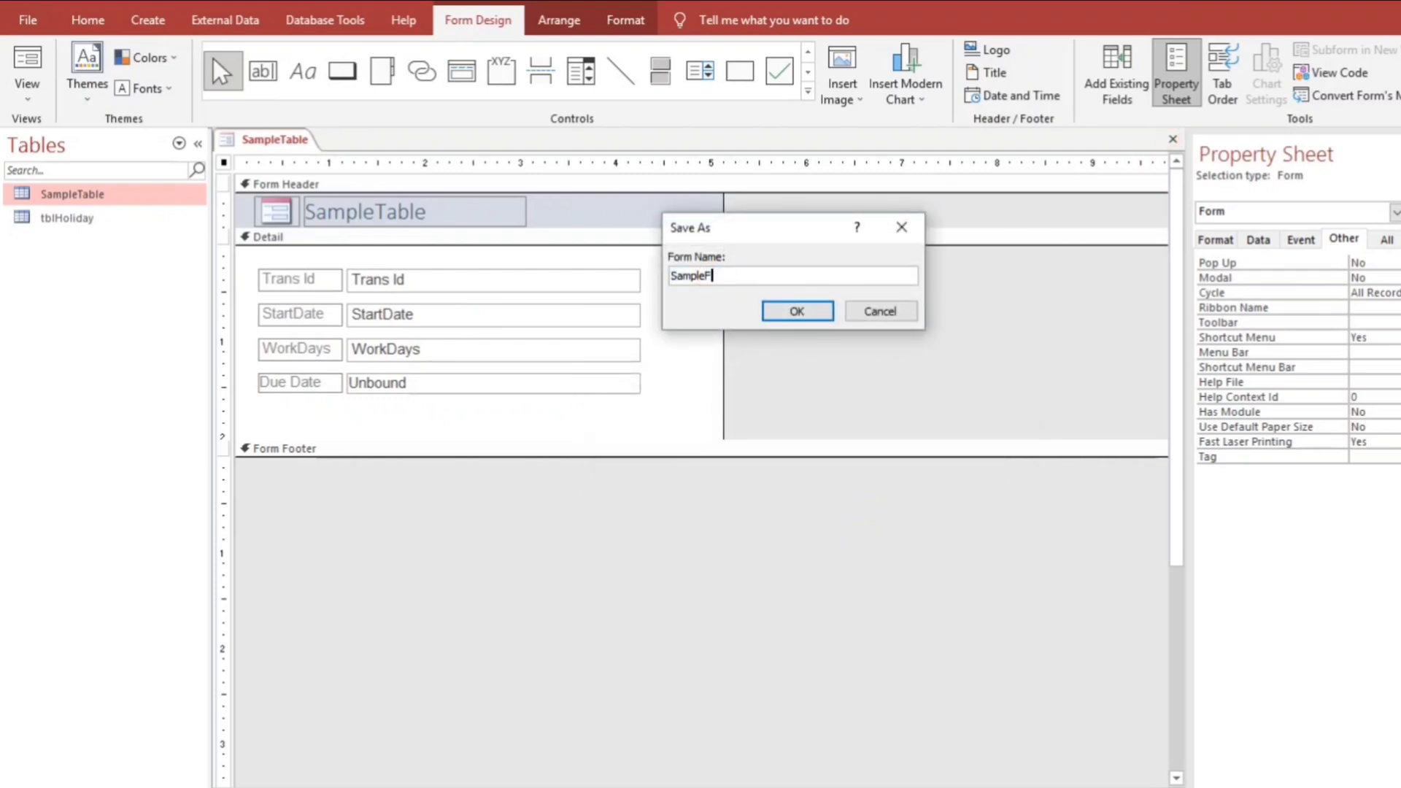
click(795, 311)
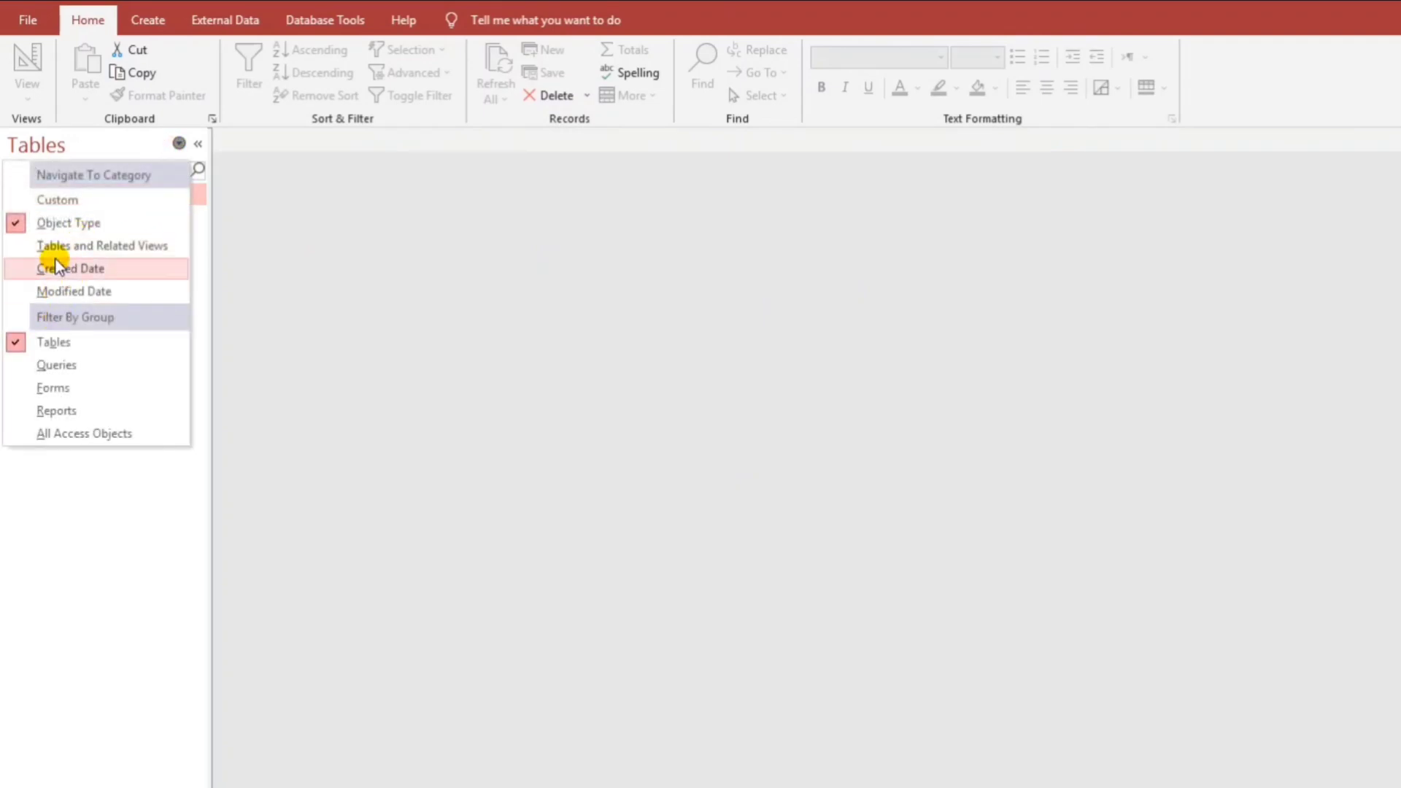
Show All Access Objects in the Navigation Pane and create a new blank module
click(83, 433)
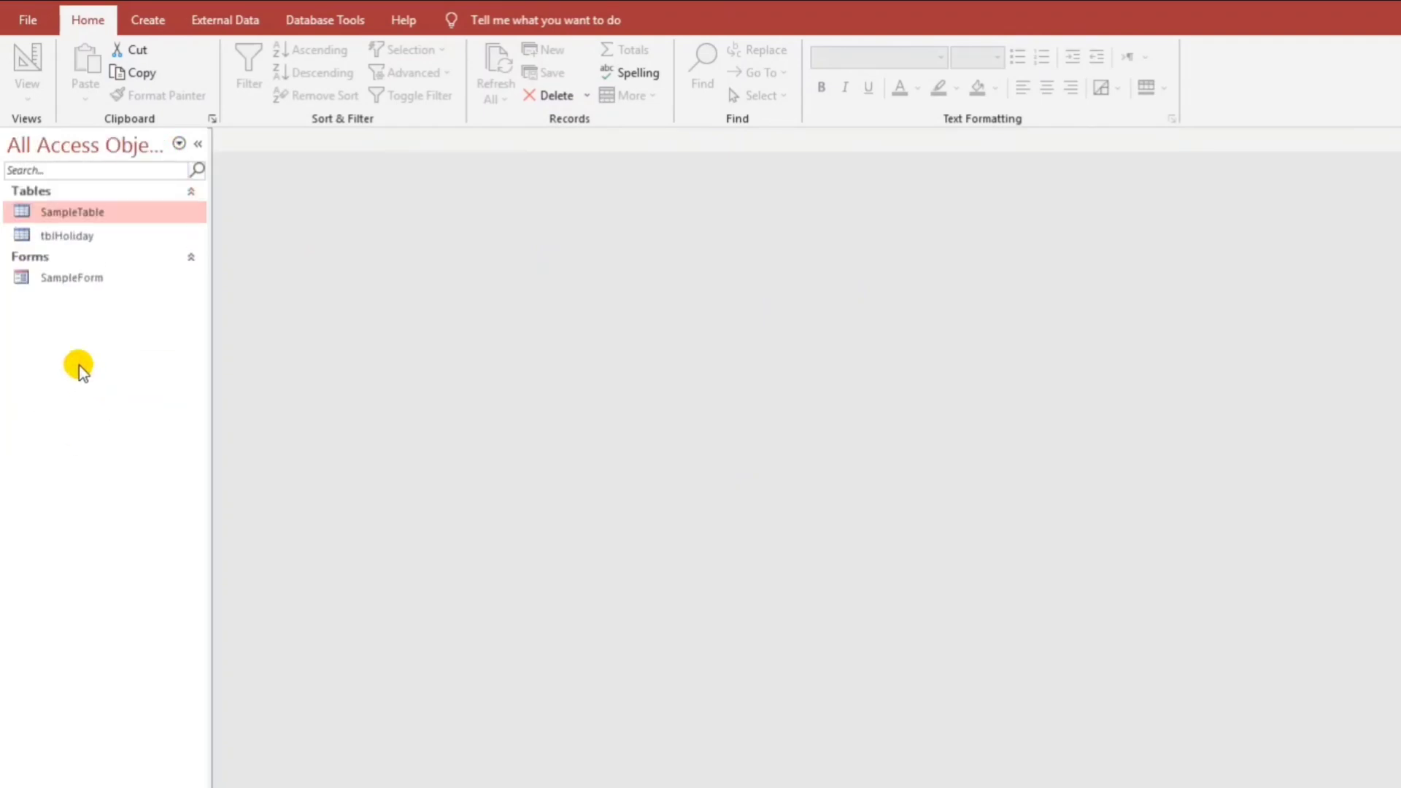
mouse_move(81, 334)
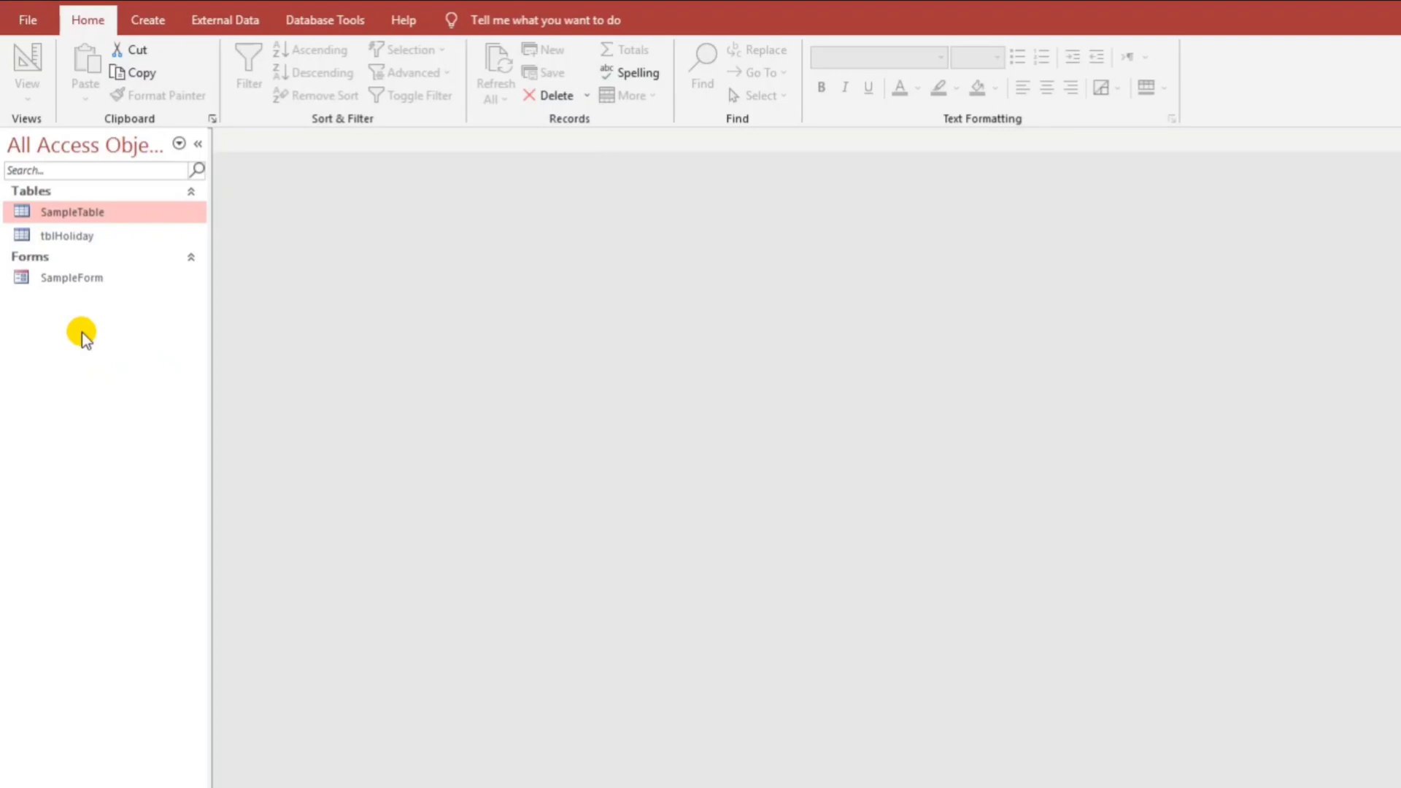
mouse_move(103, 89)
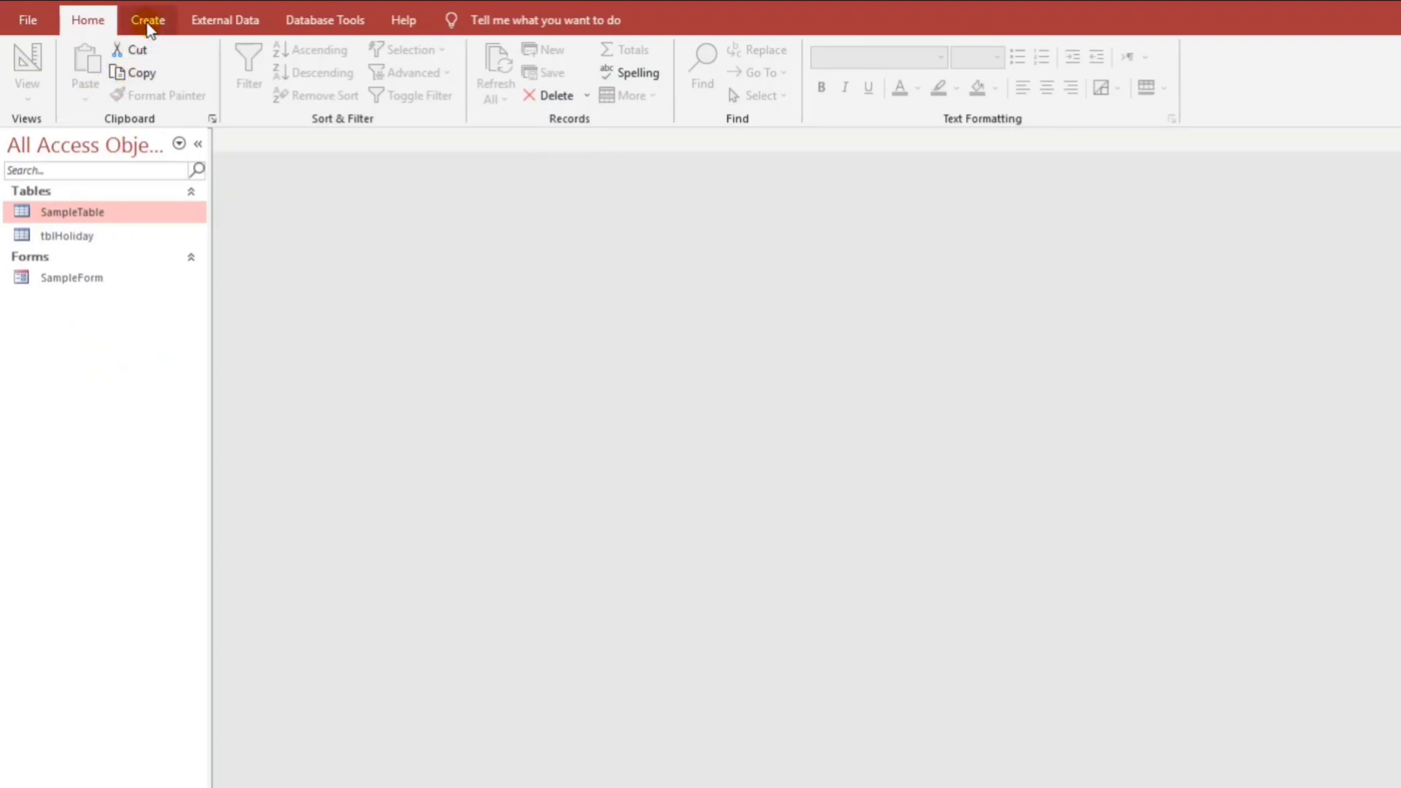
click(147, 20)
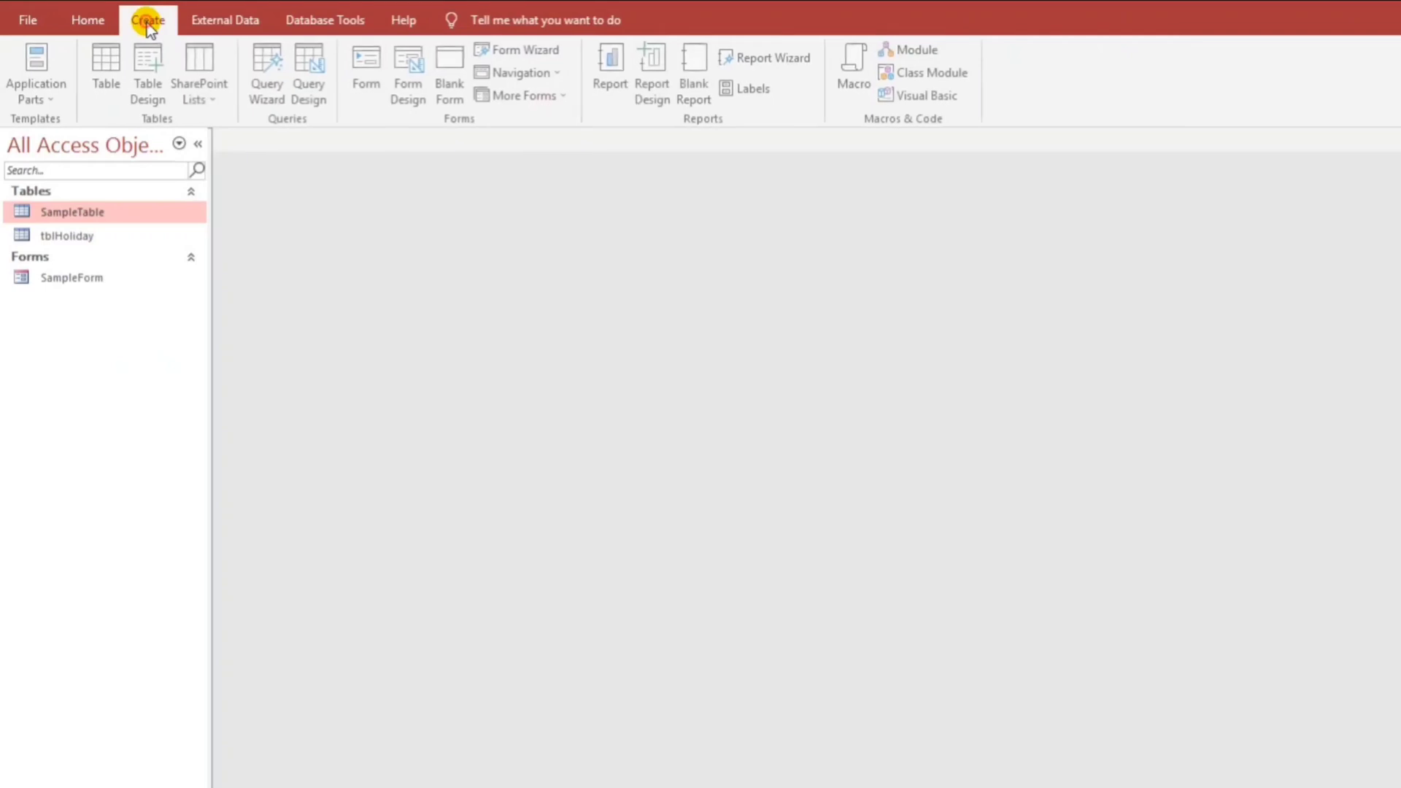
mouse_move(913, 51)
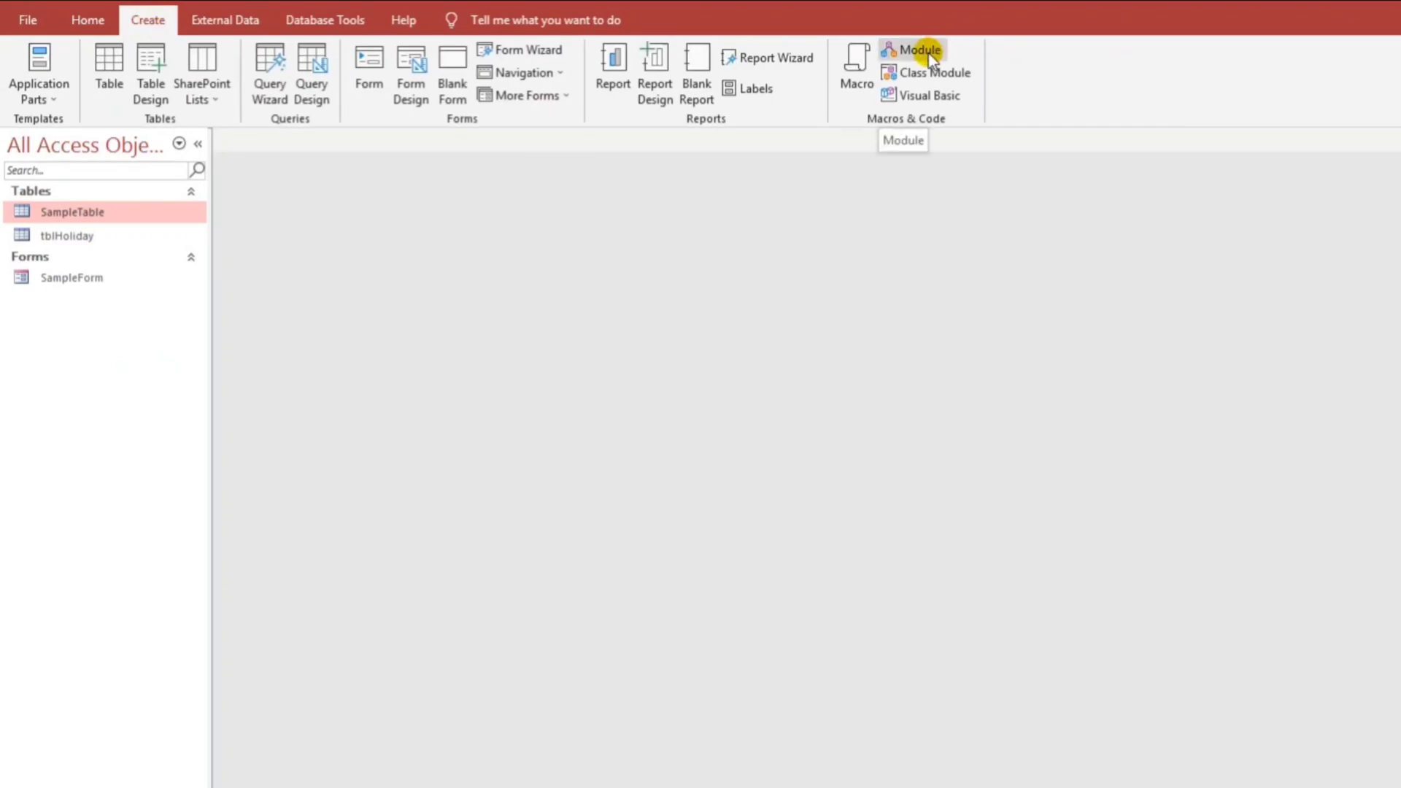
click(913, 50)
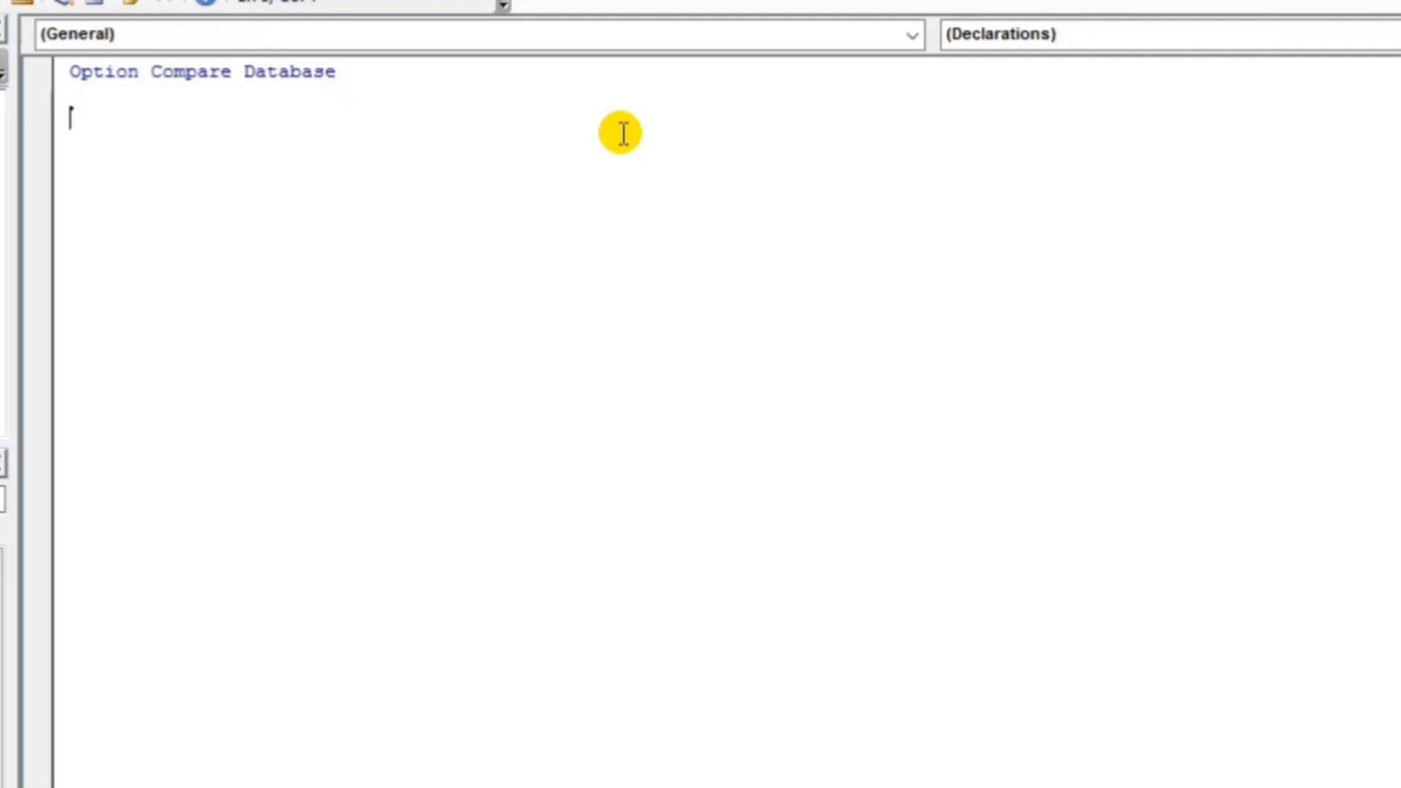
Declare Function WorkingDaysOnly(StartDate As Date, WorkDay As Index) As Date, generating End Function
text(function)
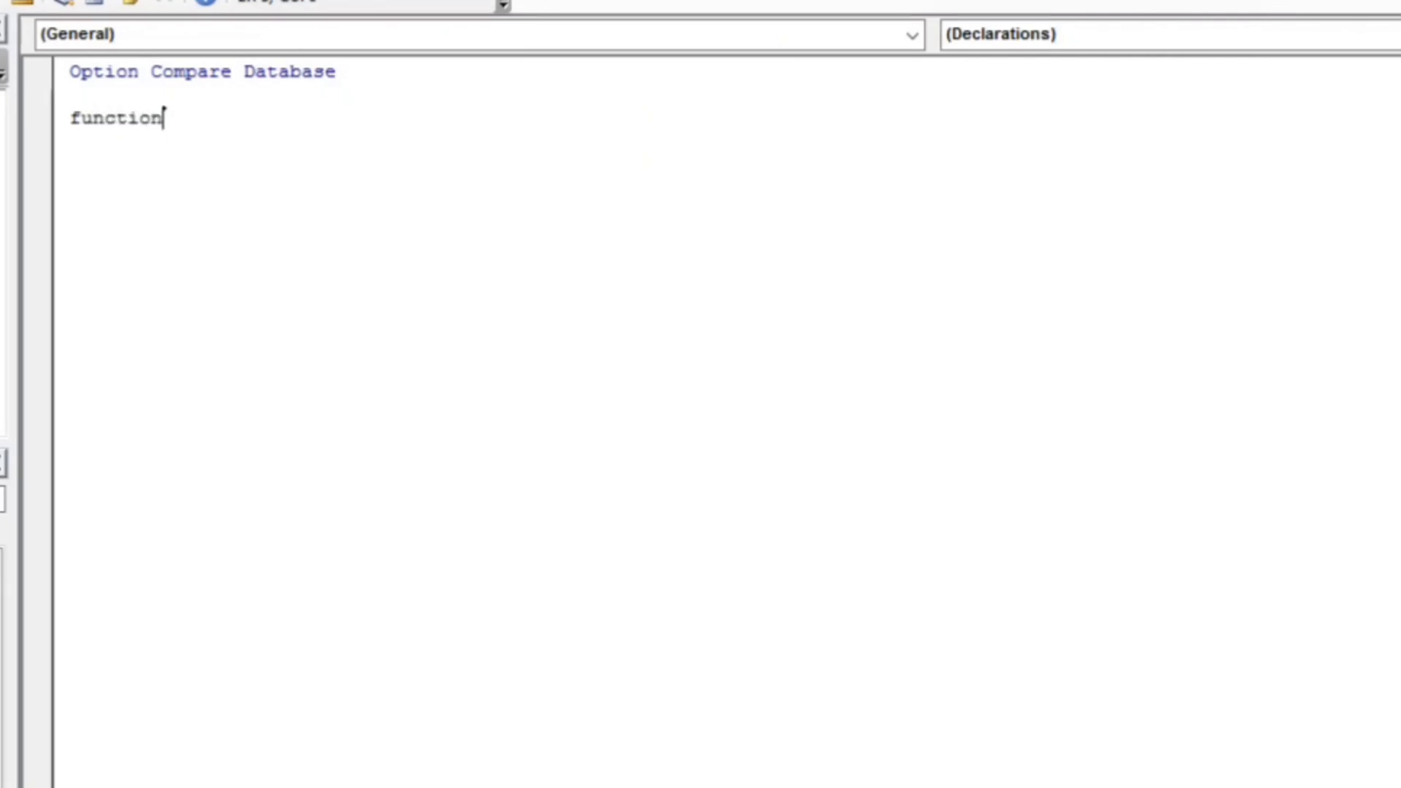
text(Worki)
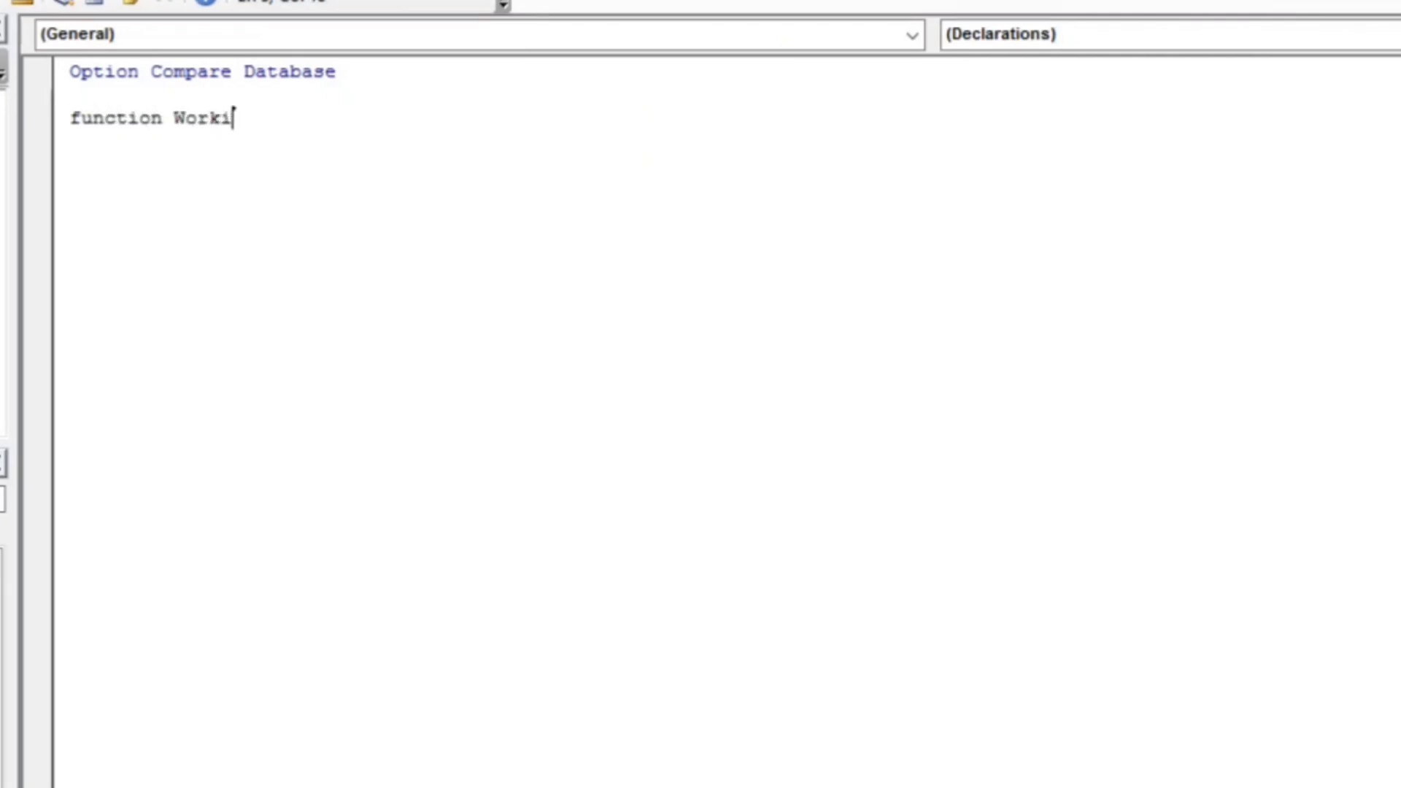
text(ngDaysOn)
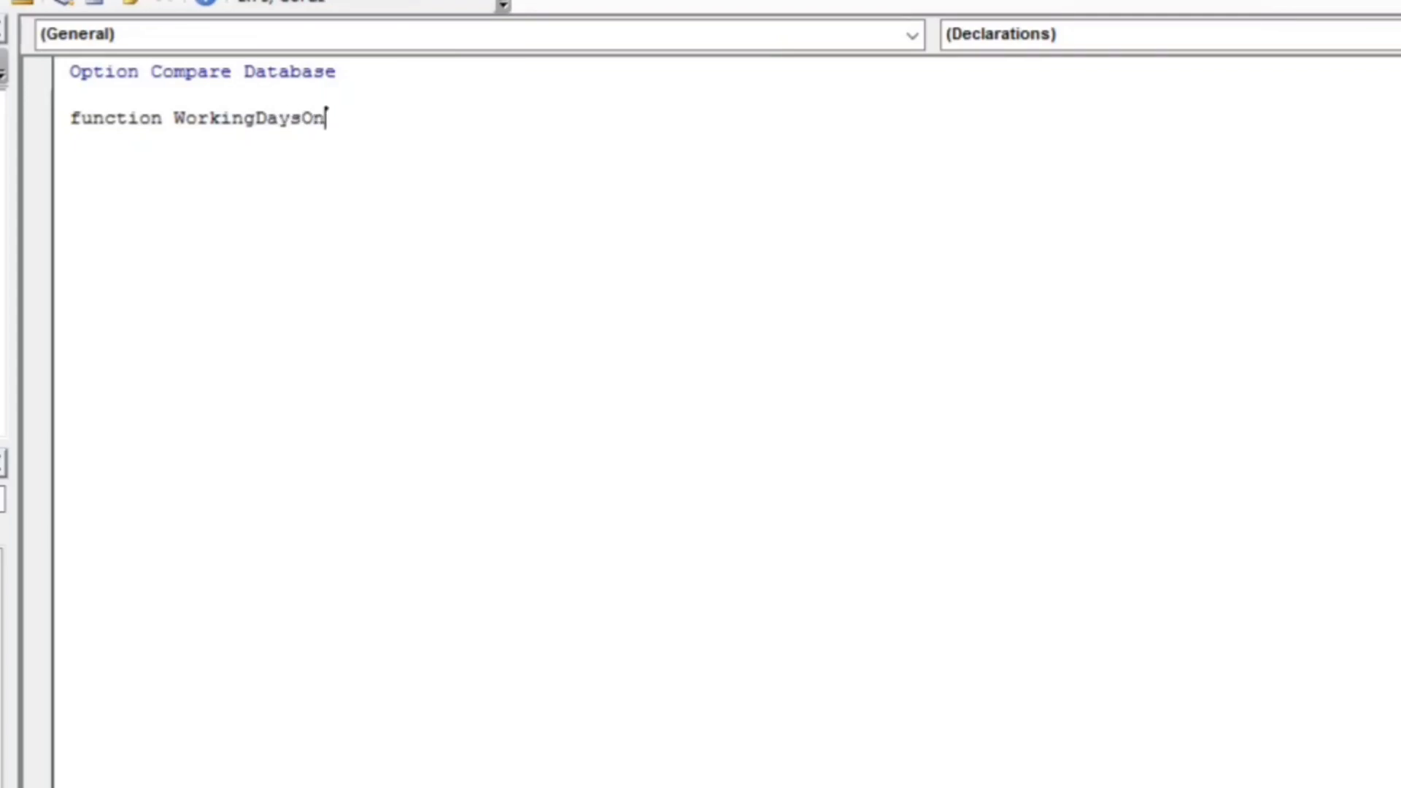
text(ly()
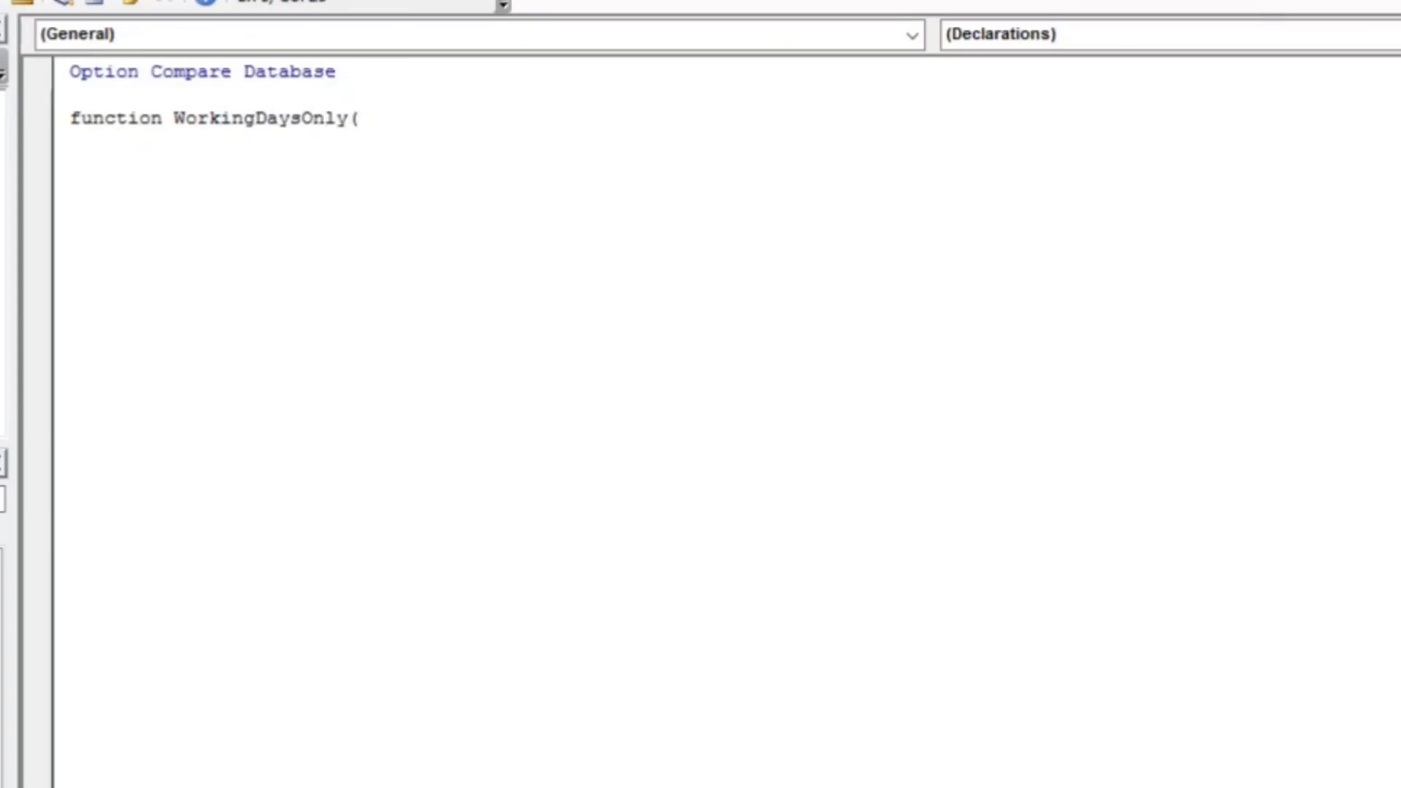
text(StartDa)
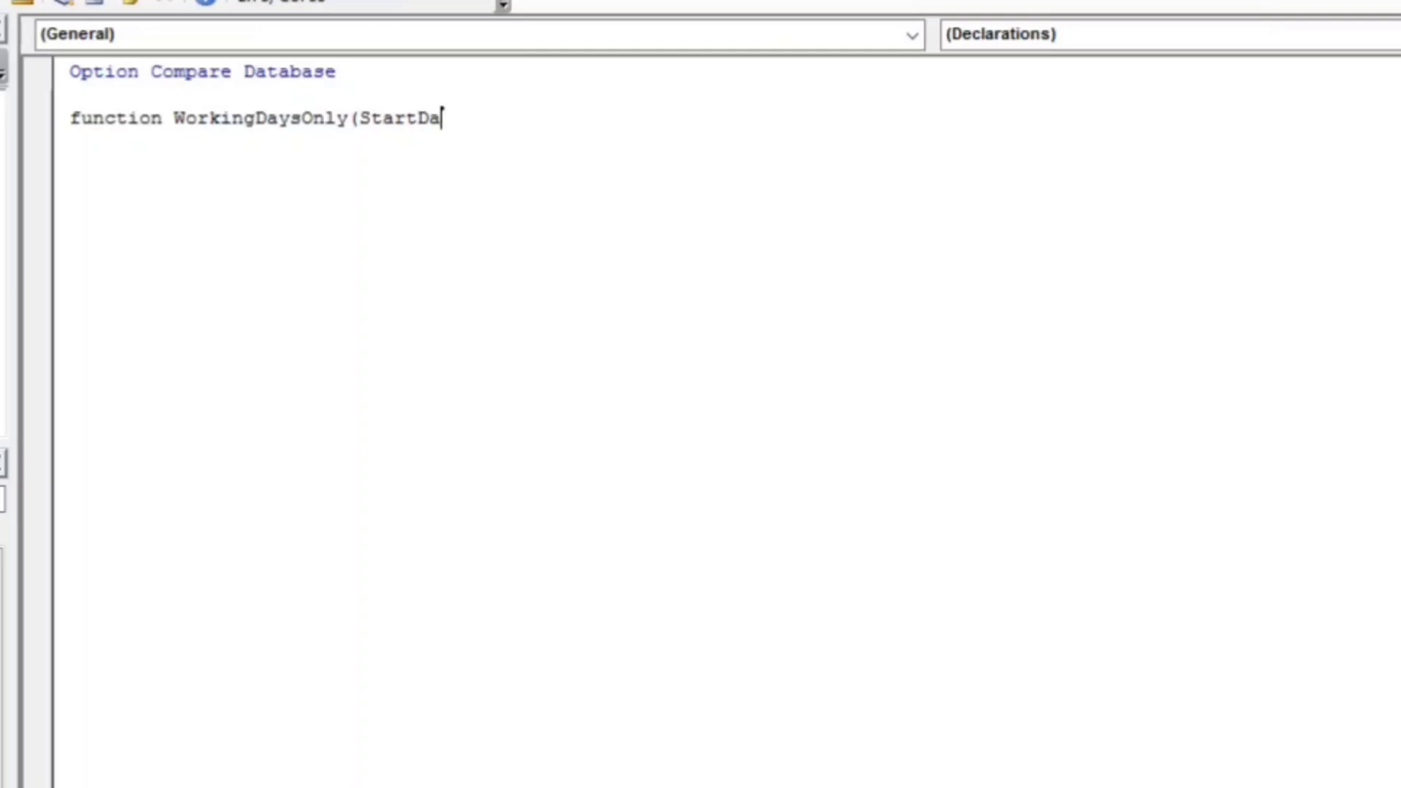
text(te as da)
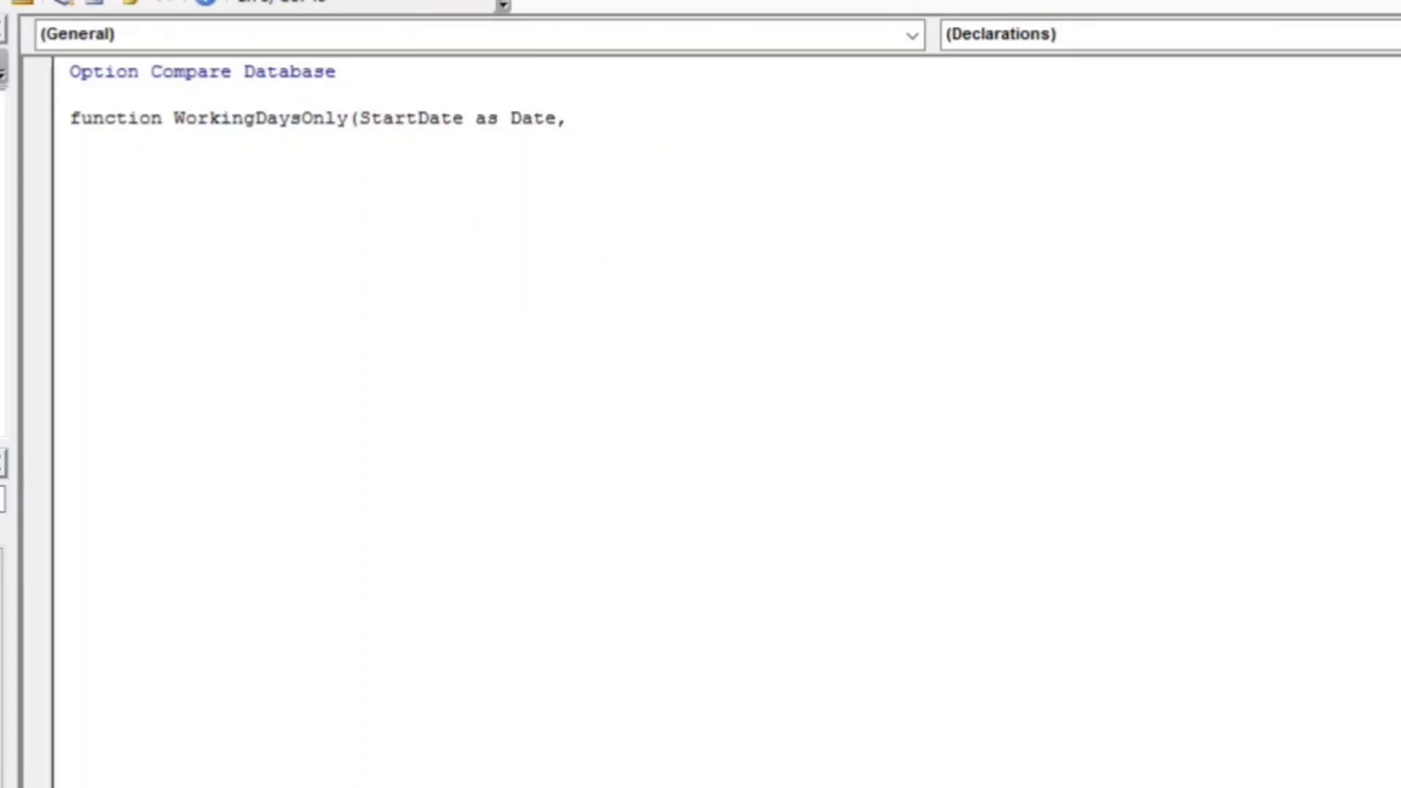
text(WorkDay)
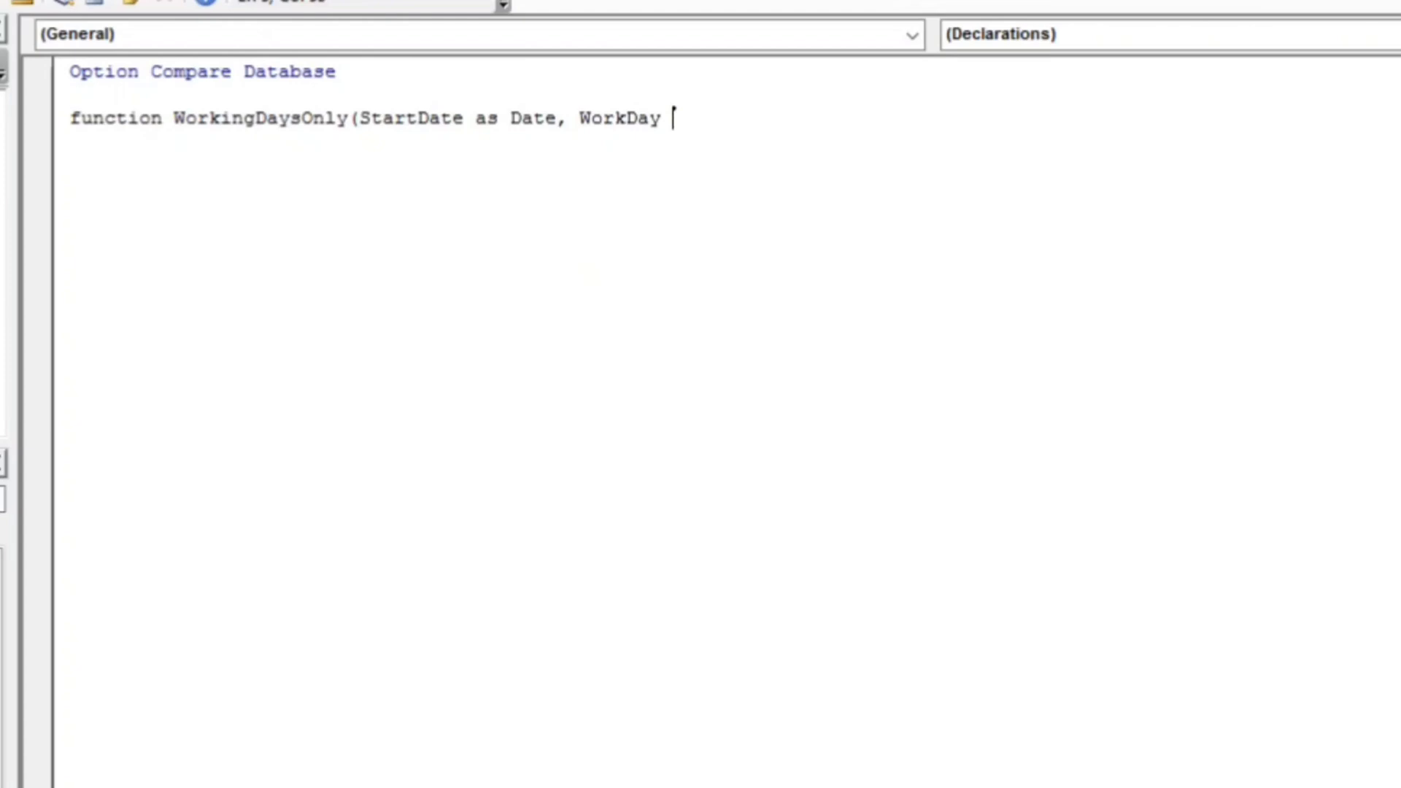
text(as Index)
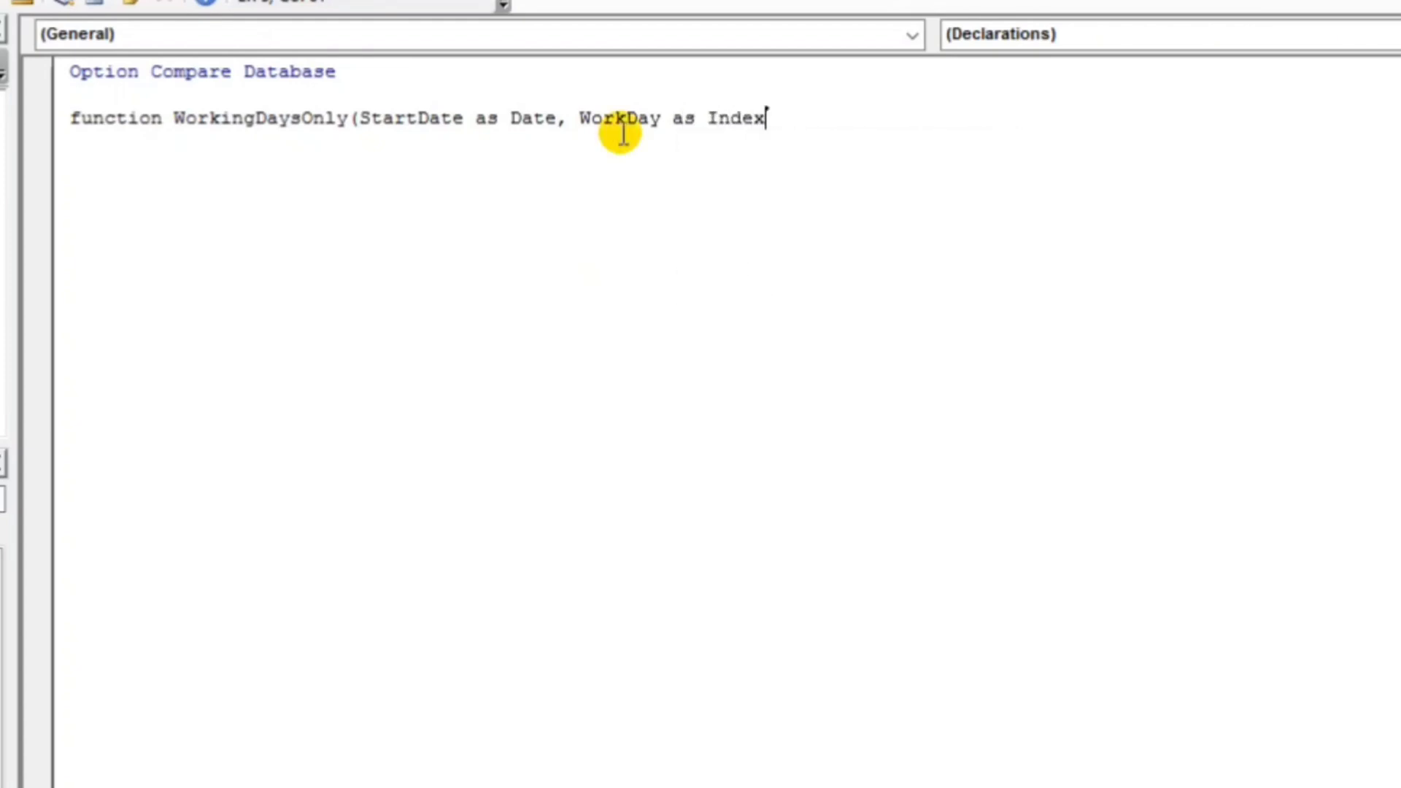
text())
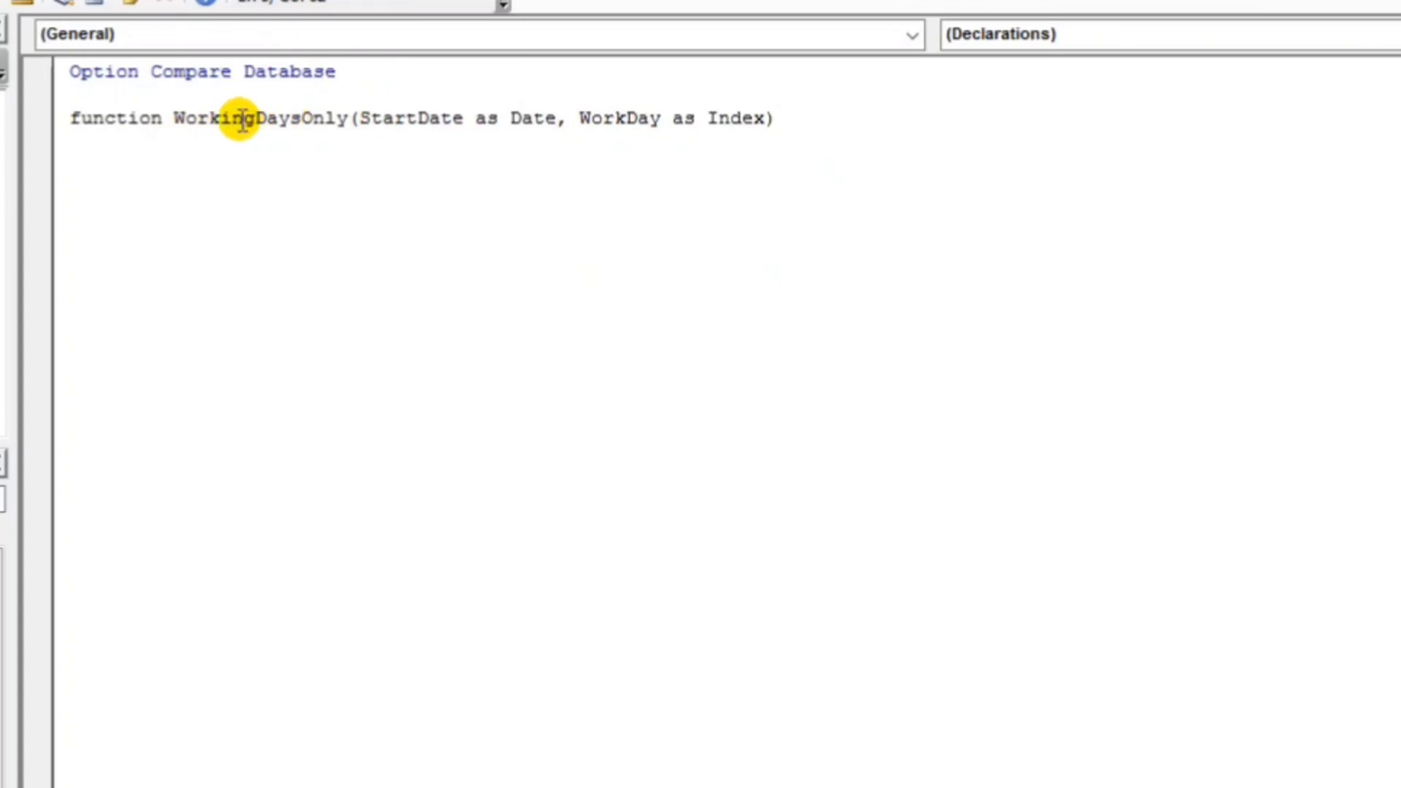
mouse_move(900, 125)
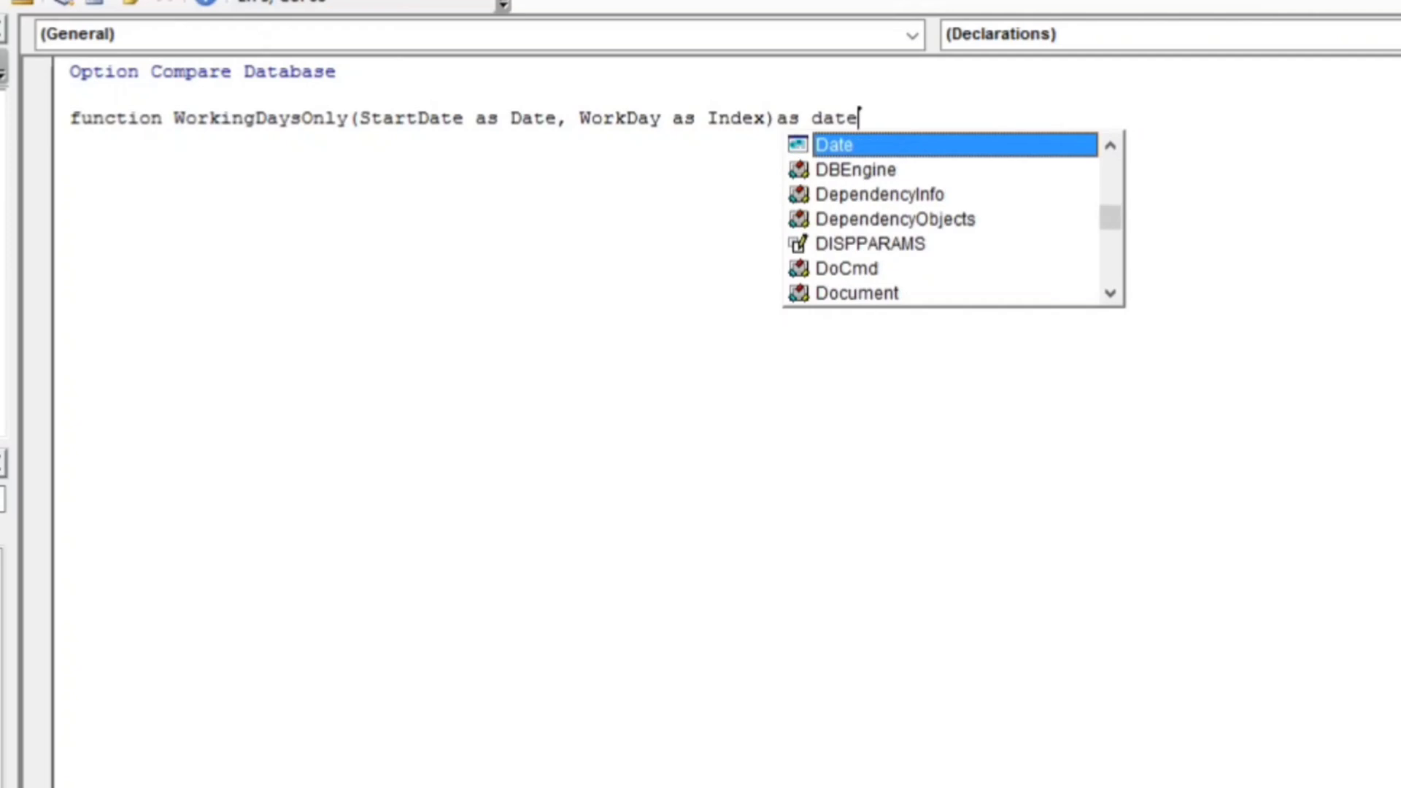
key(enter)
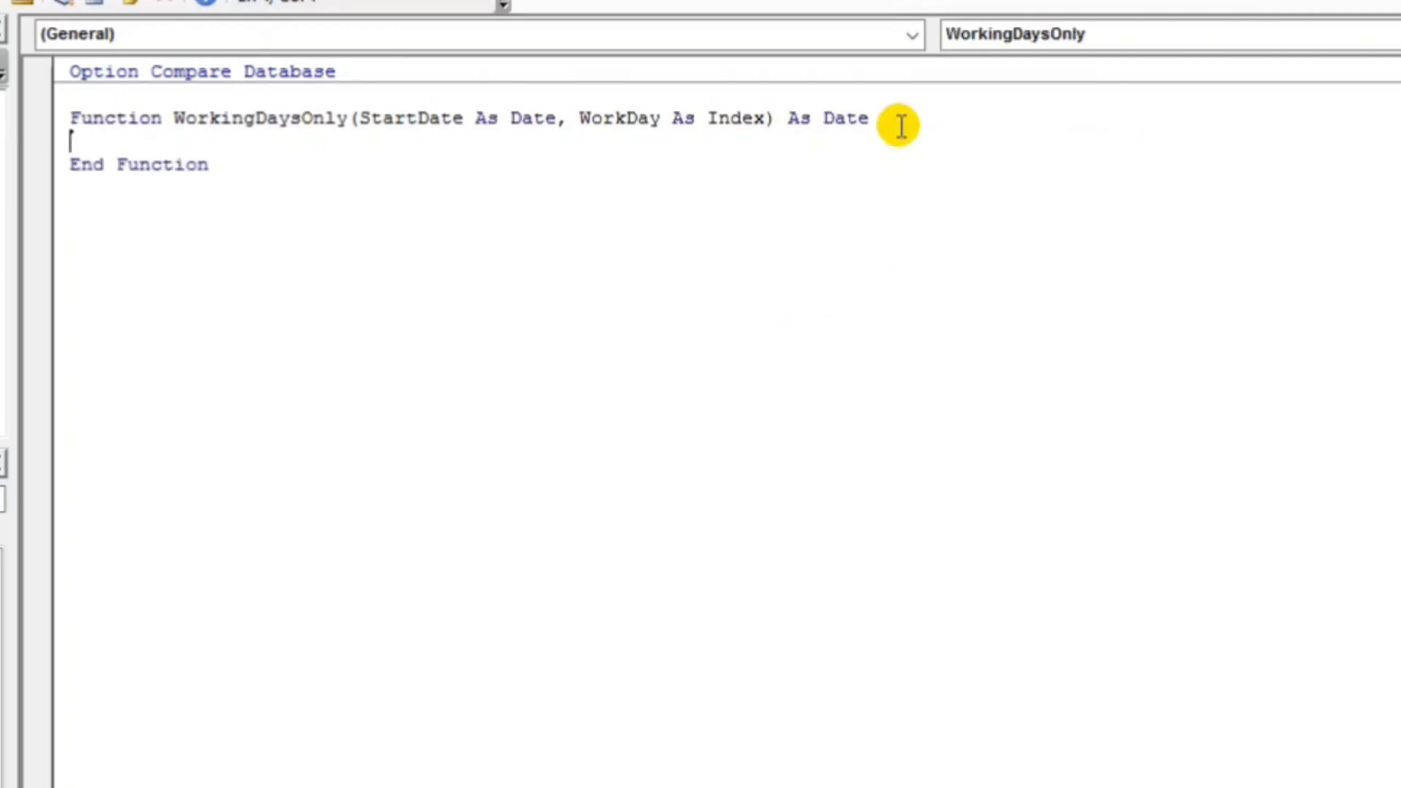
Add the declarations Dim currentDate As Date and Dim Holidays As DAO.Recordset
text(dim c)
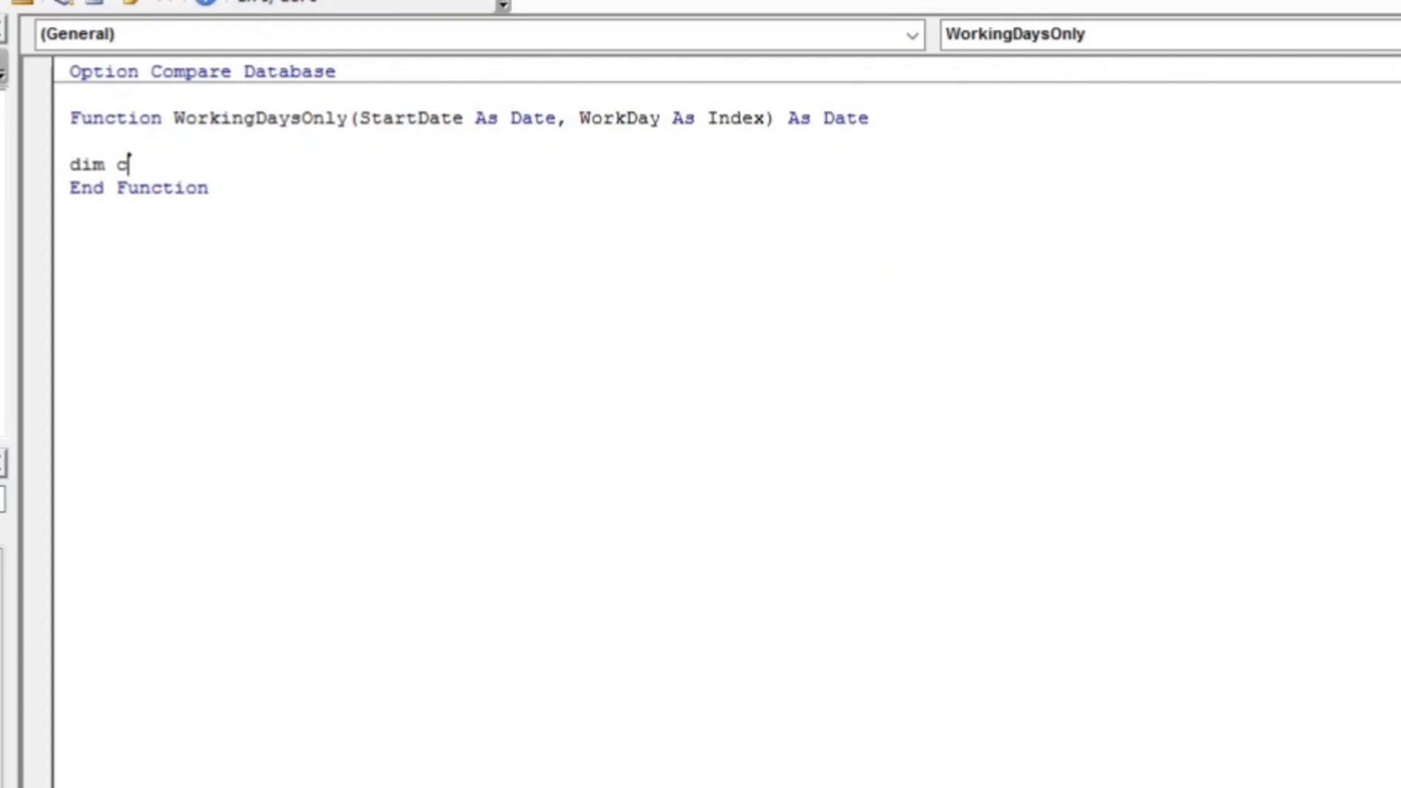
text(urrentDate As Date)
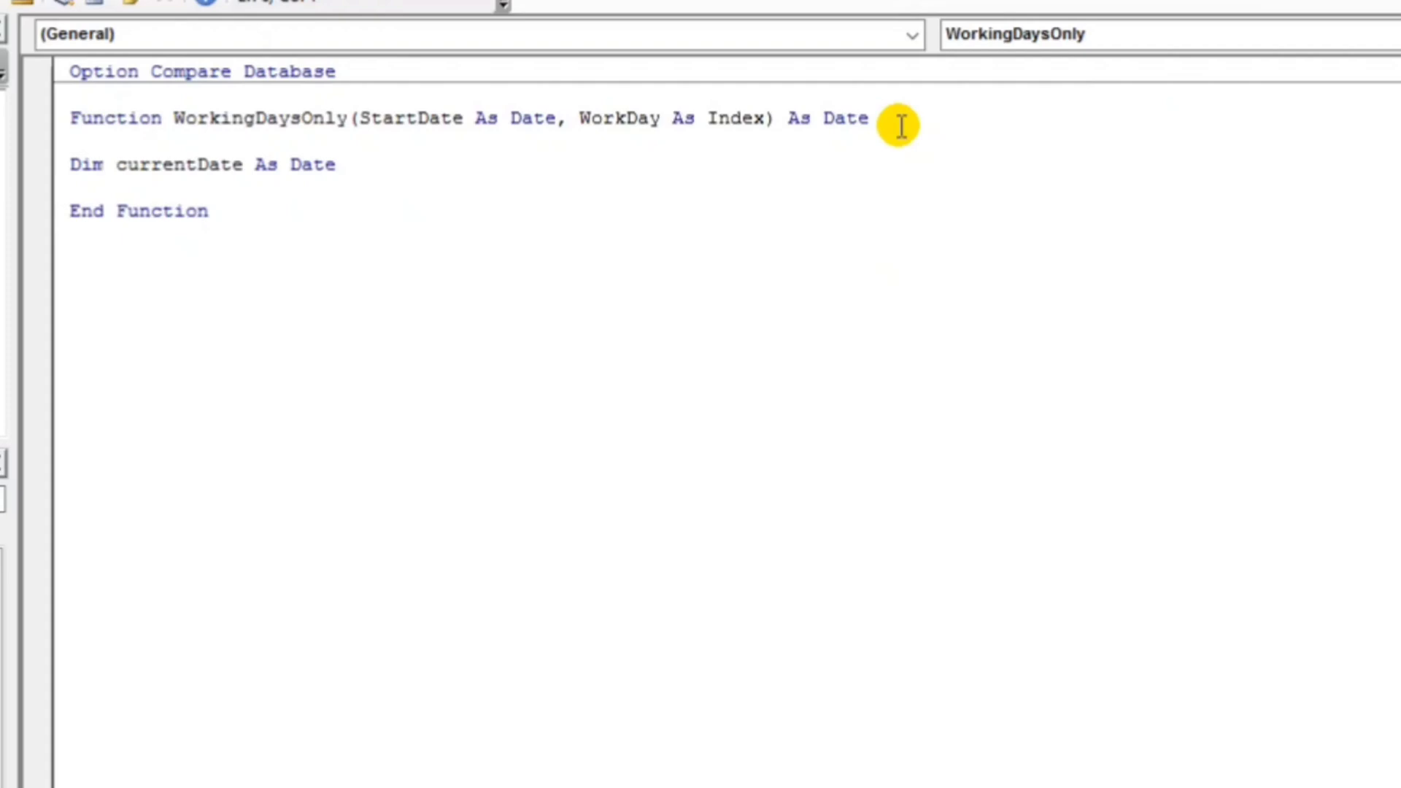
text(Dim Holidays as)
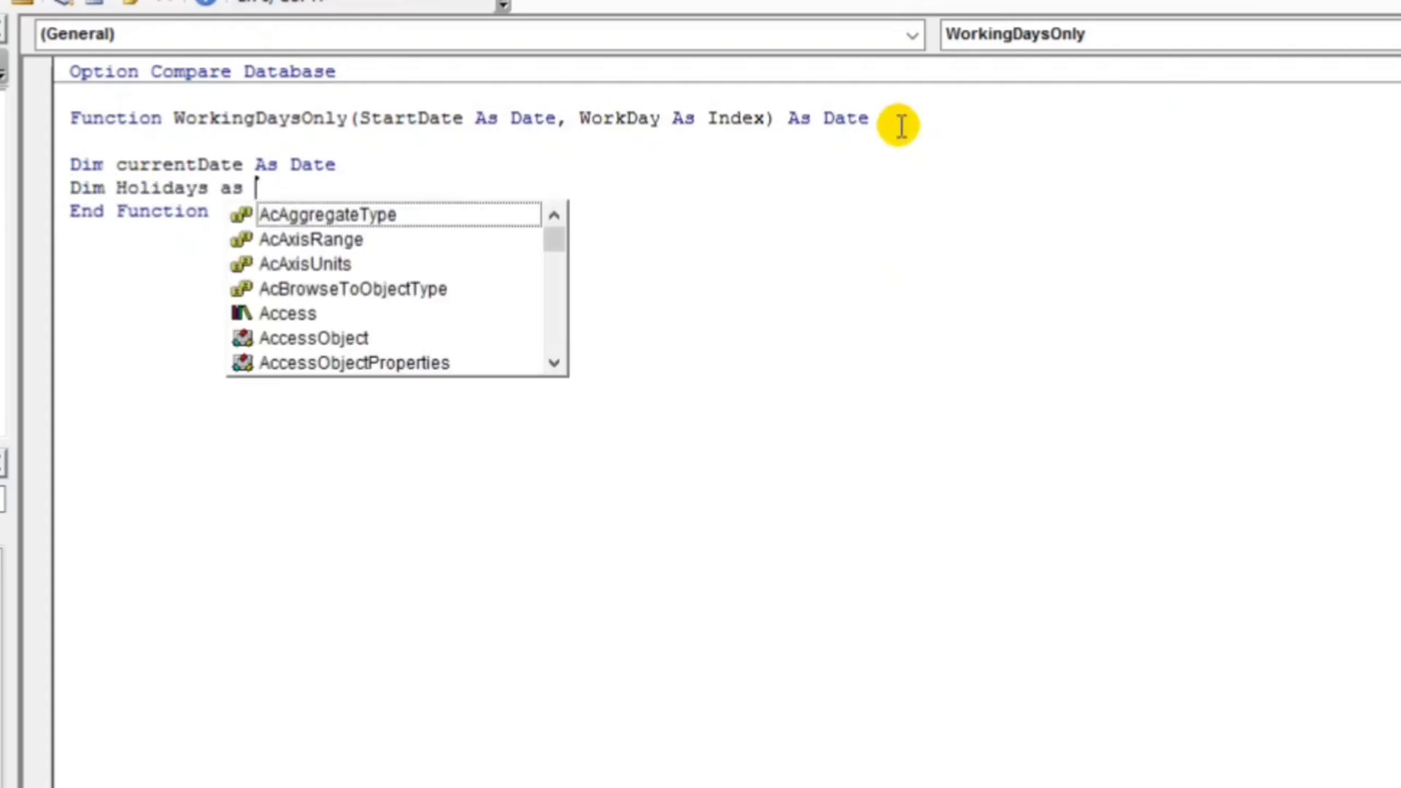
text(DAB)
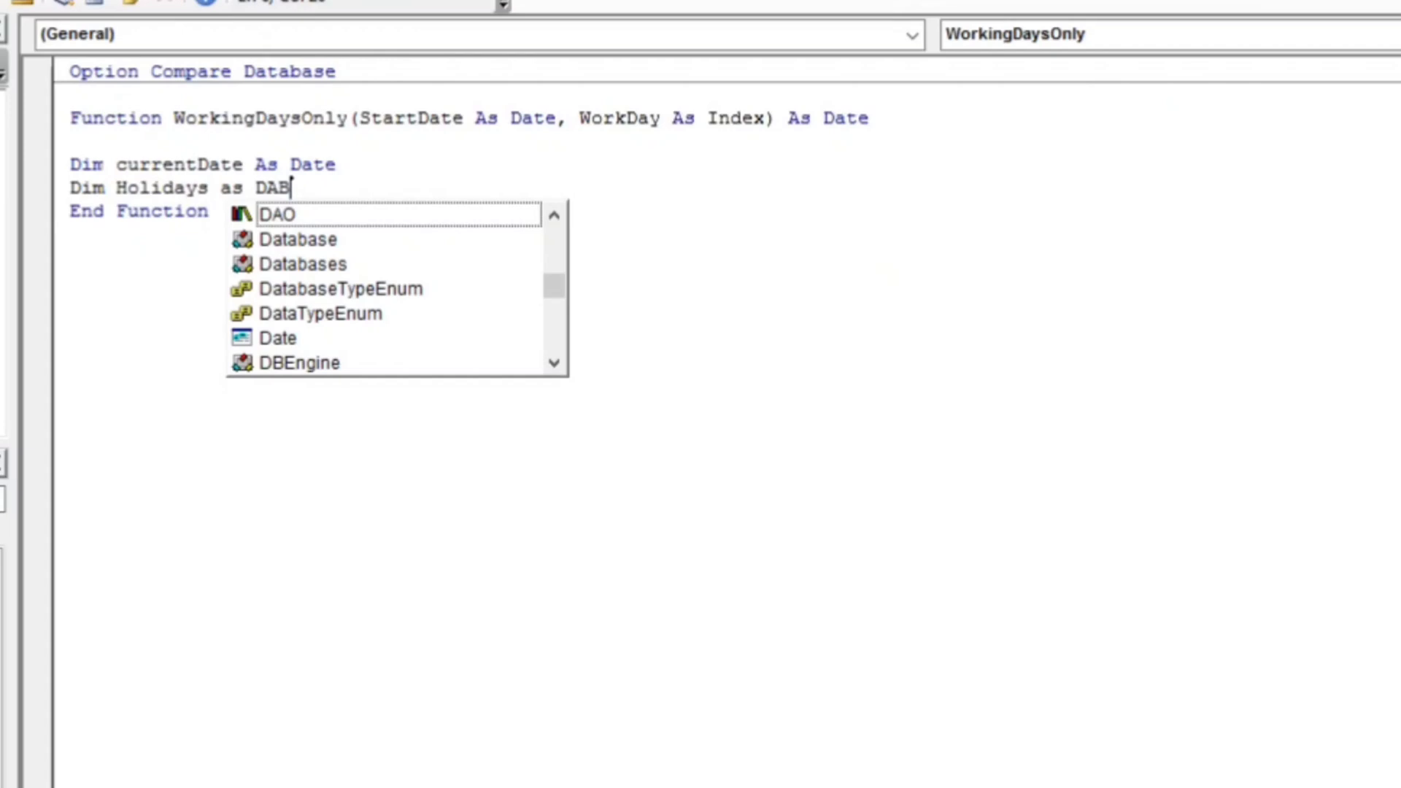
text(.)
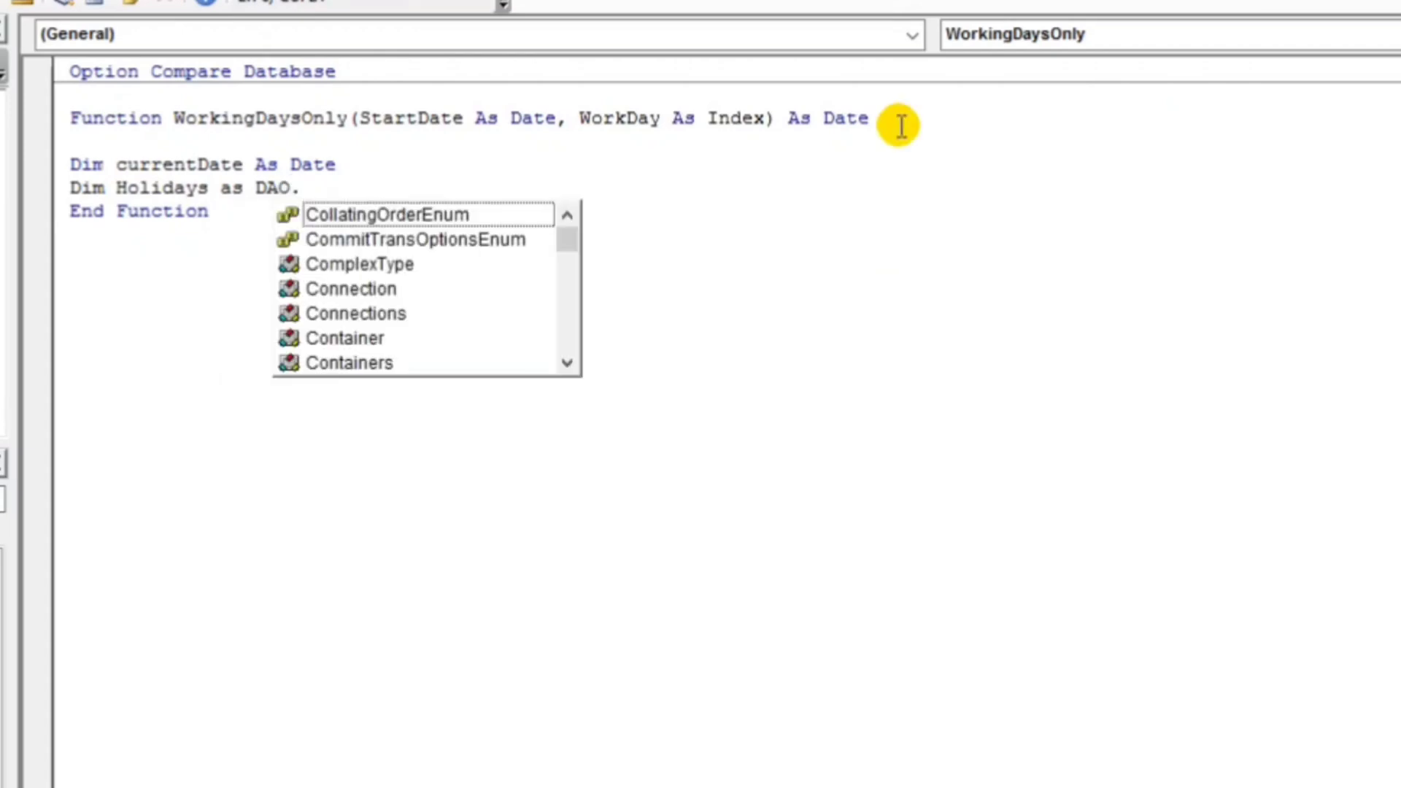
text(Recordset)
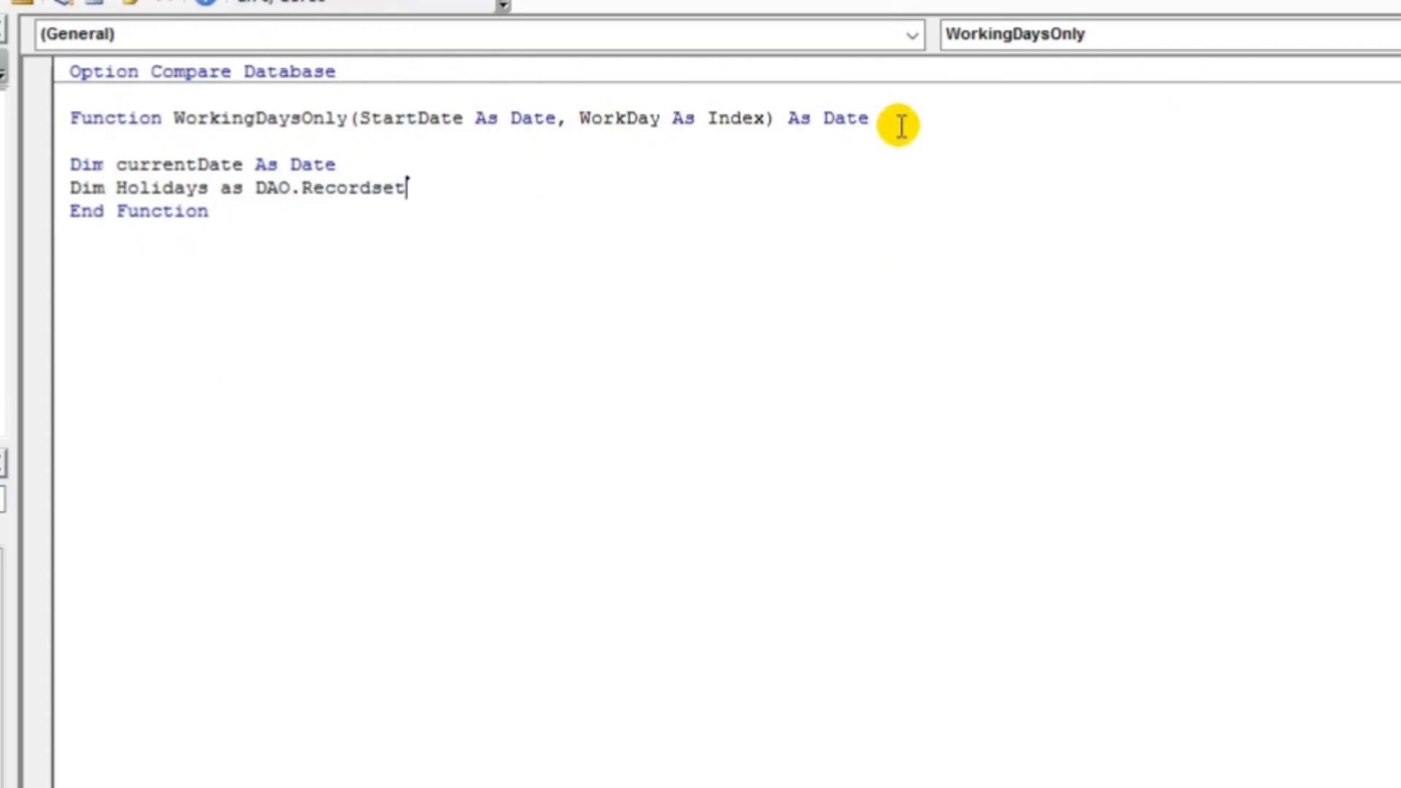
key(enter)
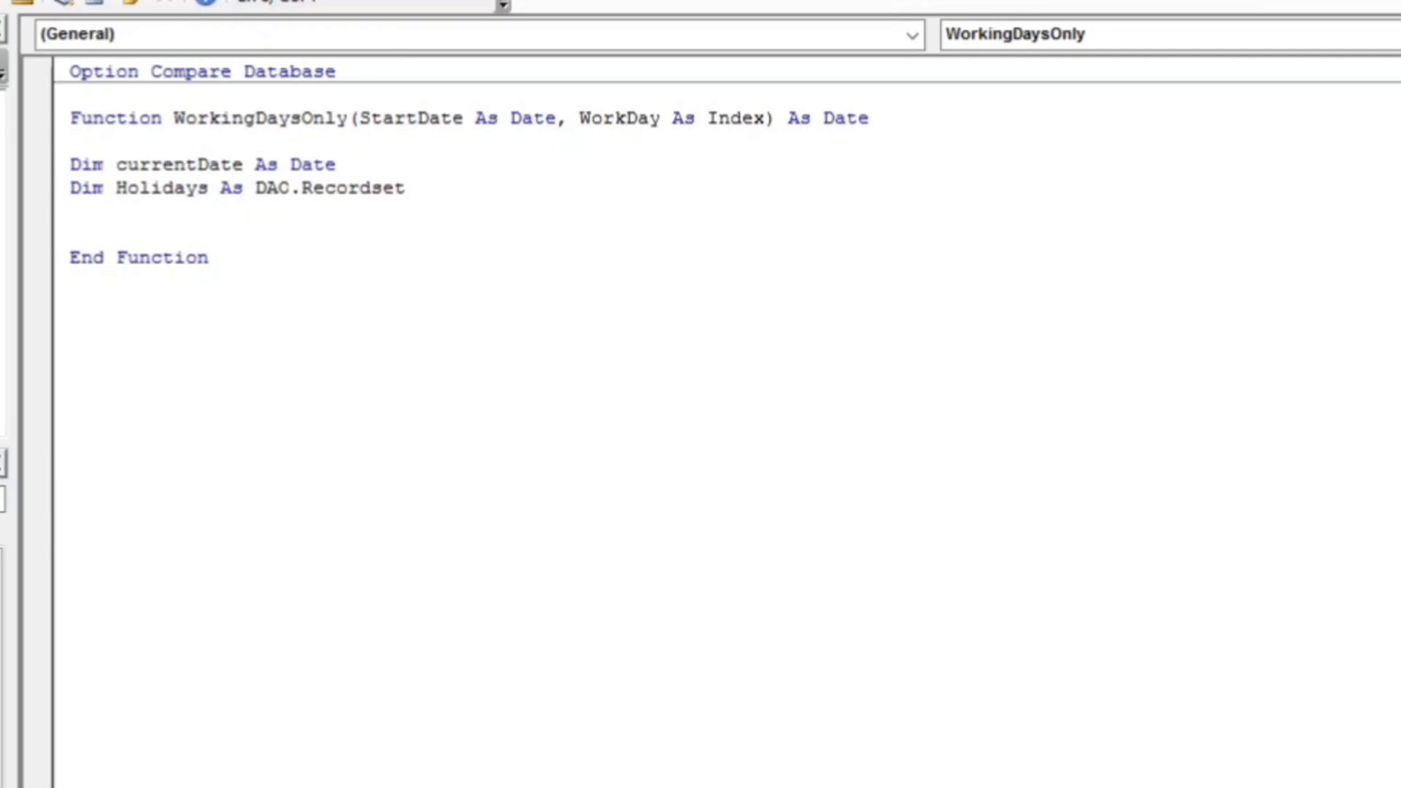
Enter the partial line Set Holidays = CurrentDb.OpenRecordset("SELECT HolidayDate FROM, raising a compile error
text(Set)
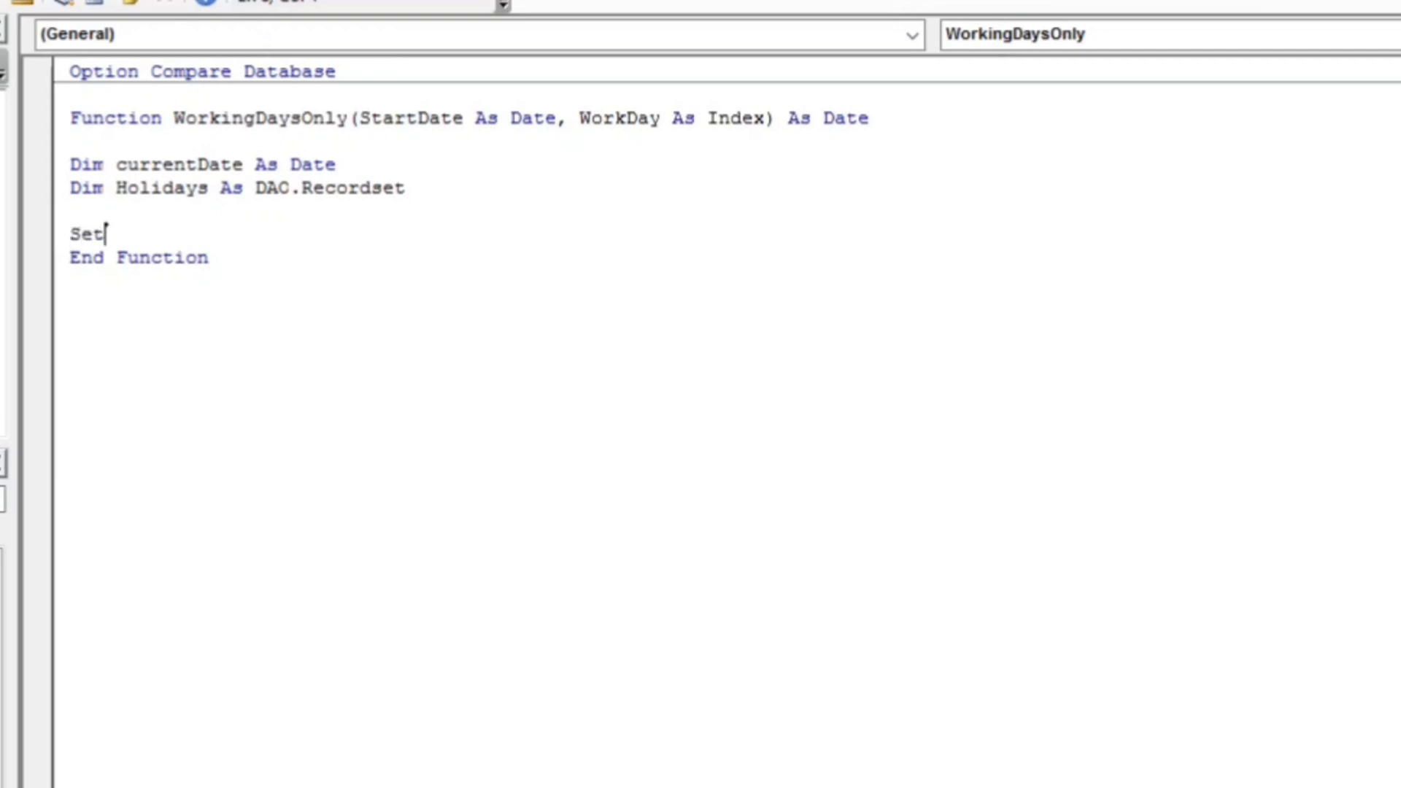
text(Ho)
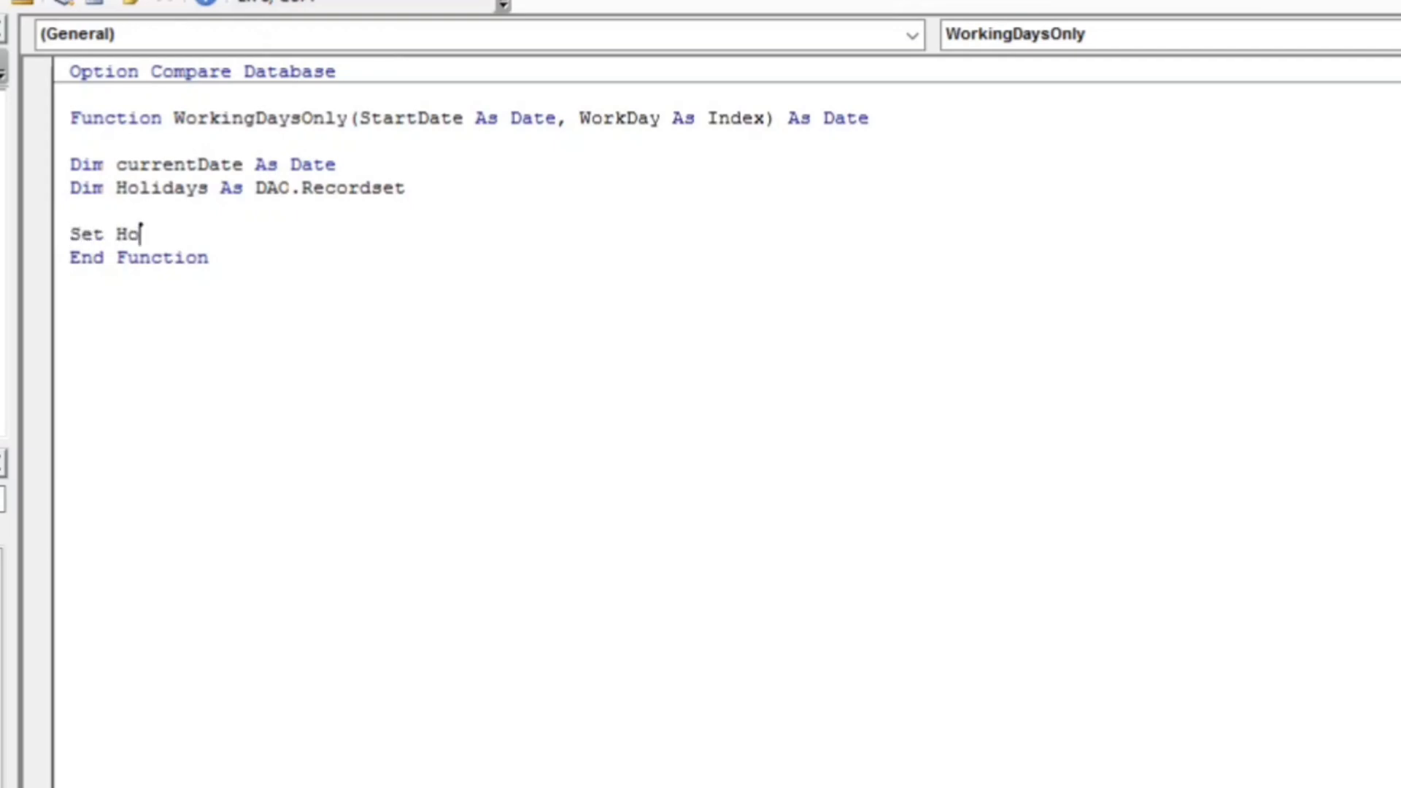
text(lidays)
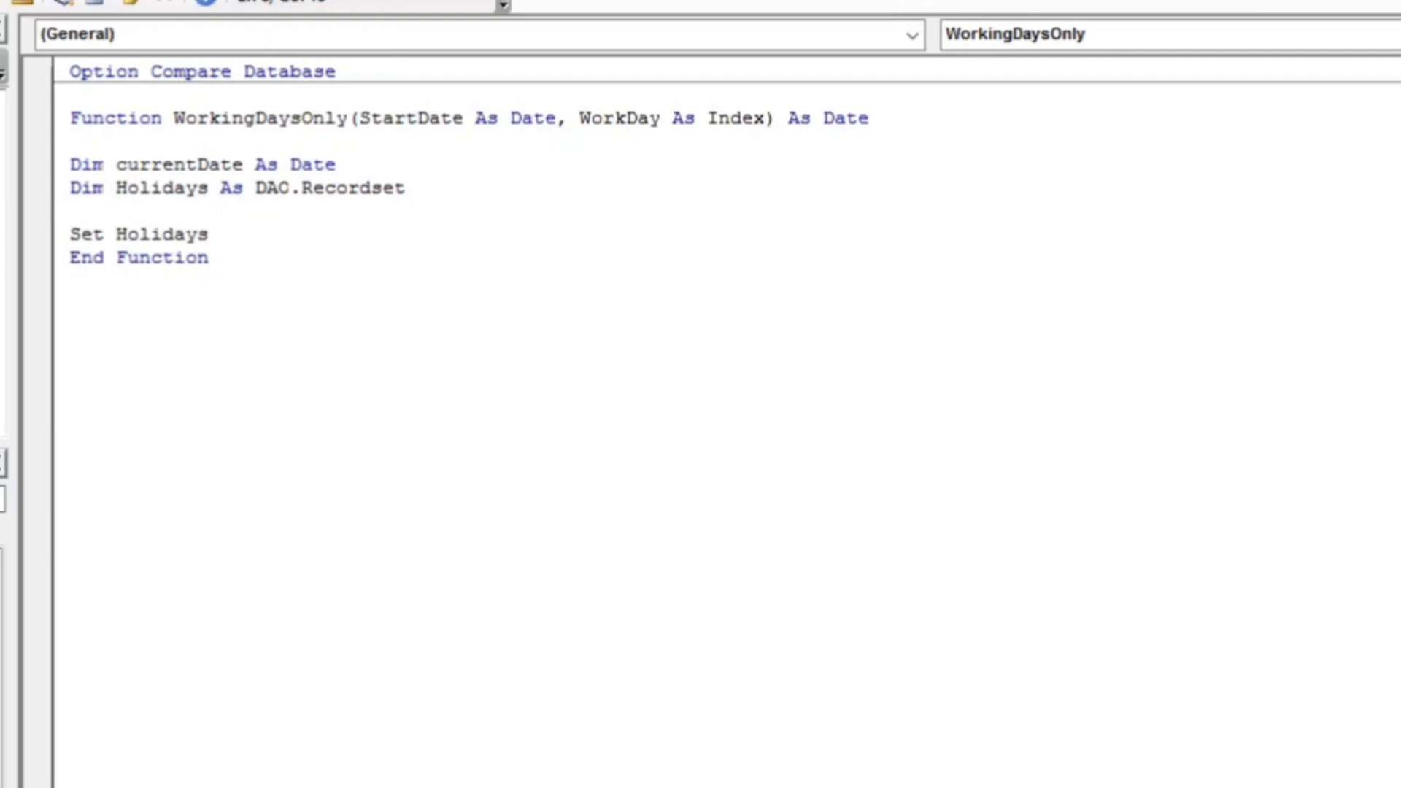
text(= Curre)
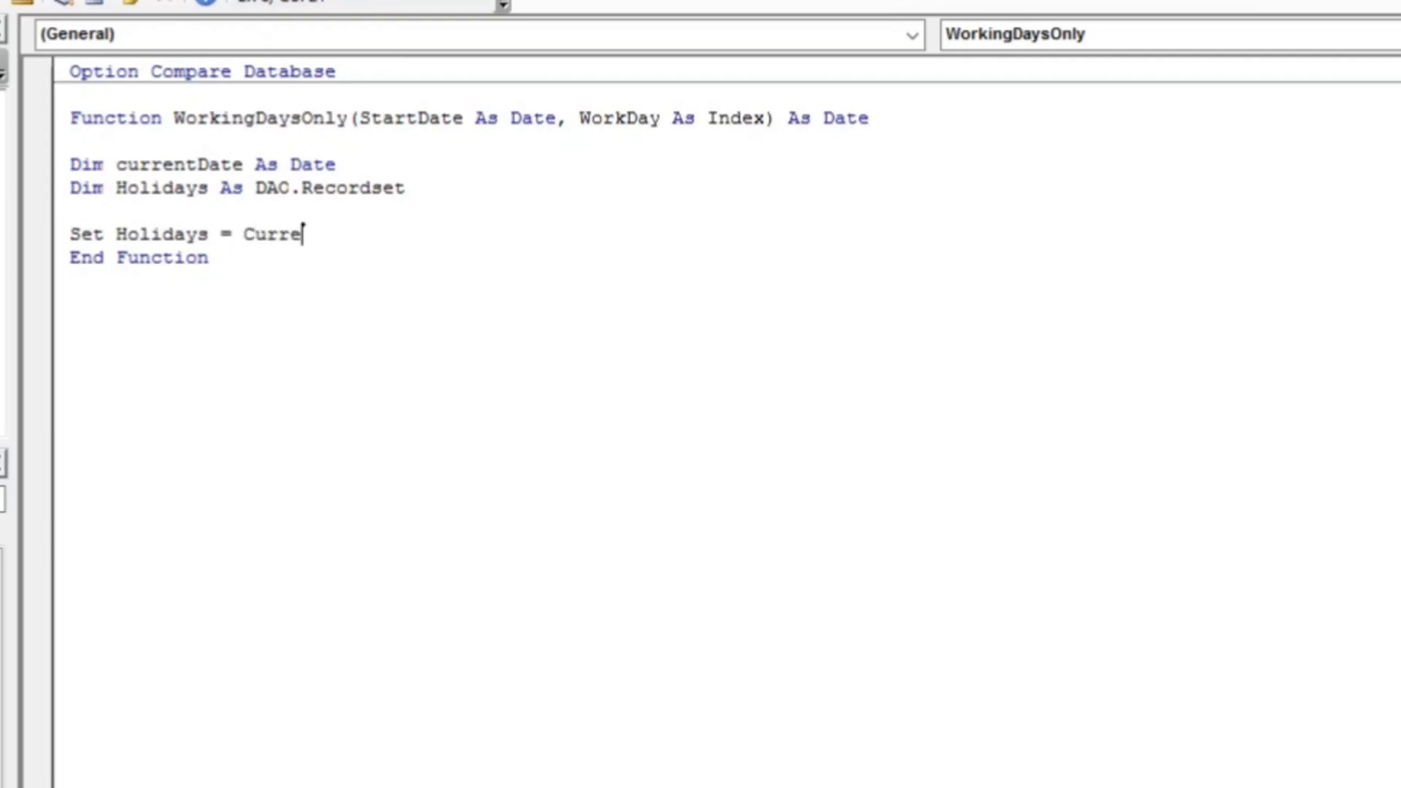
text(ntD)
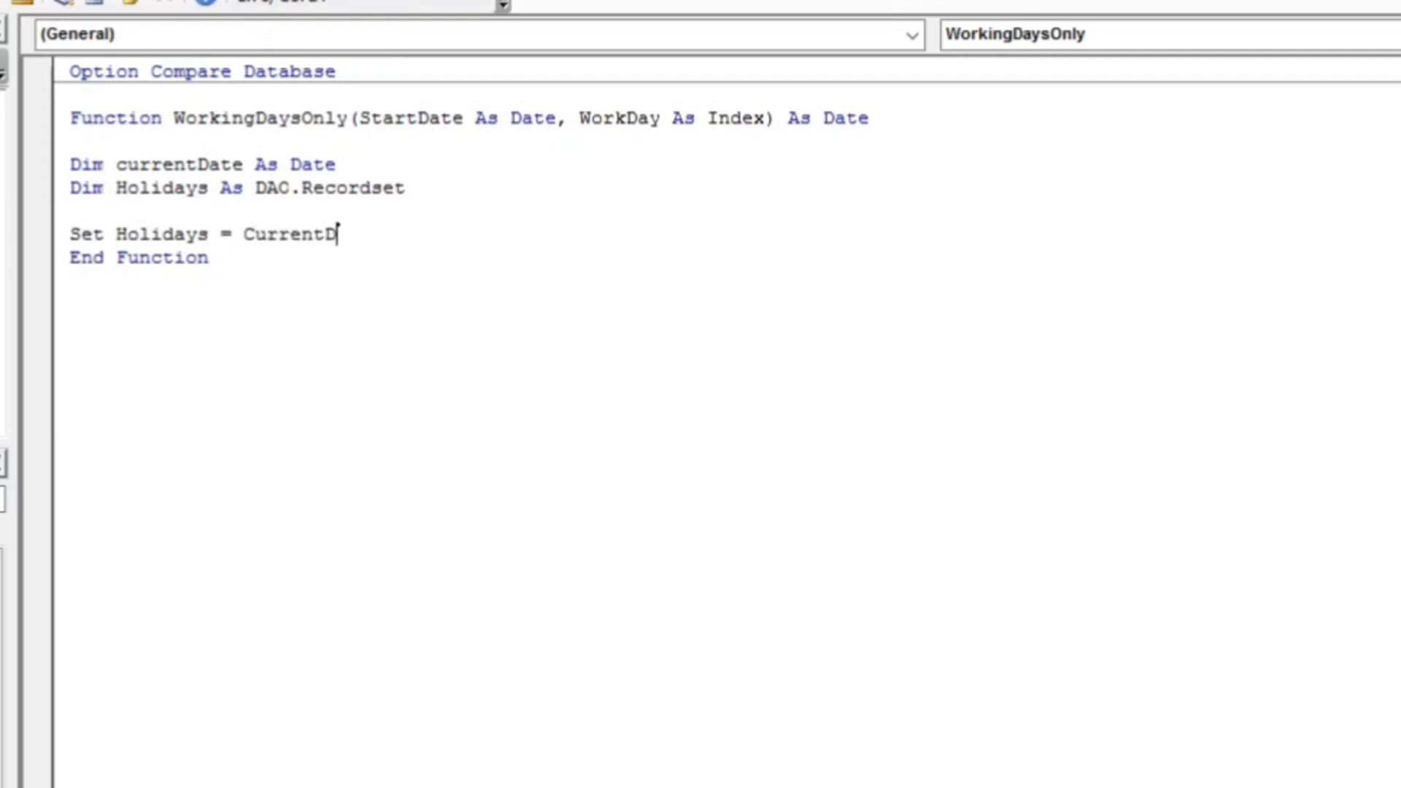
text(b.openRecordset()
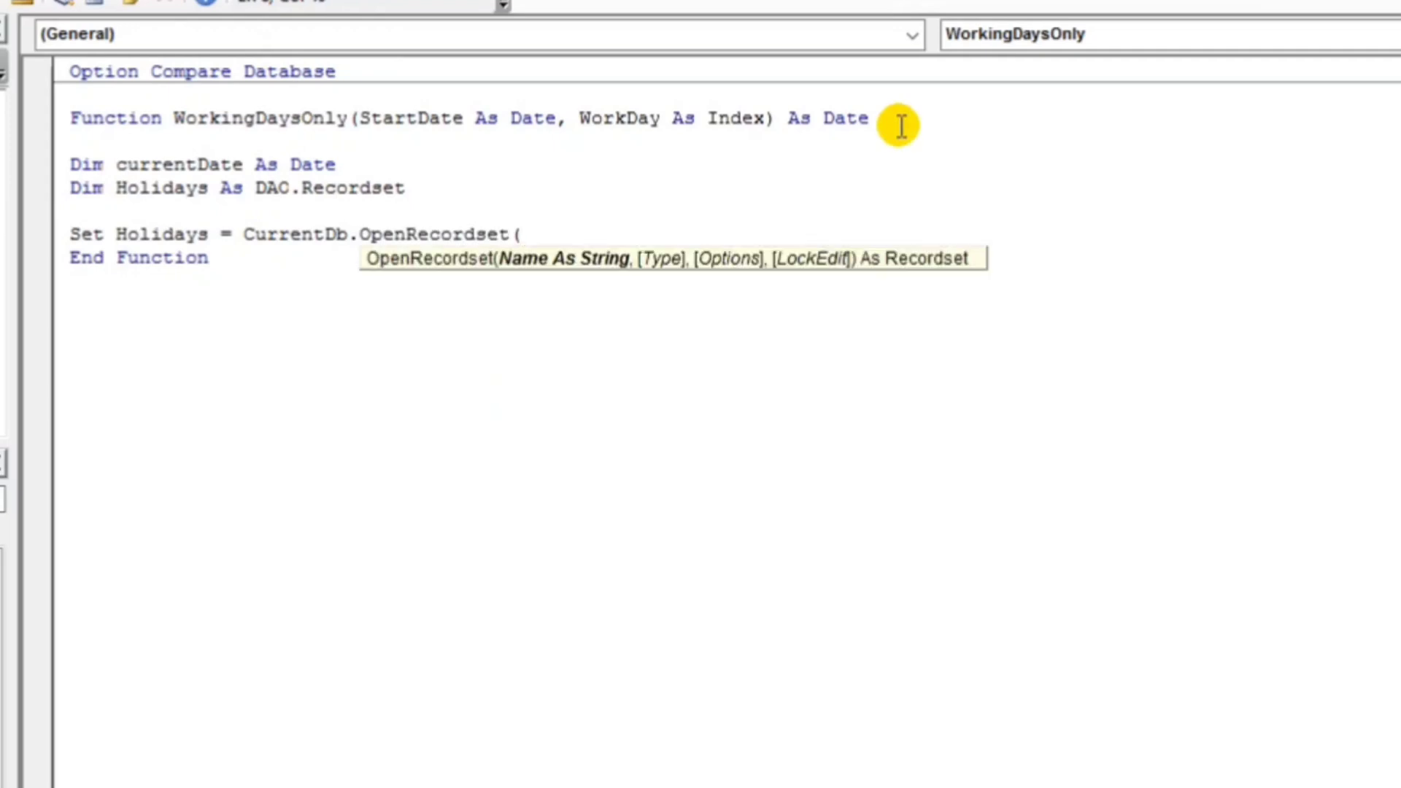
text(")
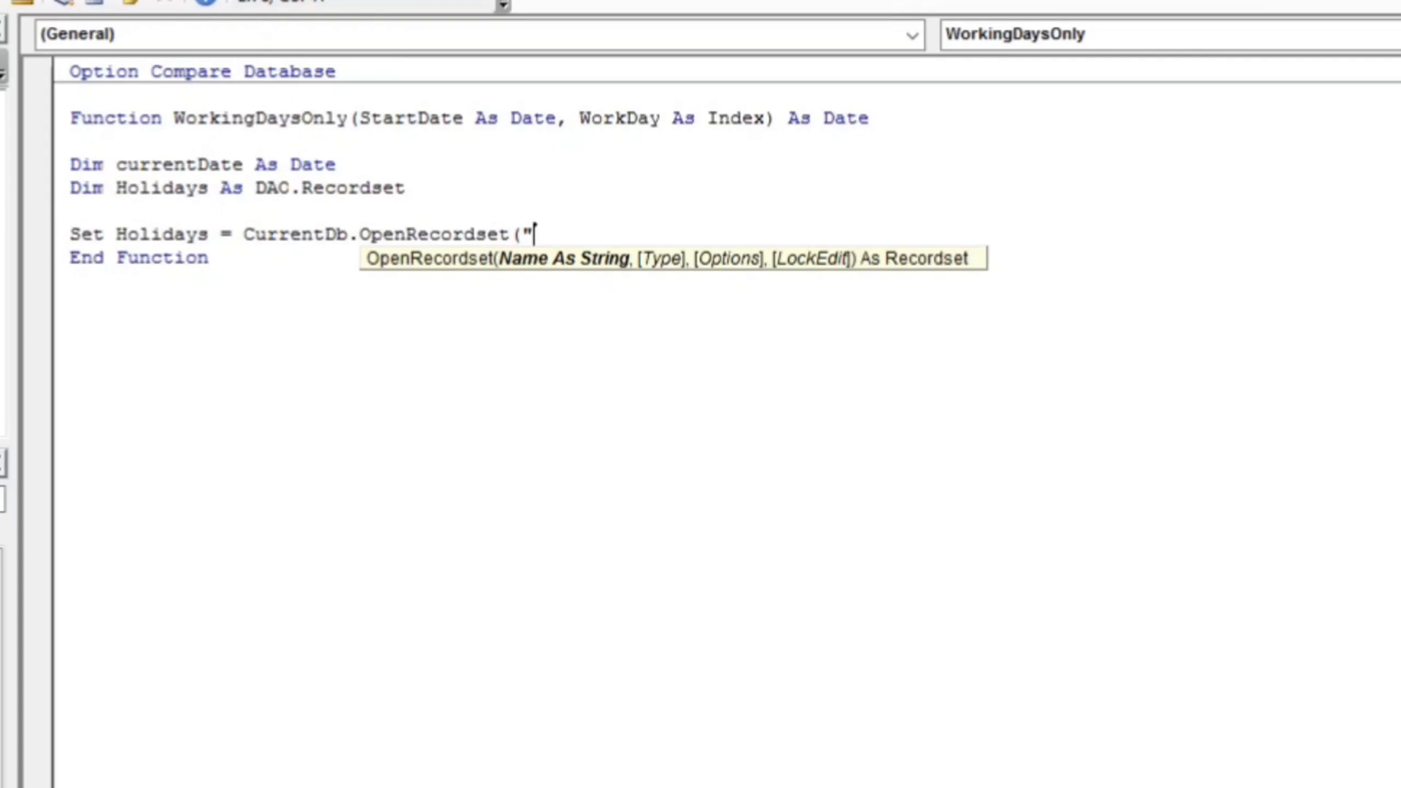
text(S)
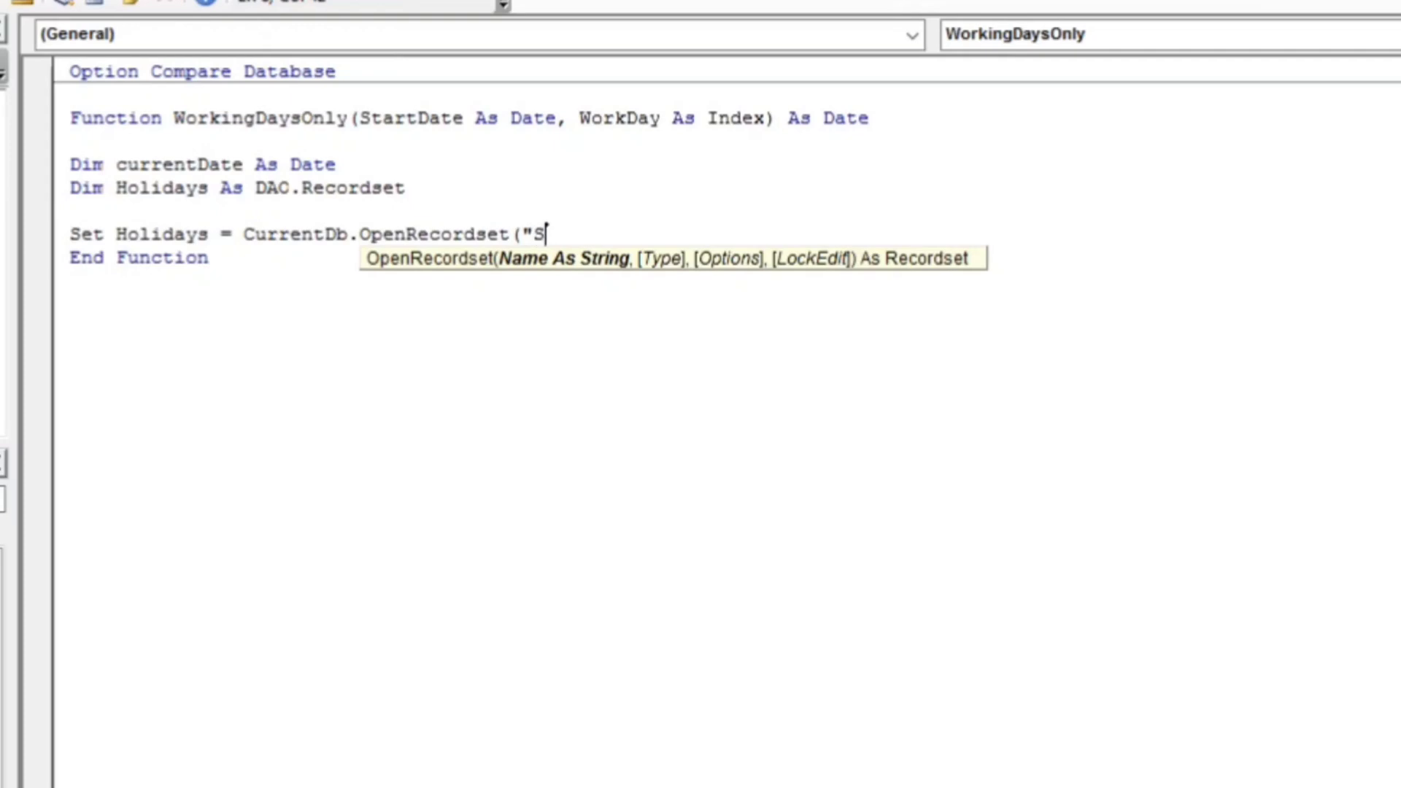
text(ELEC)
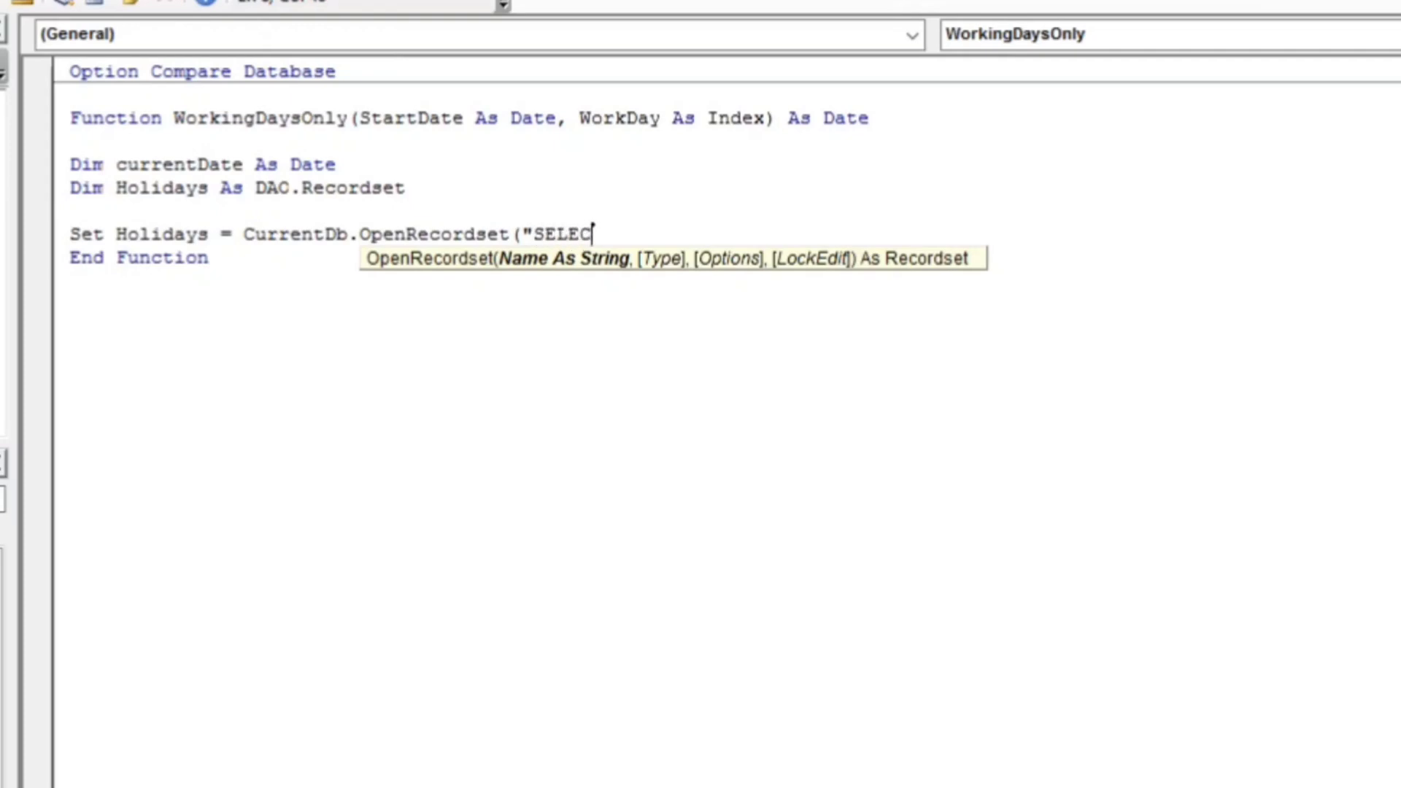
text(T)
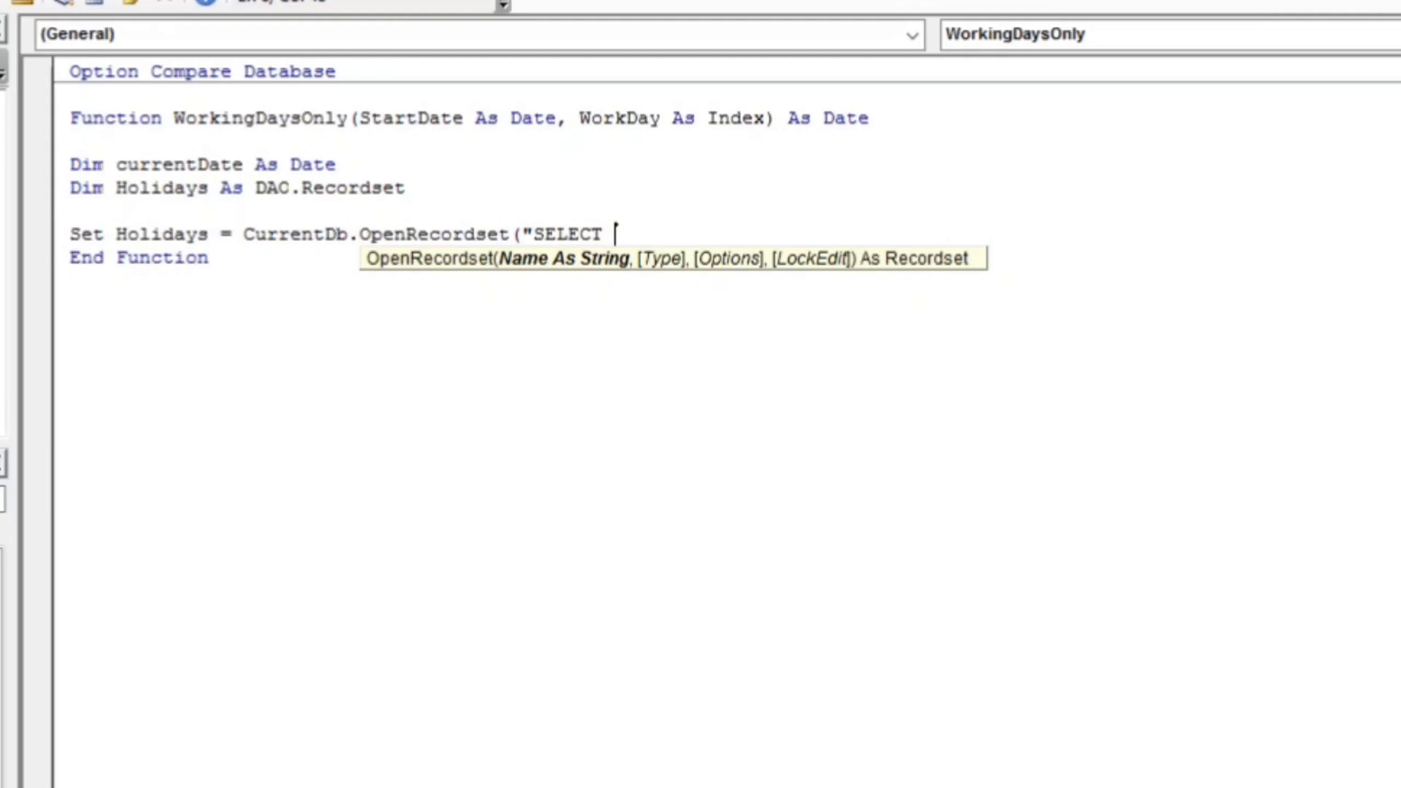
text(Holida)
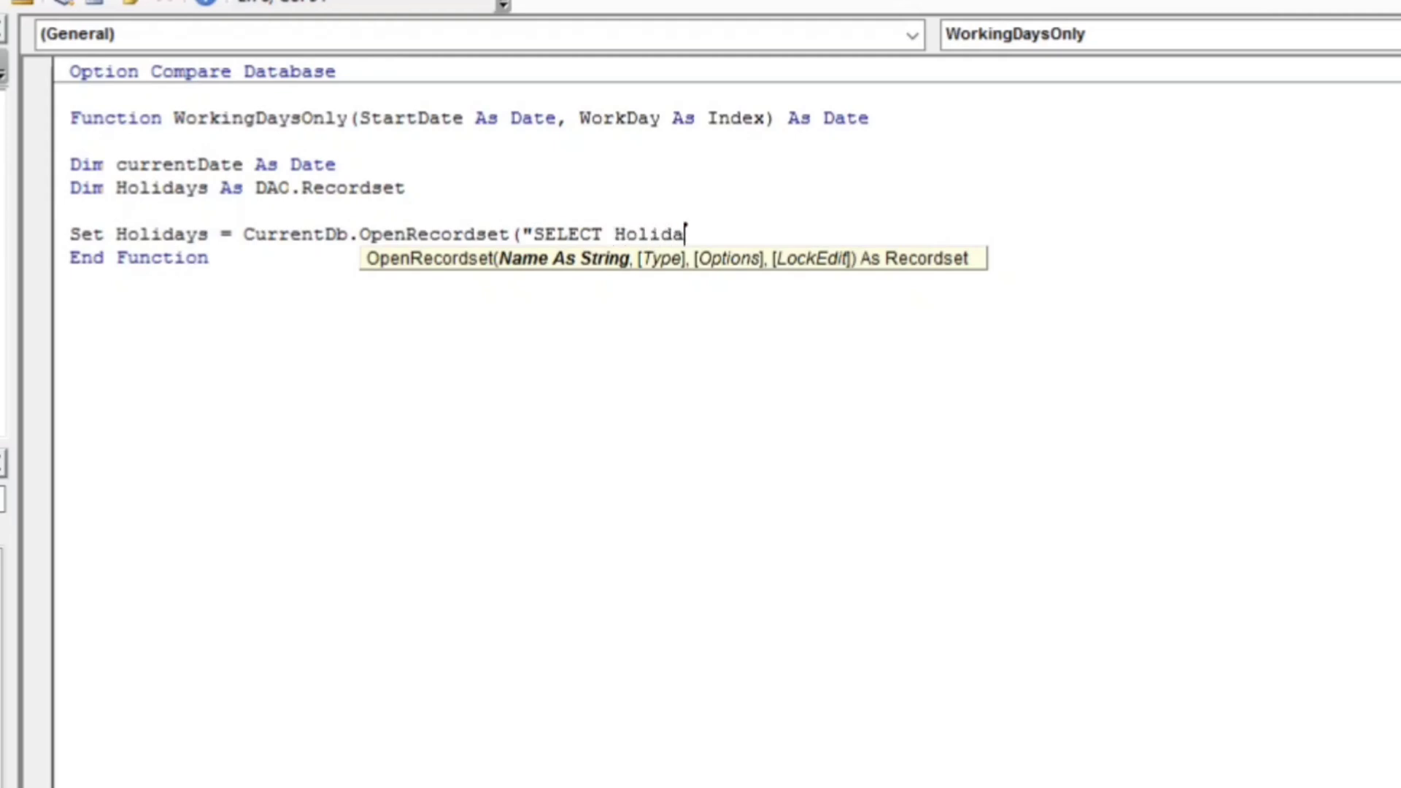
text(yDate)
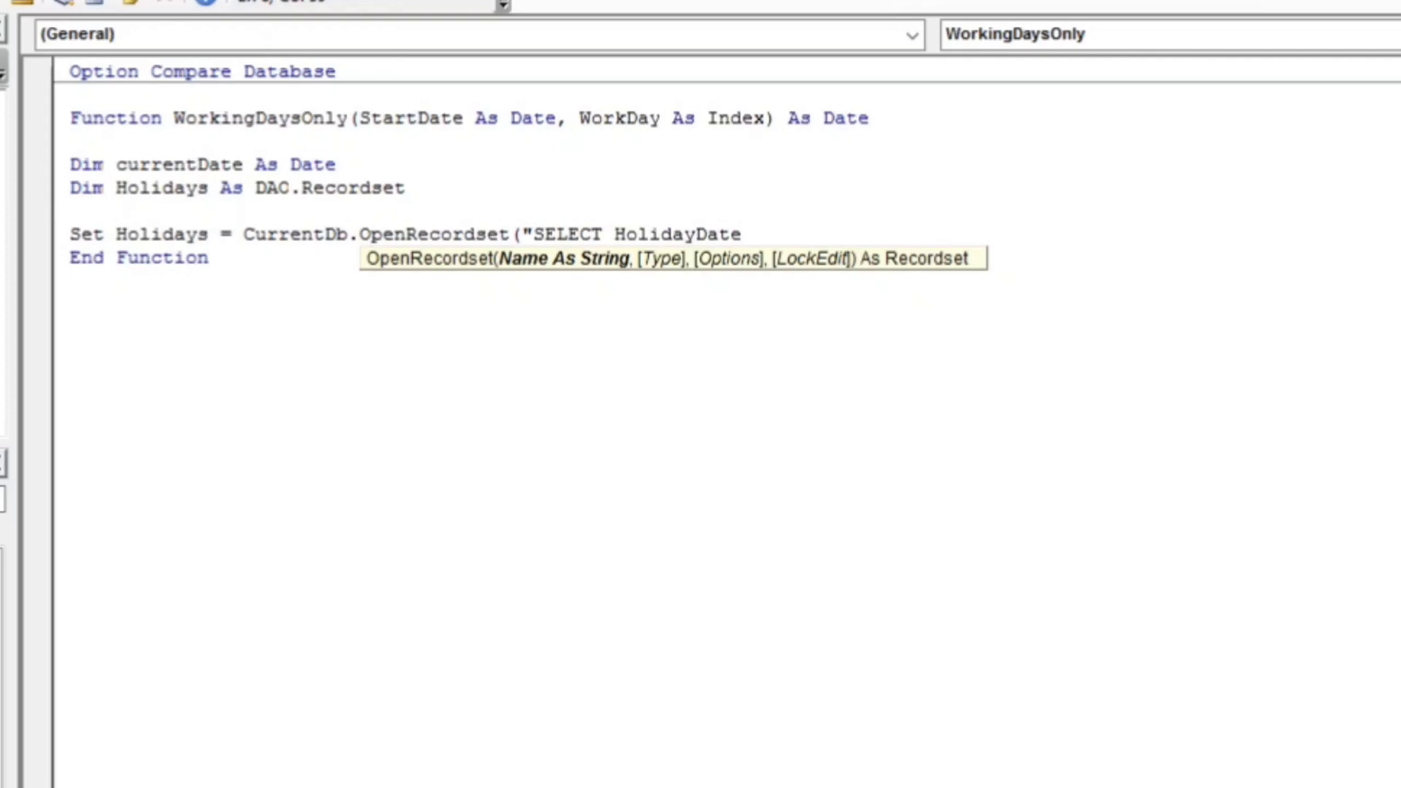
text(FR)
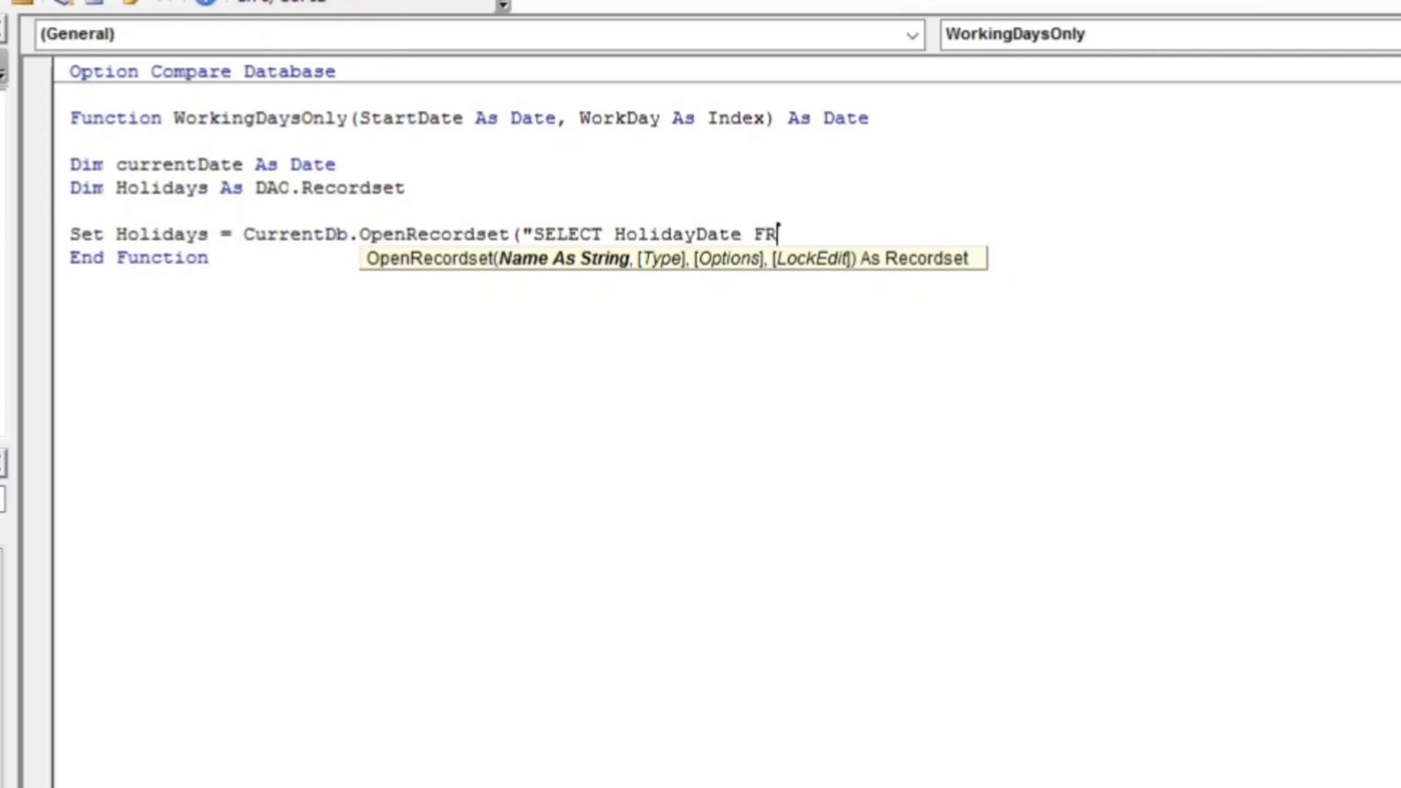
text(OM)
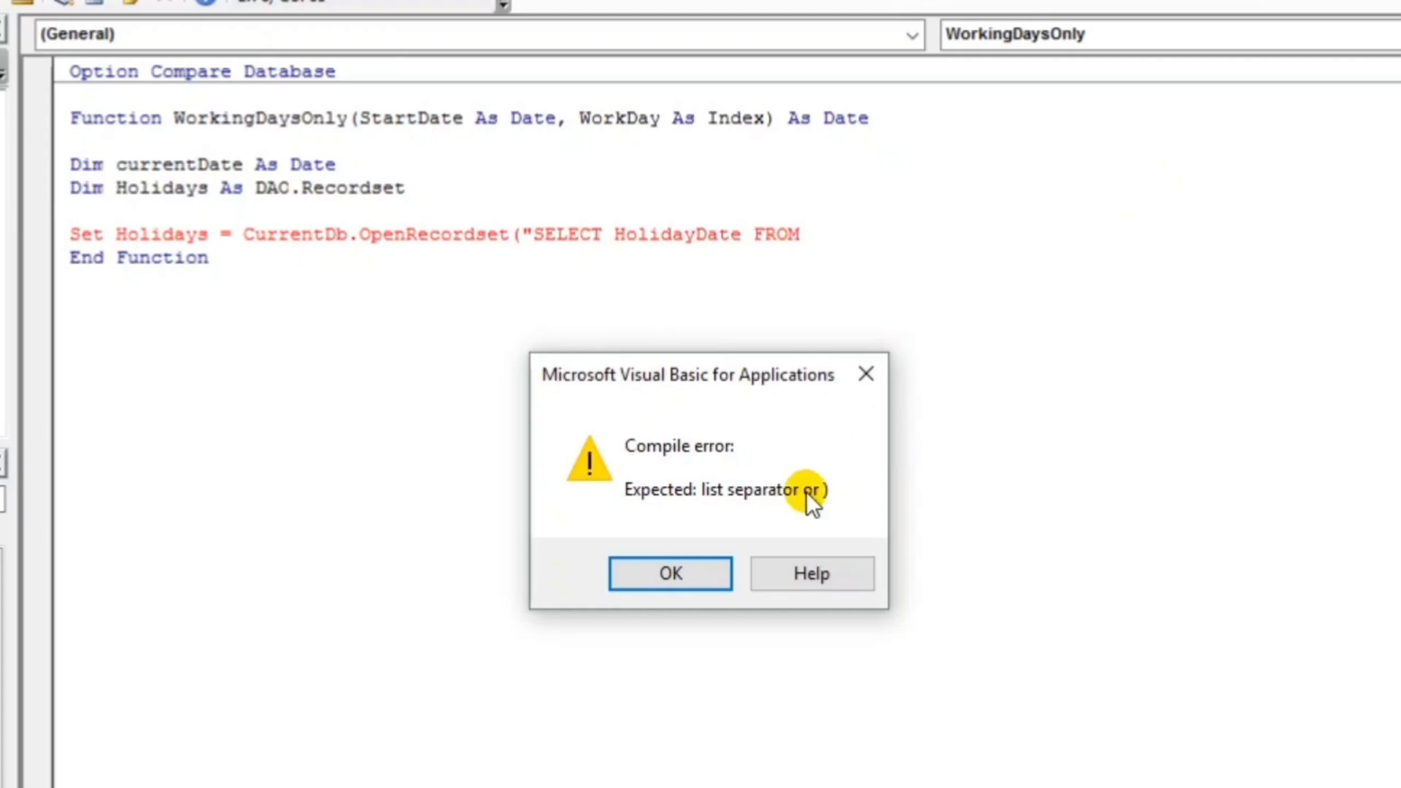
Dismiss the compile error and finish the query with tblHoliday and a closing quote
click(670, 573)
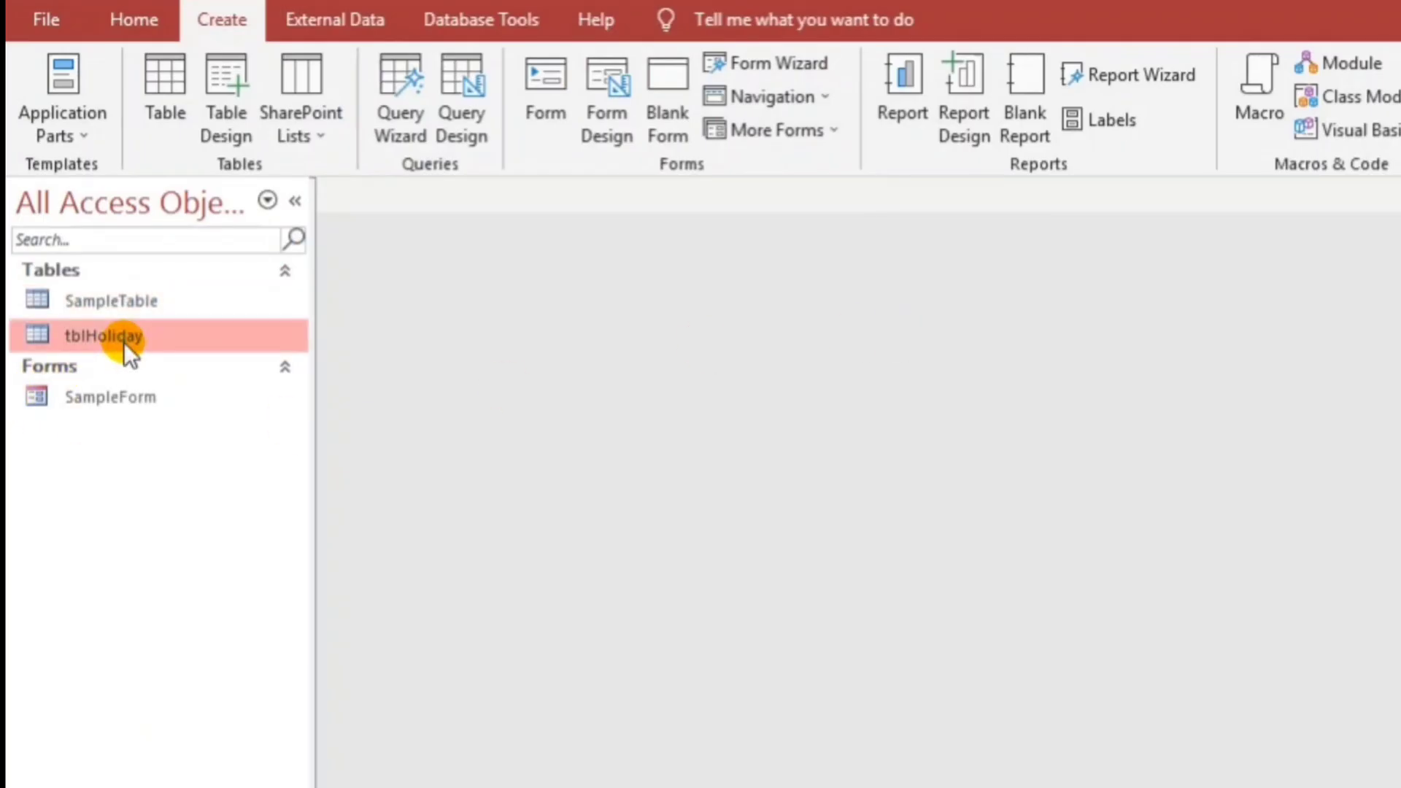
double_click(103, 335)
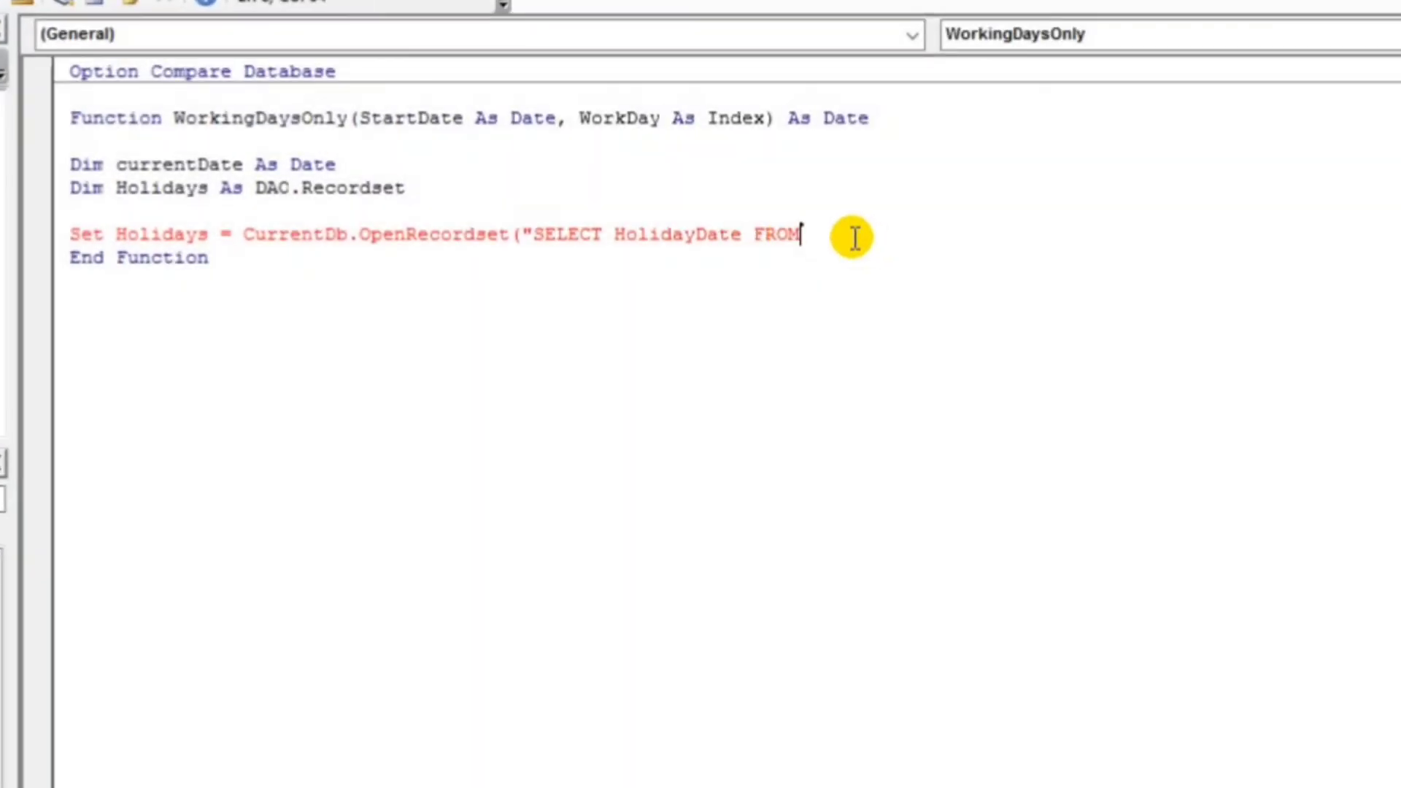
text(tblHoliday)
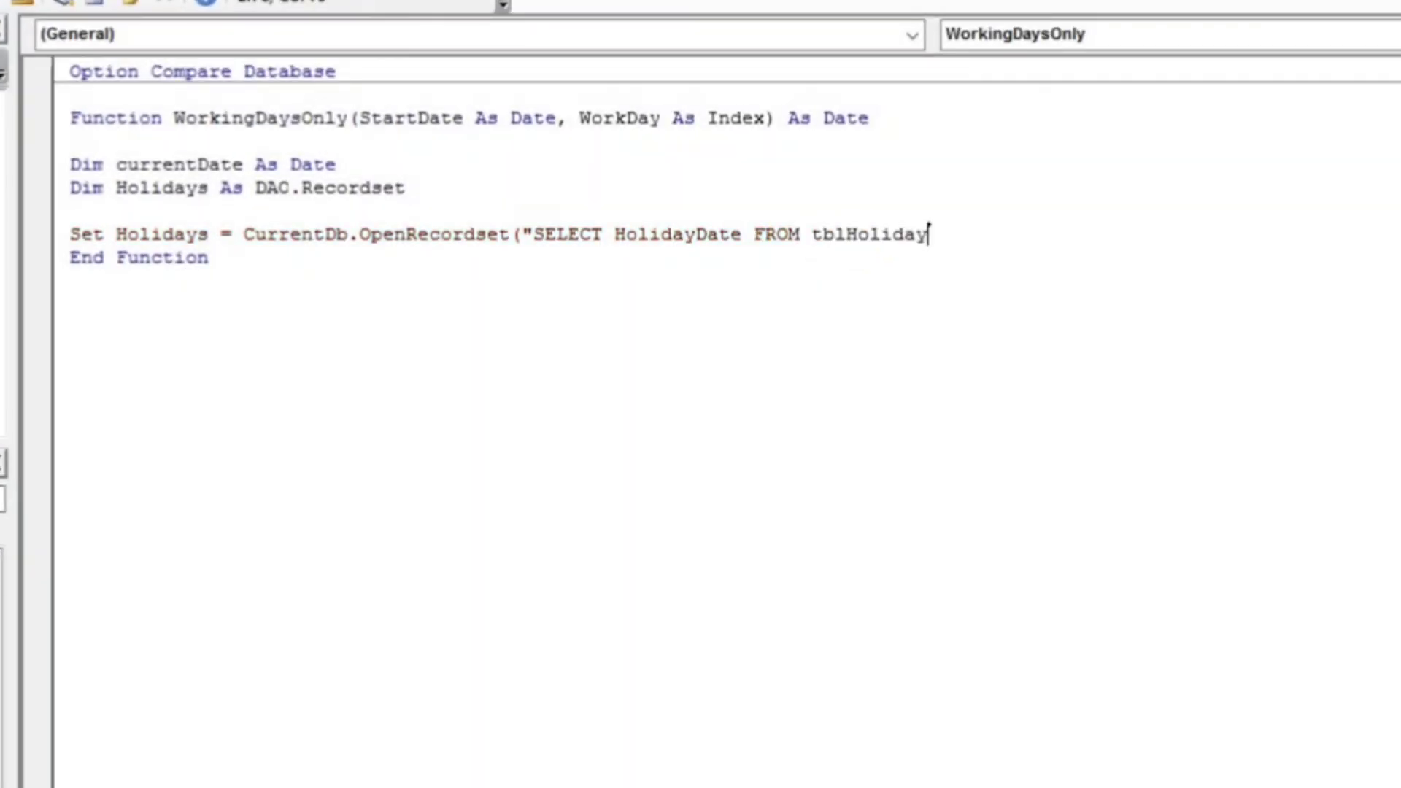
text("))
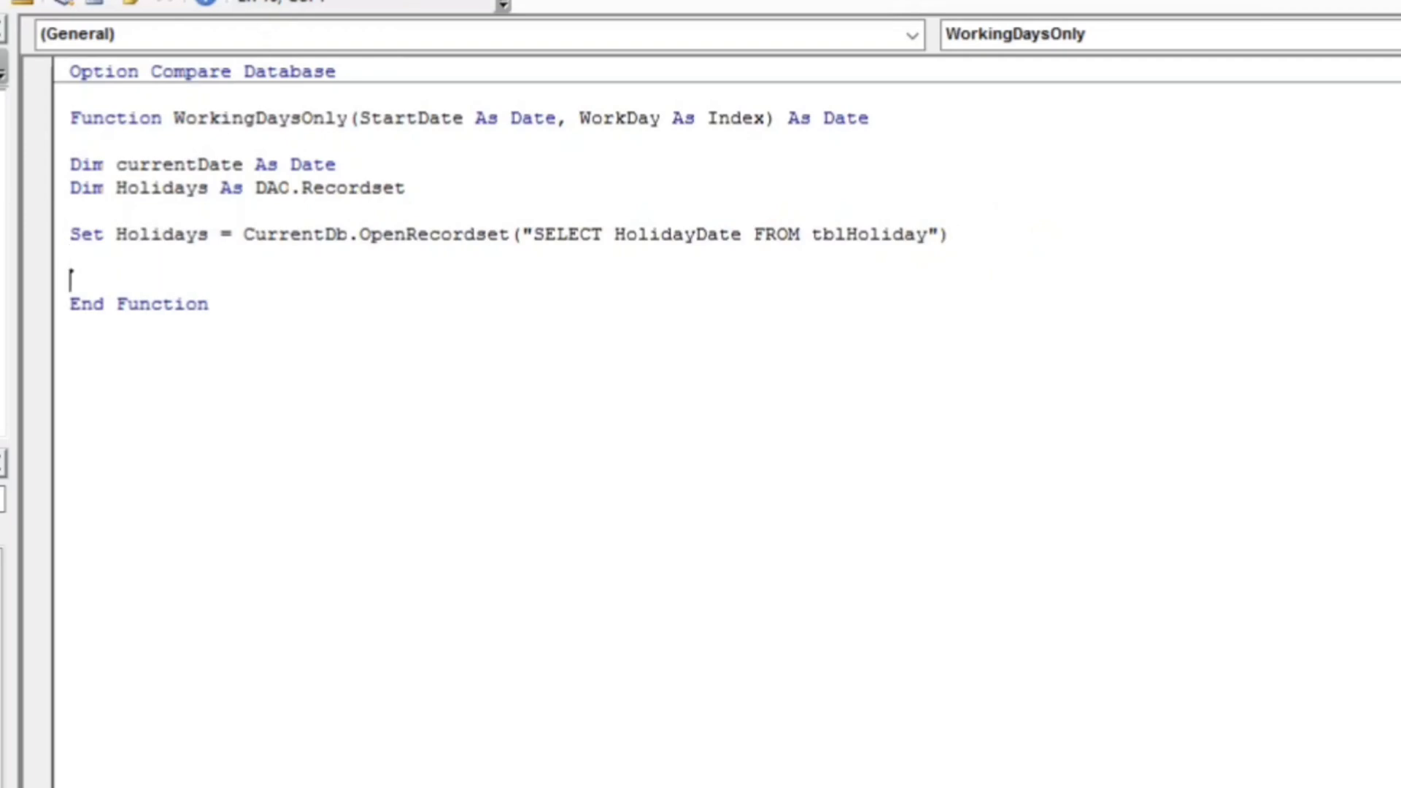
Initialize the variable with currentDate = StartDate
text(curre)
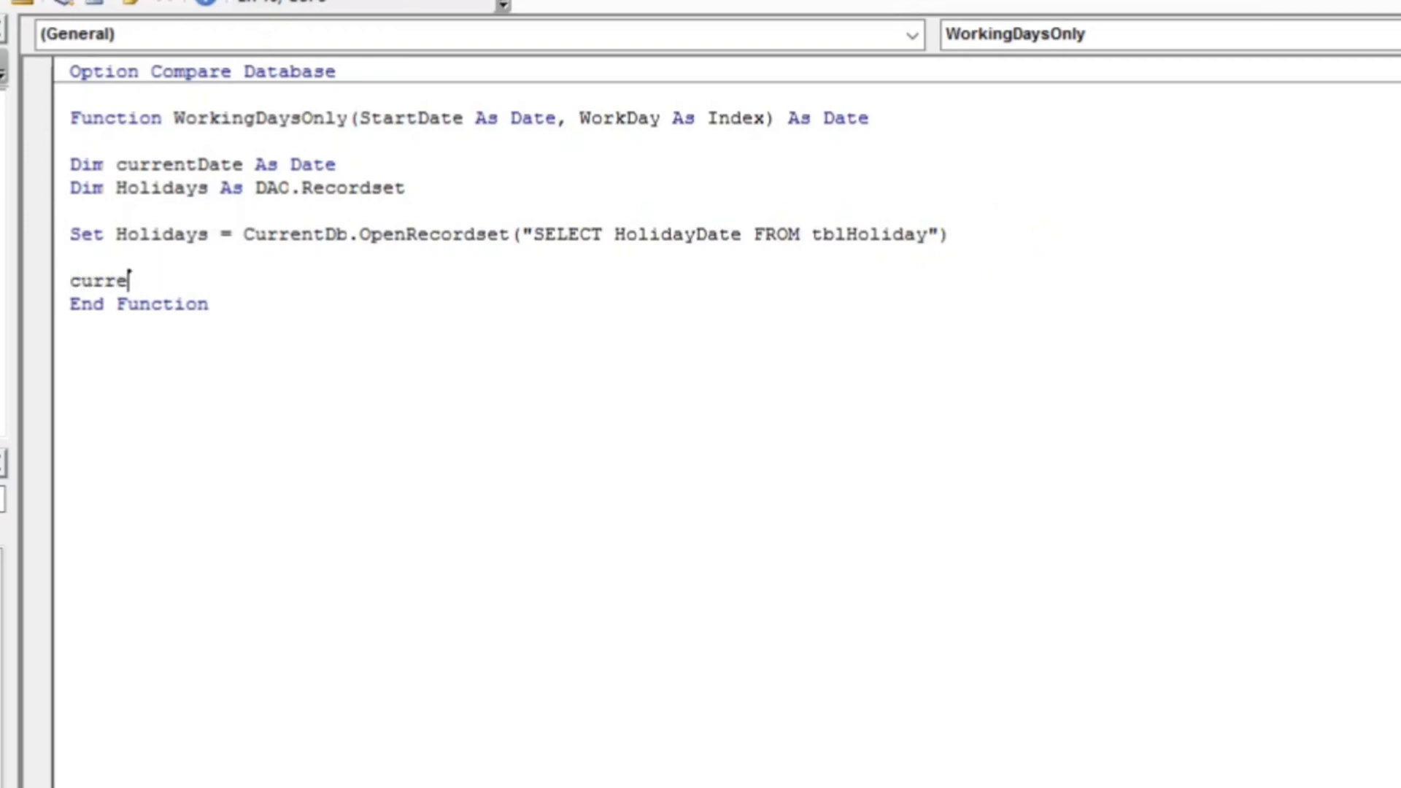
text(nt)
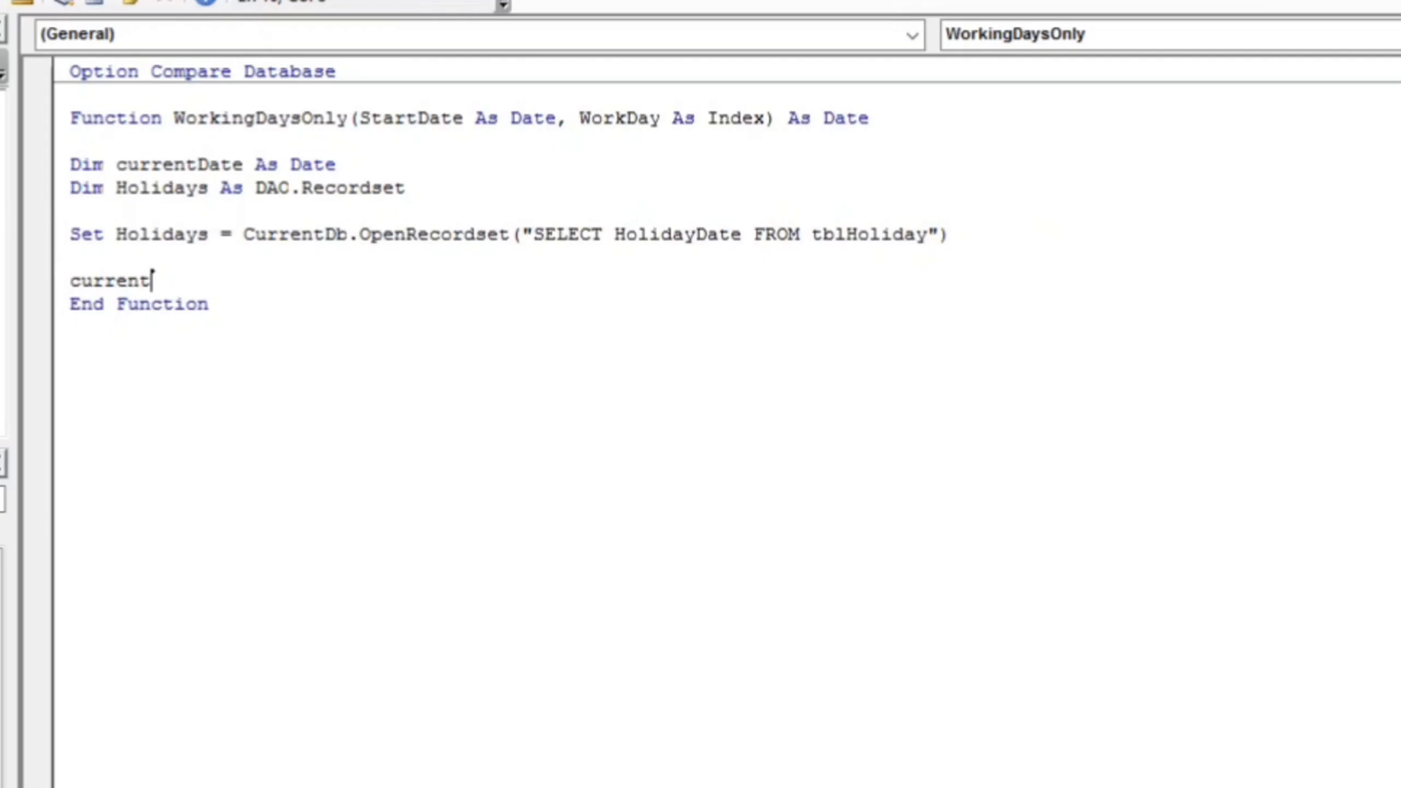
text(Date =)
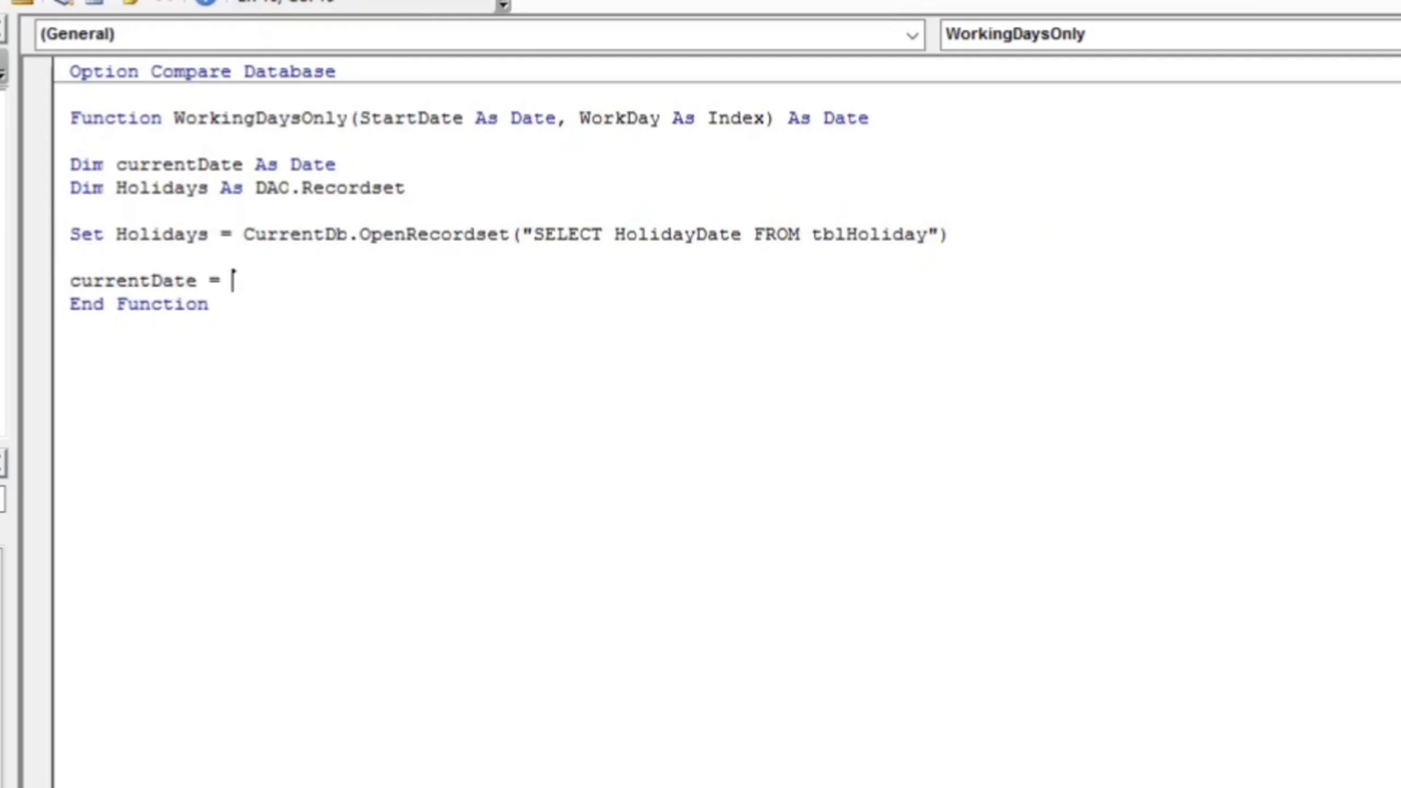
text(Start)
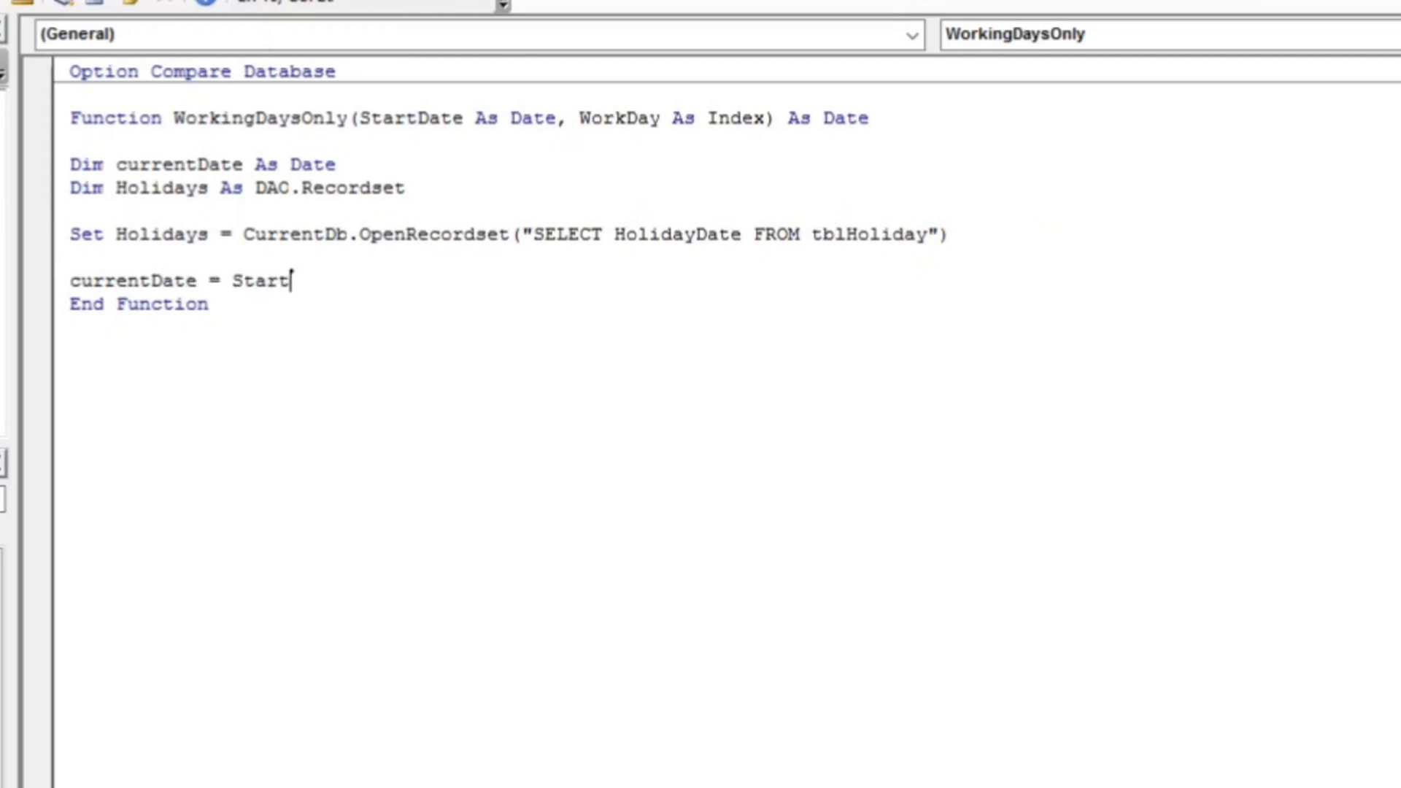
text(Date)
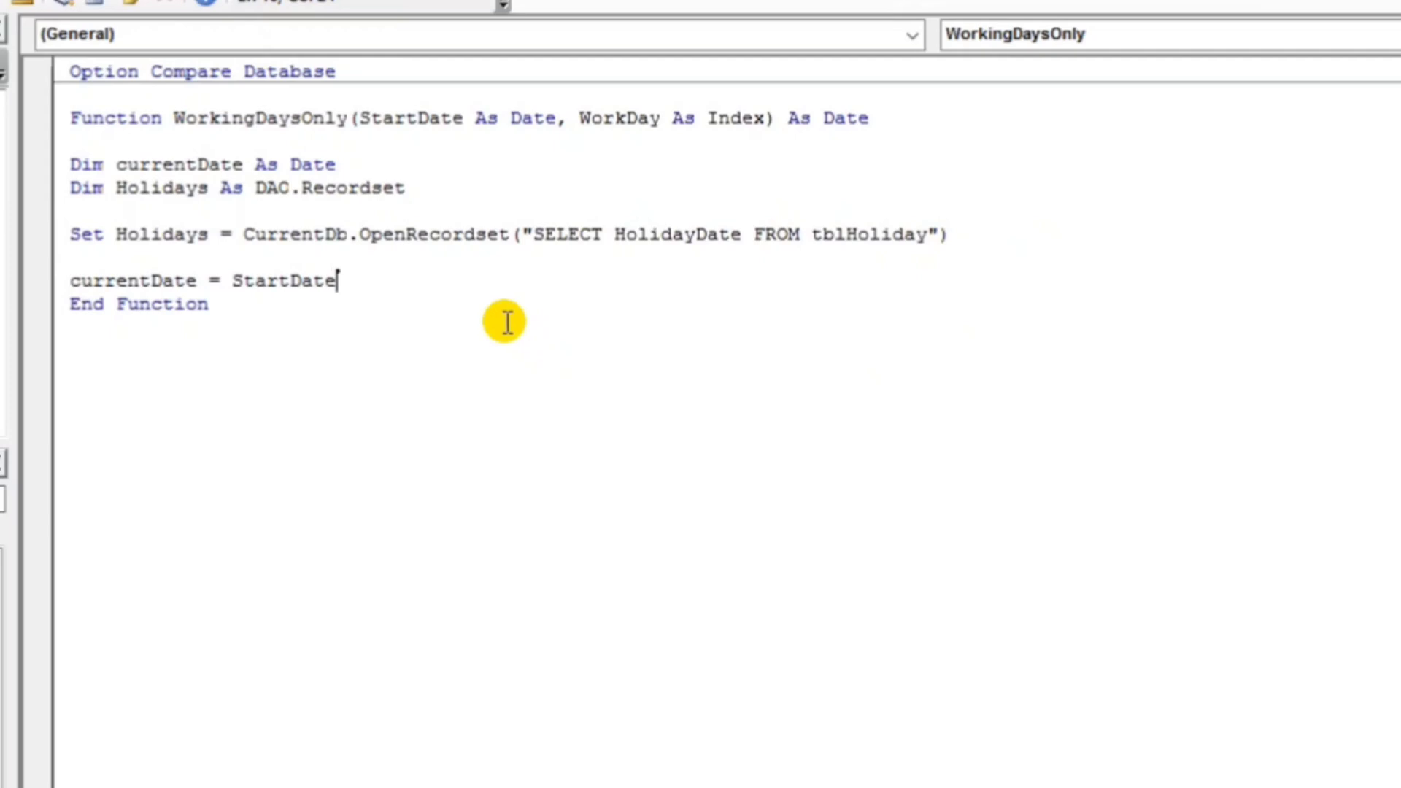
mouse_move(383, 282)
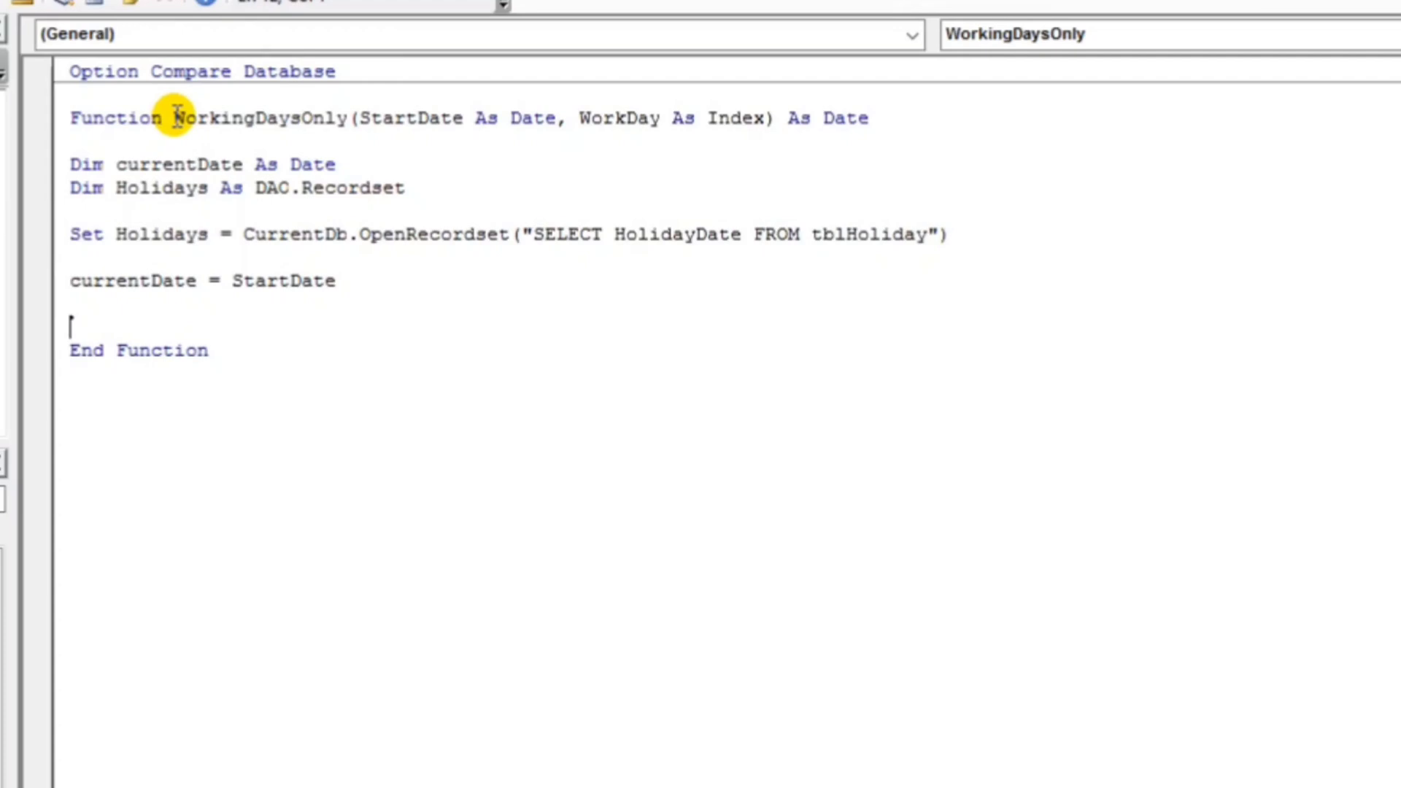
Return the result with WorkingDaysOnly = currentDate before End Function
double_click(258, 116)
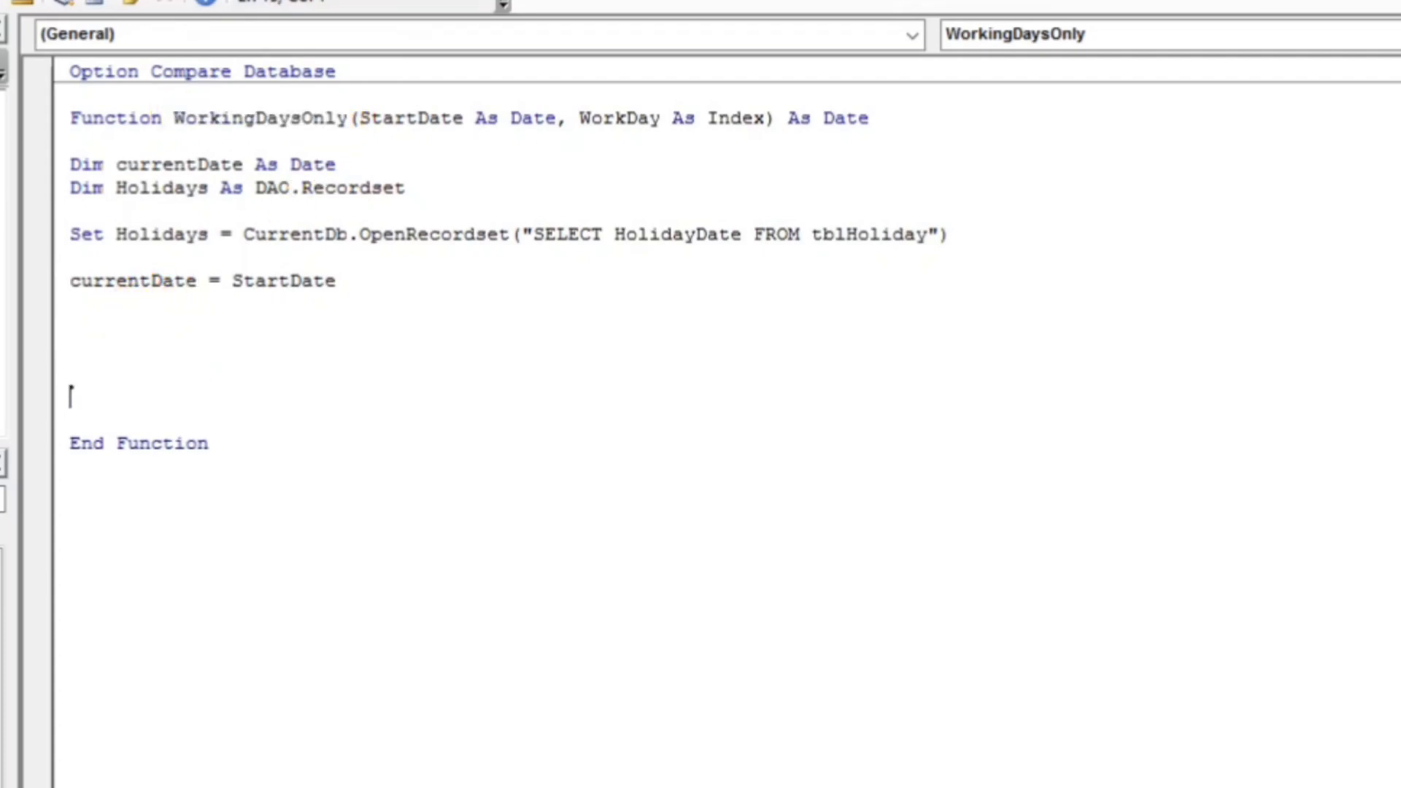
text(WorkingDaysOnly)
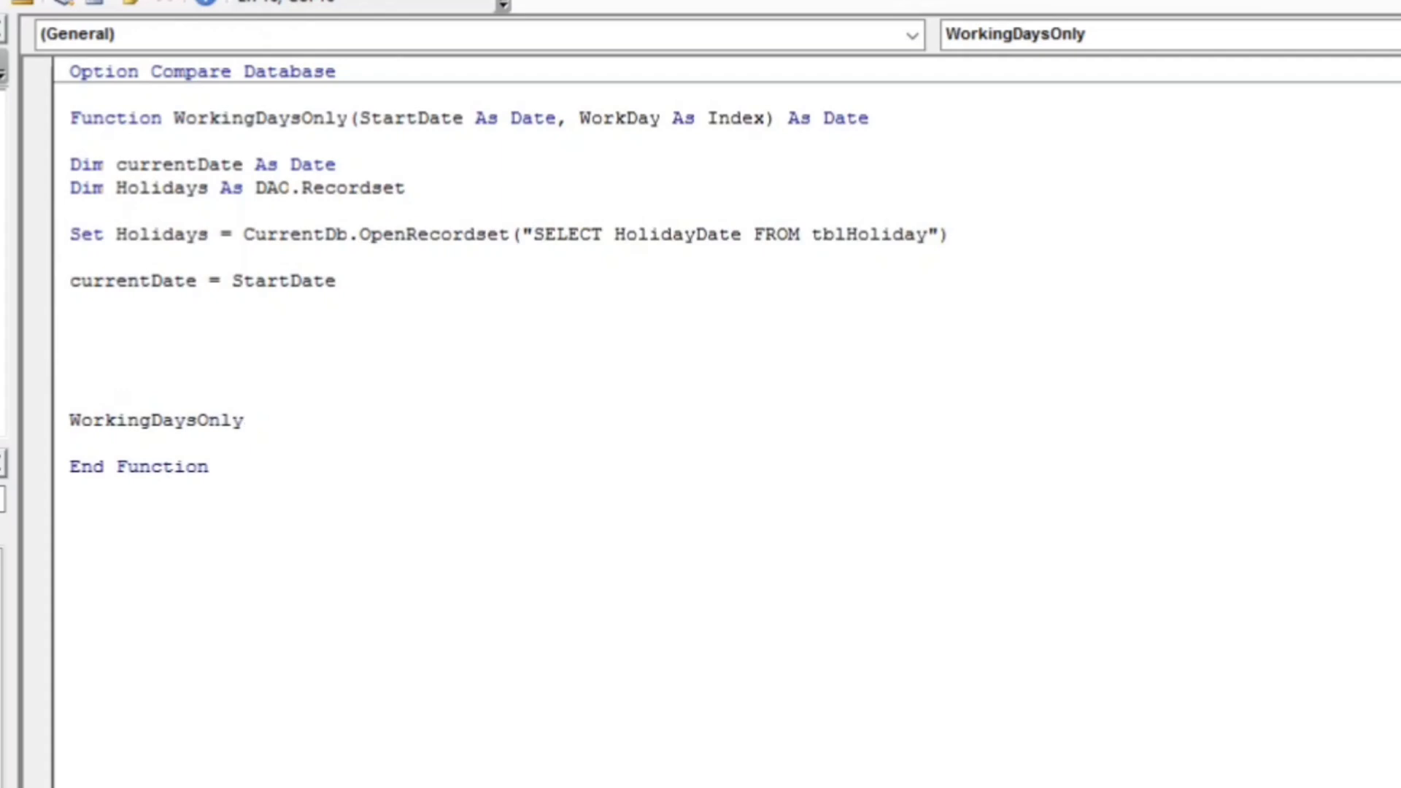
text(=cur)
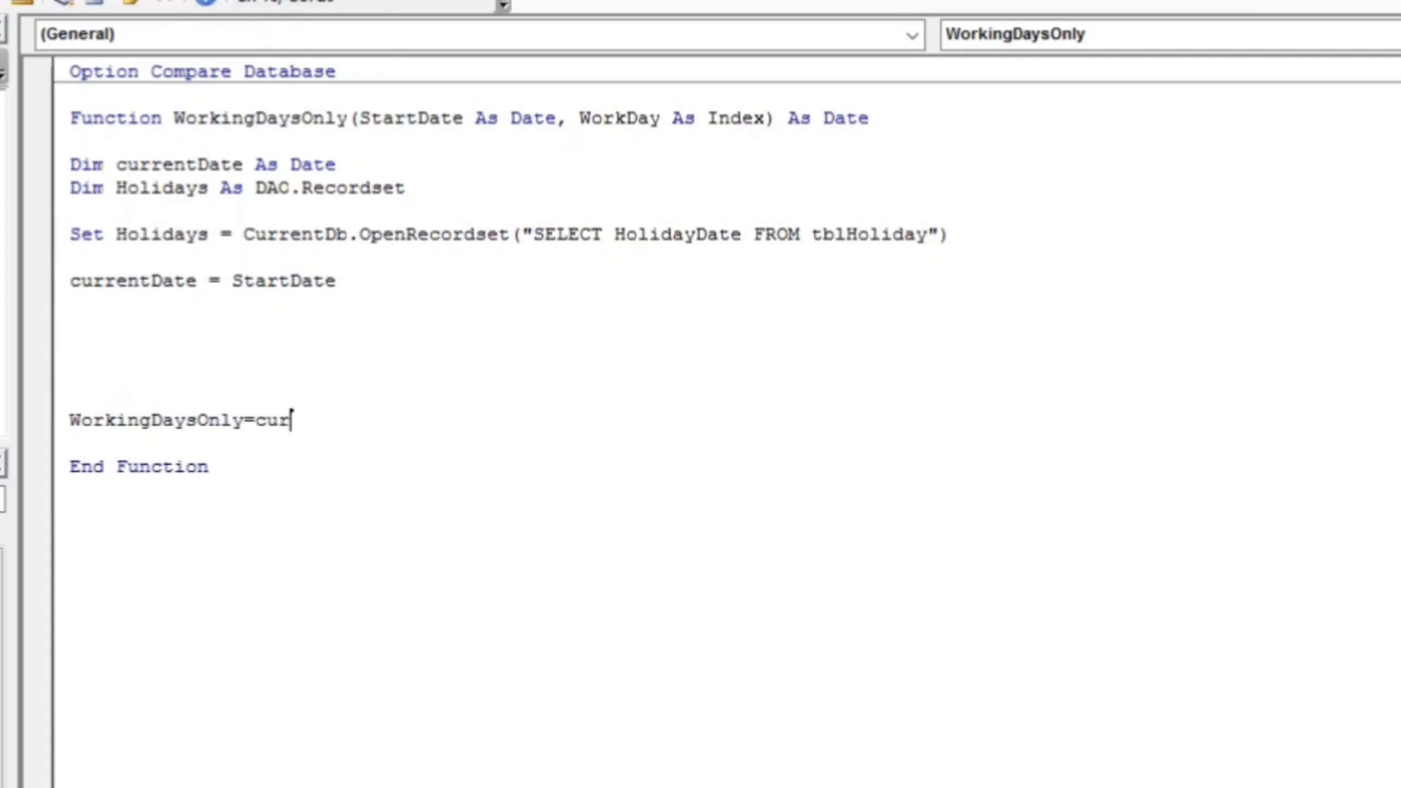
text(rentDate)
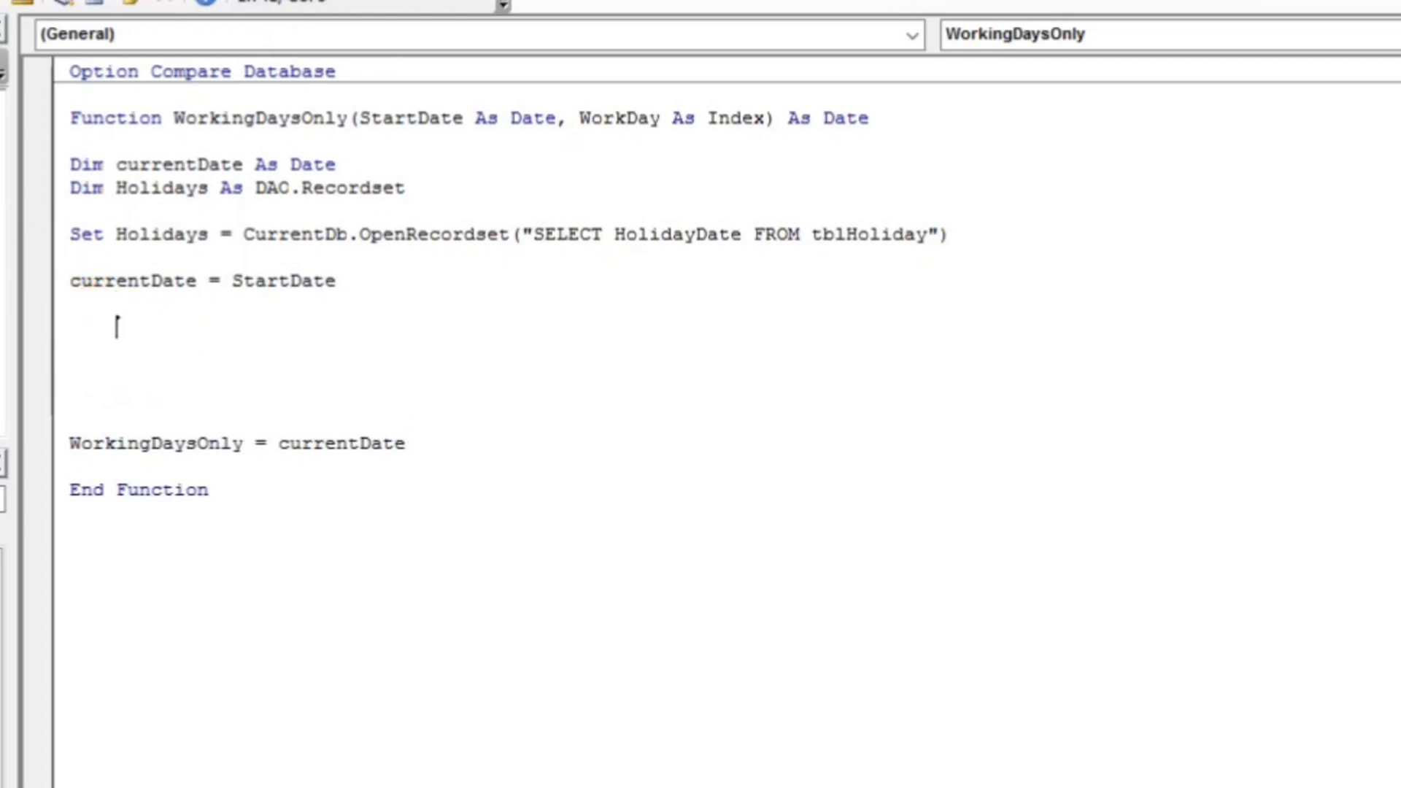
Open a Do While WorkDay > 0 loop and start the line currentDate = DateAdd
text(Do while)
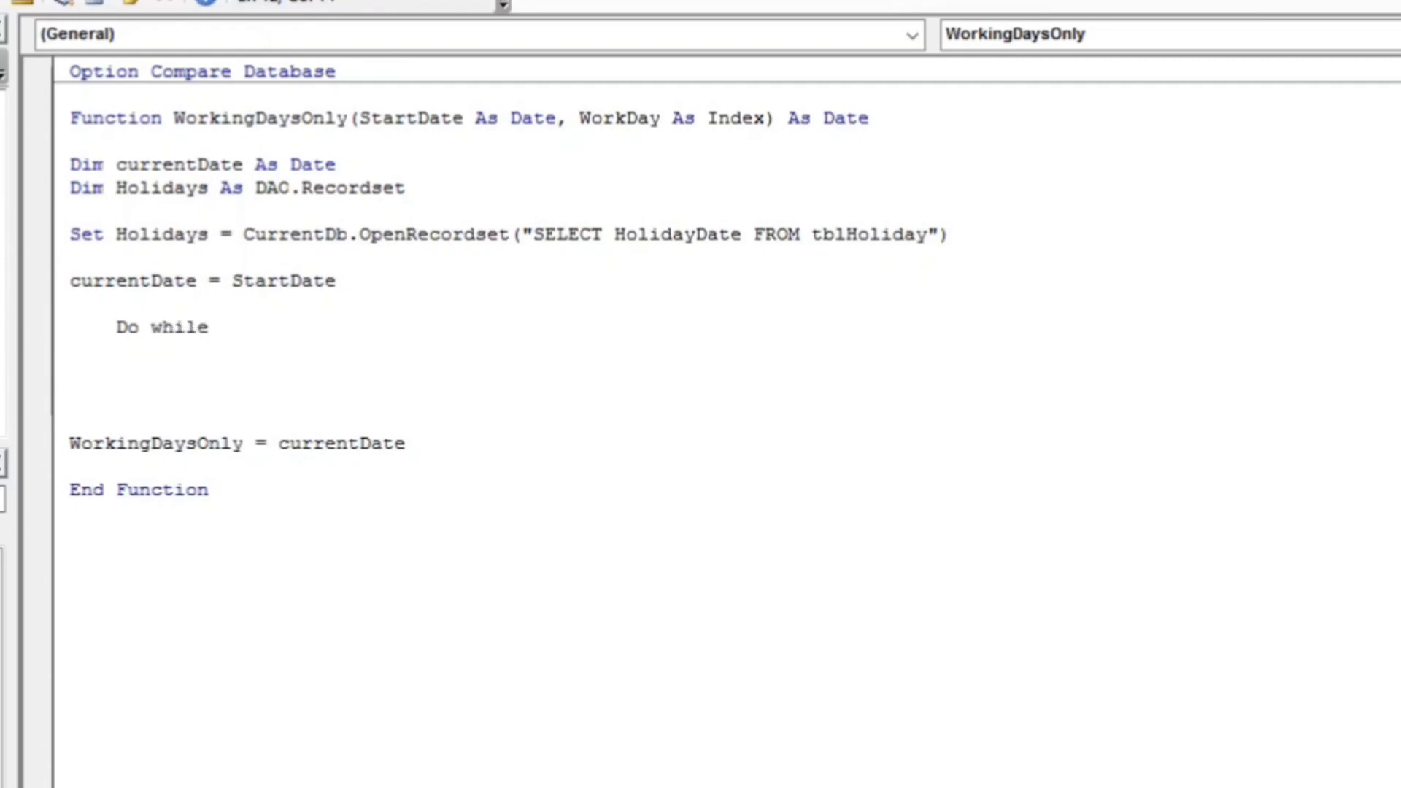
mouse_move(453, 170)
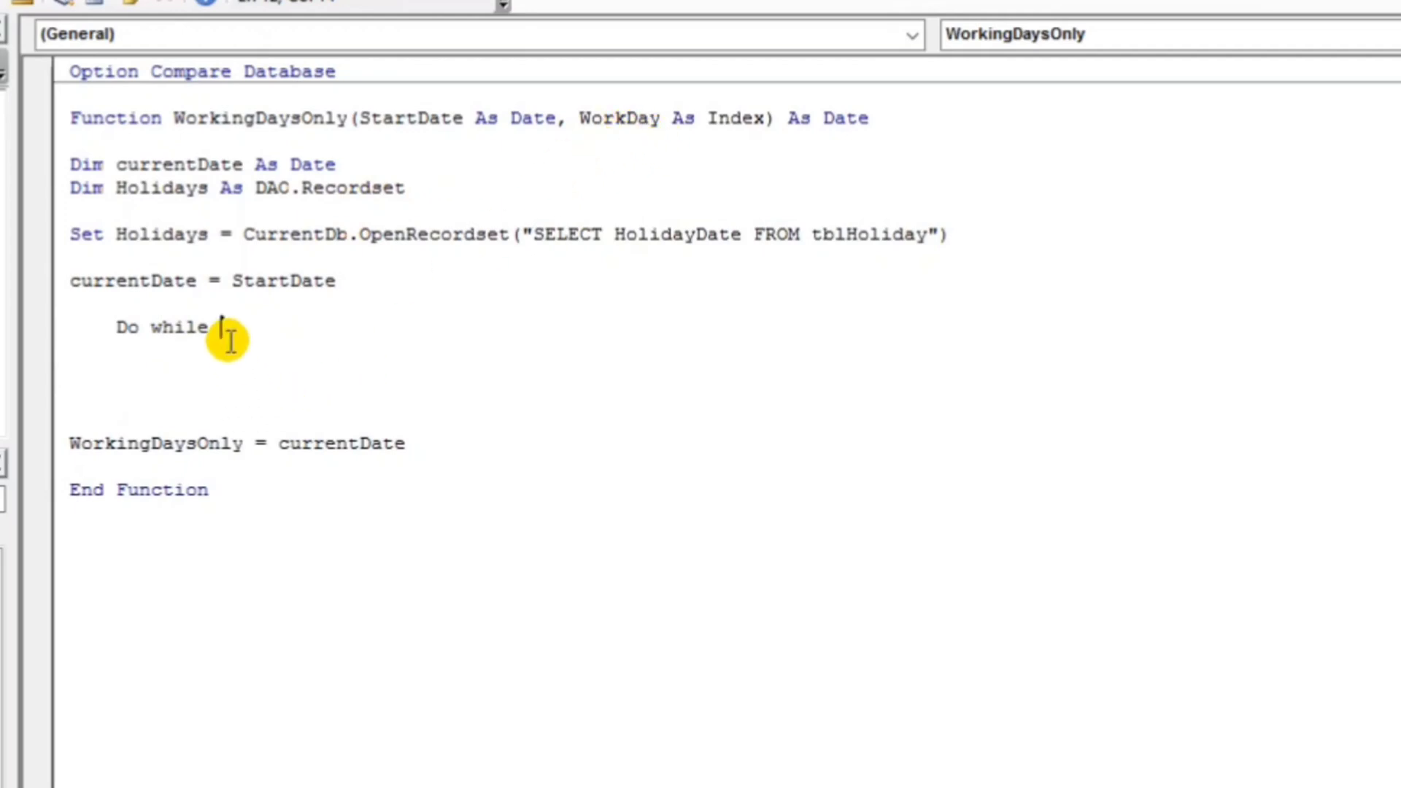
text(W)
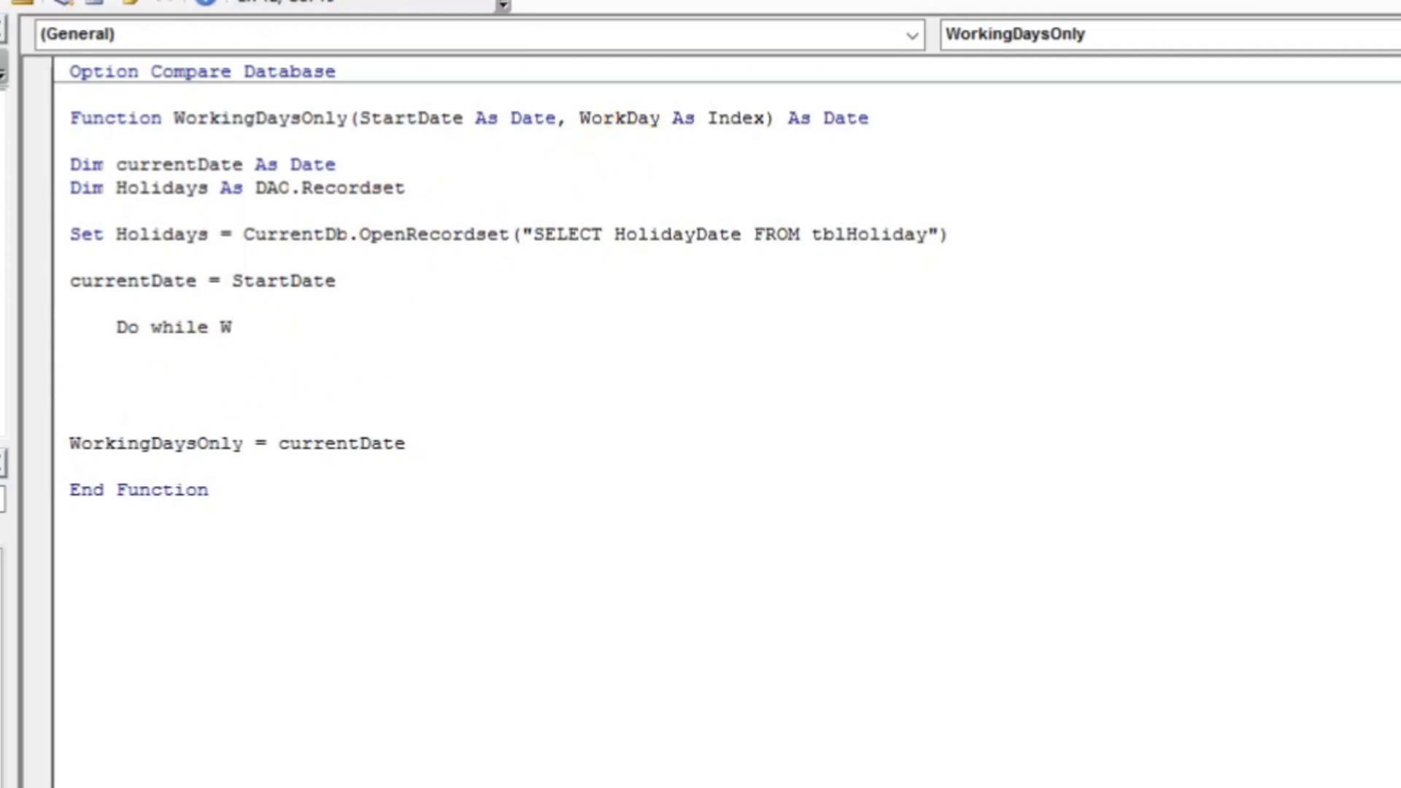
text(orkday)
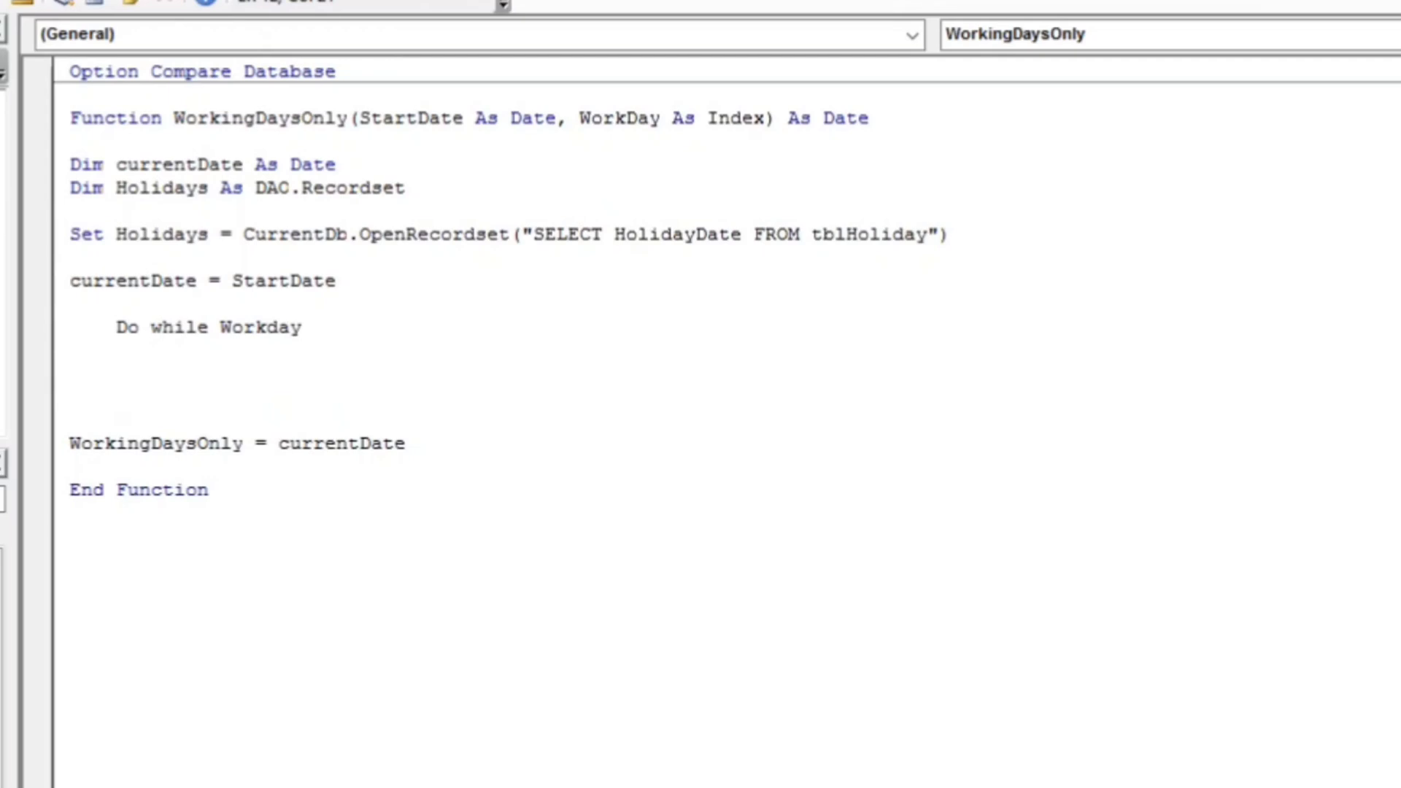
text(>)
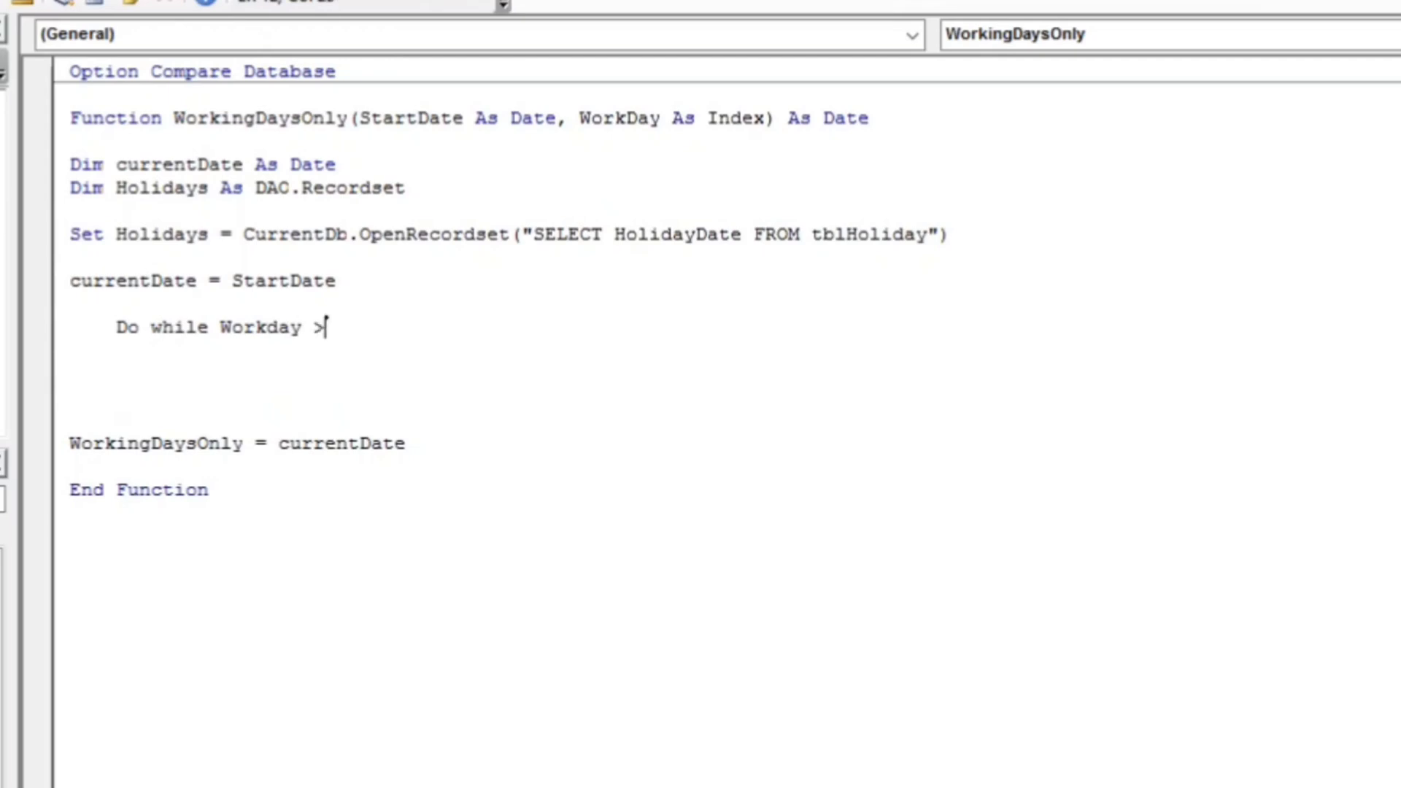
text(0)
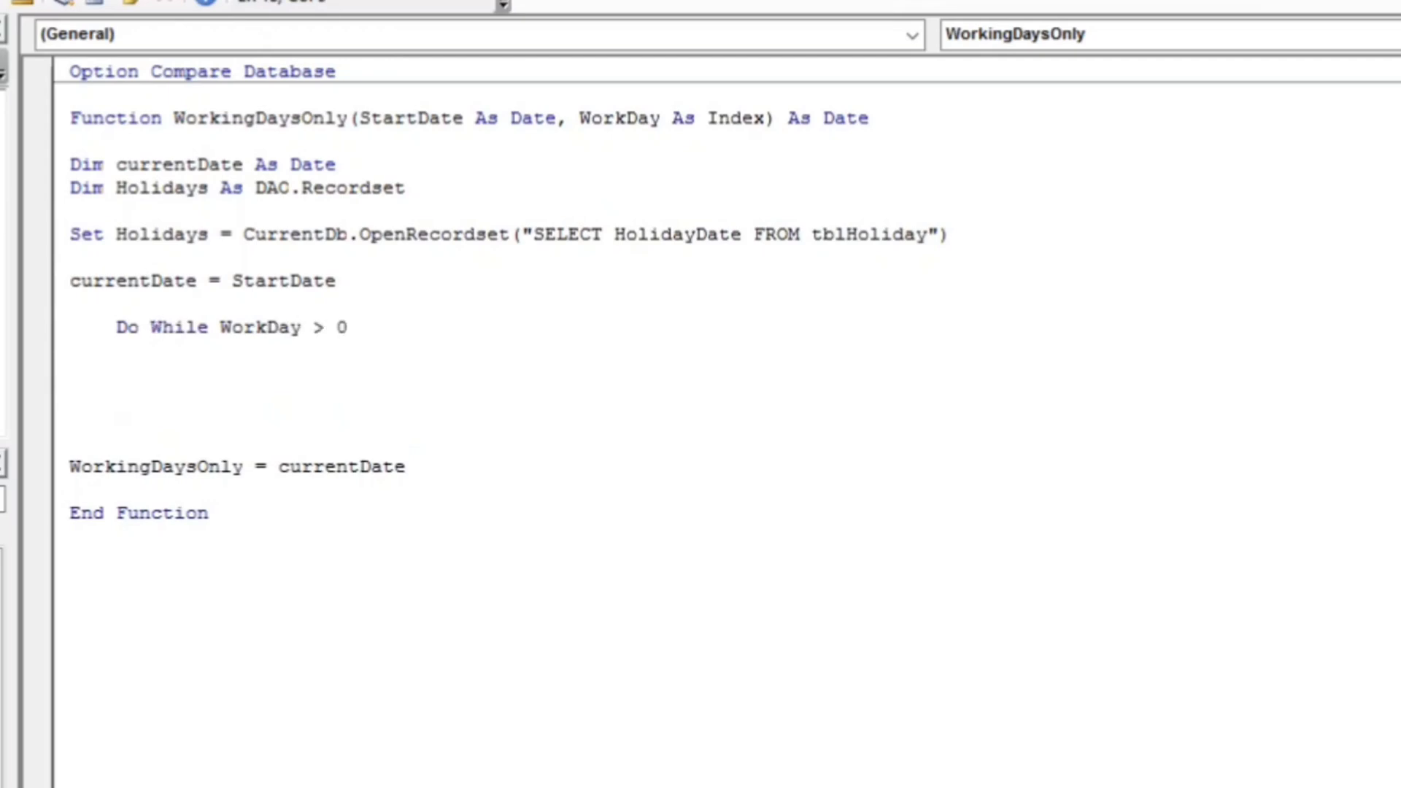
text(currentDate)
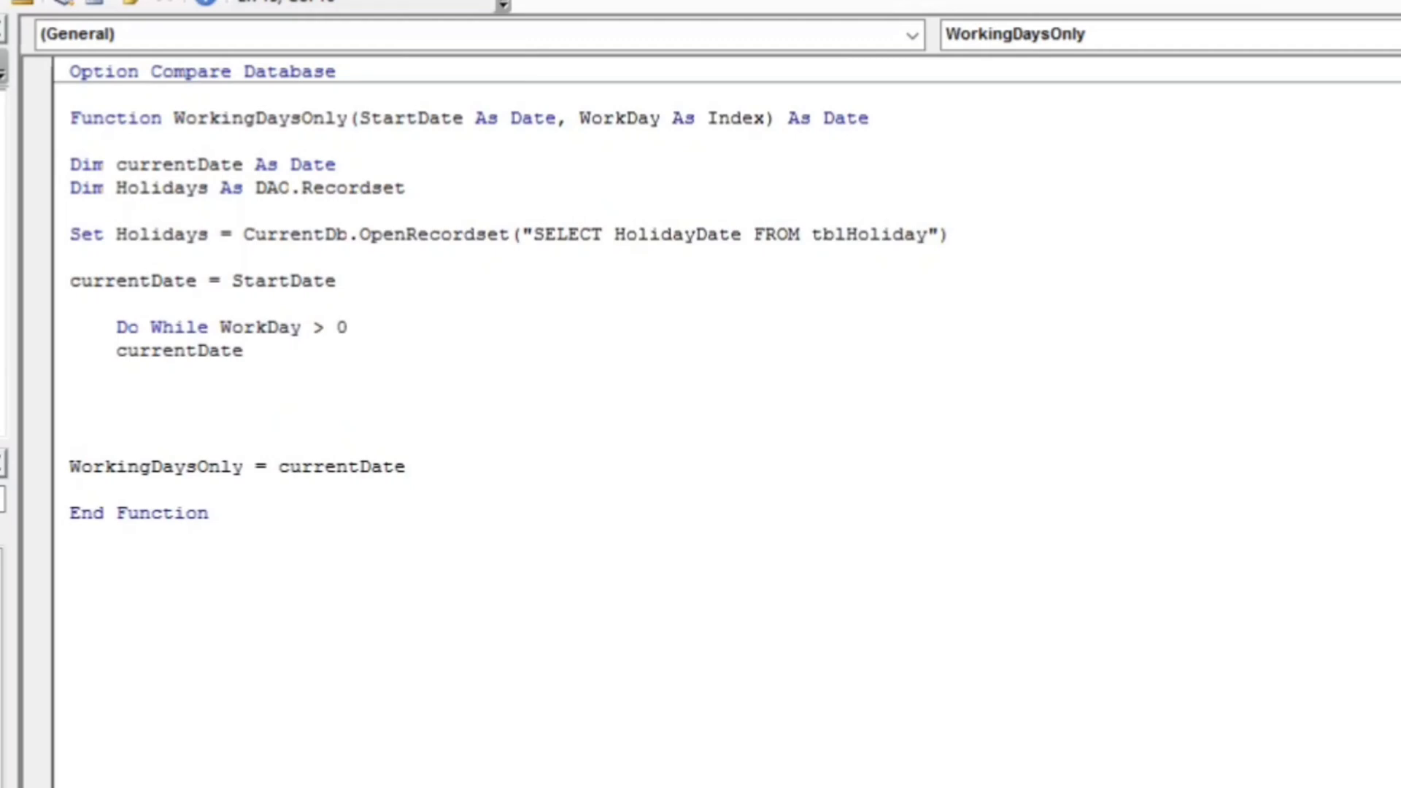
text(=)
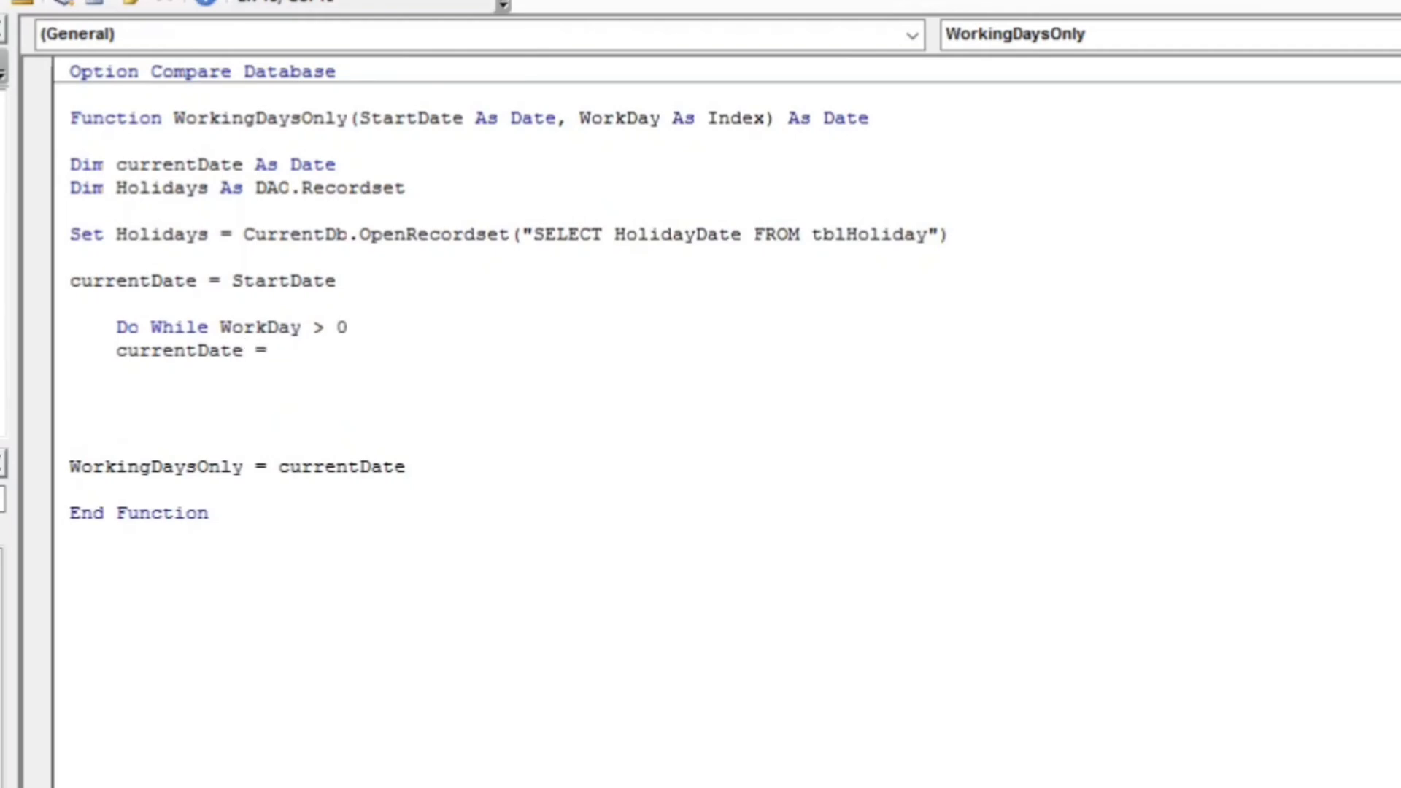
text(DateAdd)
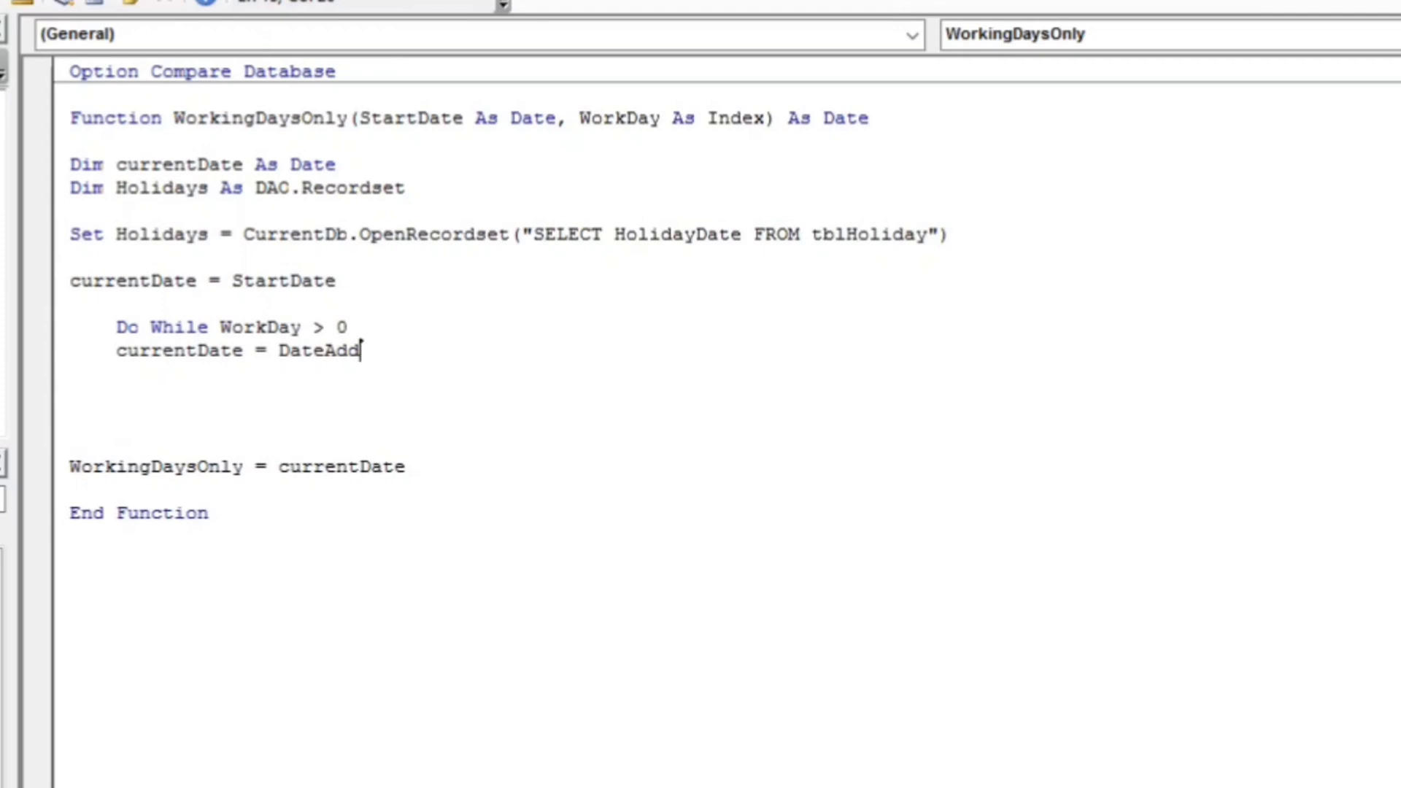
Complete the line as currentDate = DateAdd("d", 1, currentDate)
text((")
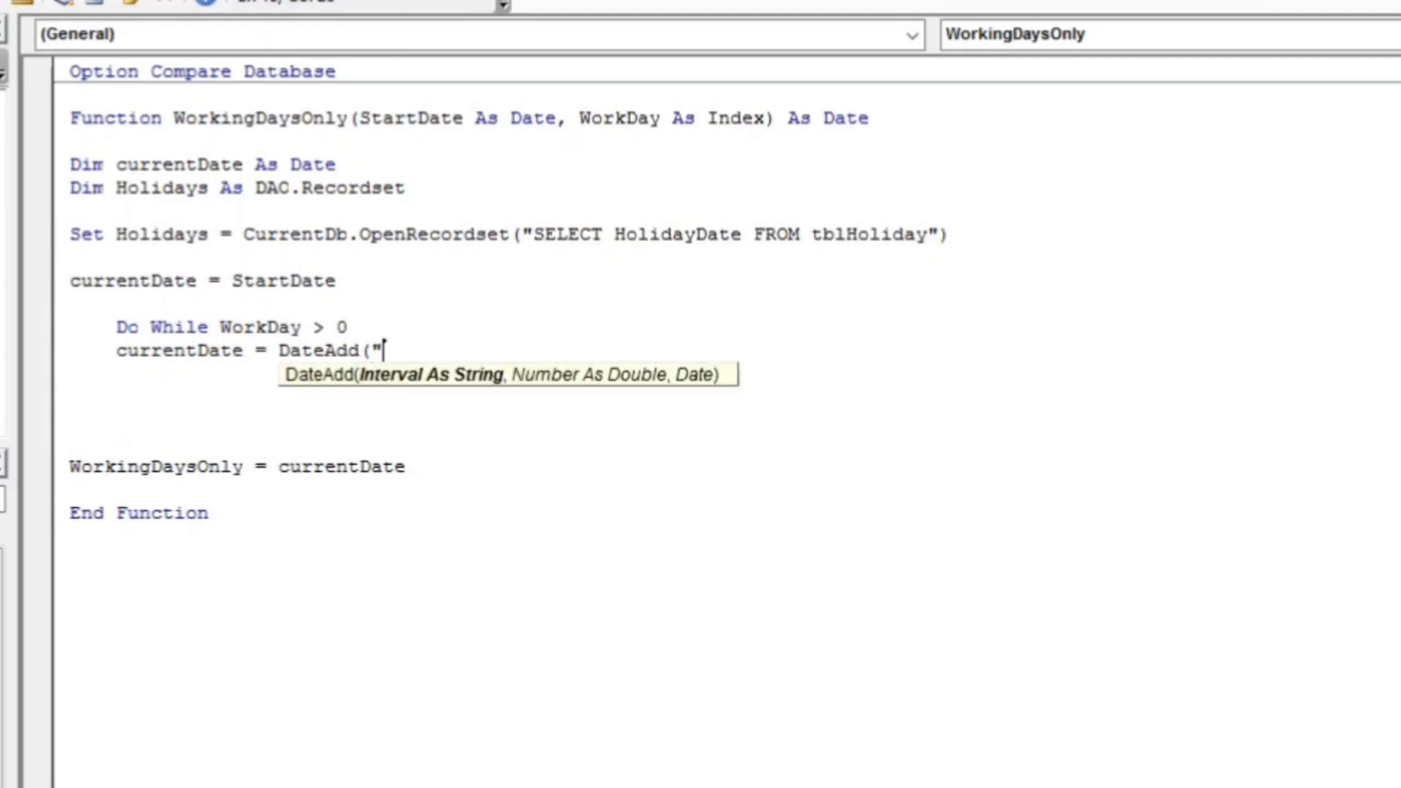
text(d")
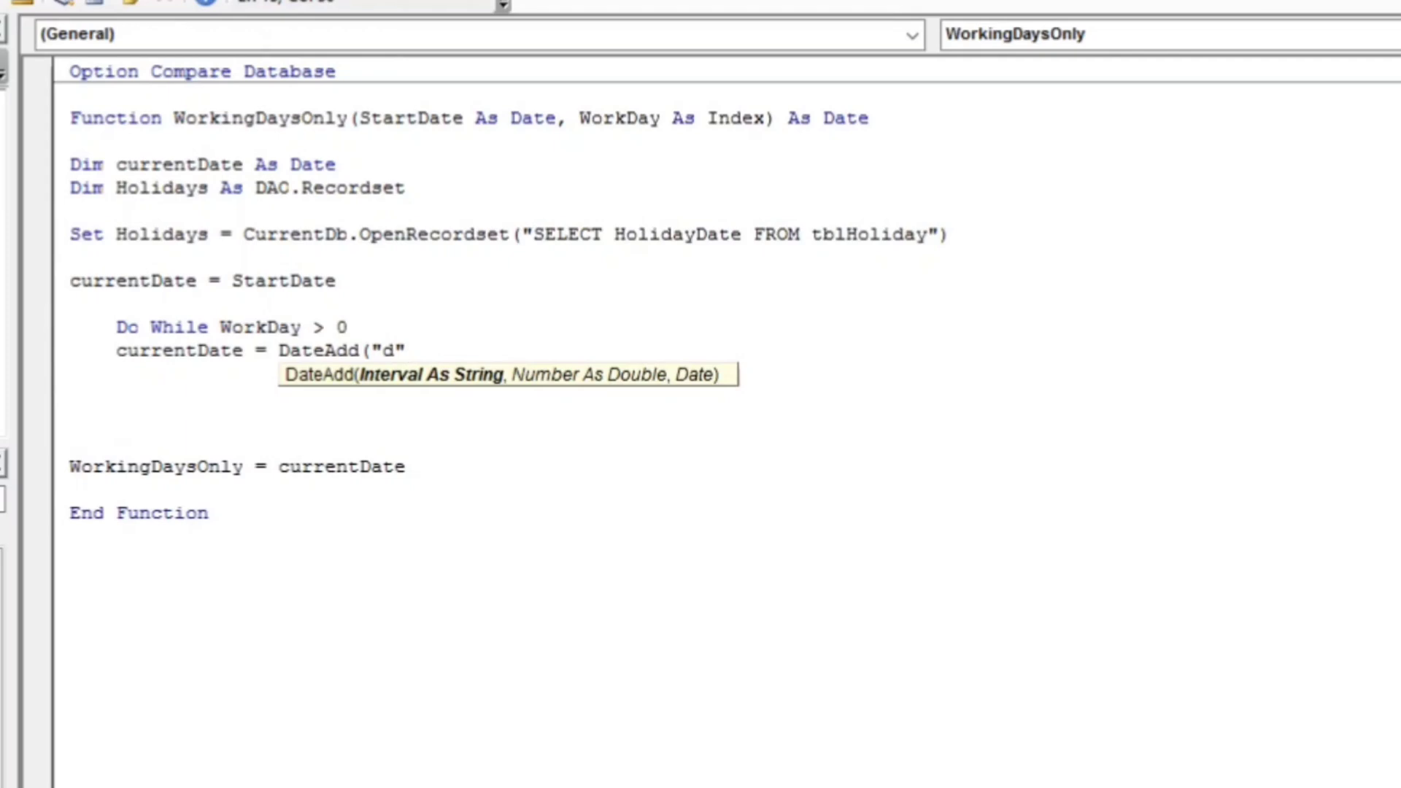
text(,1)
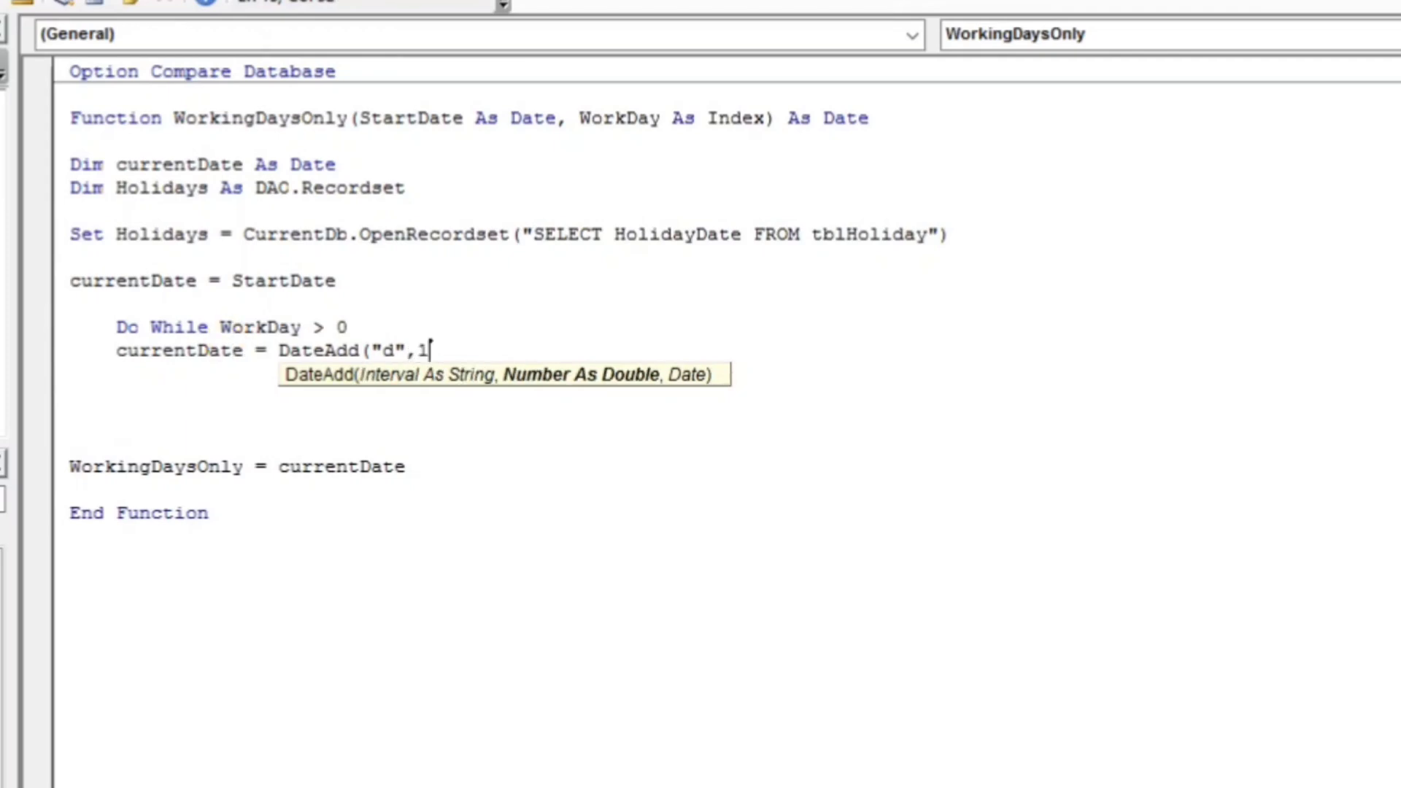
text(,cur)
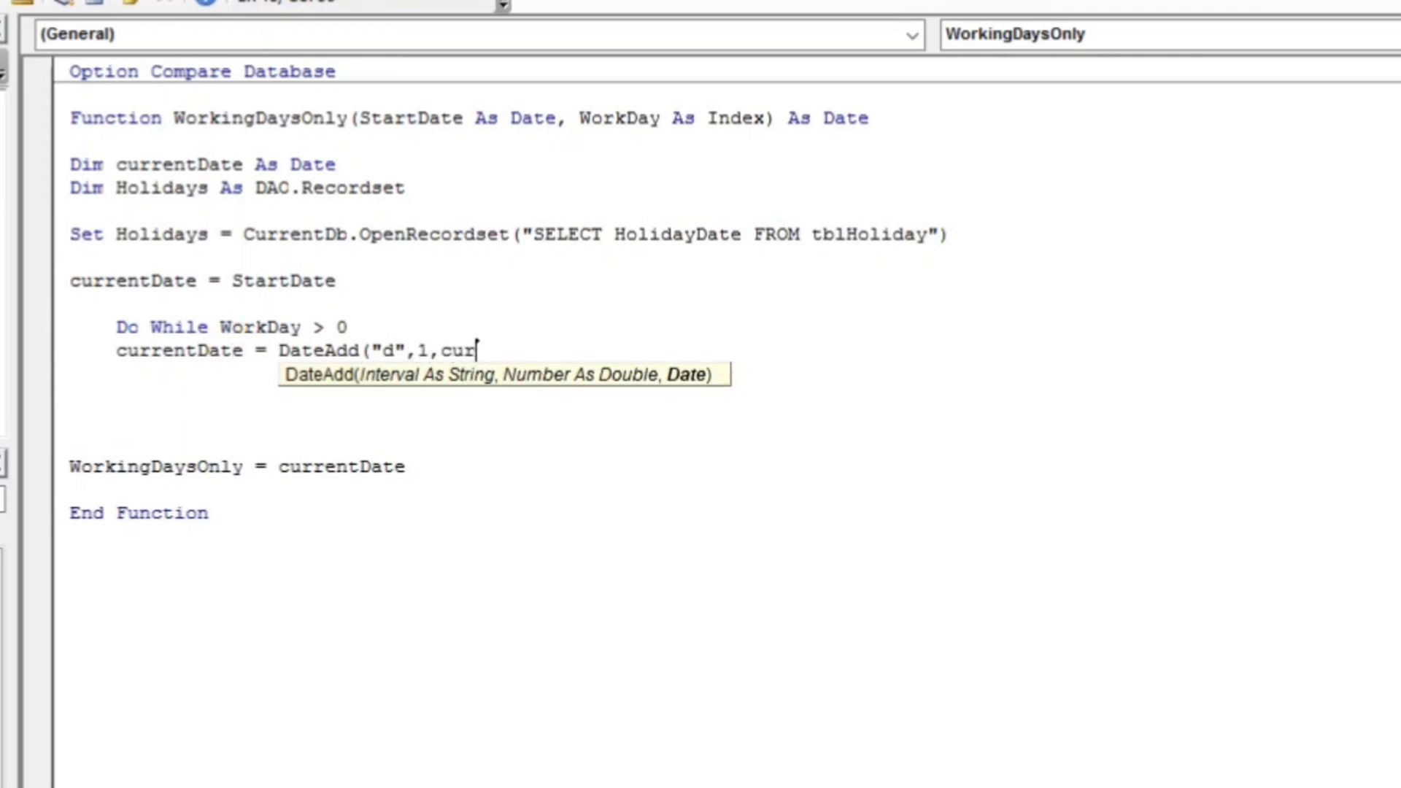
text(rentDate)
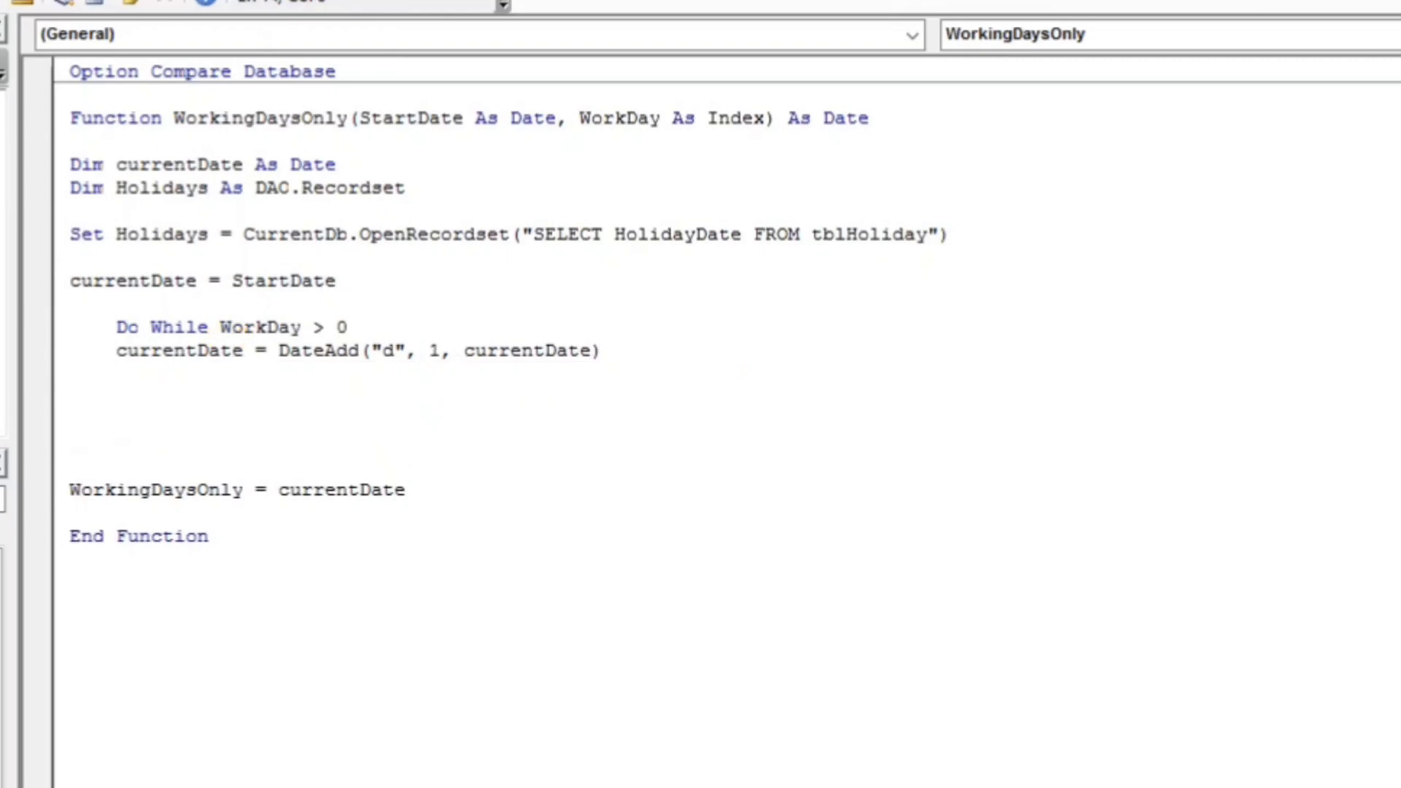
Add If Weekday(currentDate) <> 1 And Weekday(currentDate) <> 7 Then
text(if)
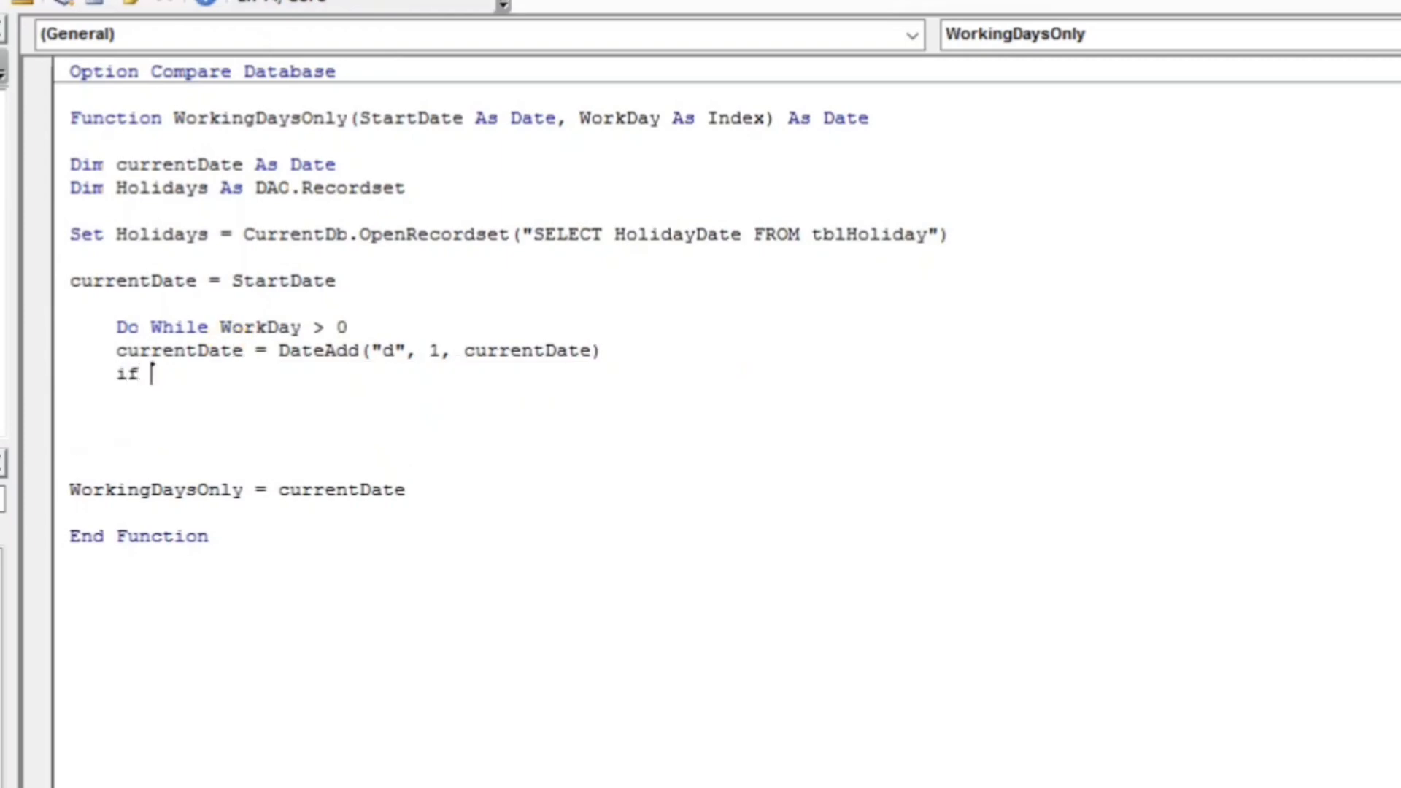
text(weekd)
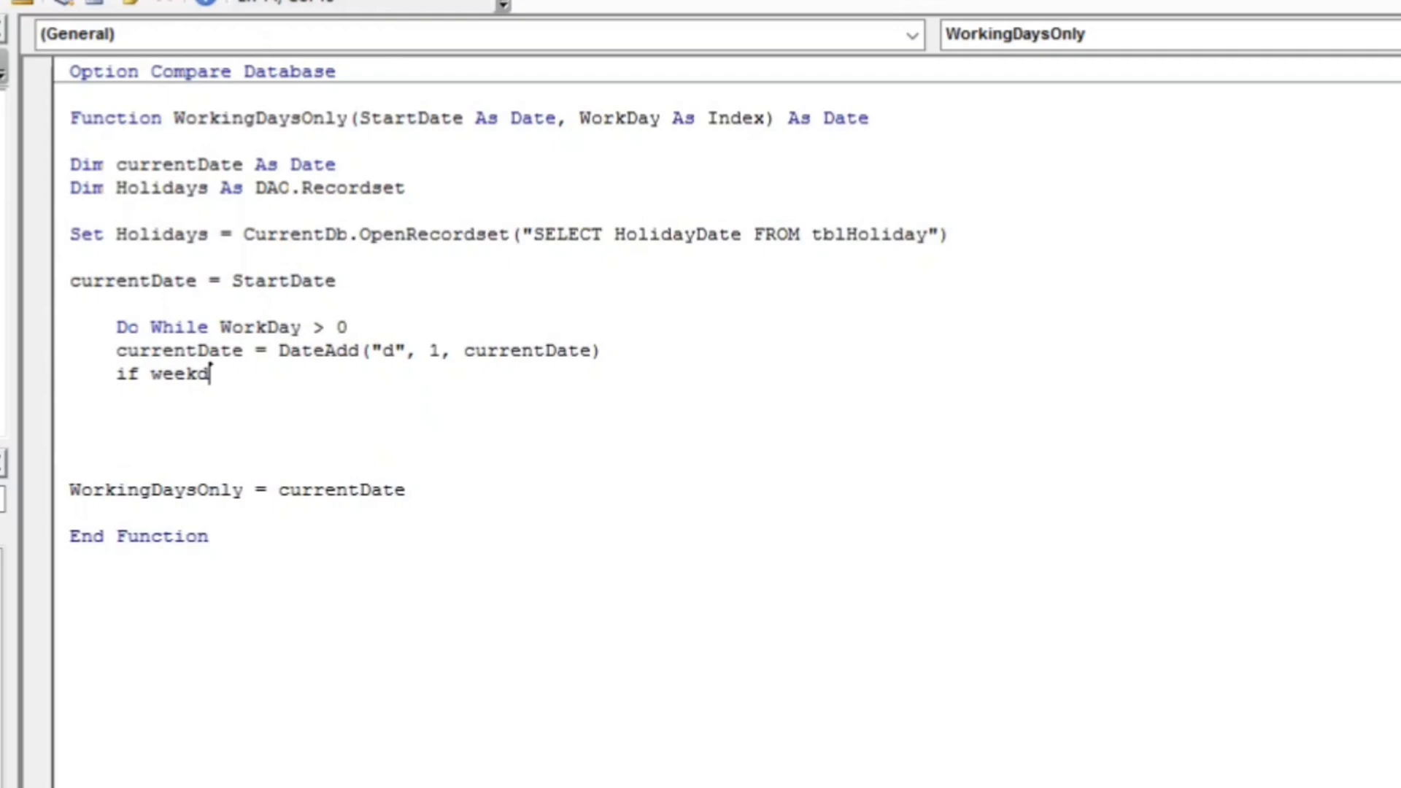
text(ay()
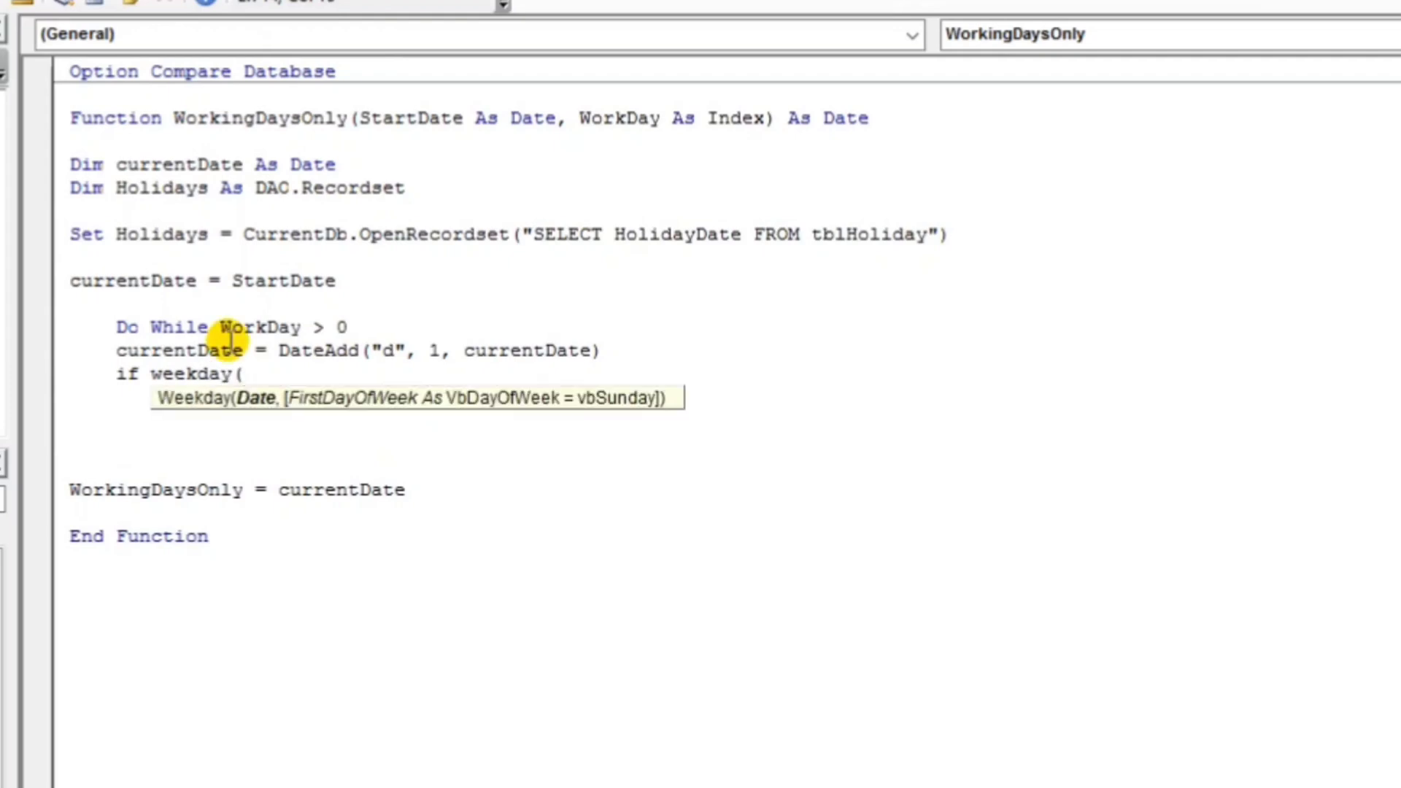
text(currentDate))
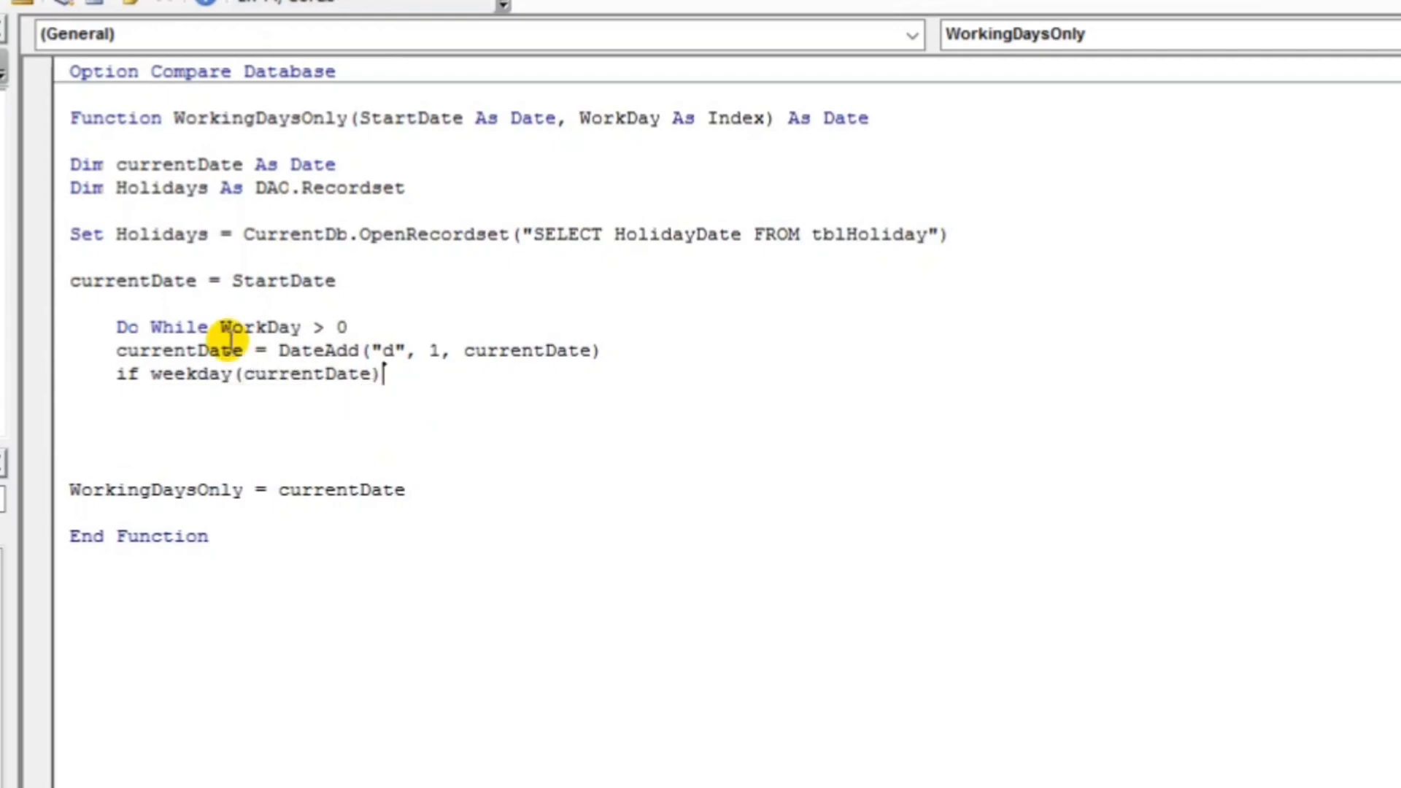
text(<>)
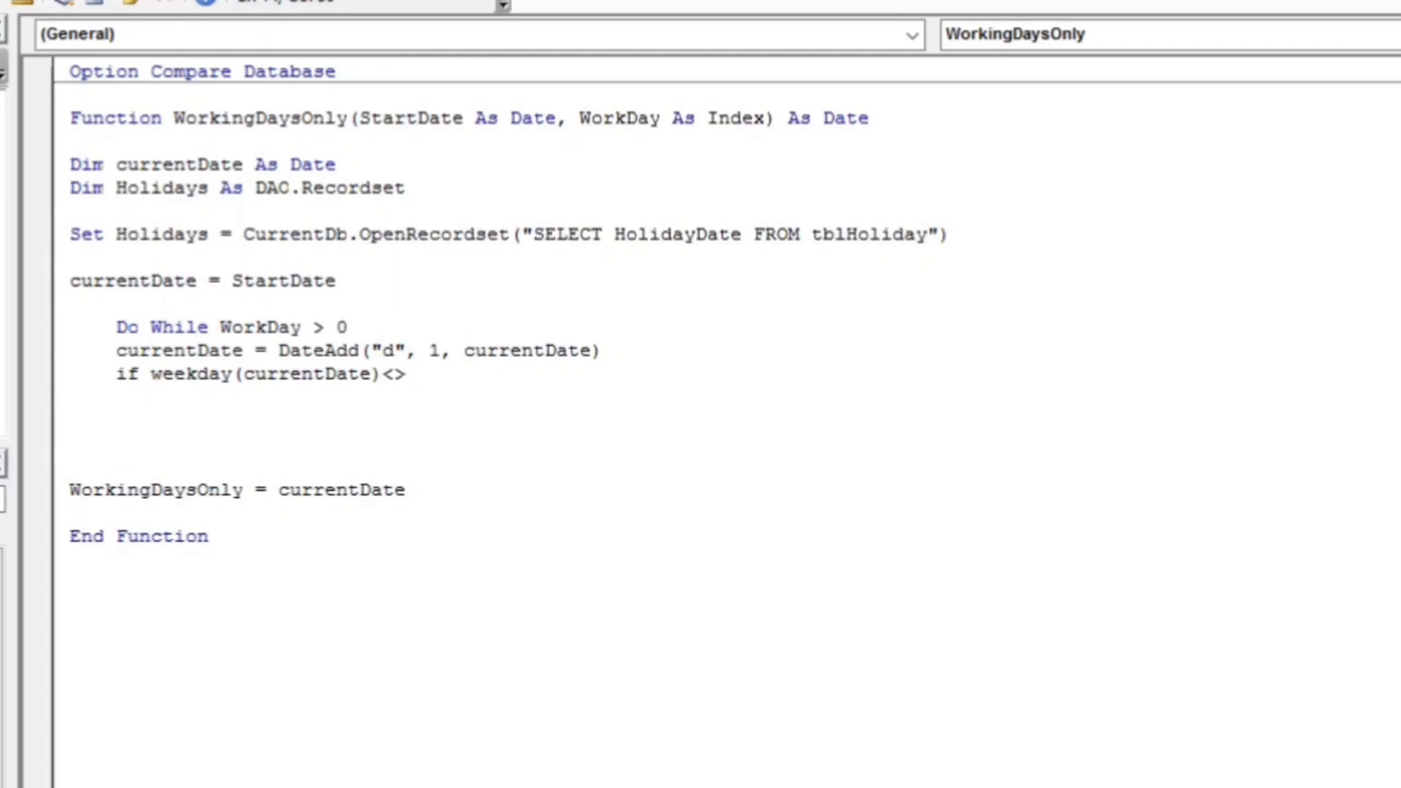
text(1 a)
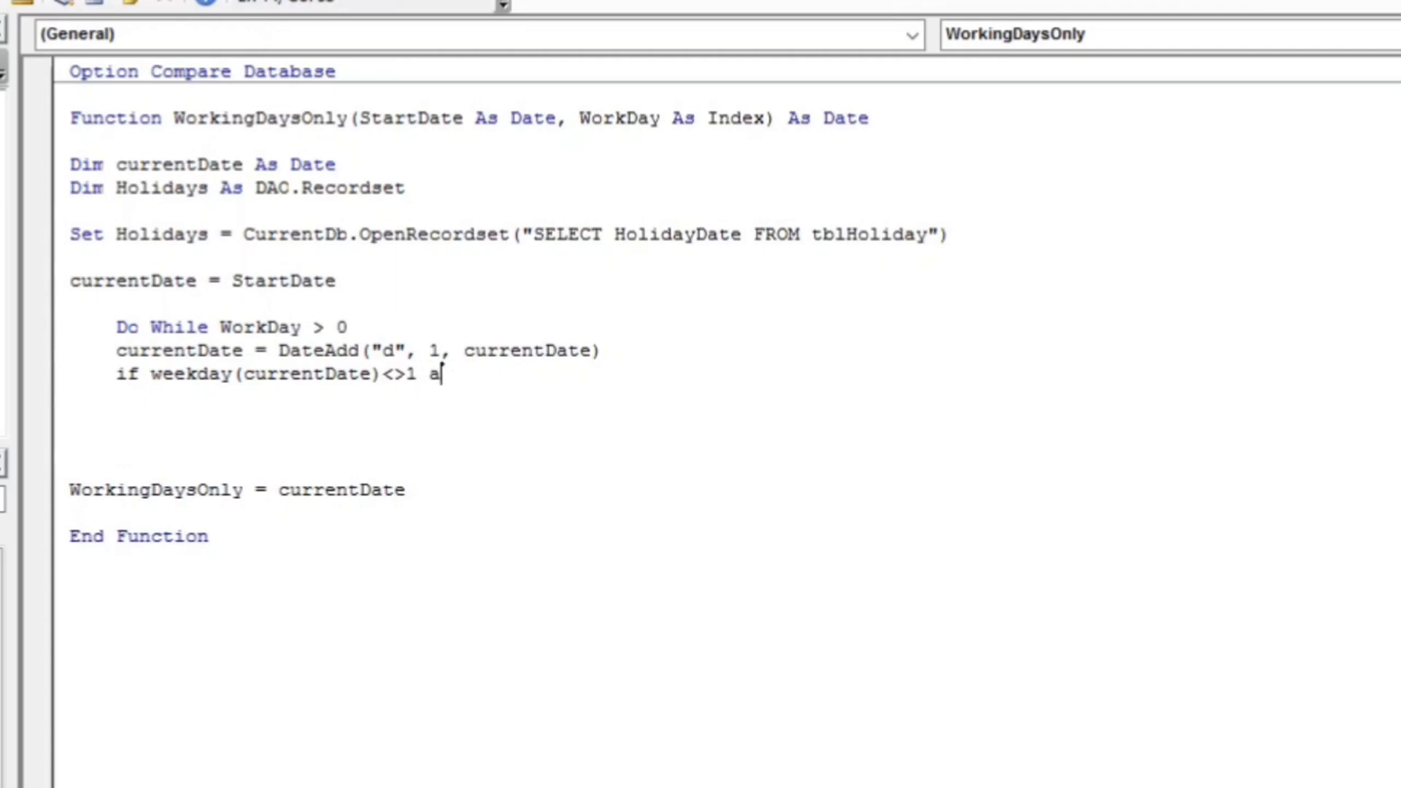
text(nd Weekday)
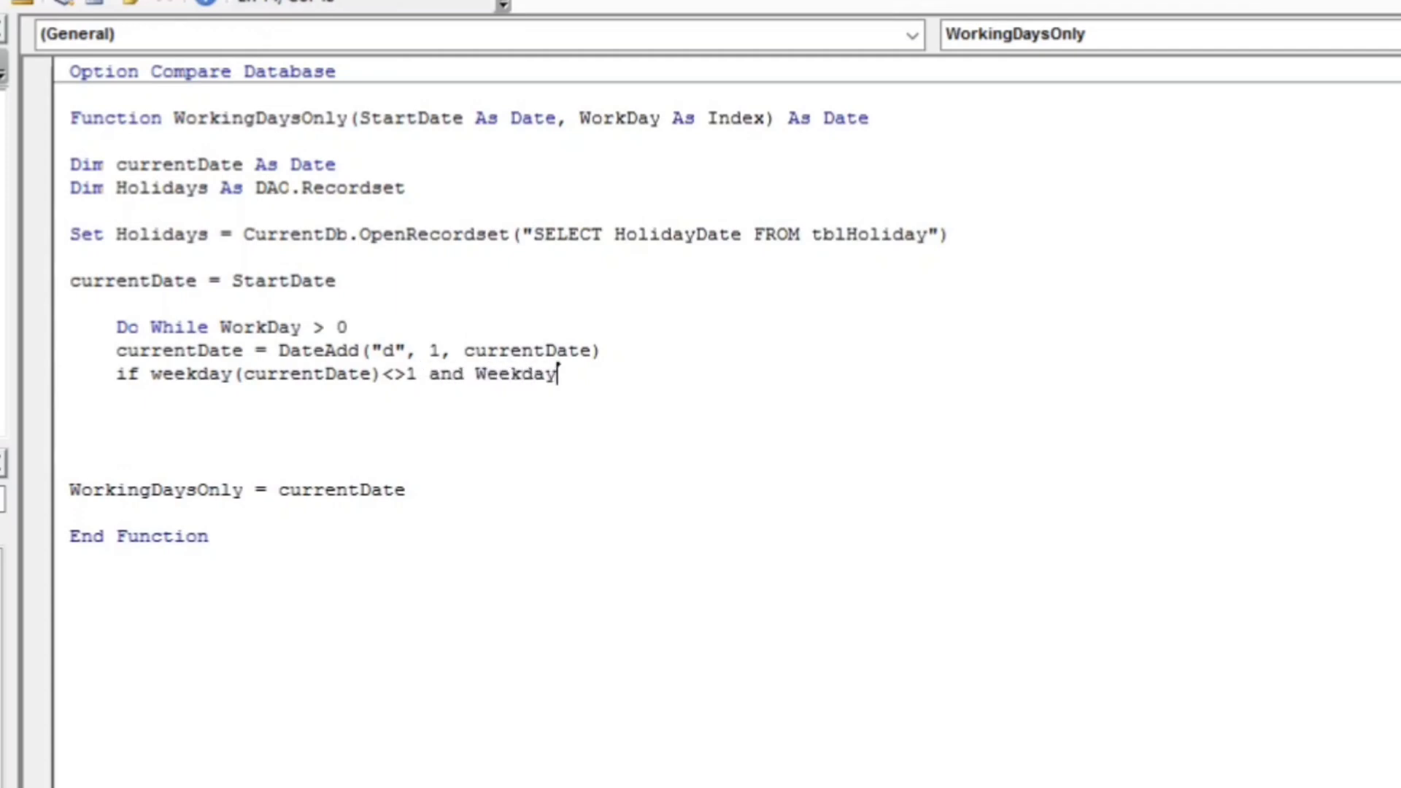
text((CurrentDate)
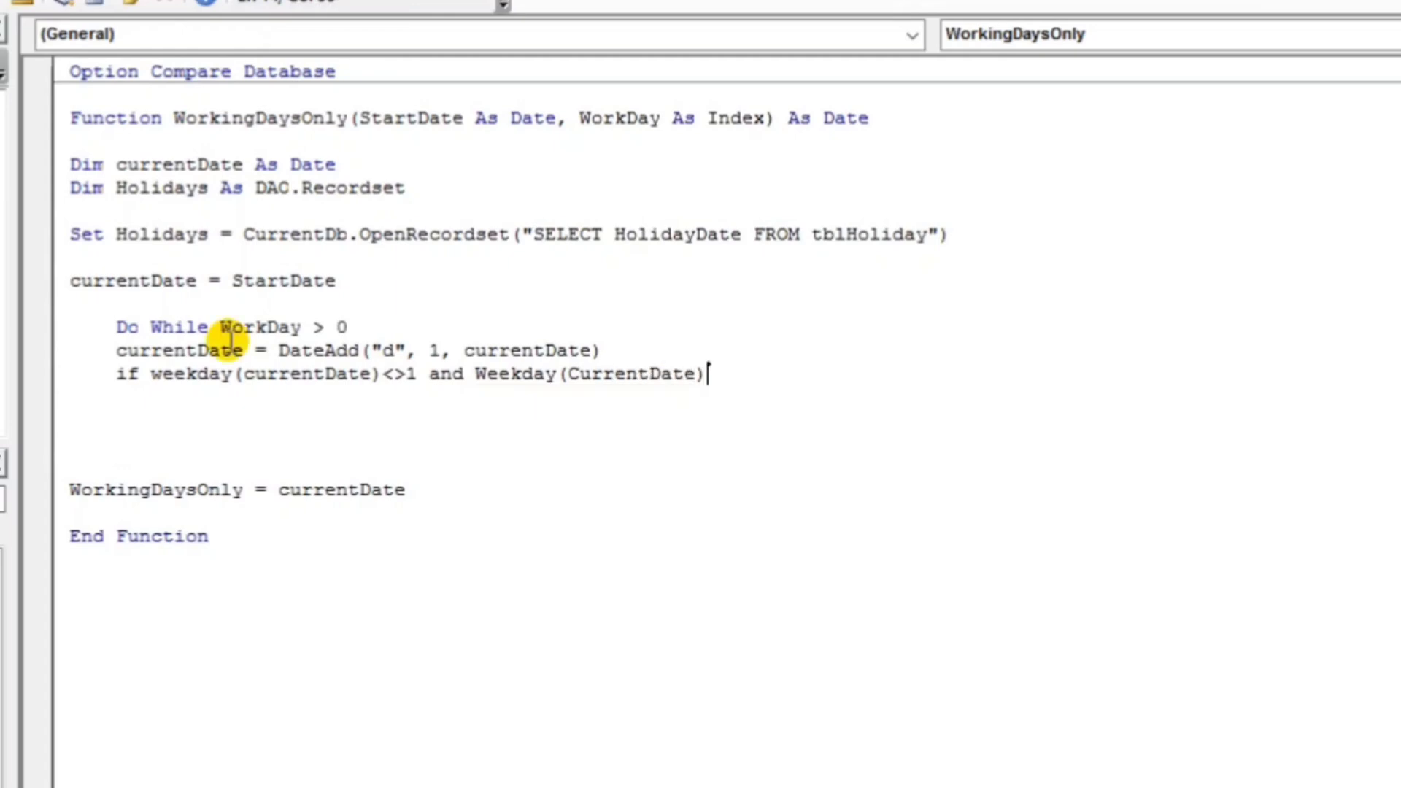
text(<>)
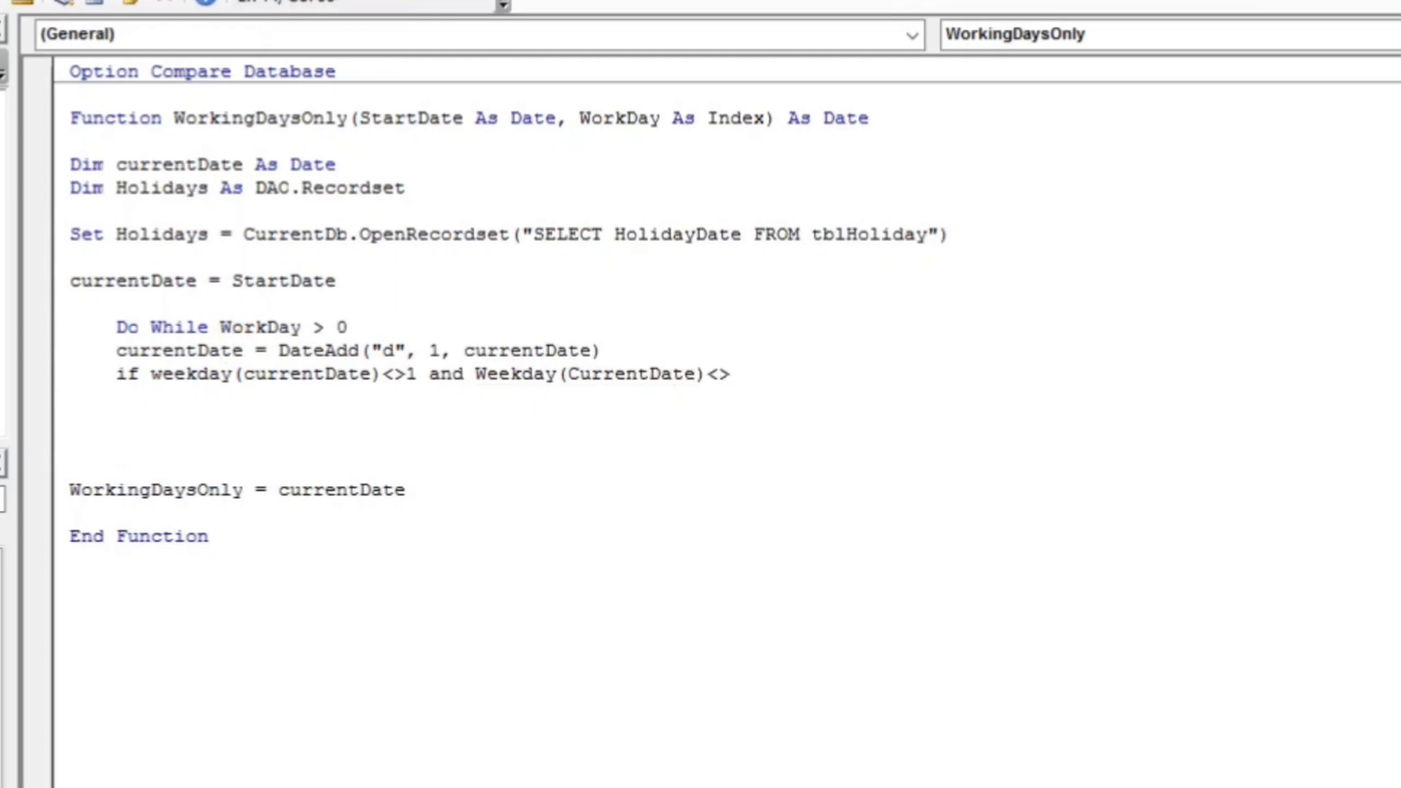
text(7)
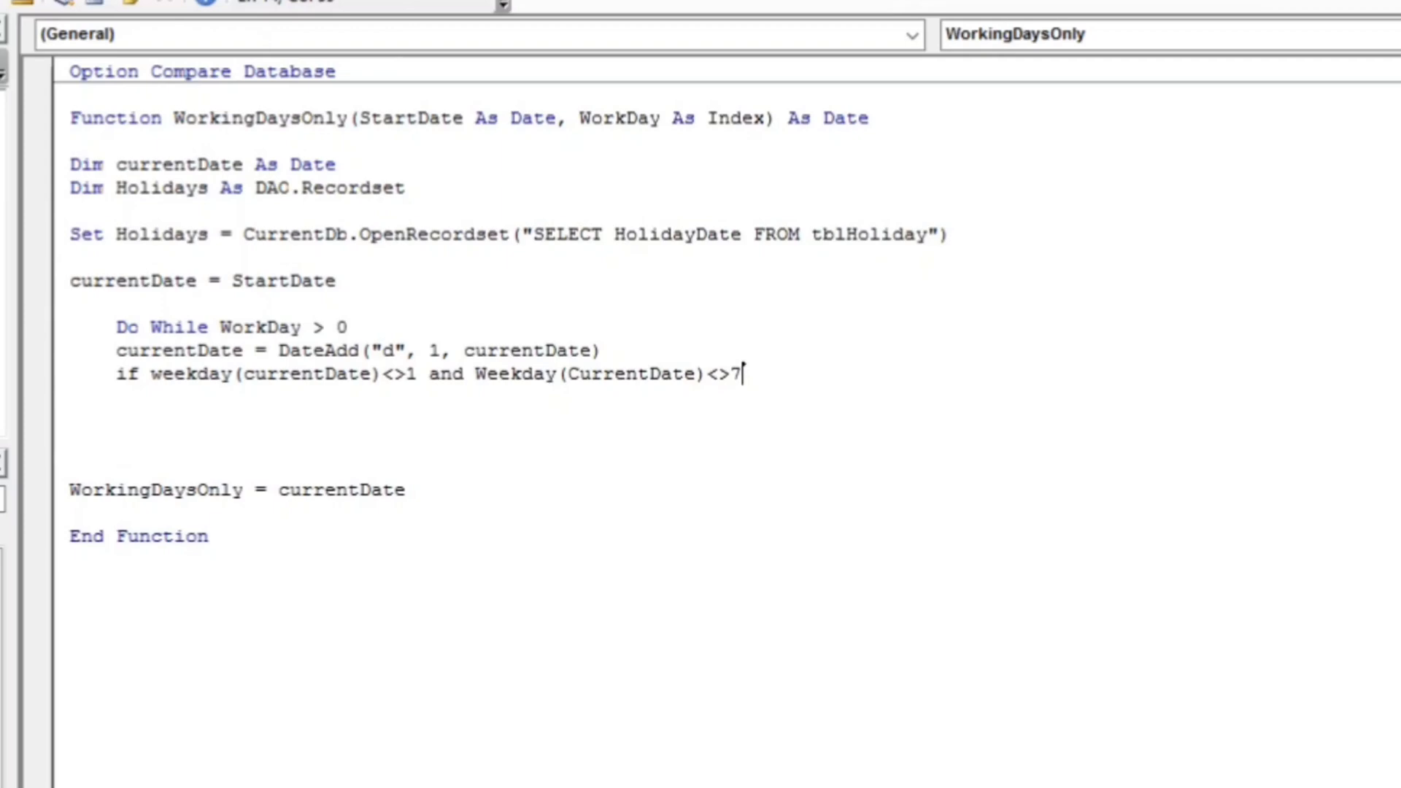
text(the)
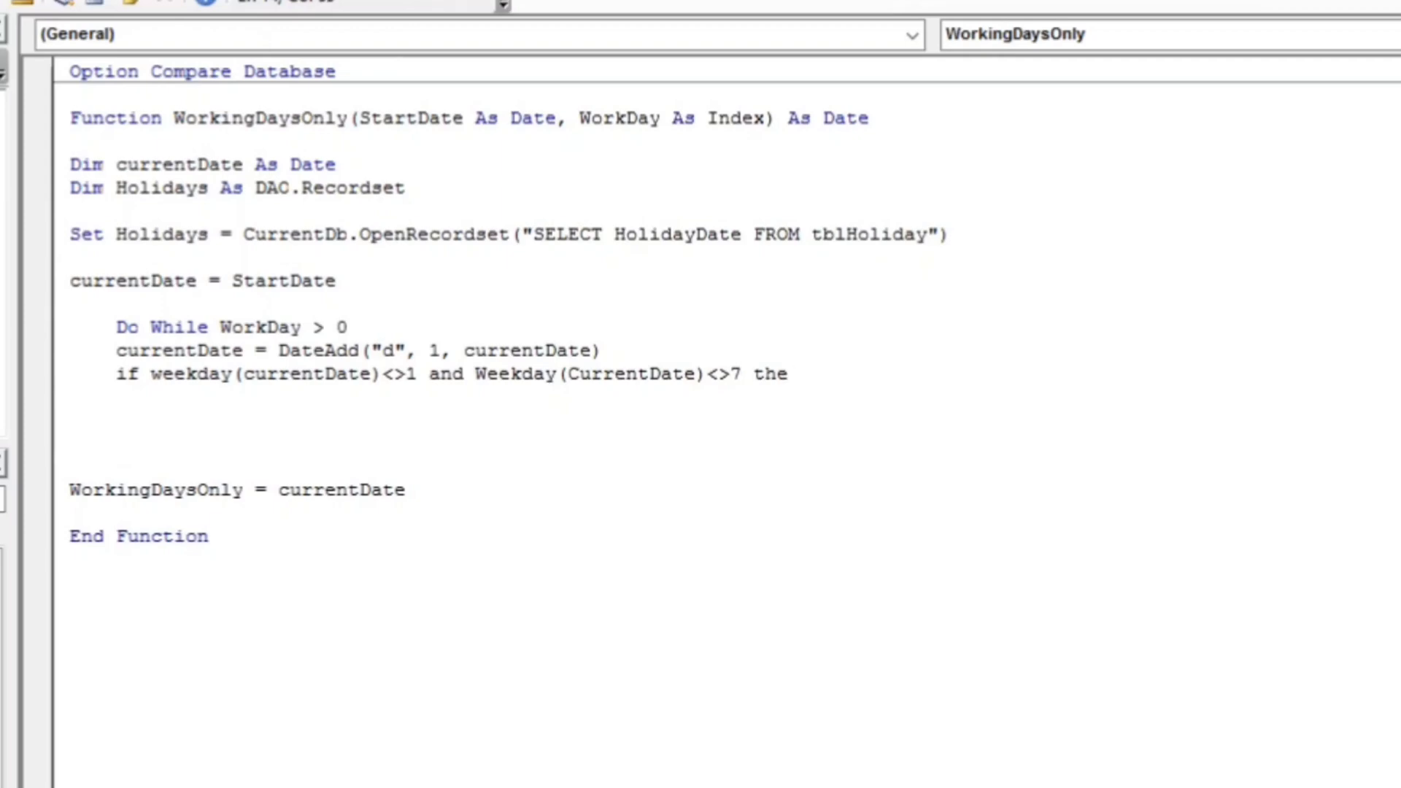
key(enter)
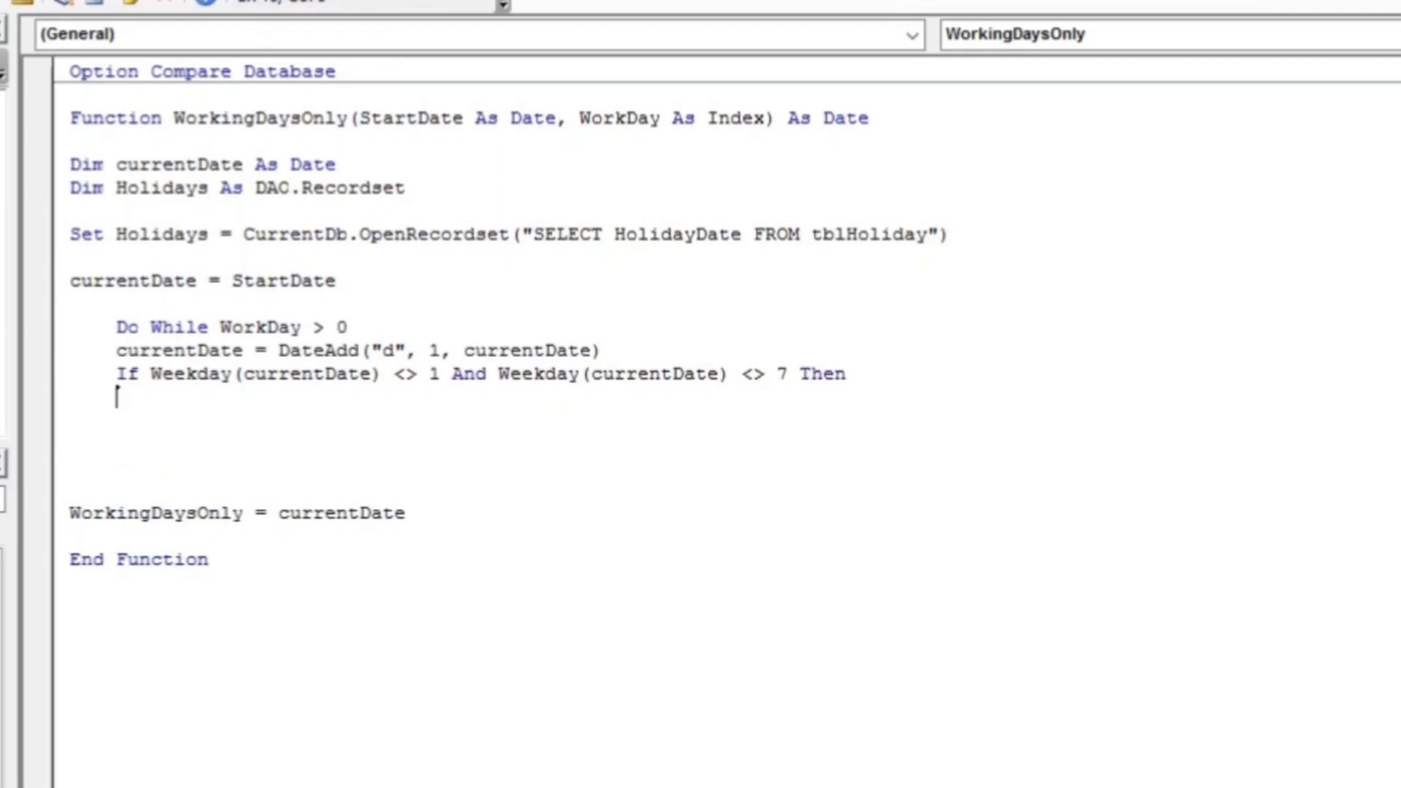
Add Holidays.FindFirst "HolidayDate =#" & Format(currentDate, "mm-dd-yyyy") & "#"
text(Holiday)
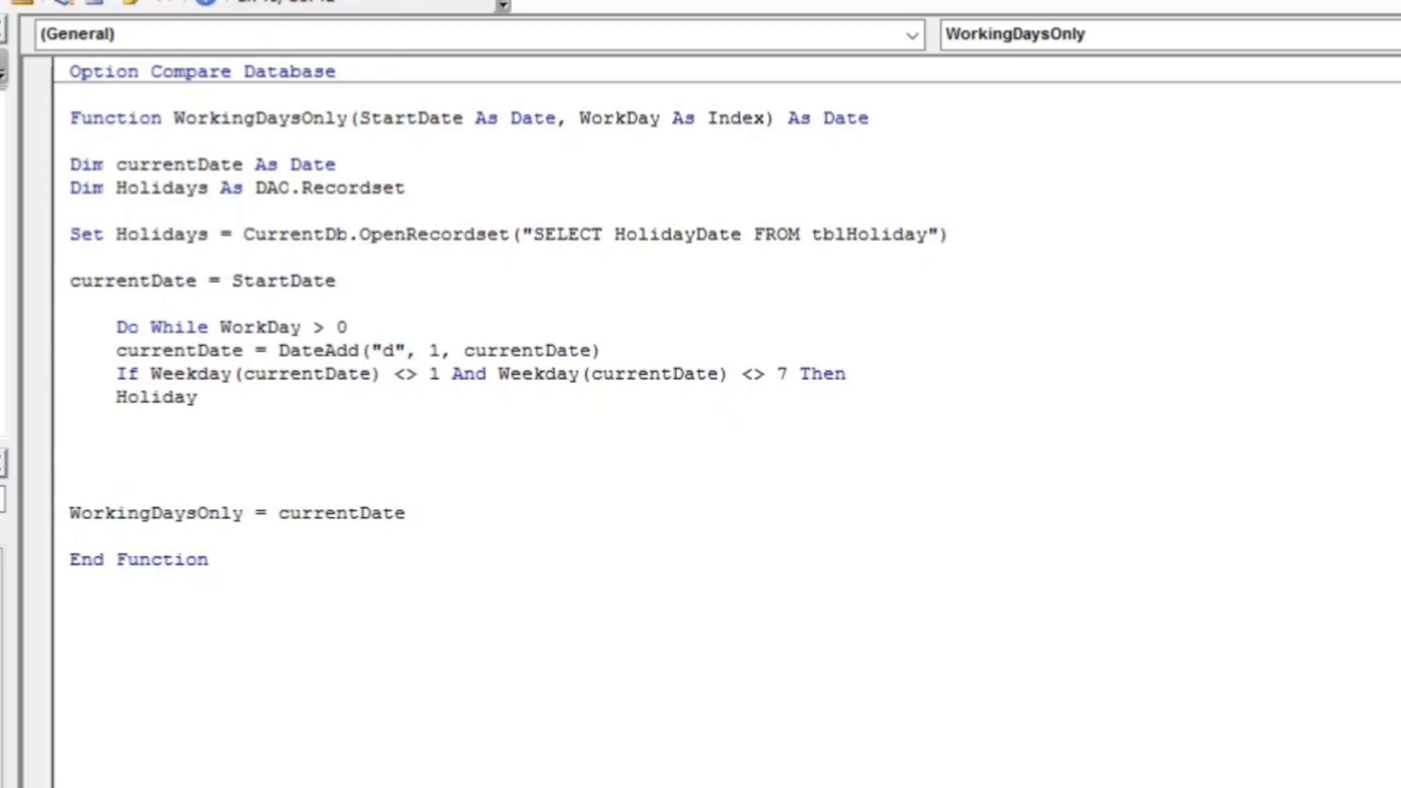
text(.FindFirst)
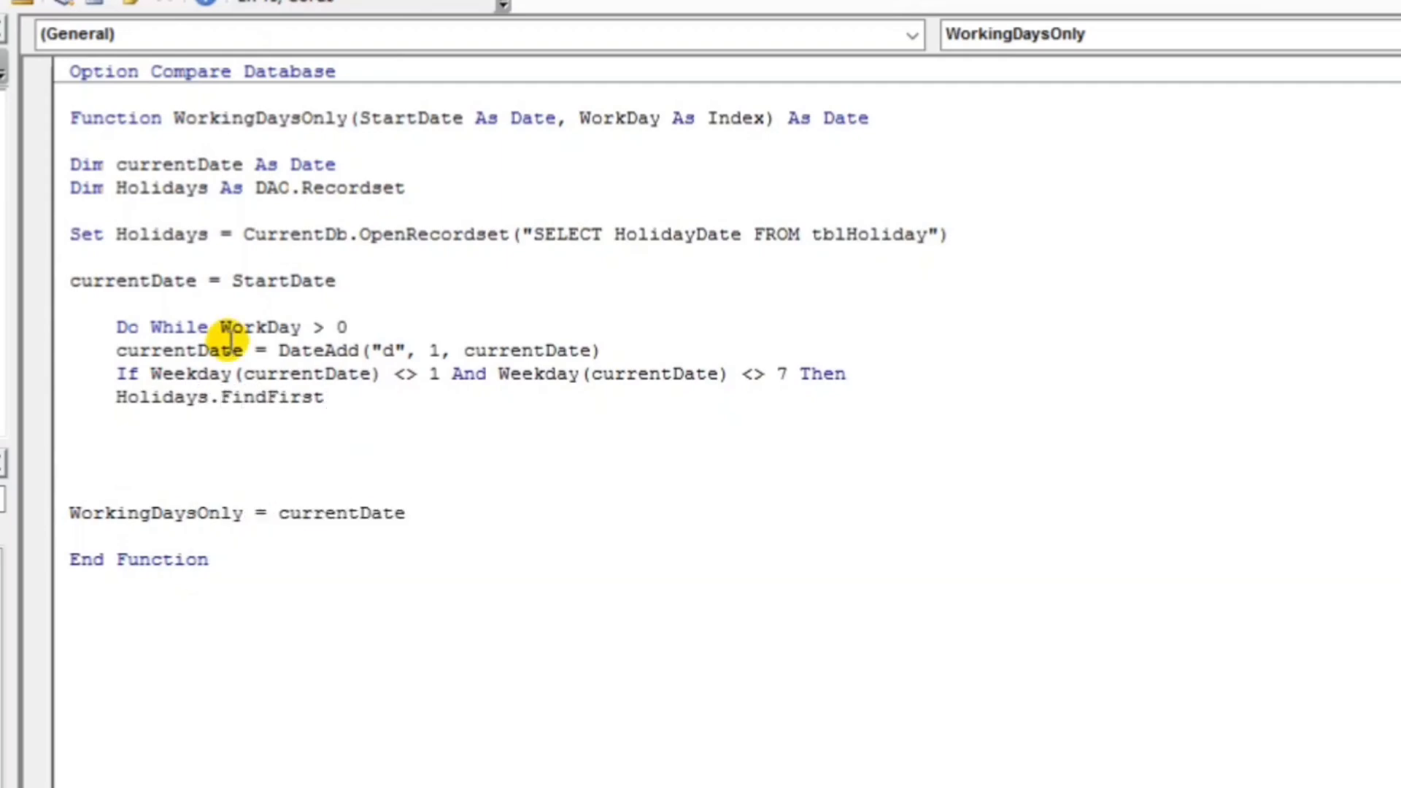
text("HolidayDate)
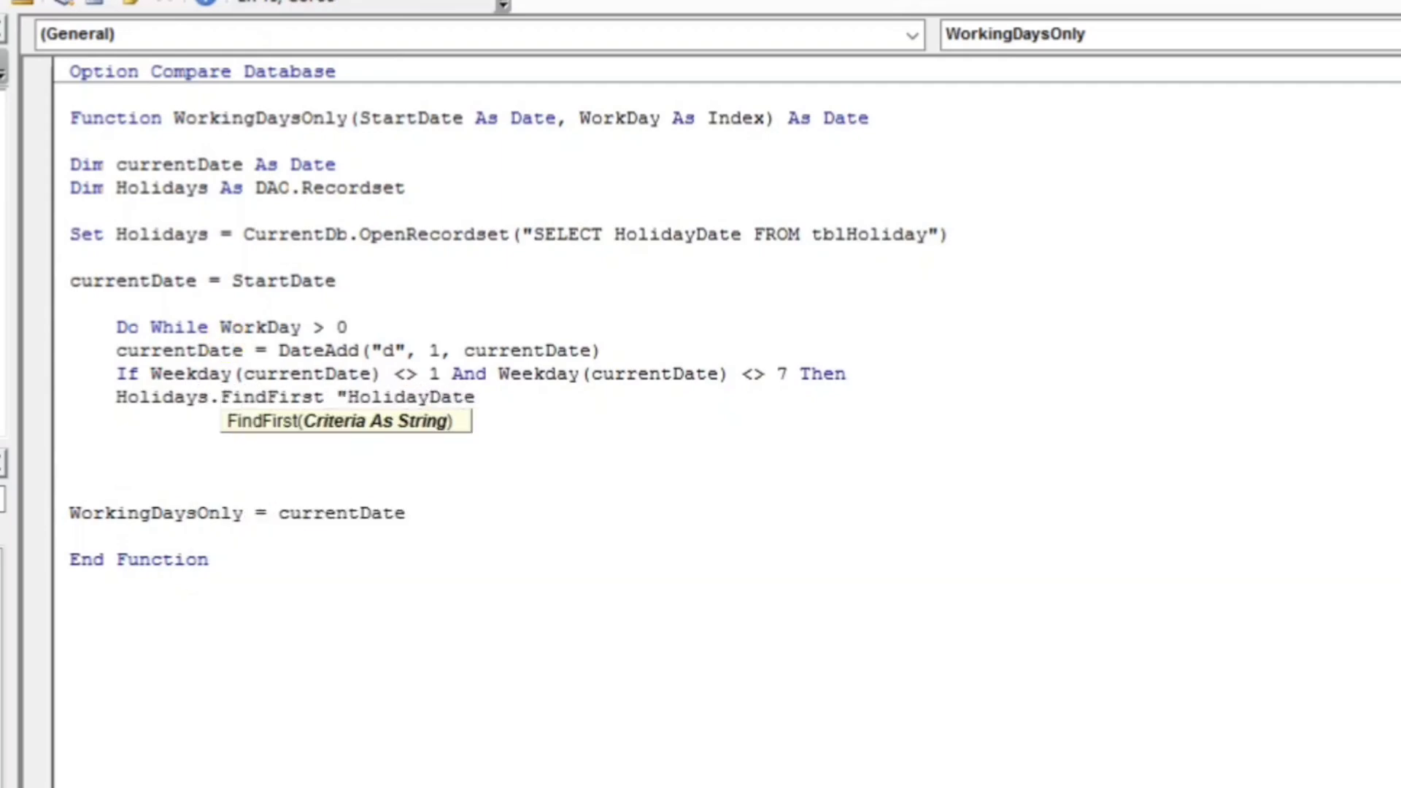
text(=)
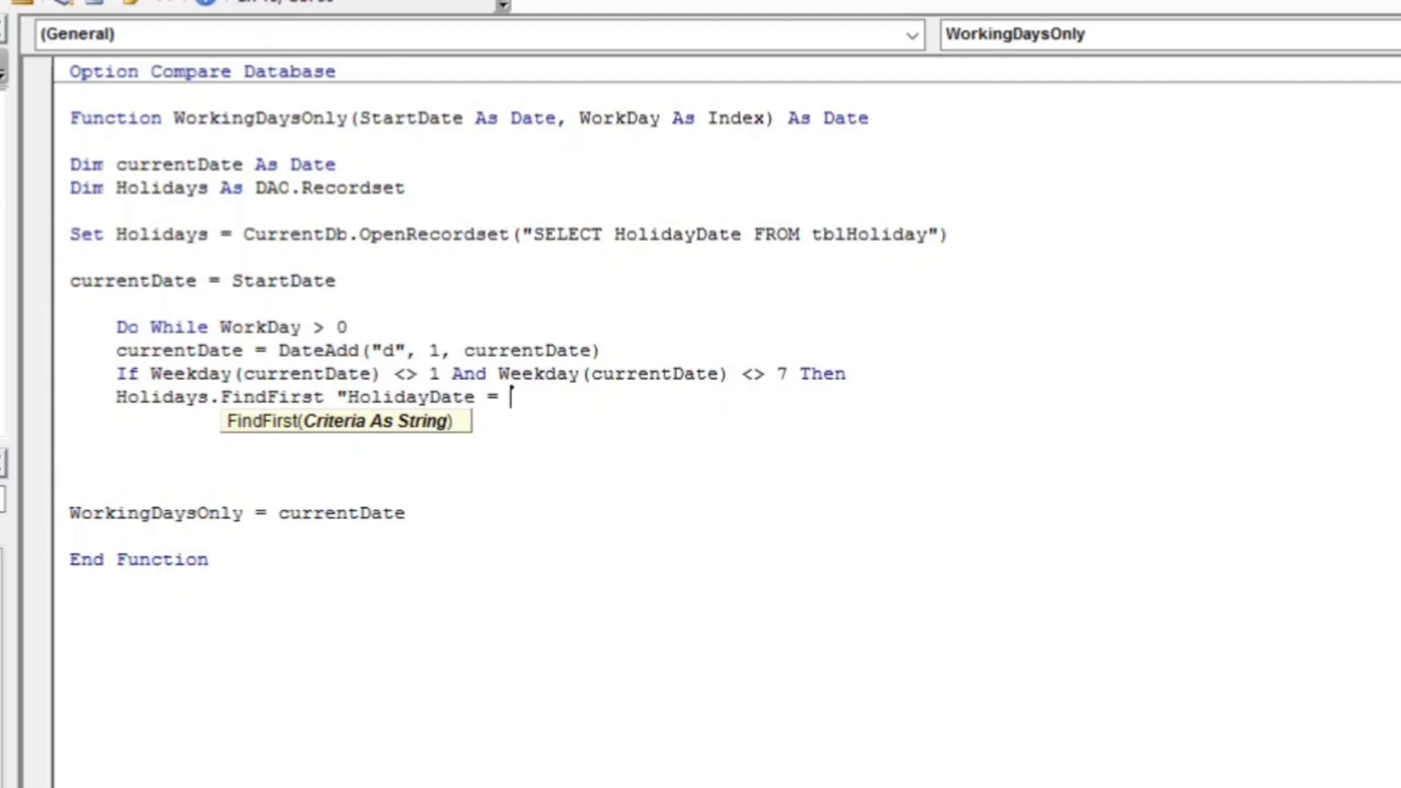
text(#)
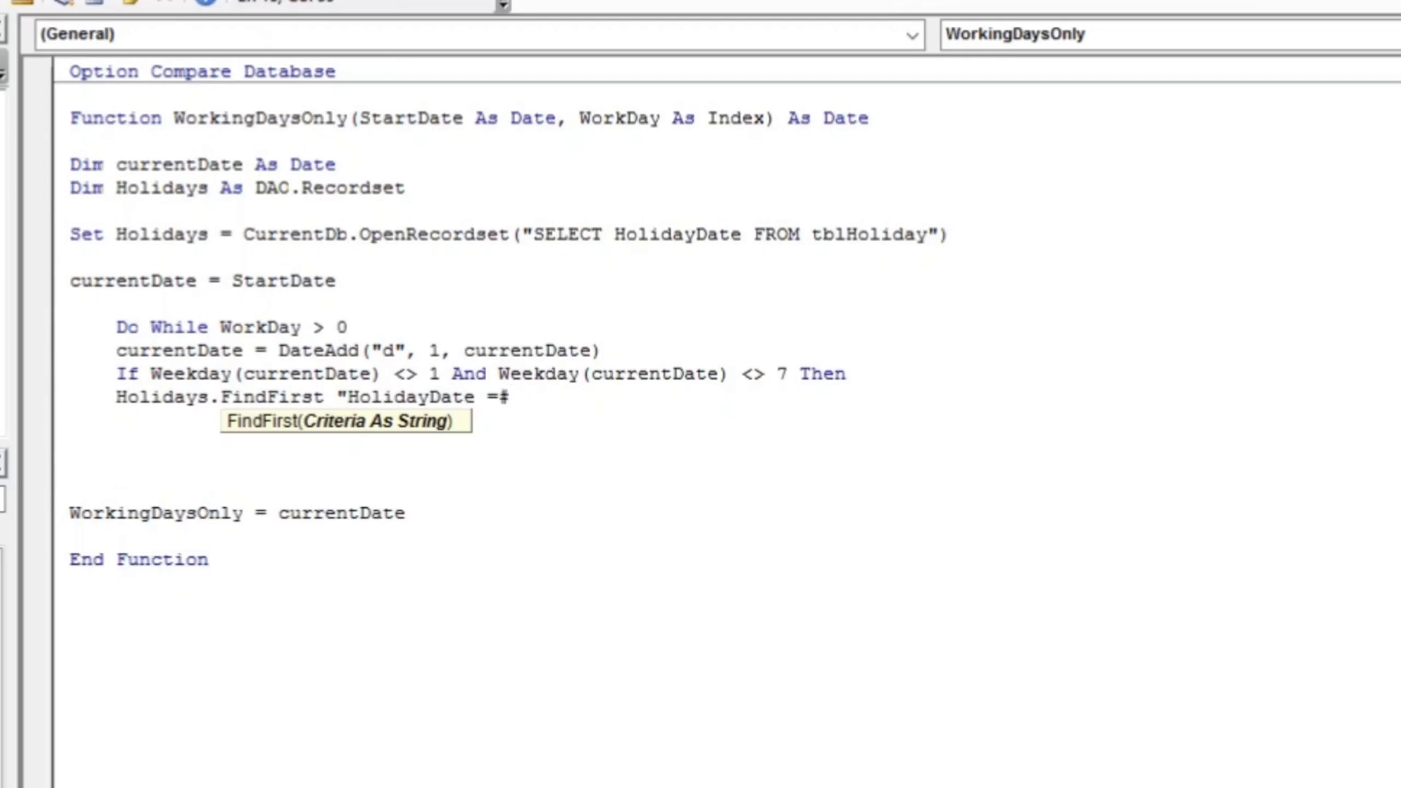
text(")
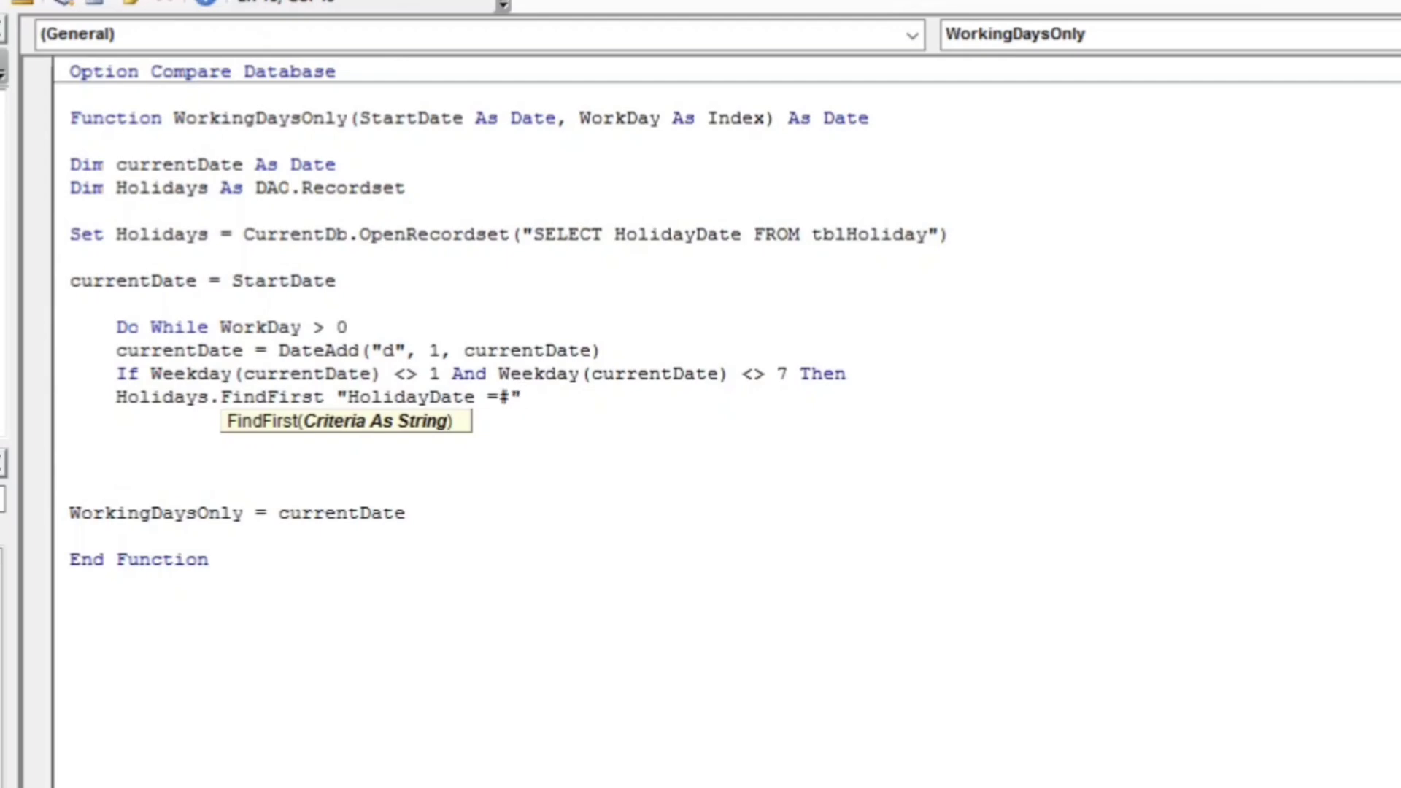
text(&)
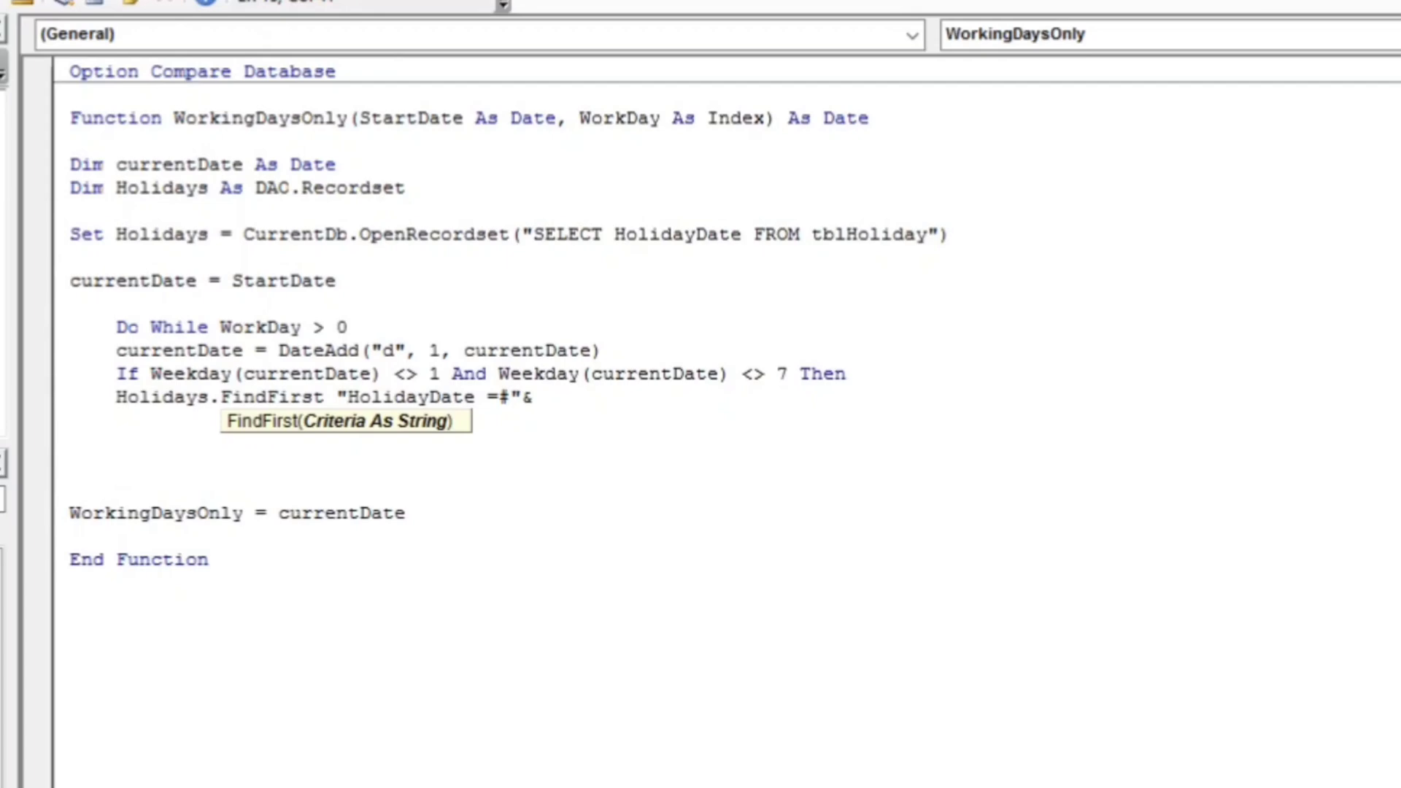
text(format)
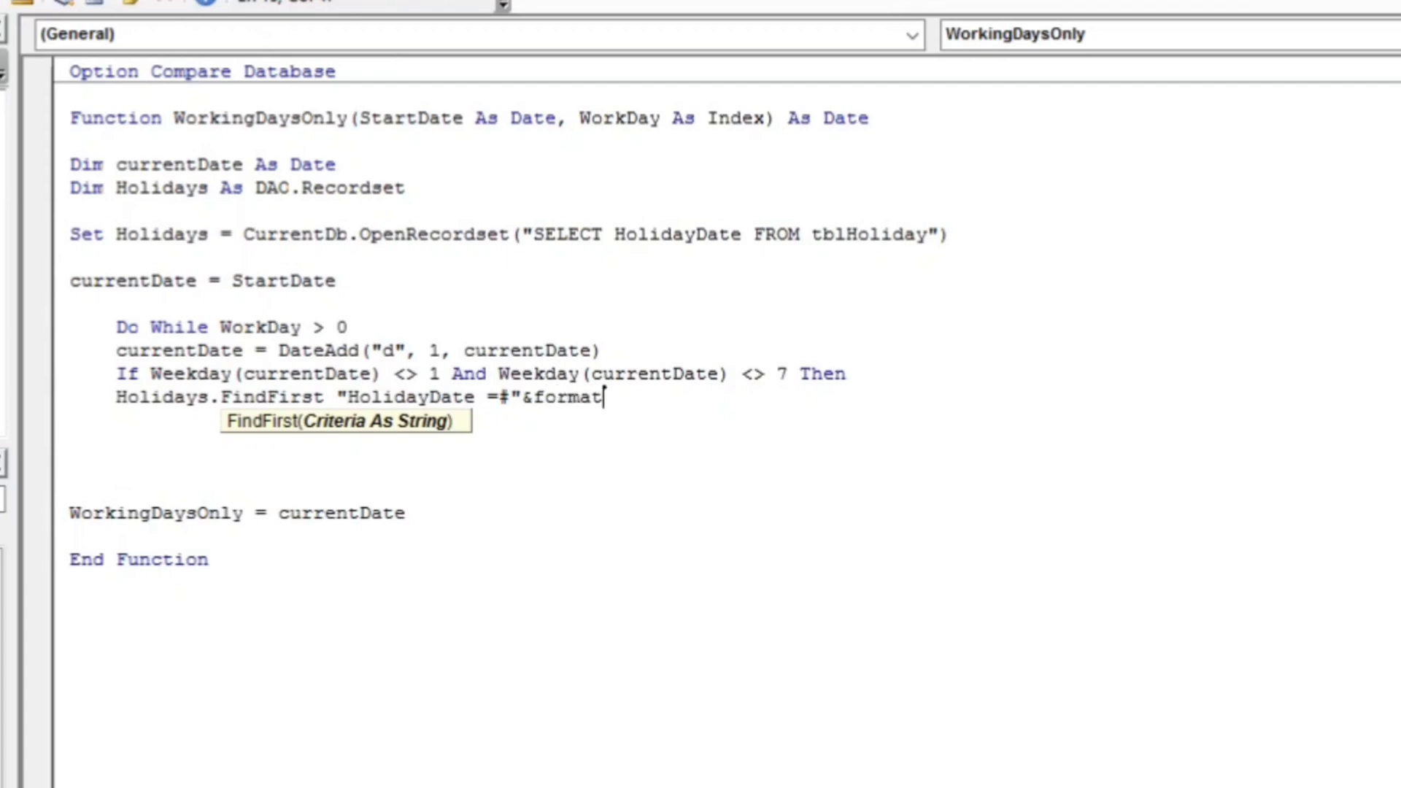
text((curren)
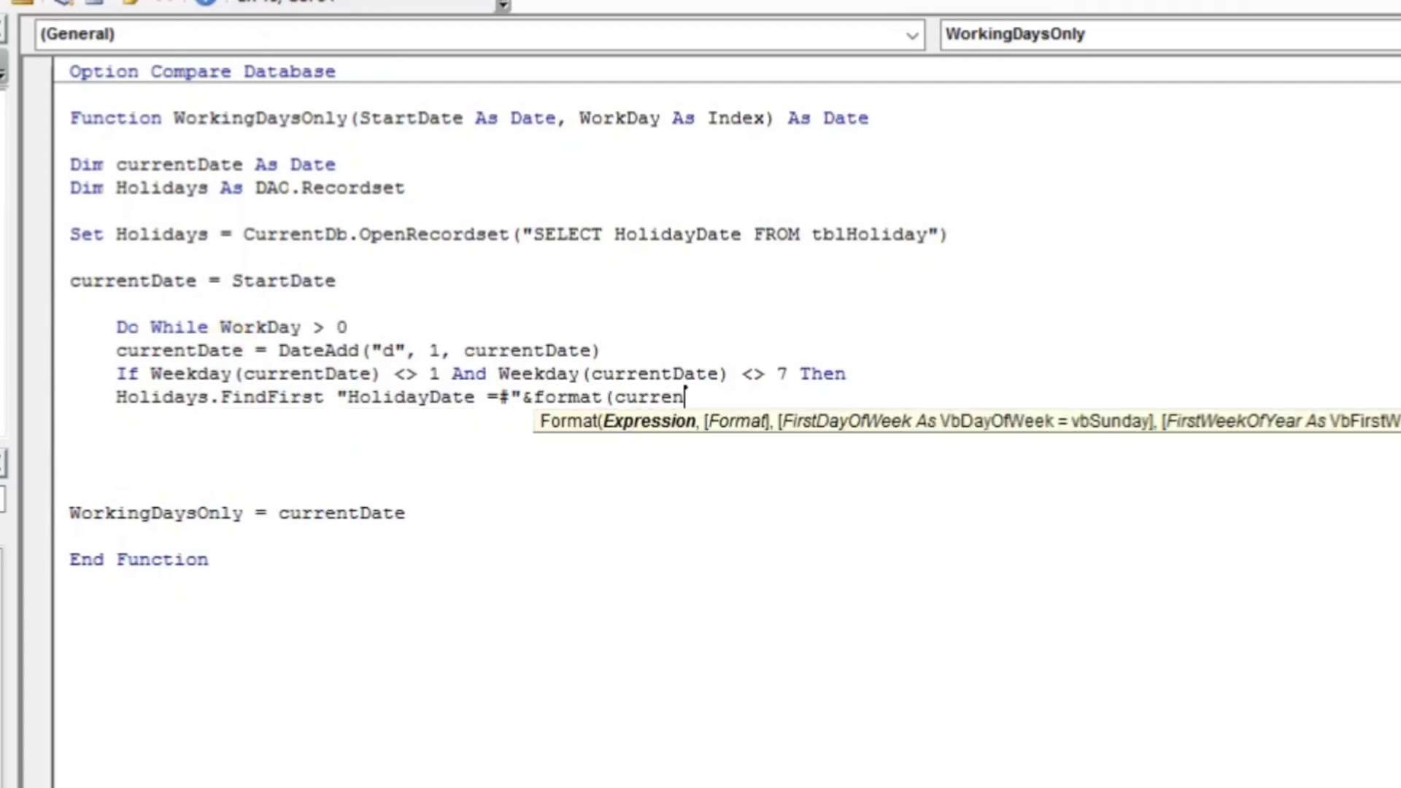
text(tDate,)
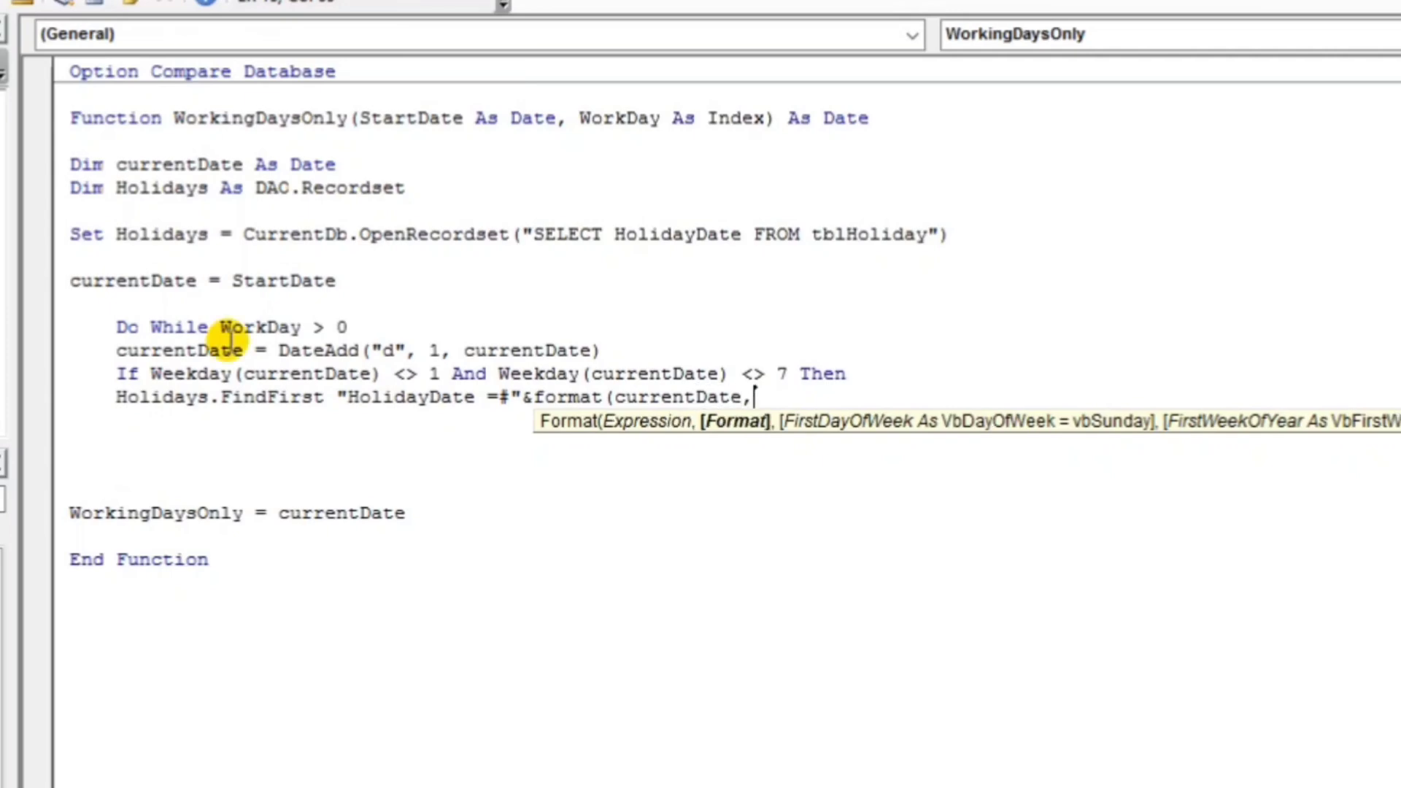
text(")
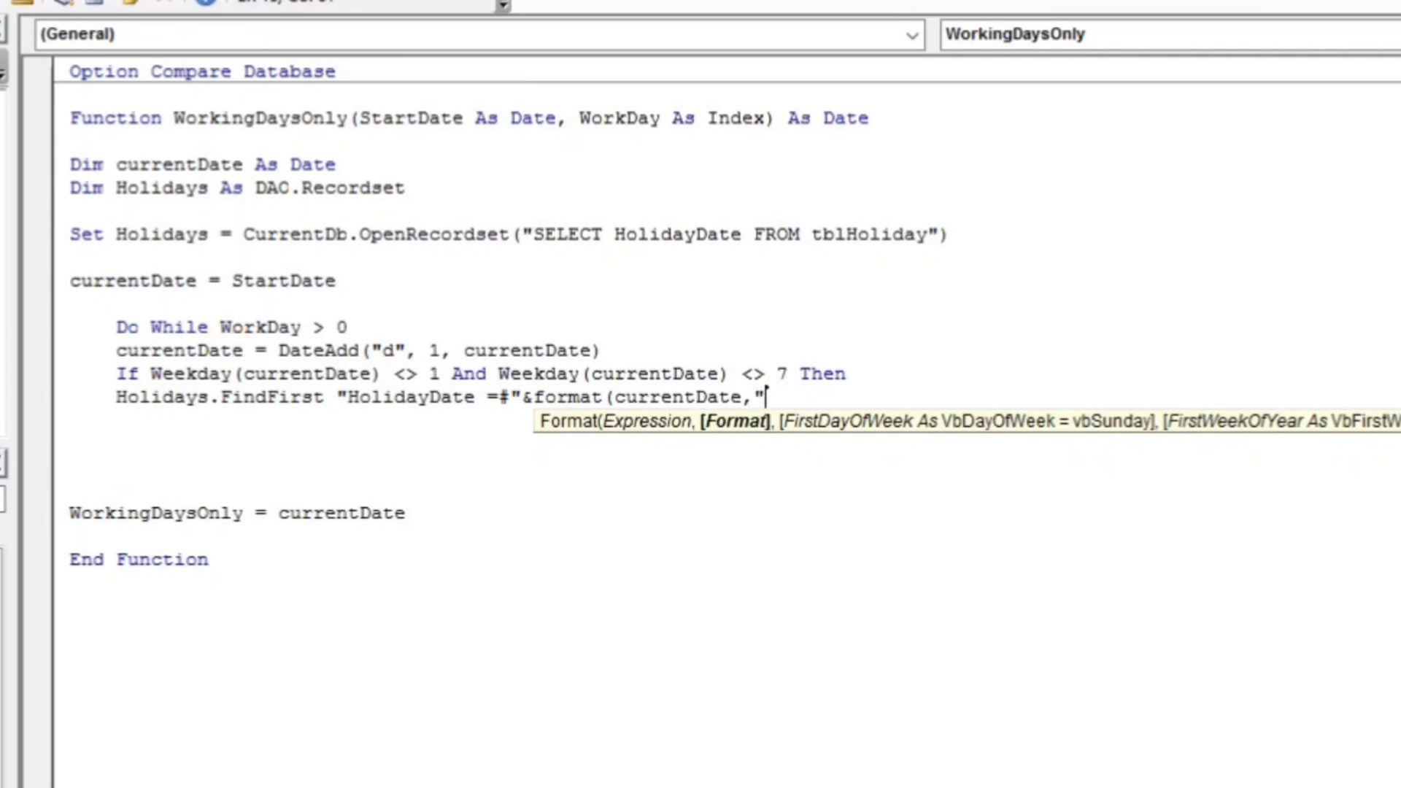
text(mm-)
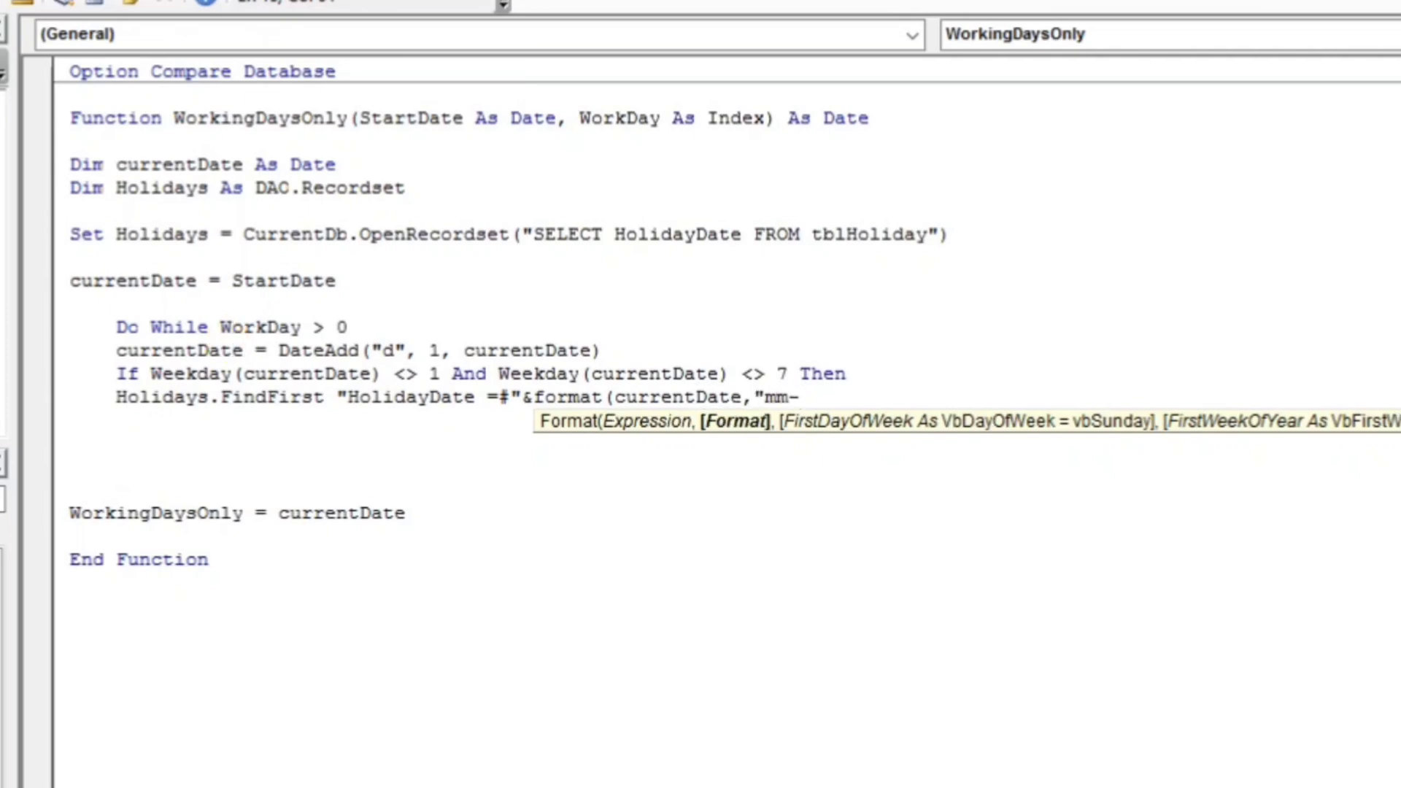
text(dd)
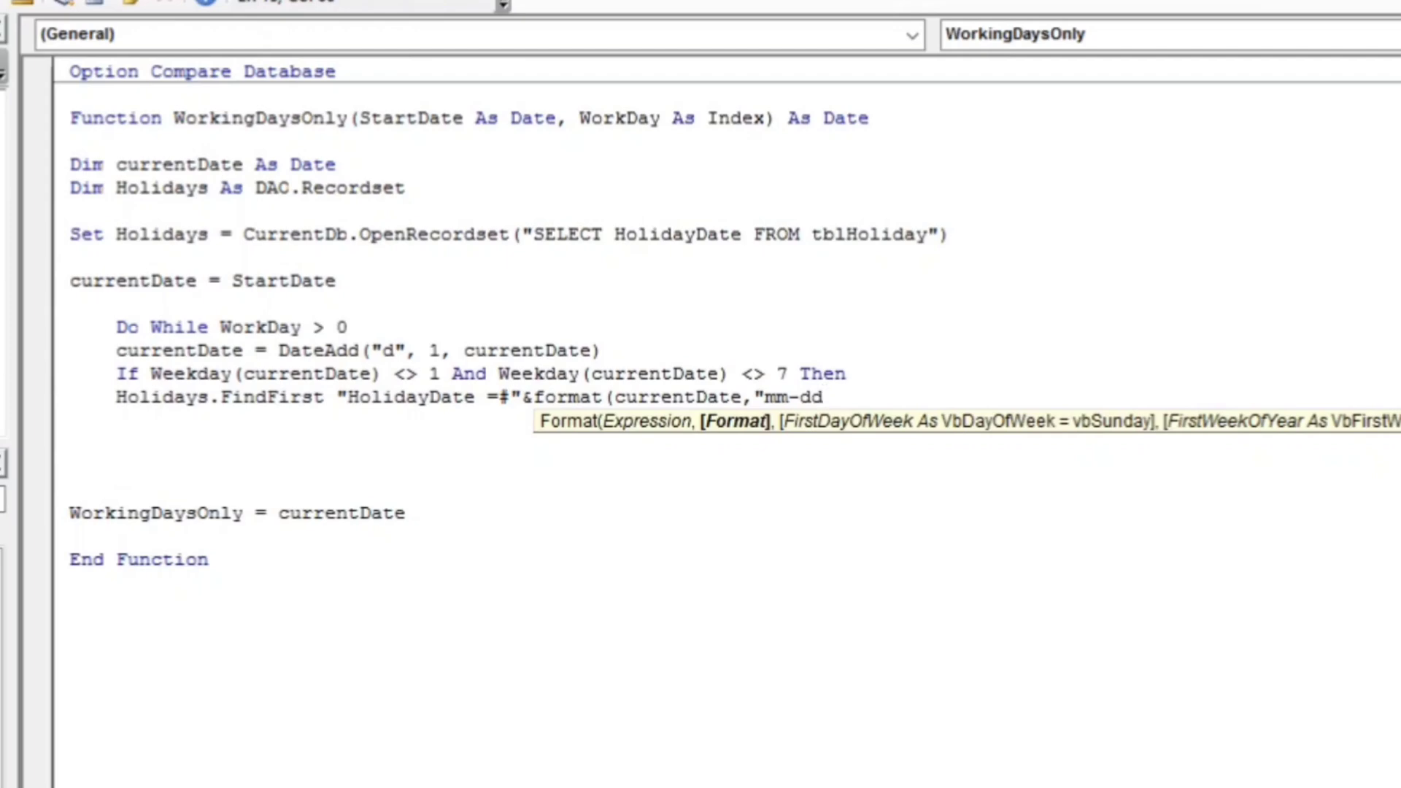
text(-yyyy)
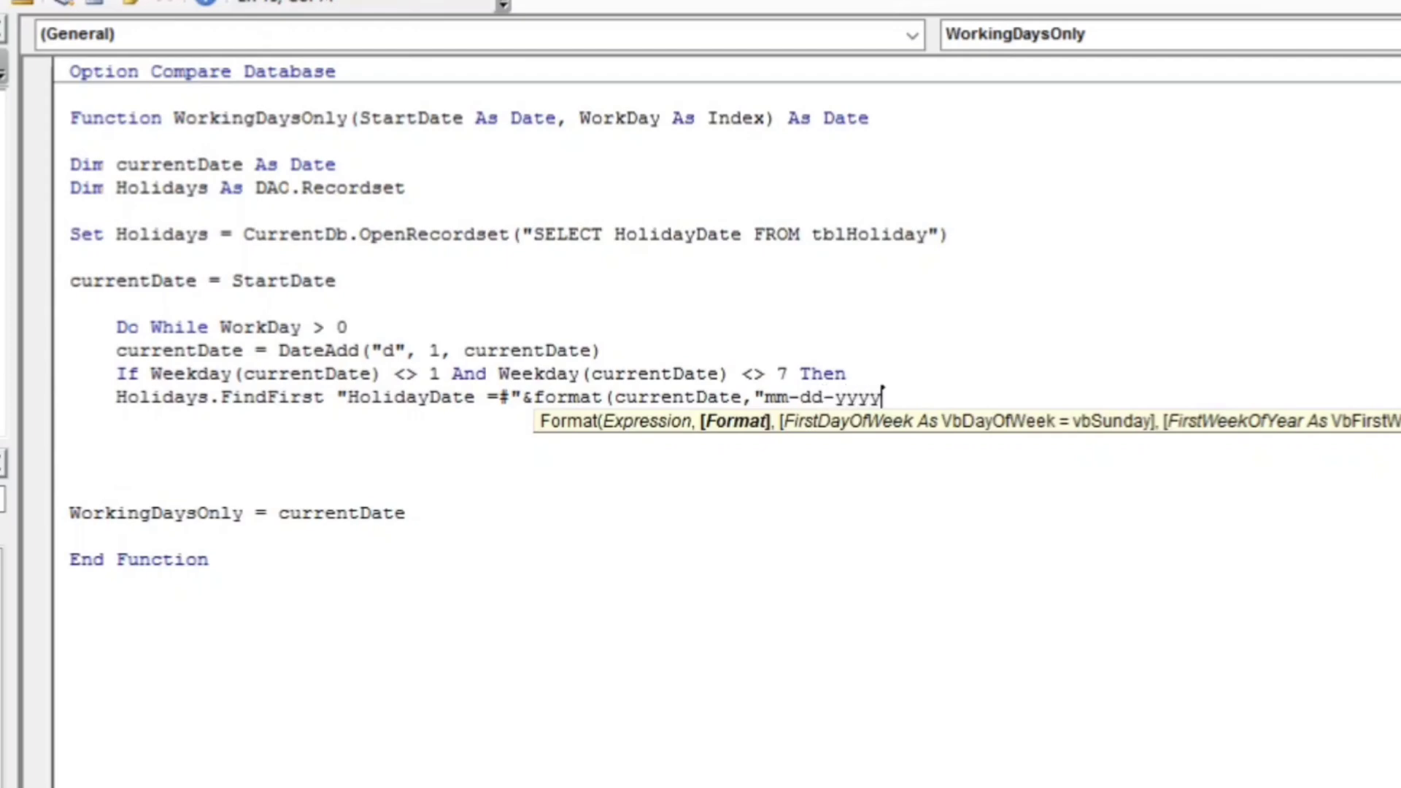
text(")
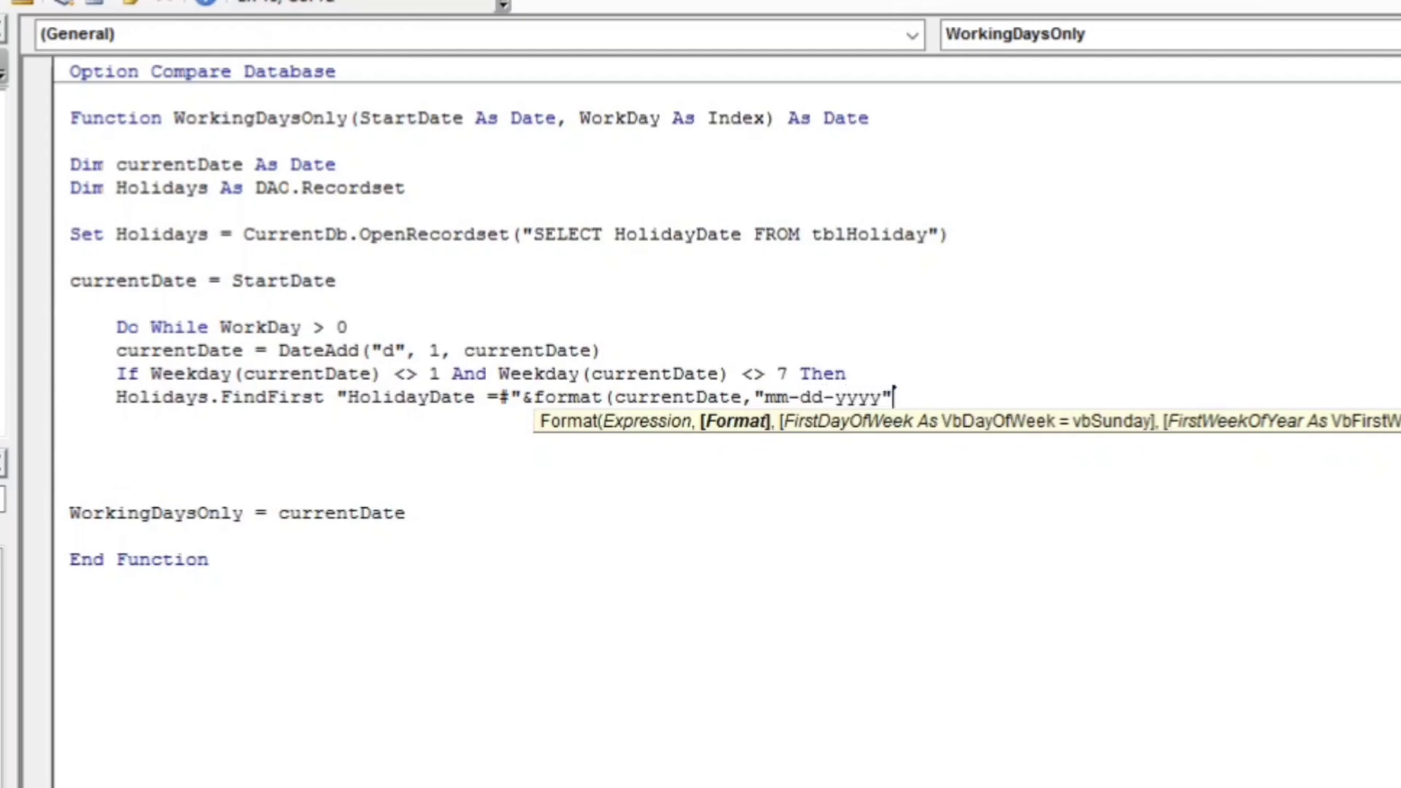
text()&")
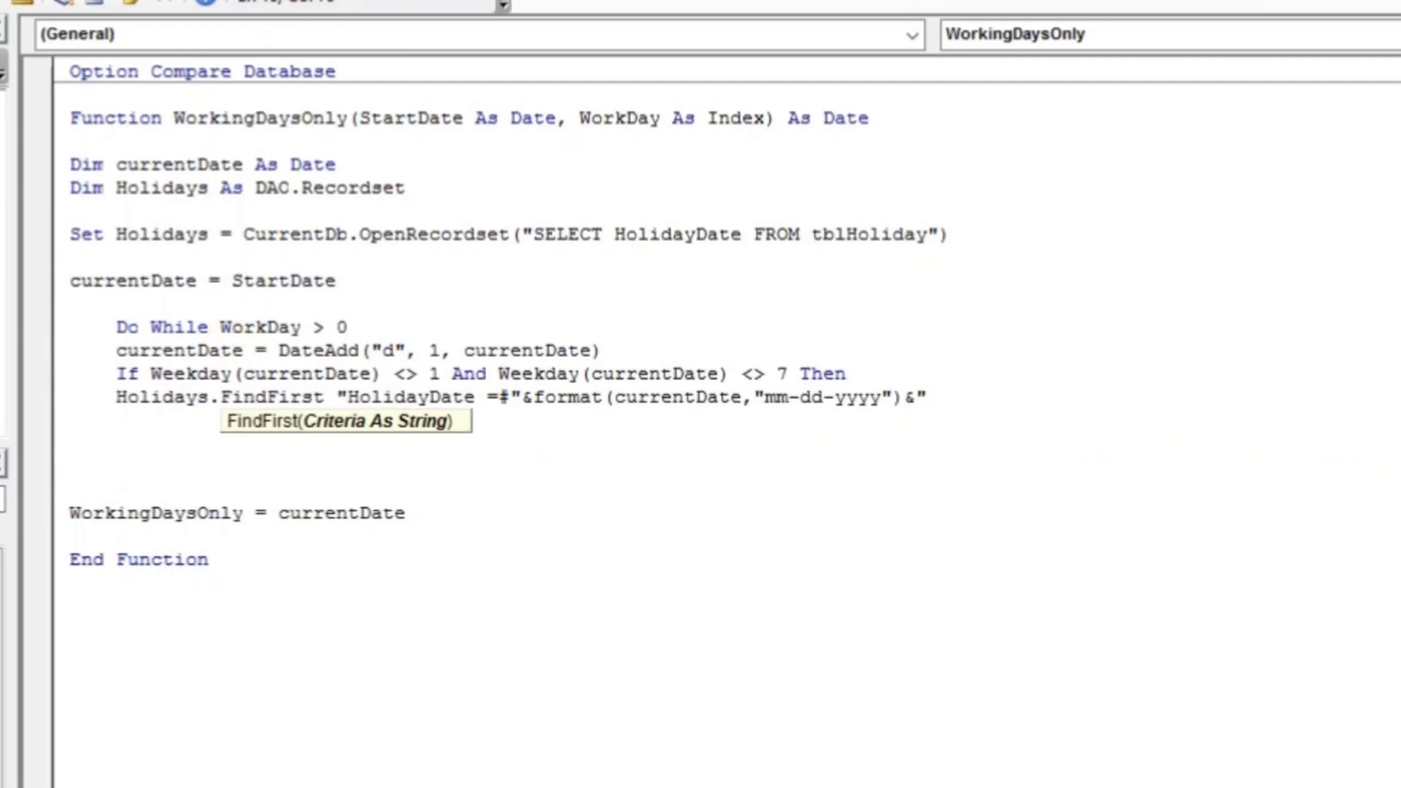
text(#")
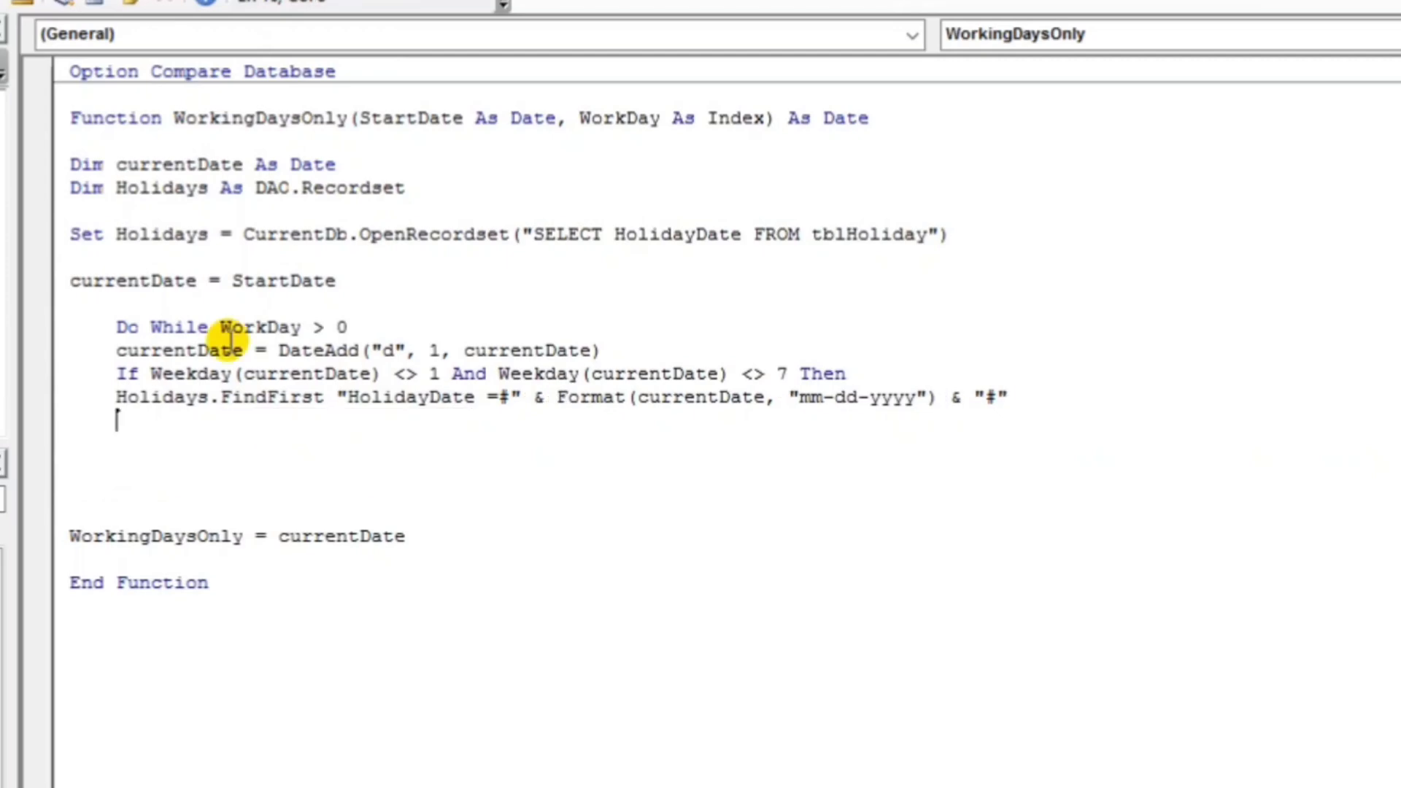
Append the comment ' Exclude weekends to the end of the If Weekday line
click(862, 374)
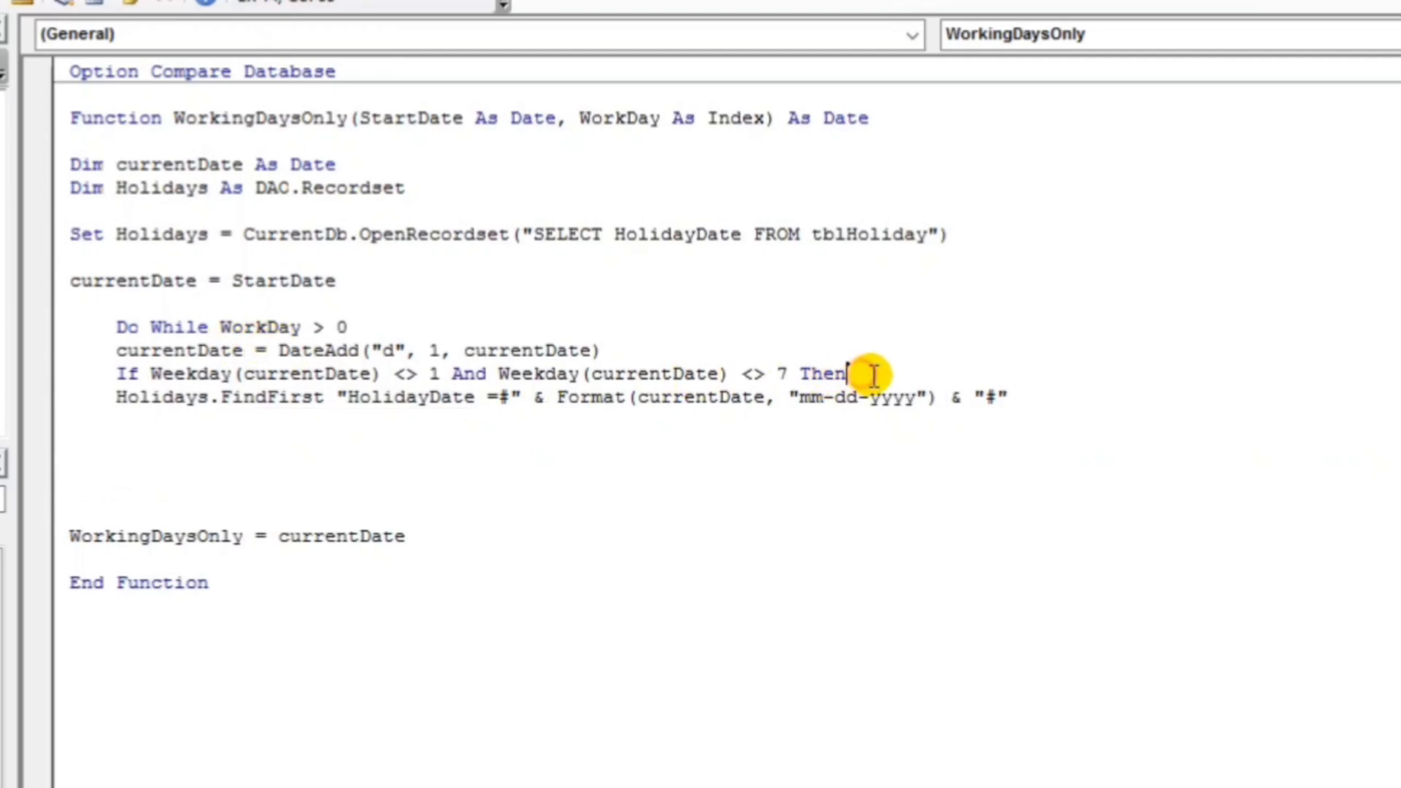
text(' E)
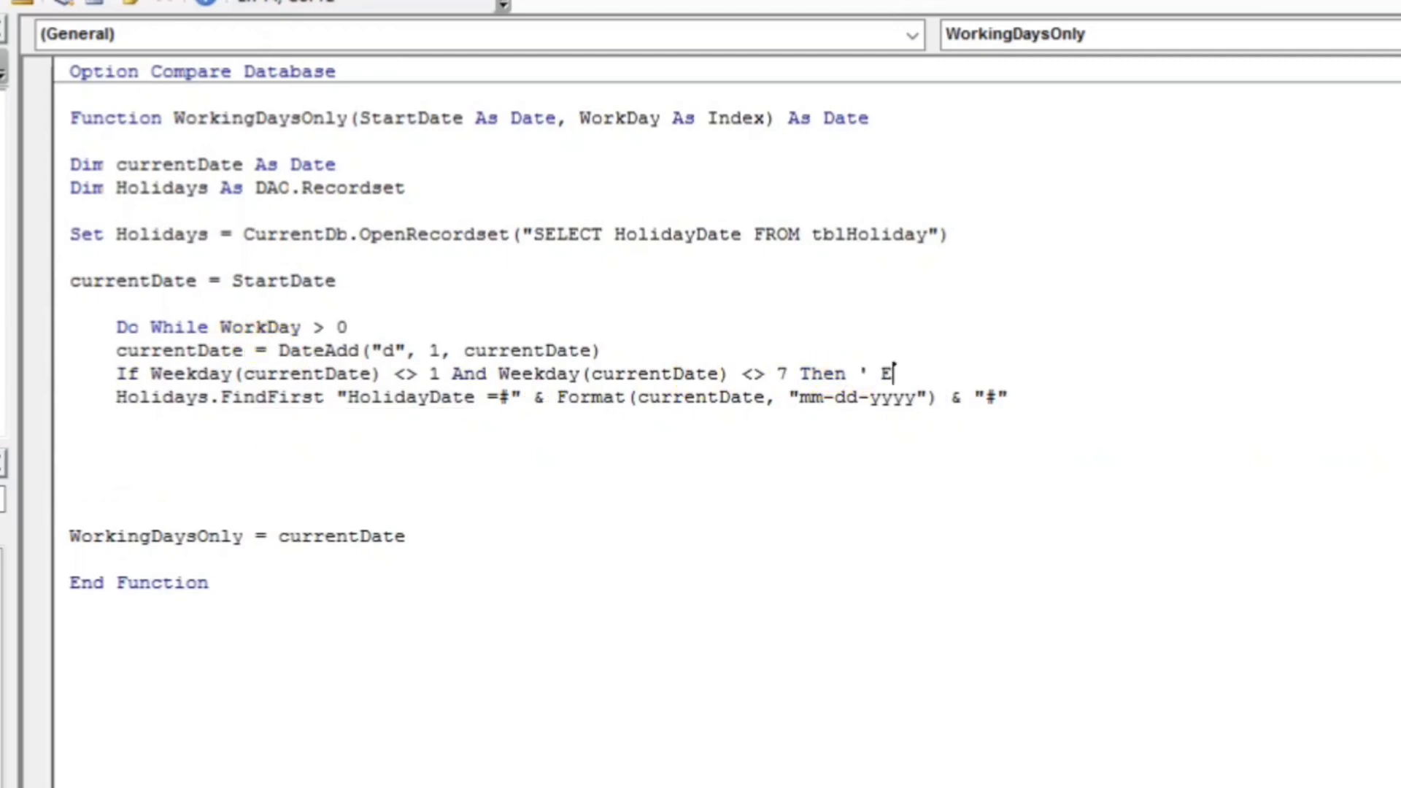
text(xclu)
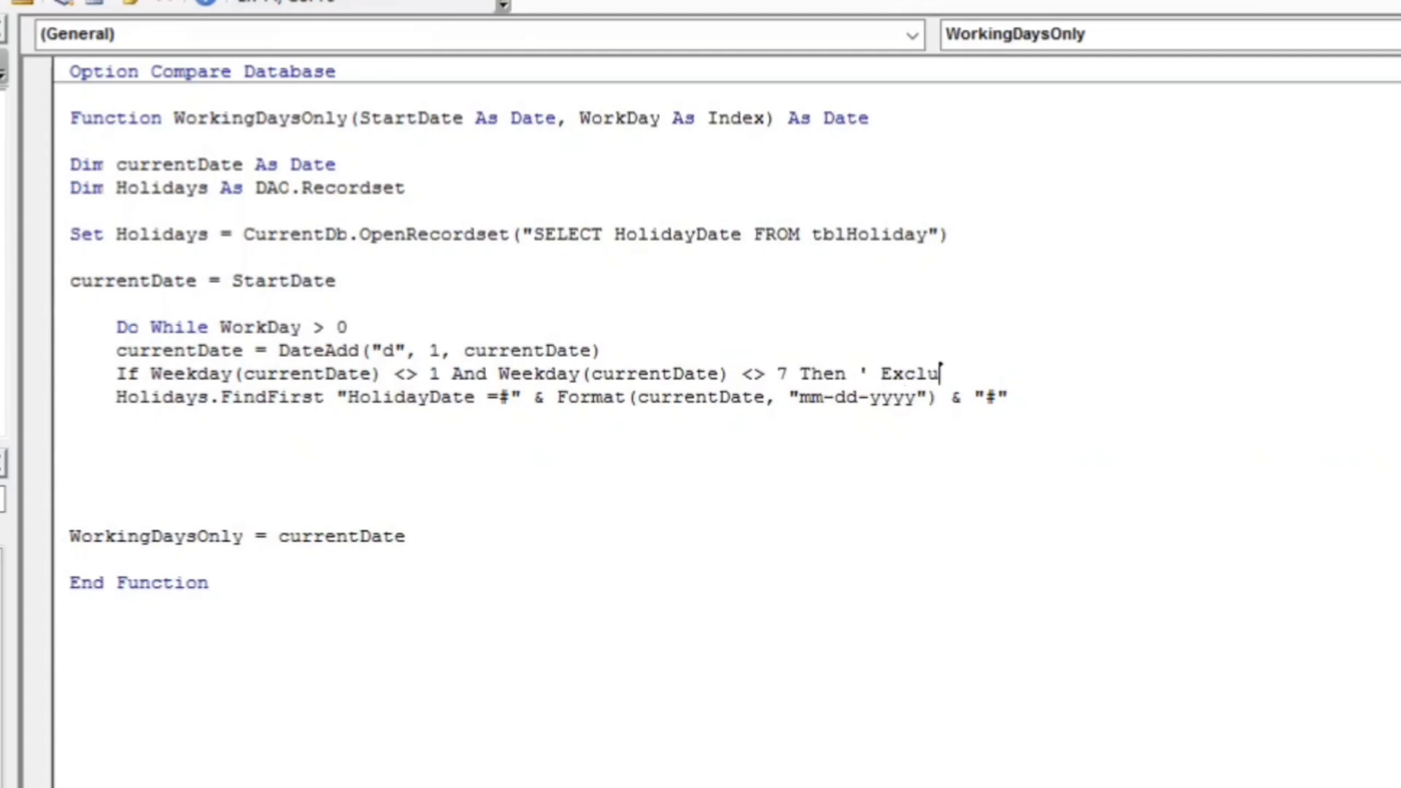
text(de week)
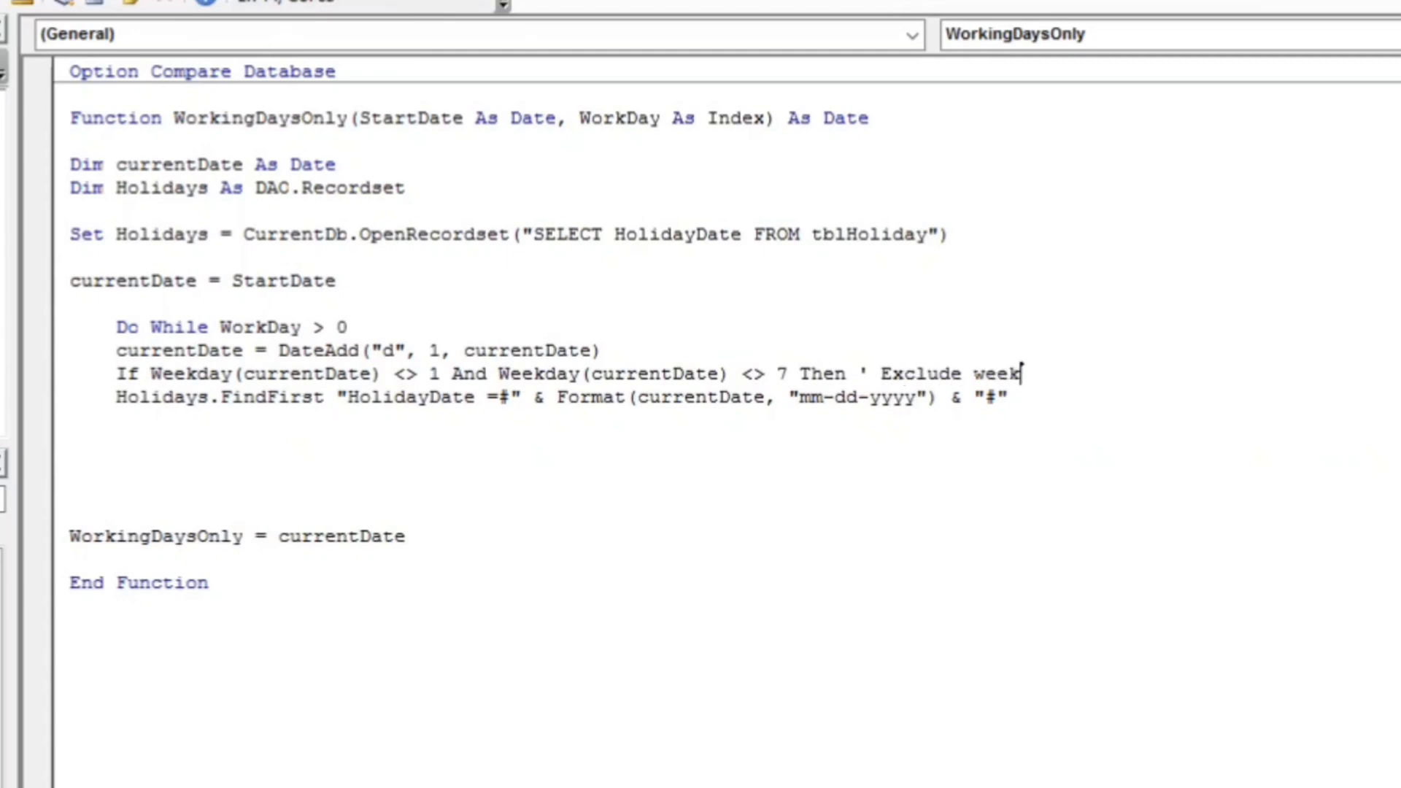
text(ends)
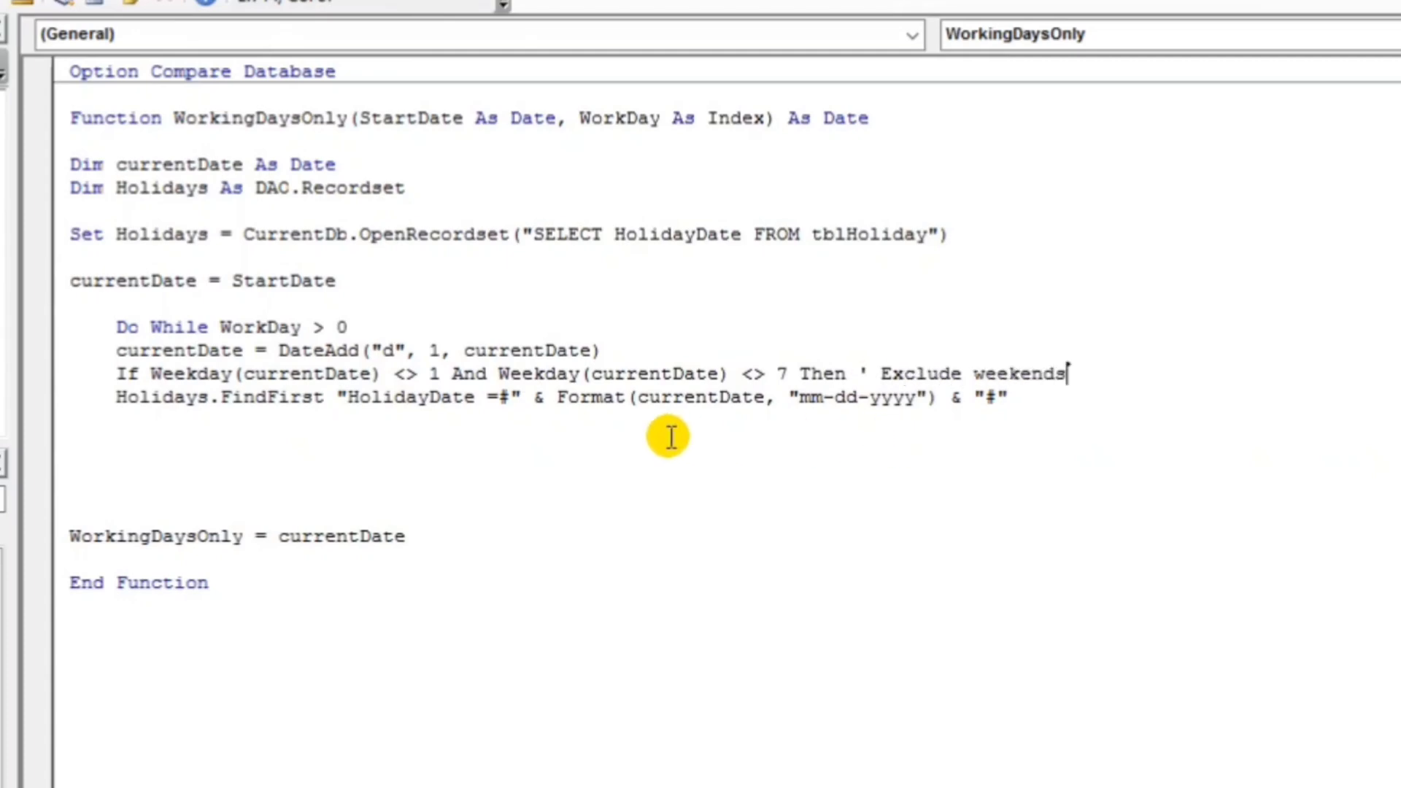
mouse_move(1036, 392)
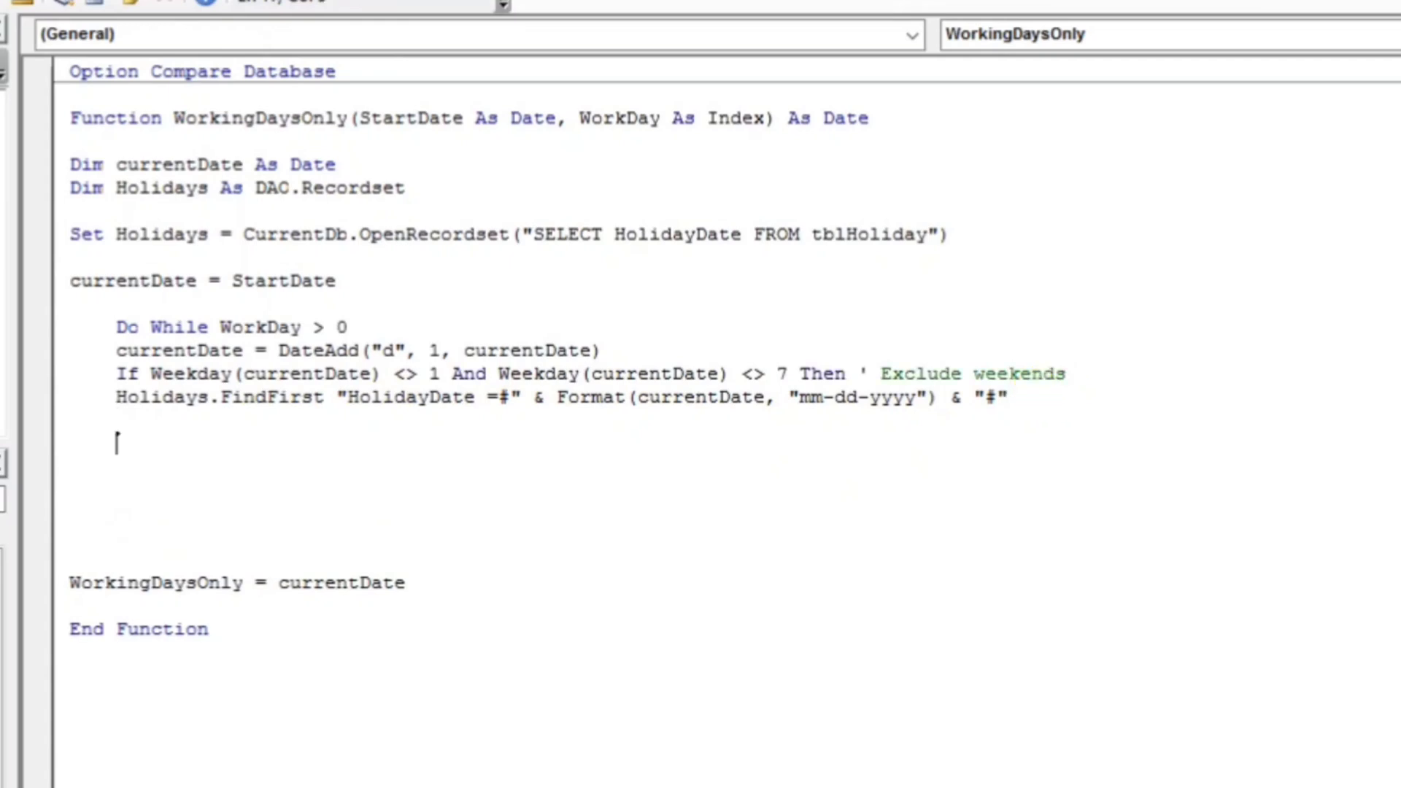
Add If Holidays.NoMatch Then with the comment 'Exclude the holidays
text(if)
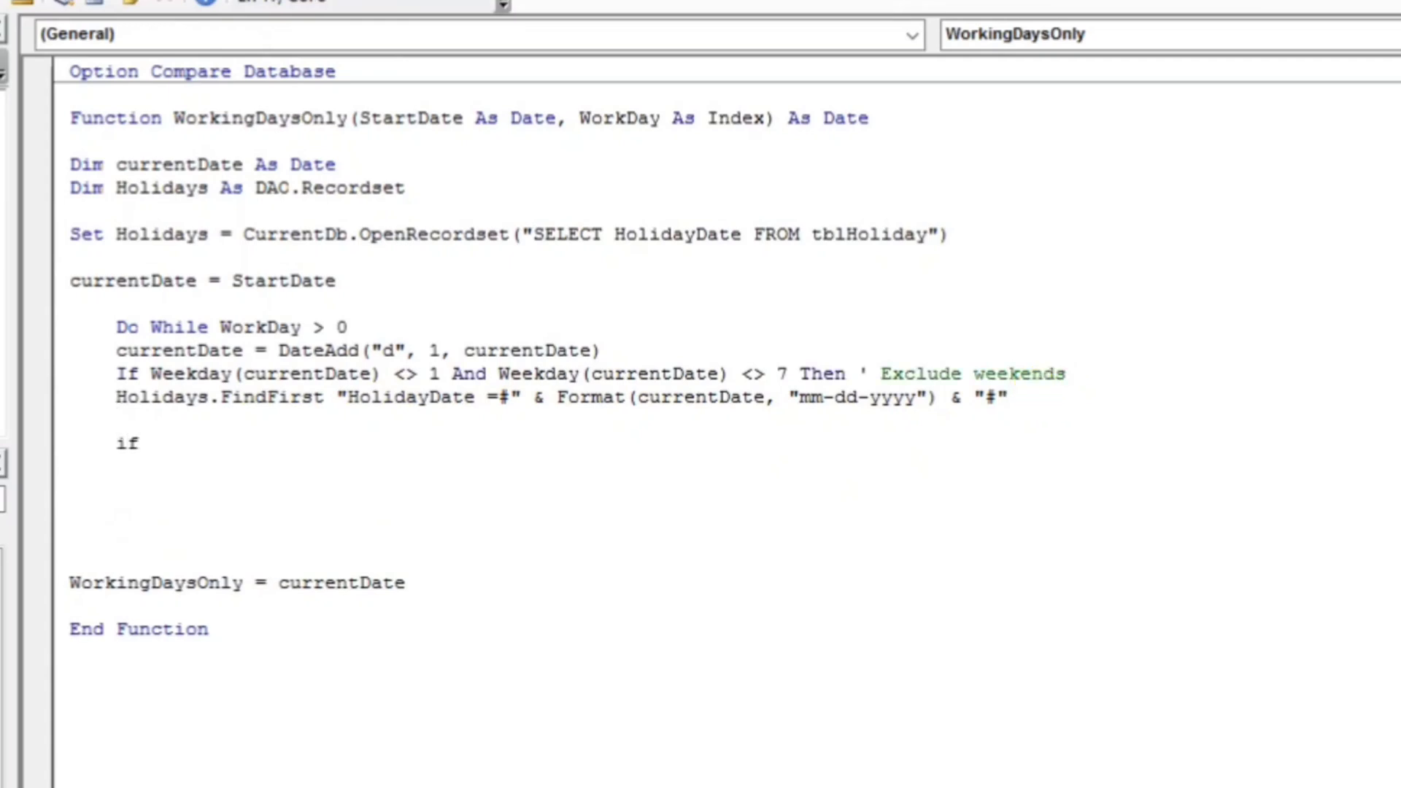
text(holidays)
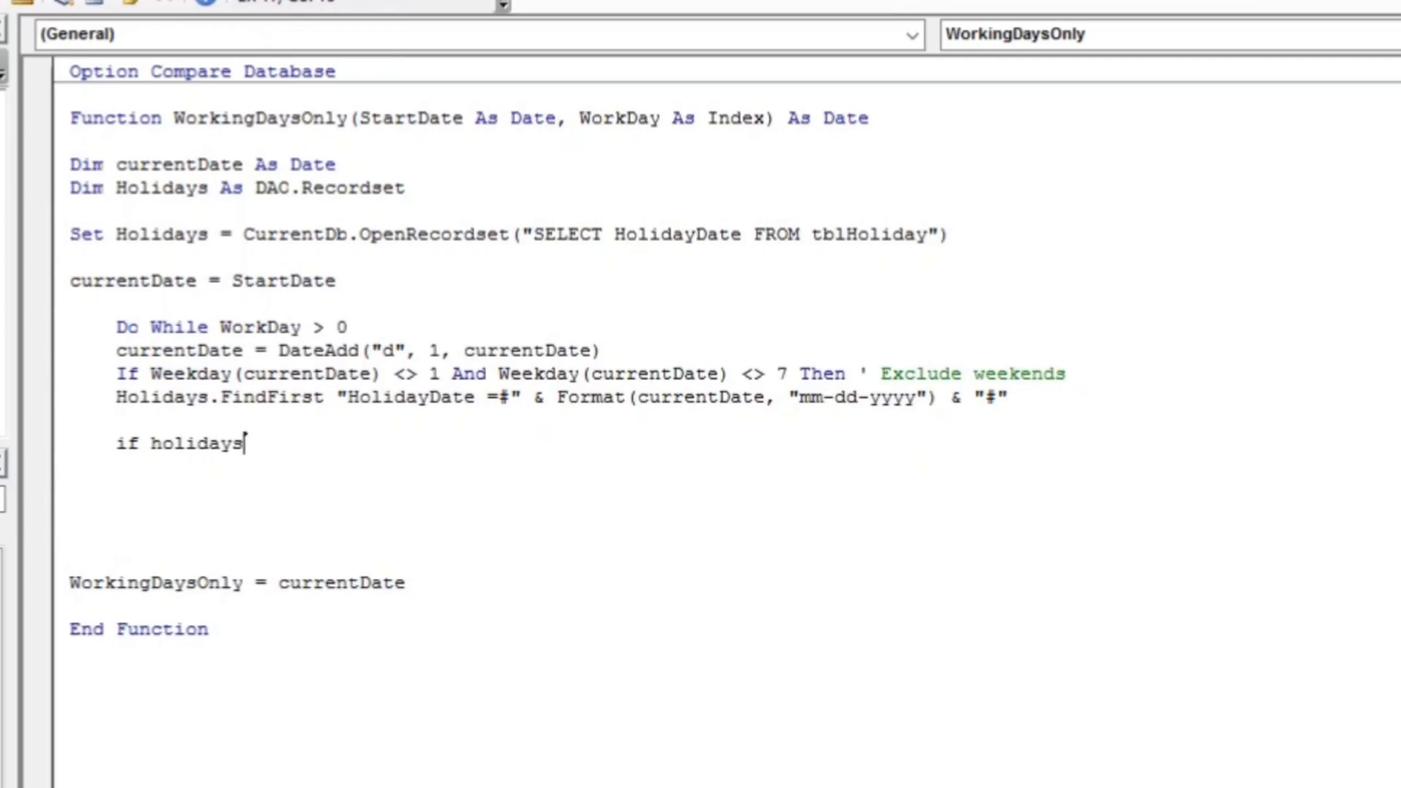
text(.NoMatch)
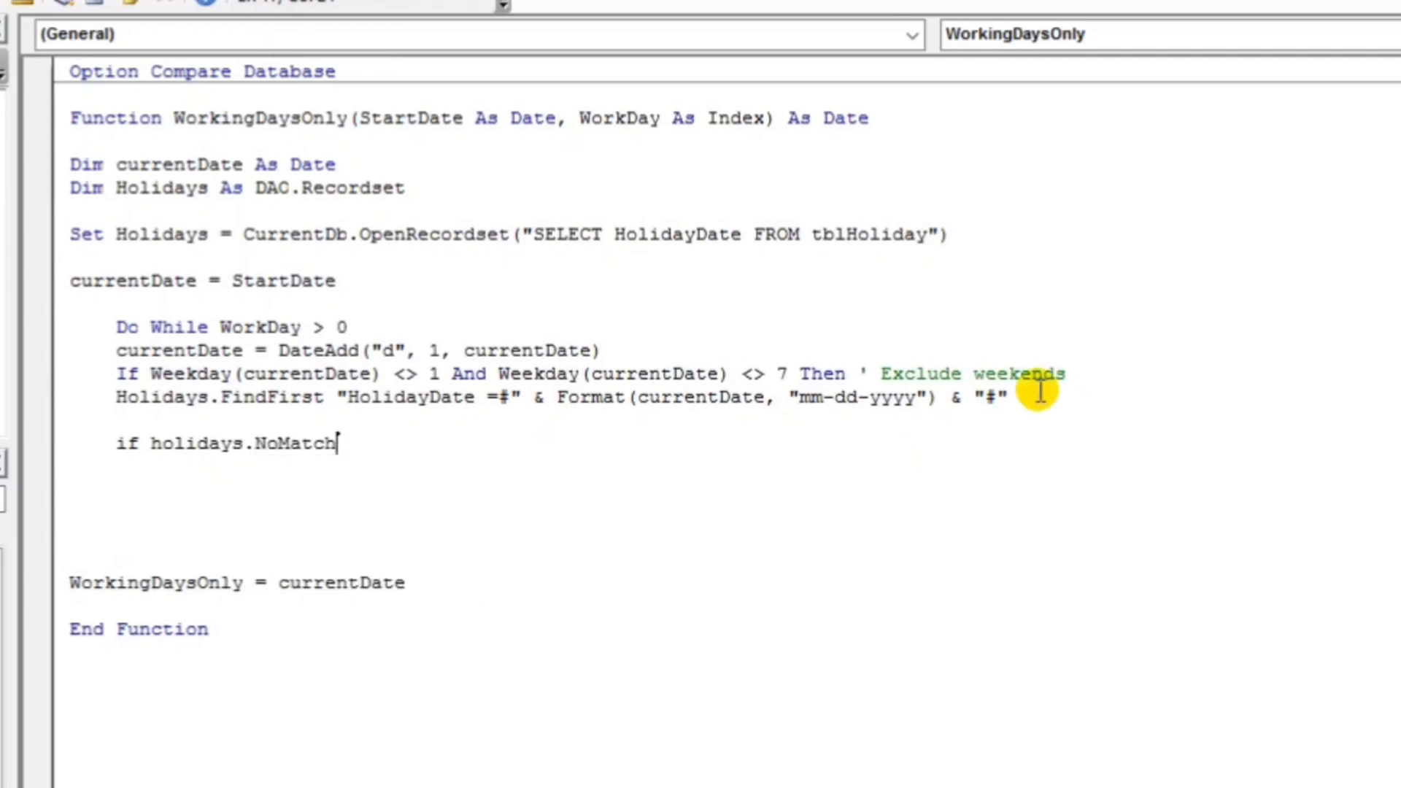
text(then 'E)
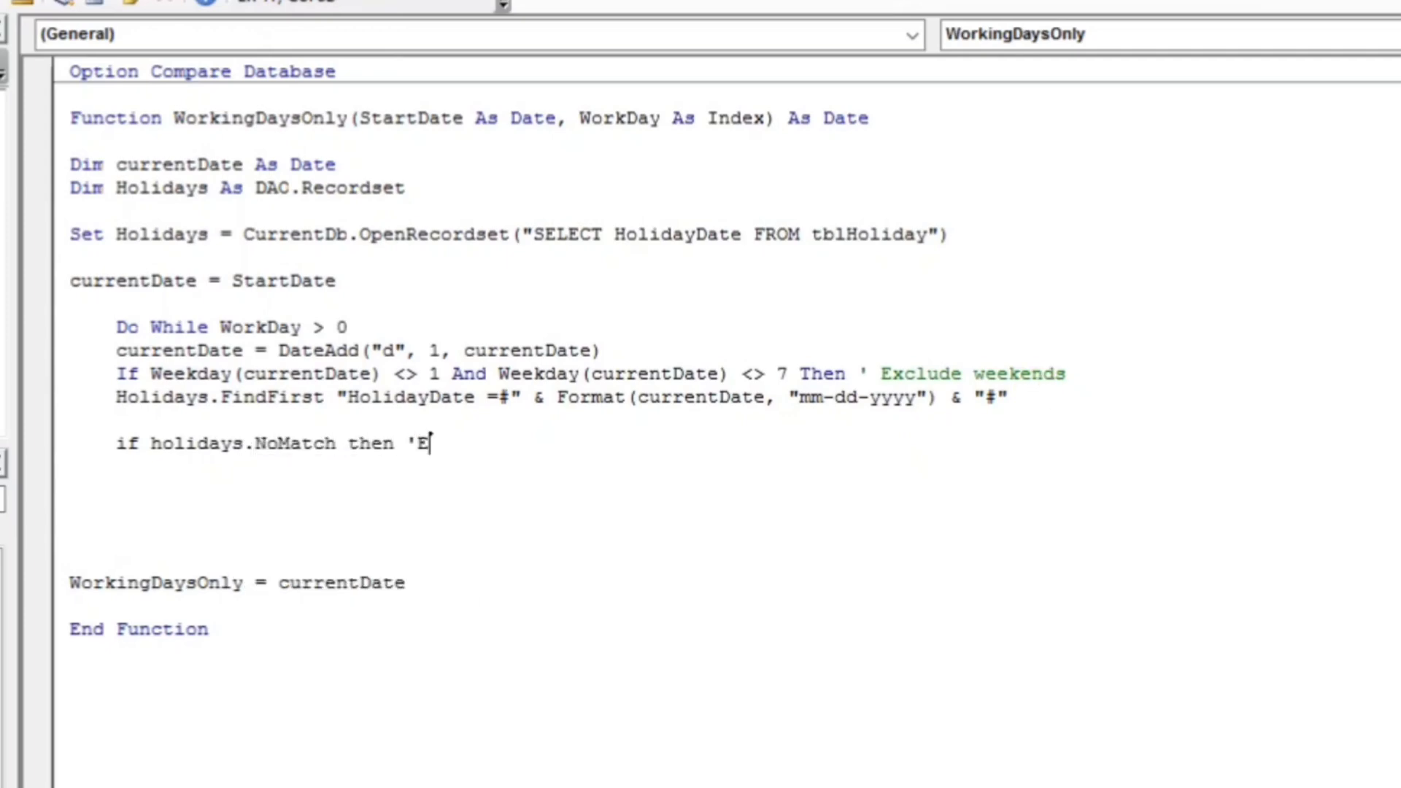
text(xclude t)
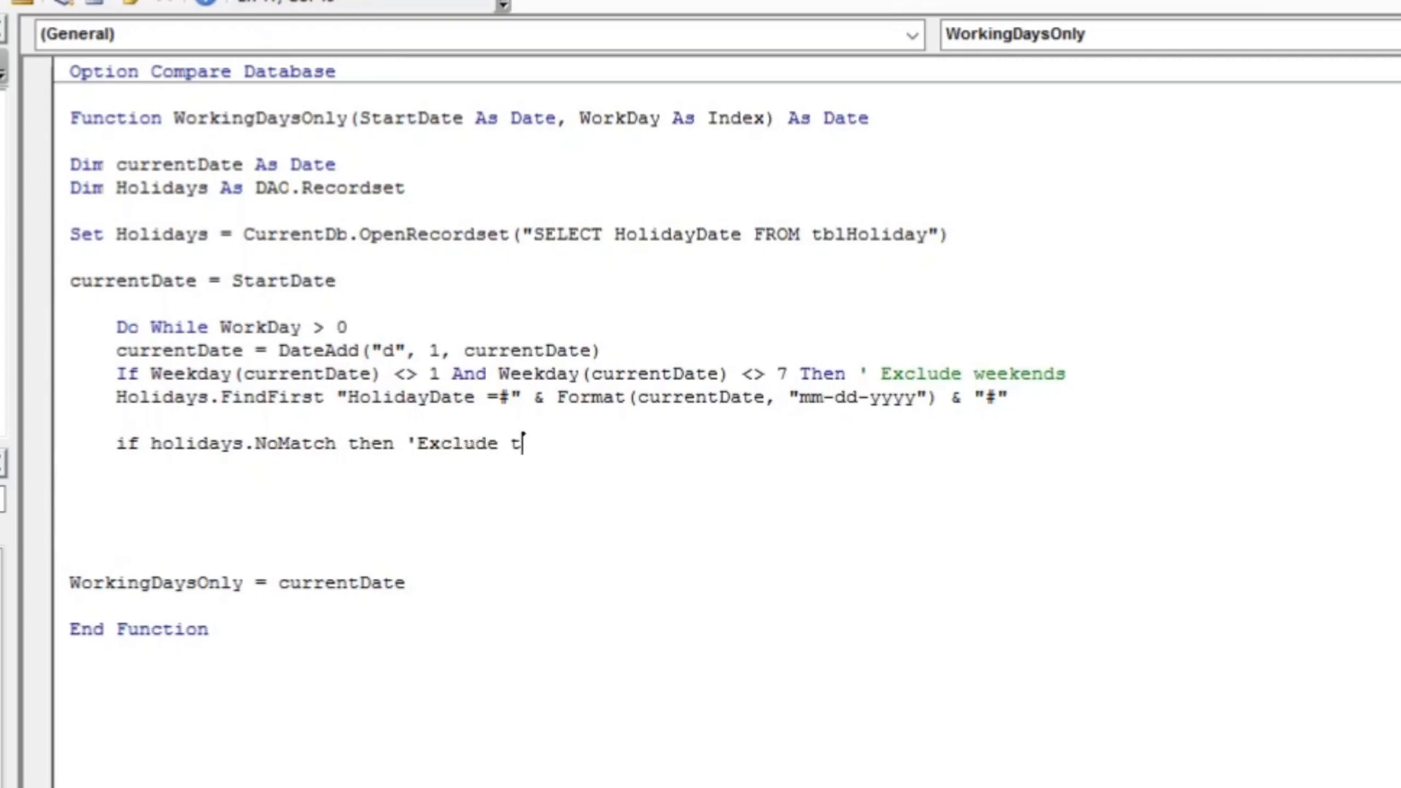
text(he holidays)
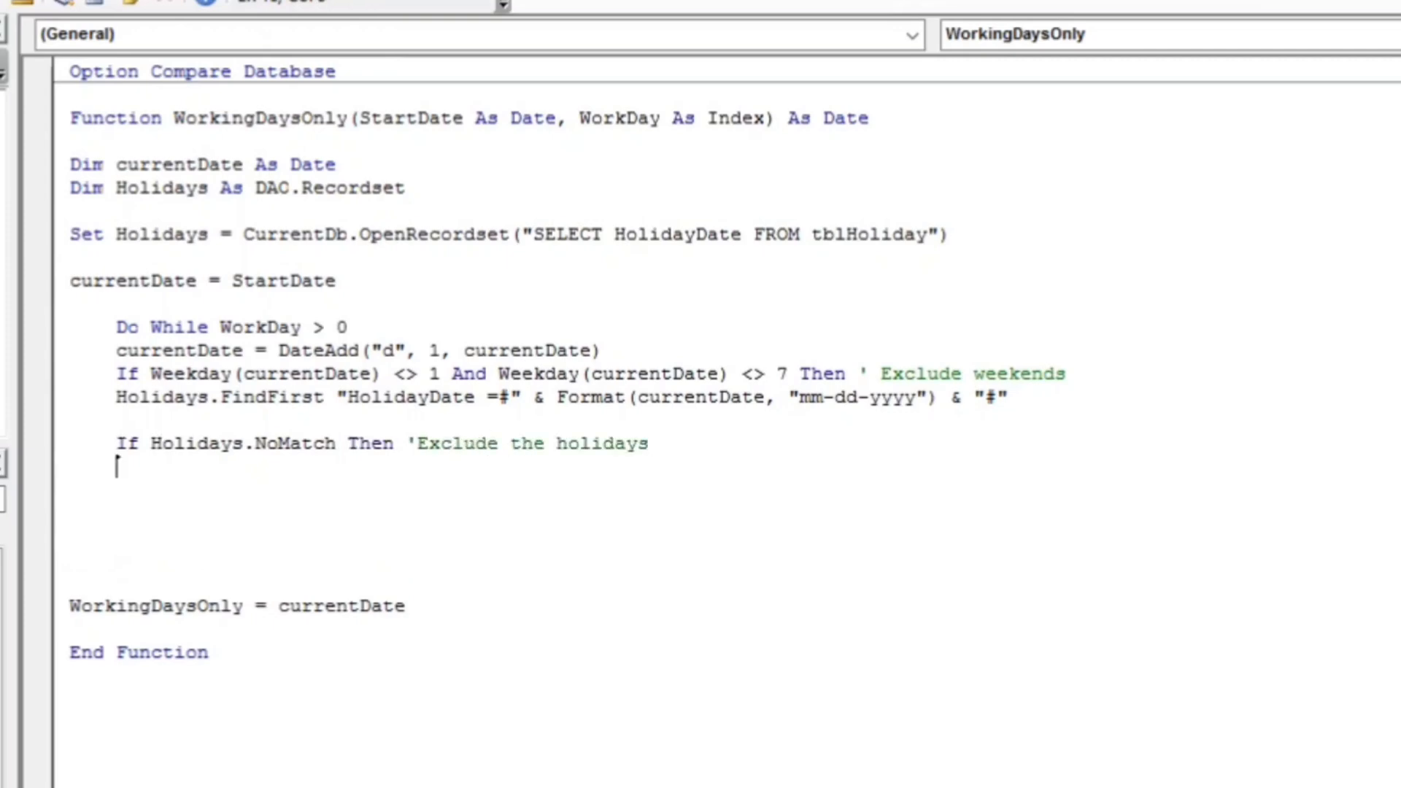
Decrement with WorkDay = WorkDay - 1, then close with End If, Loop, End If
text(workda)
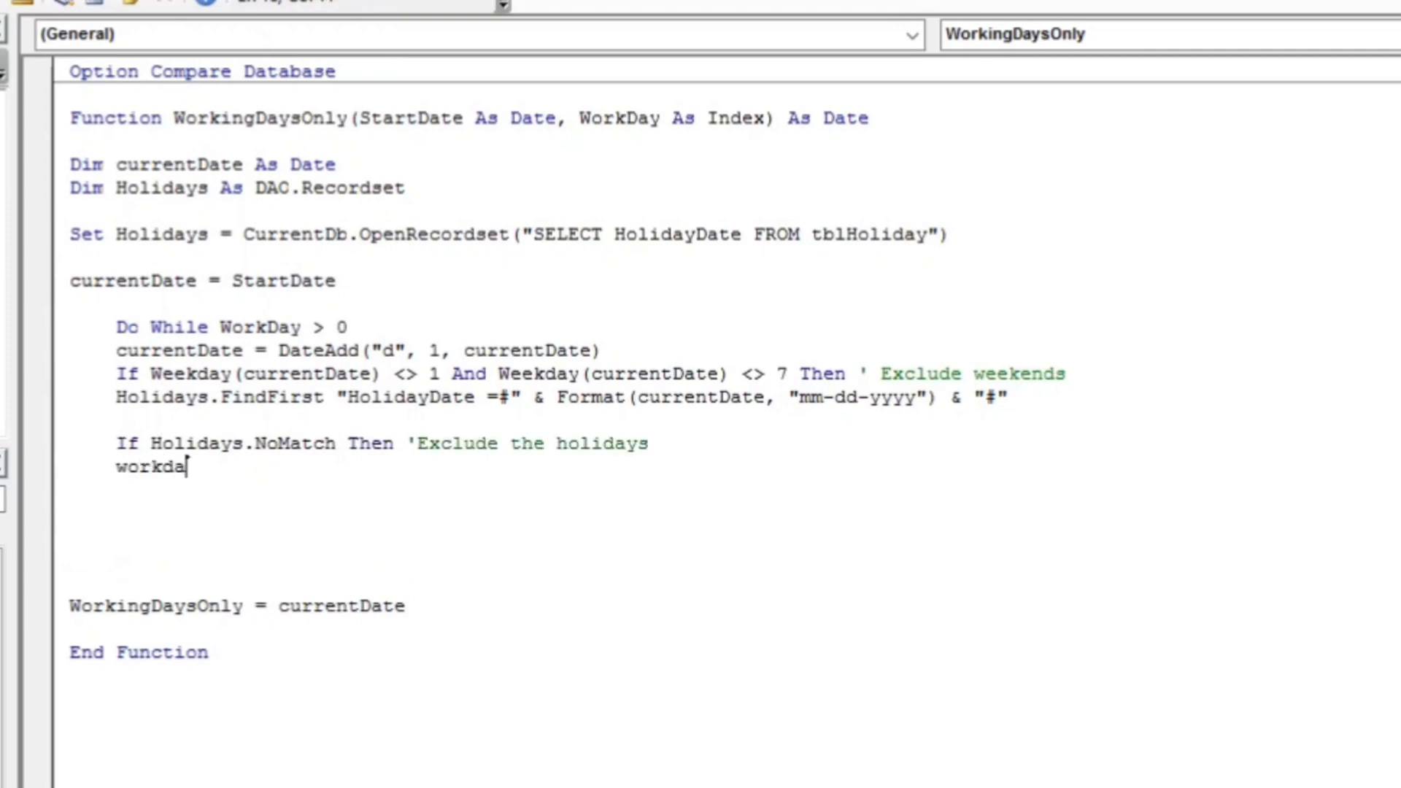
text(ys)
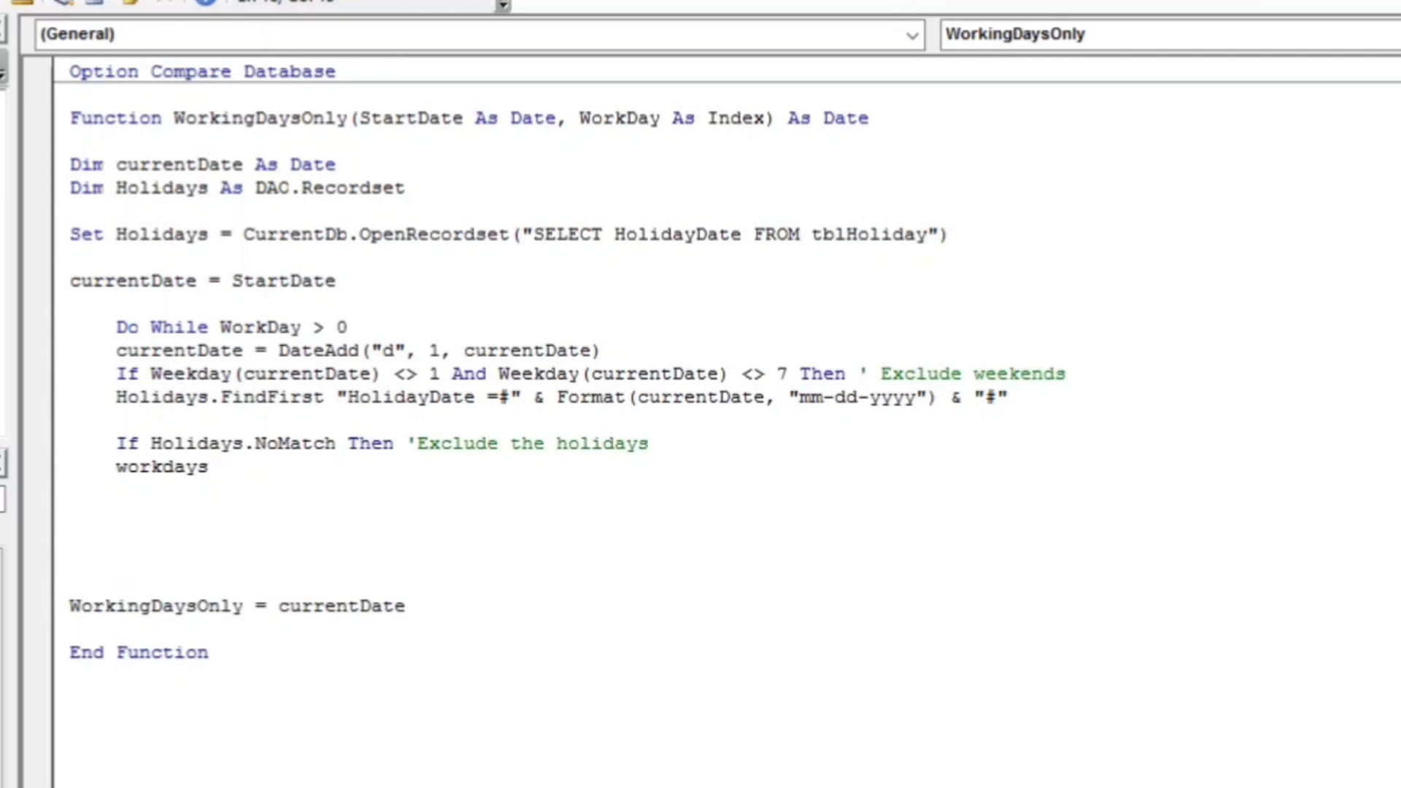
key(Backspace)
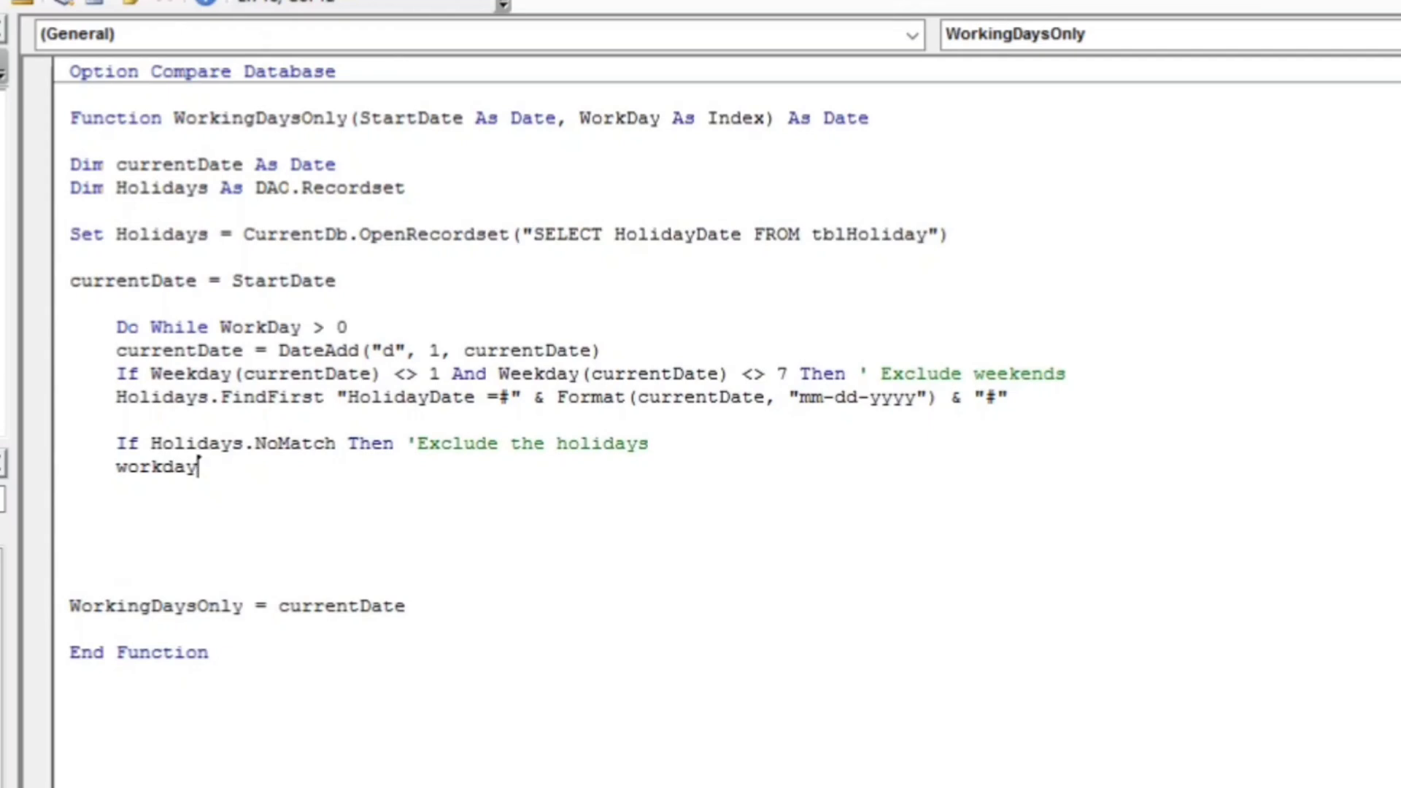
text(=work)
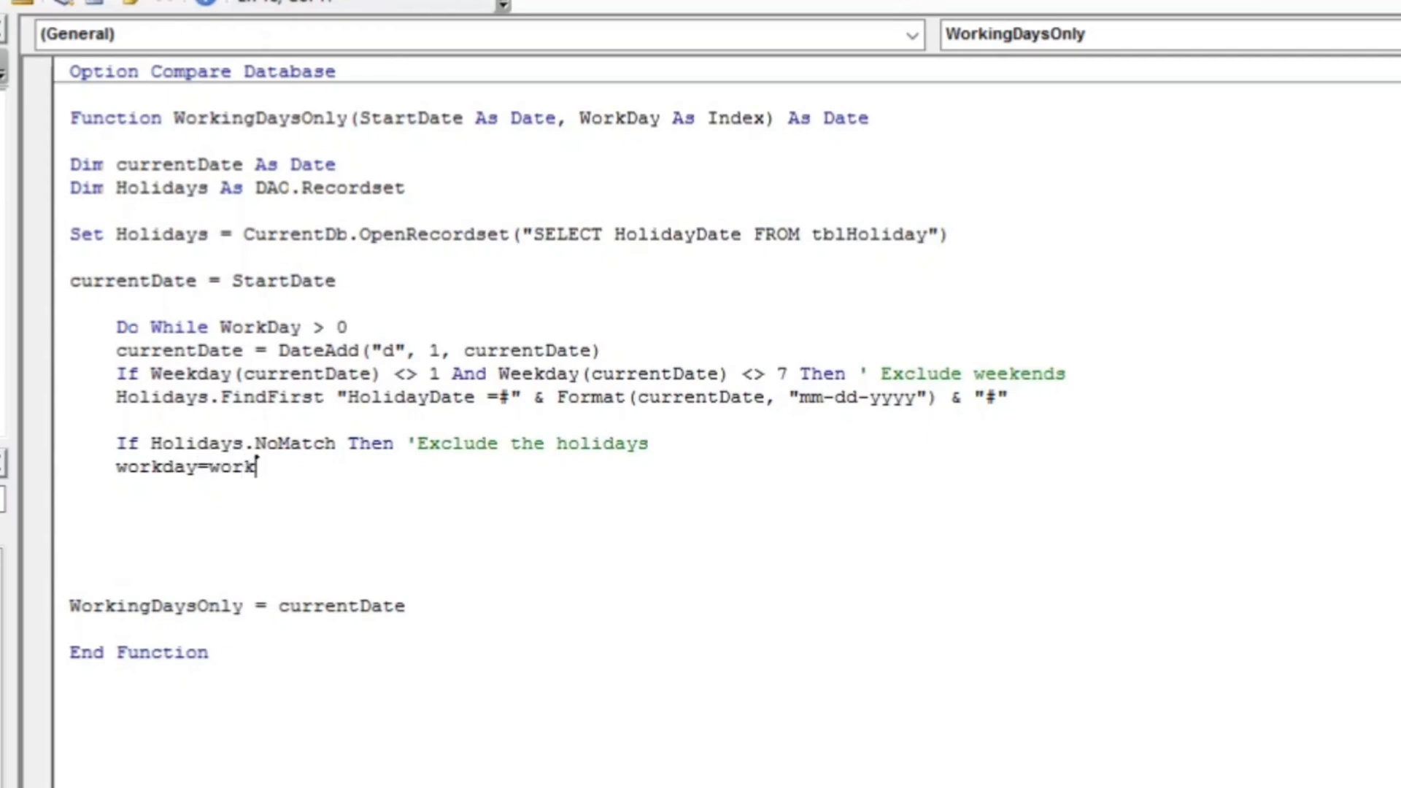
text(day-)
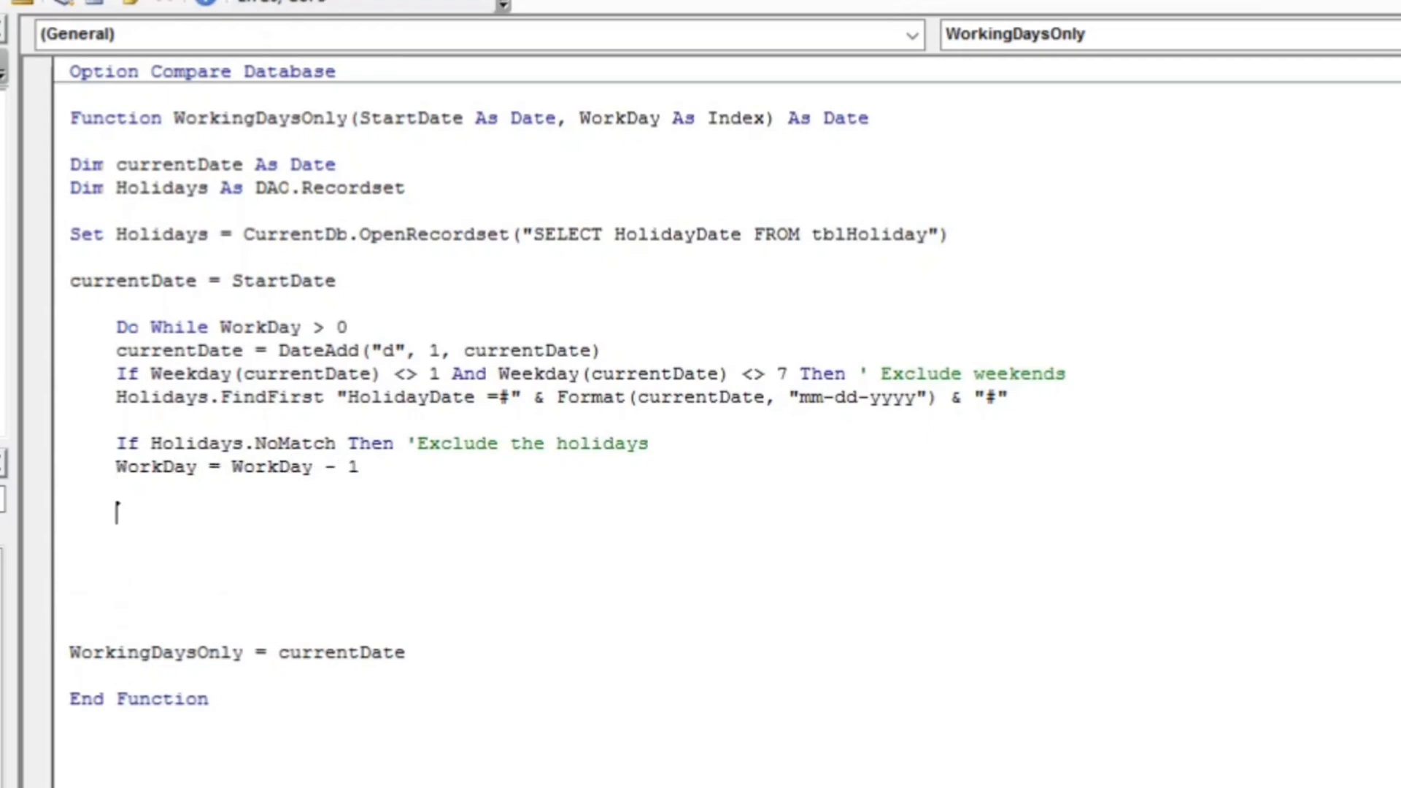
text(end if)
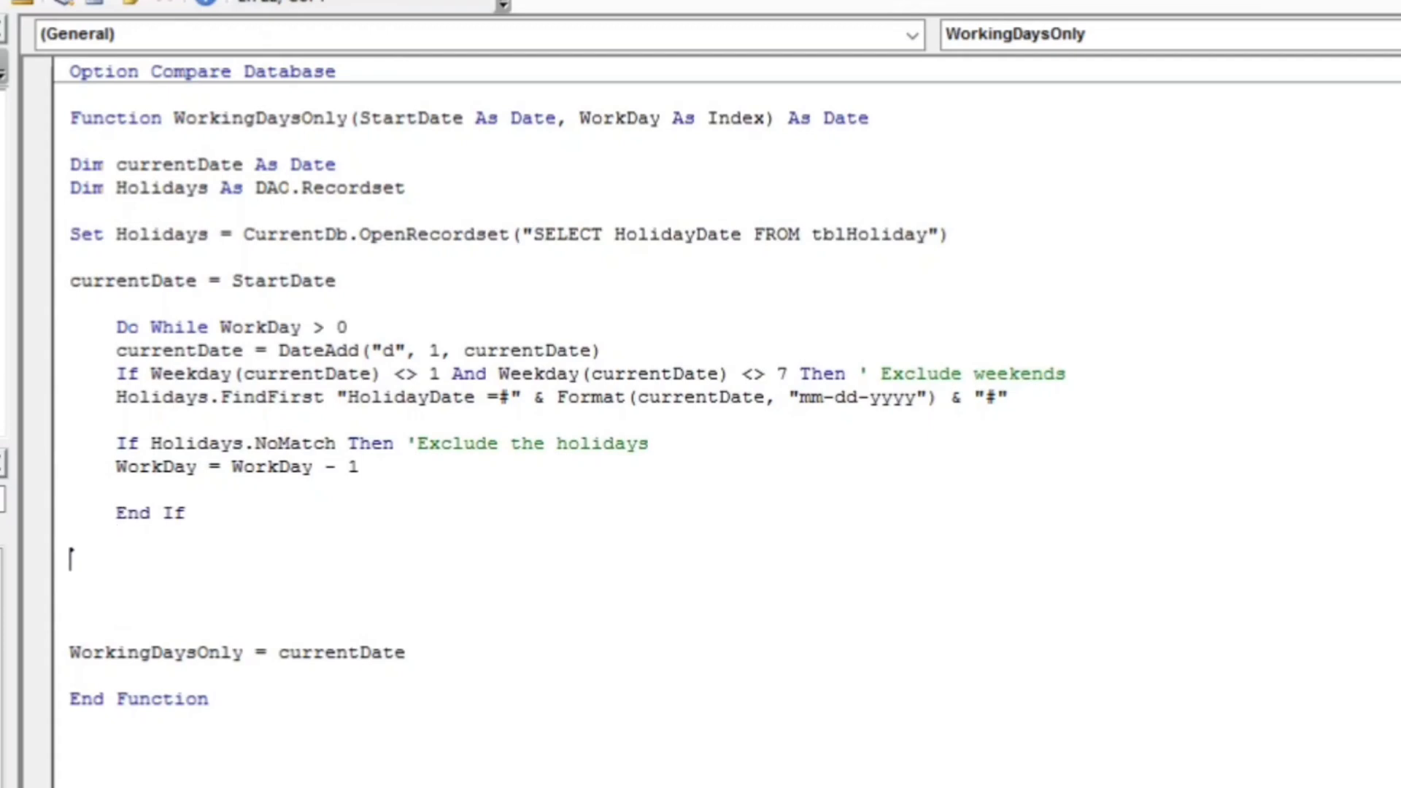
text(loop)
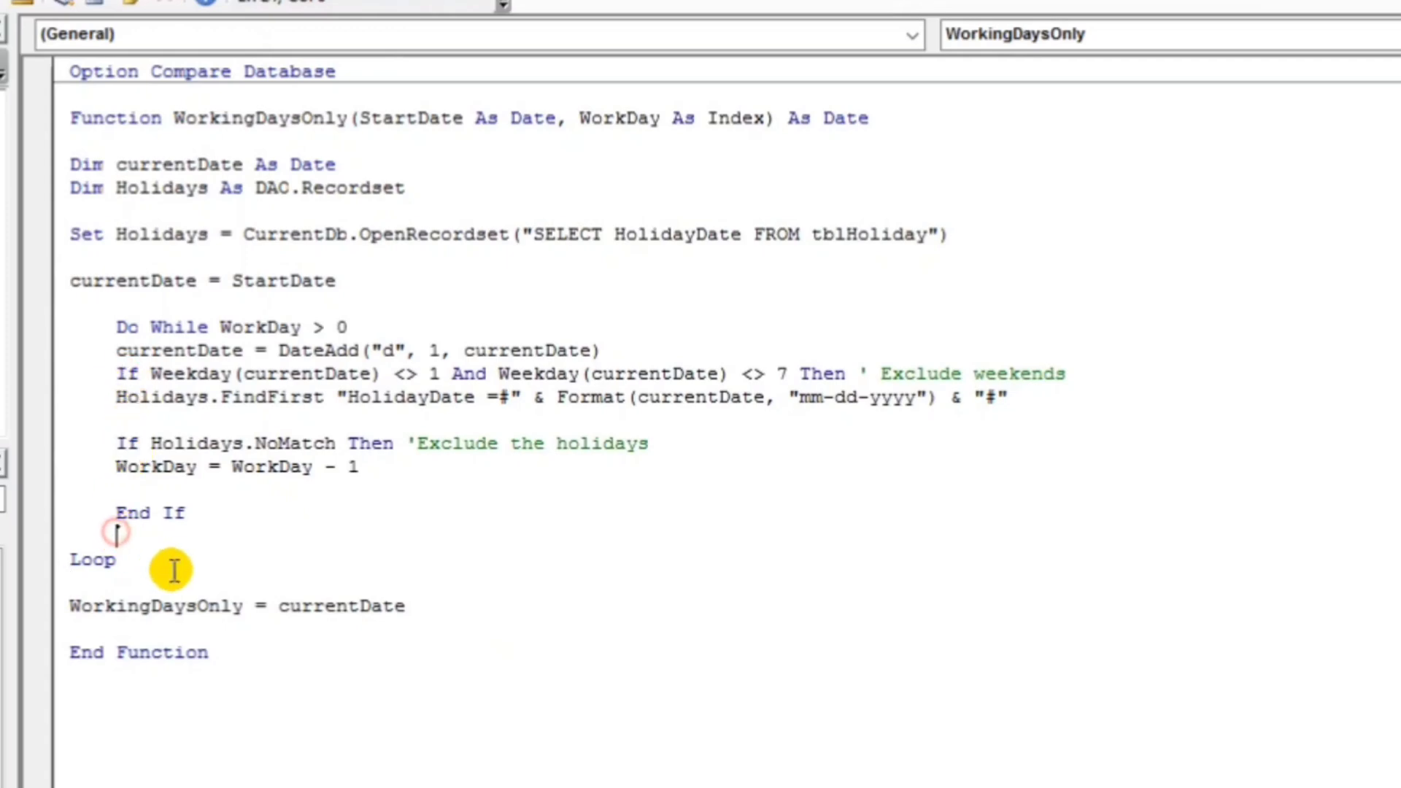
text(end if)
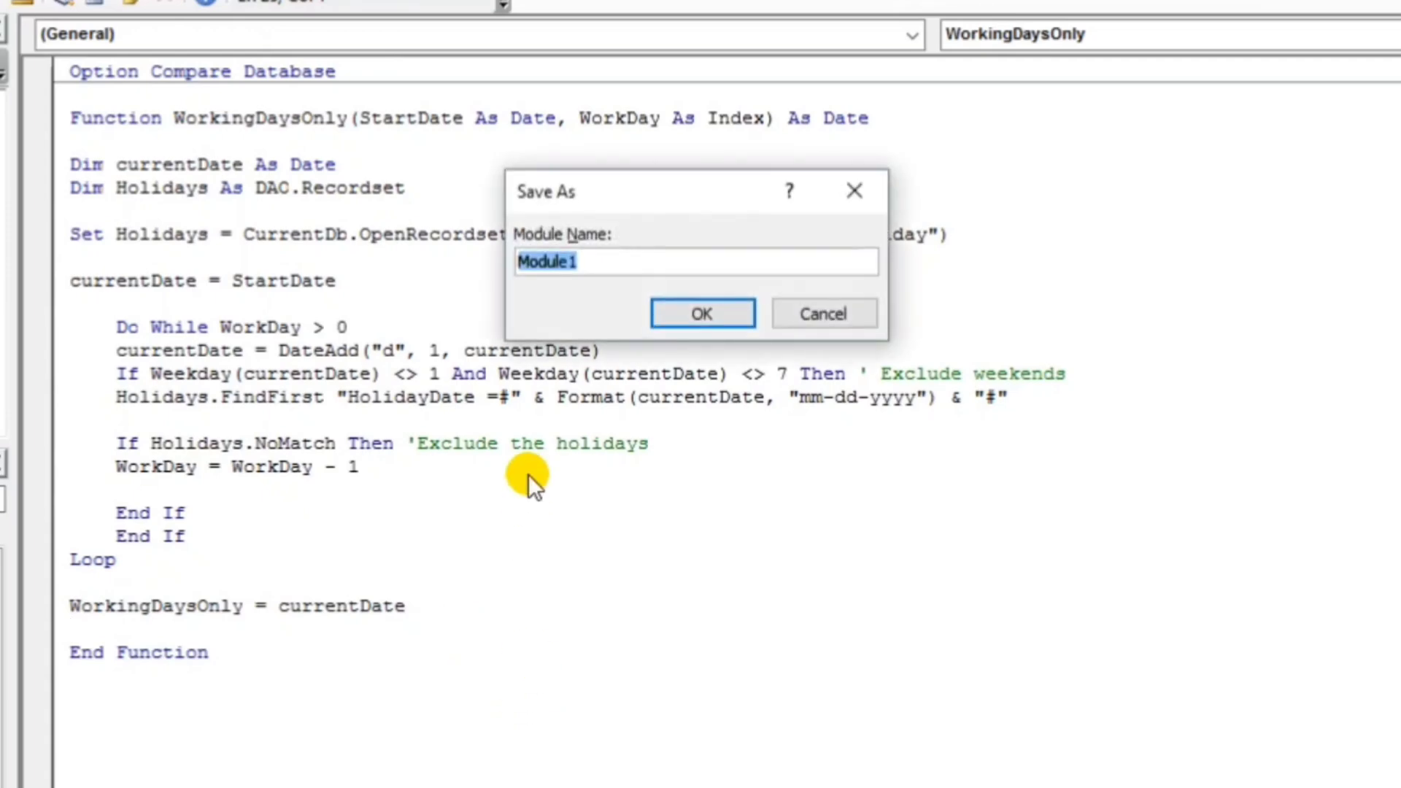
Name the module Working Days Only and confirm the save
text(Workin)
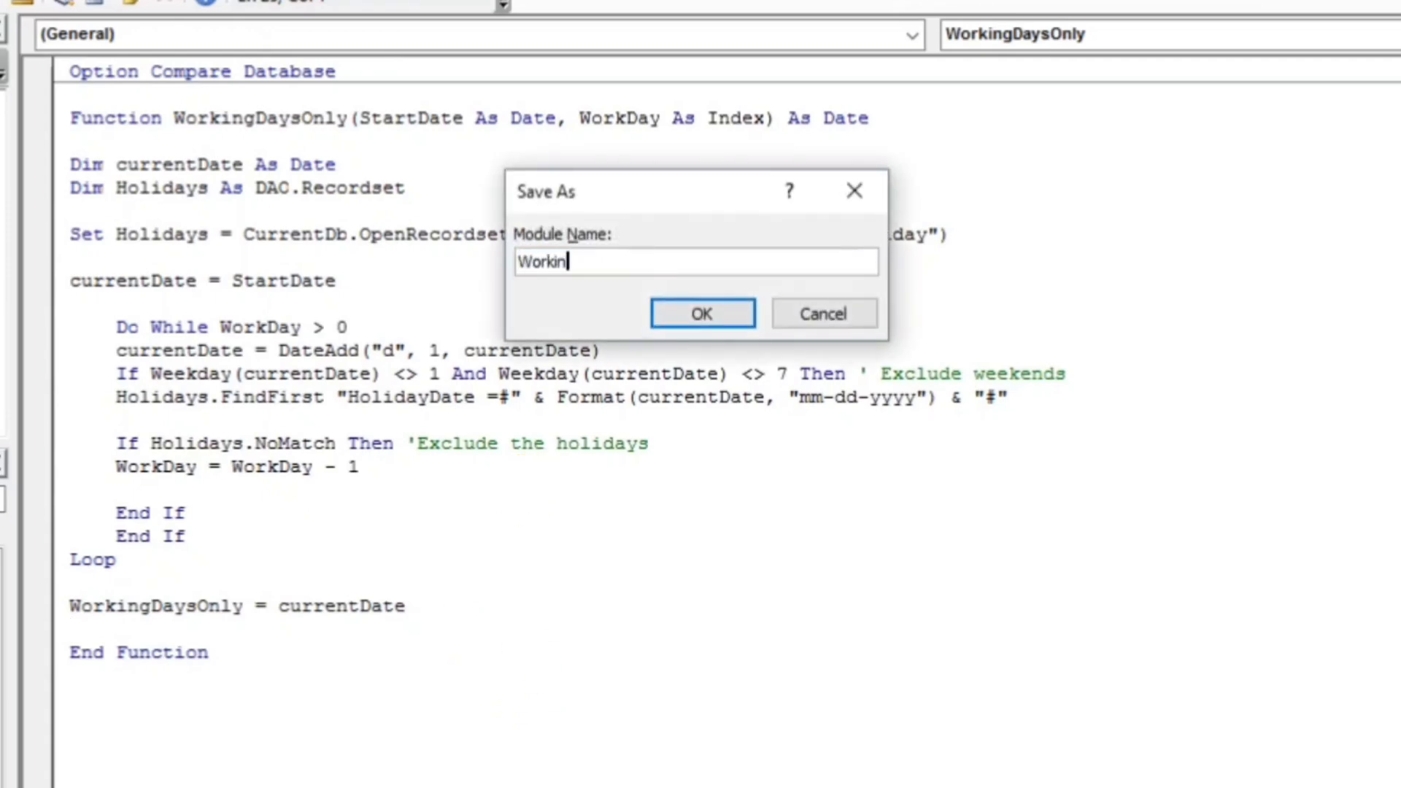
text(gDasy)
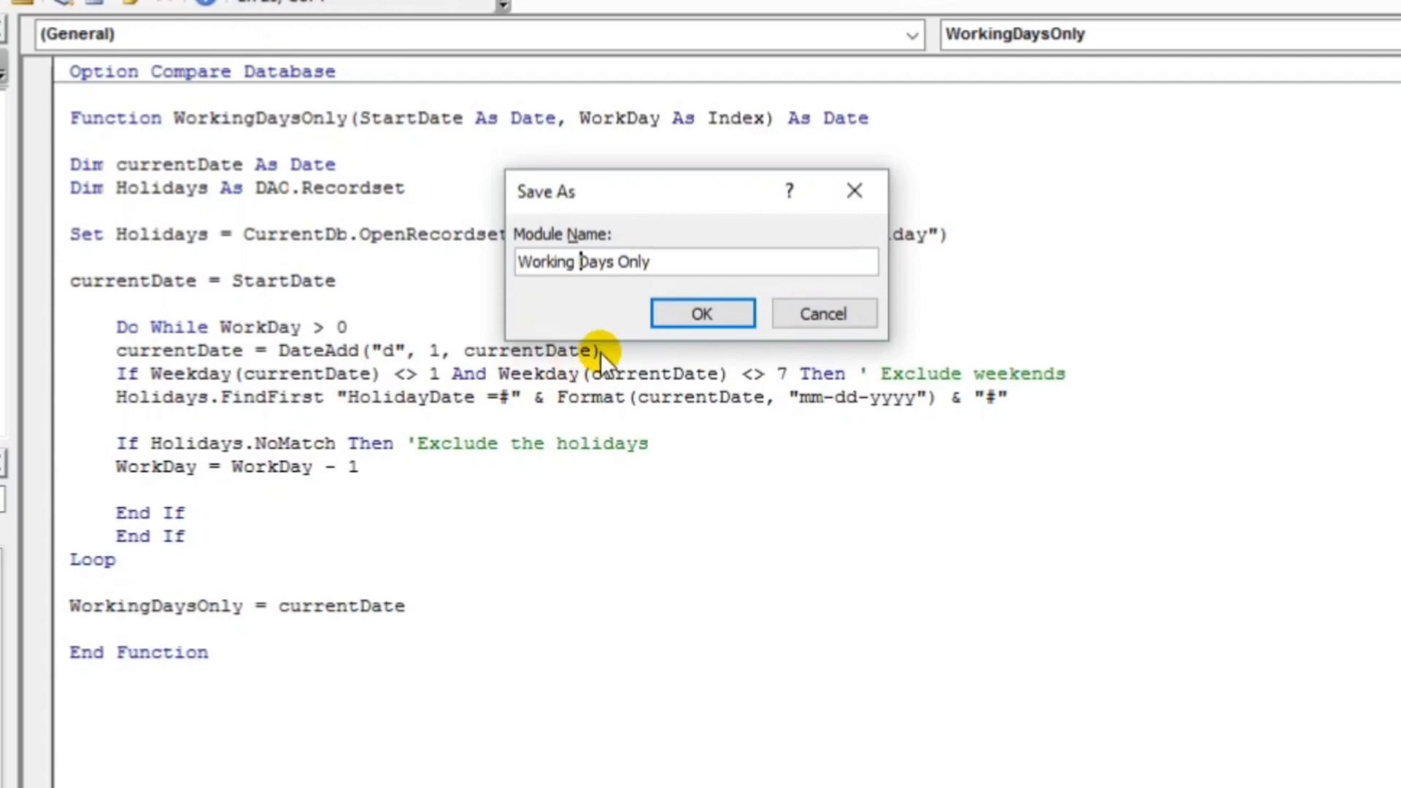
click(701, 313)
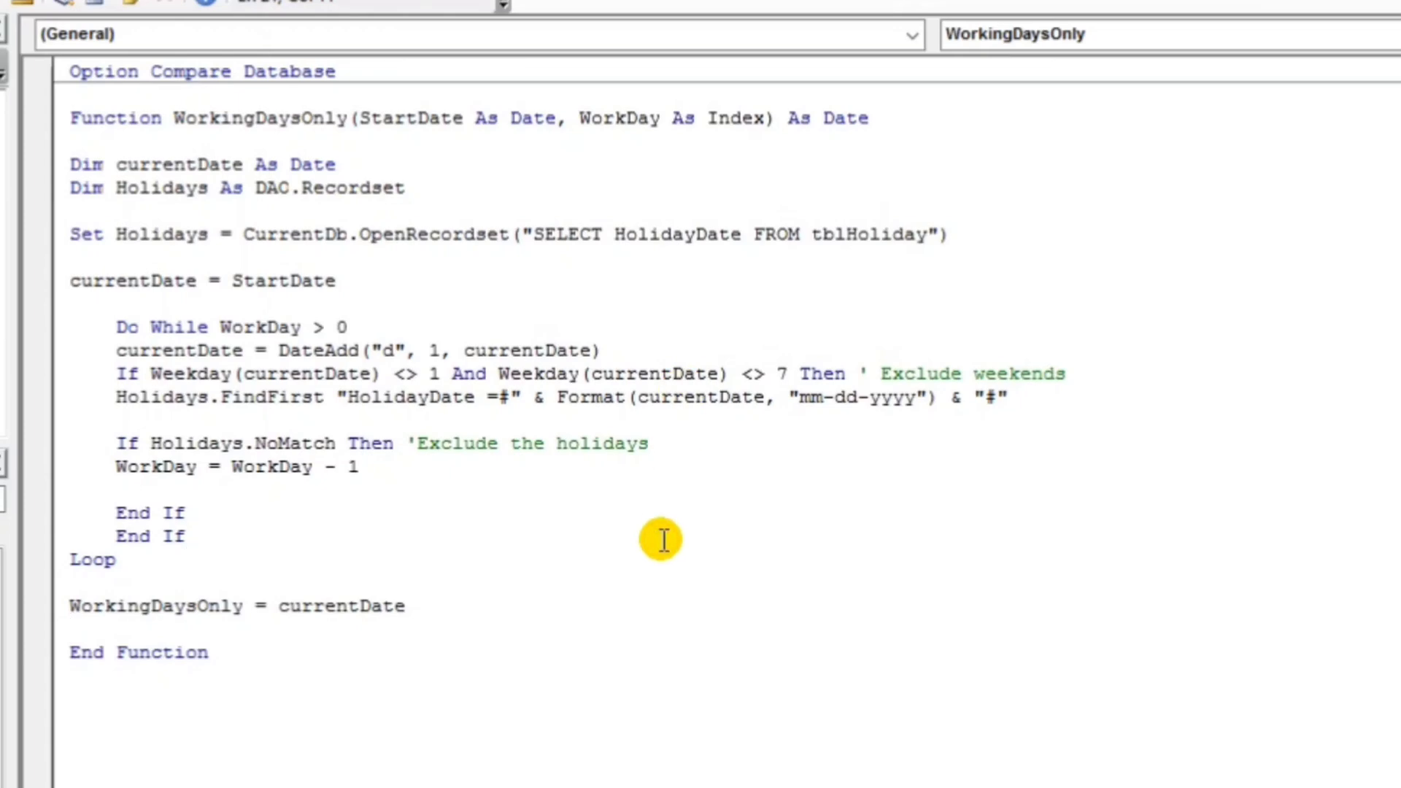
mouse_move(85, 605)
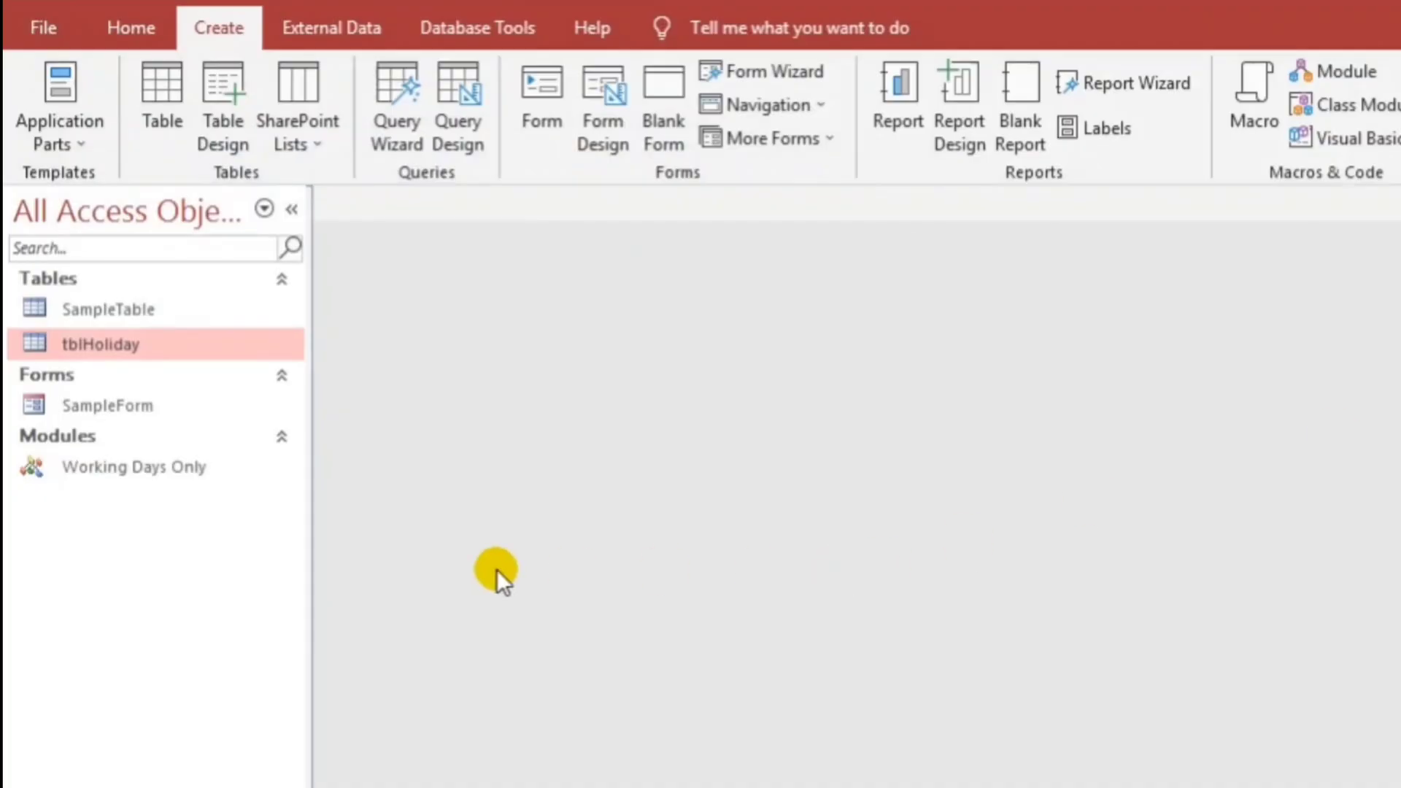
mouse_move(111, 310)
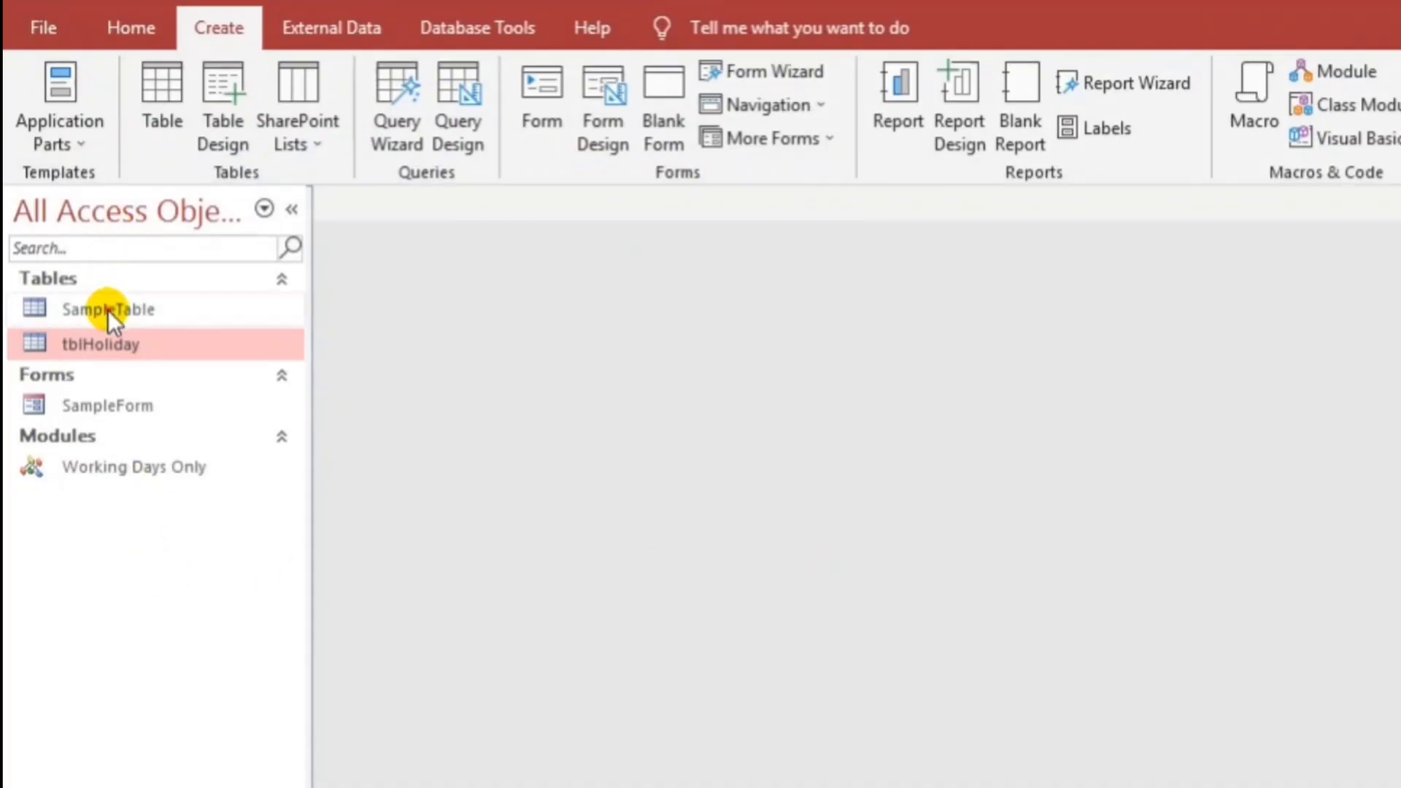
Start a new query in Design View with SampleTable added as its source
click(457, 104)
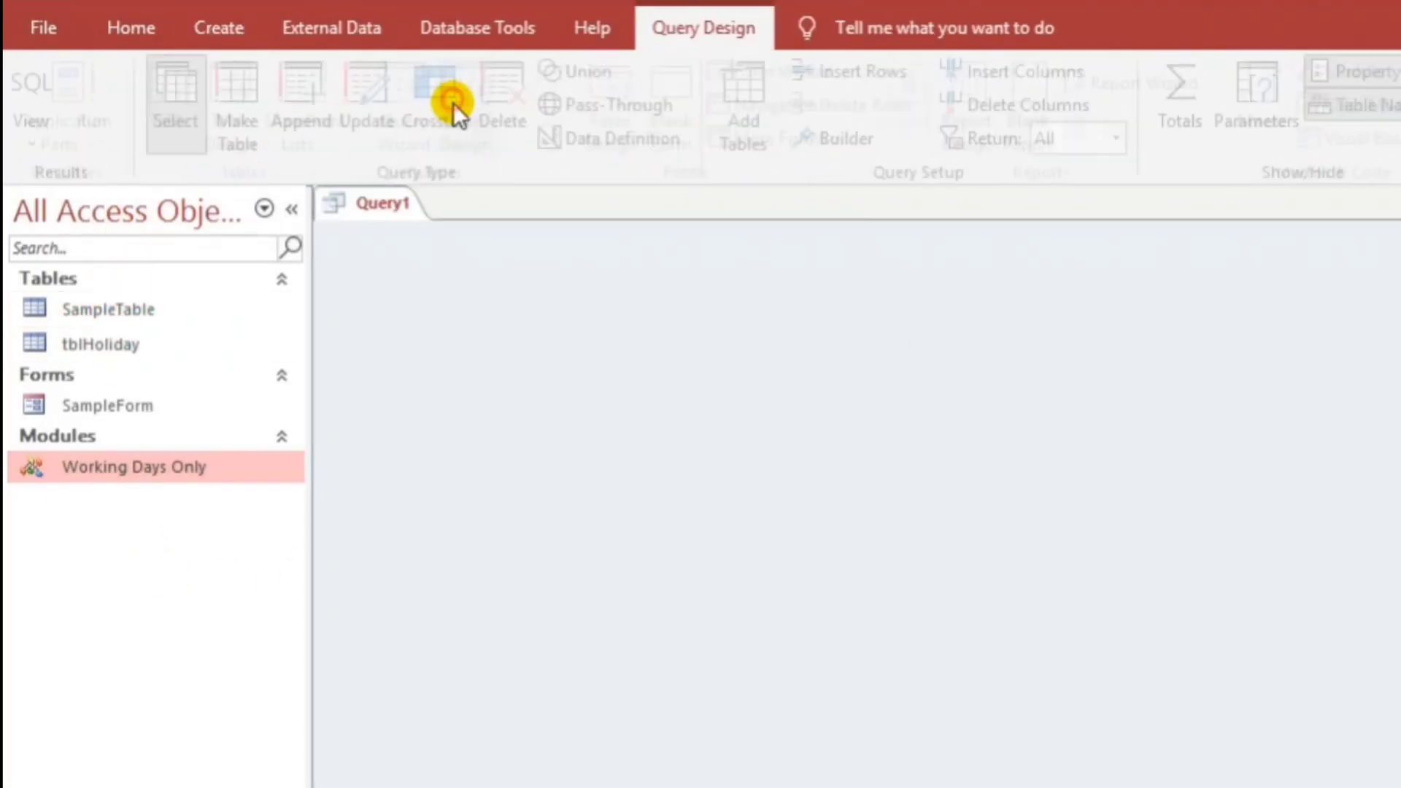
click(982, 462)
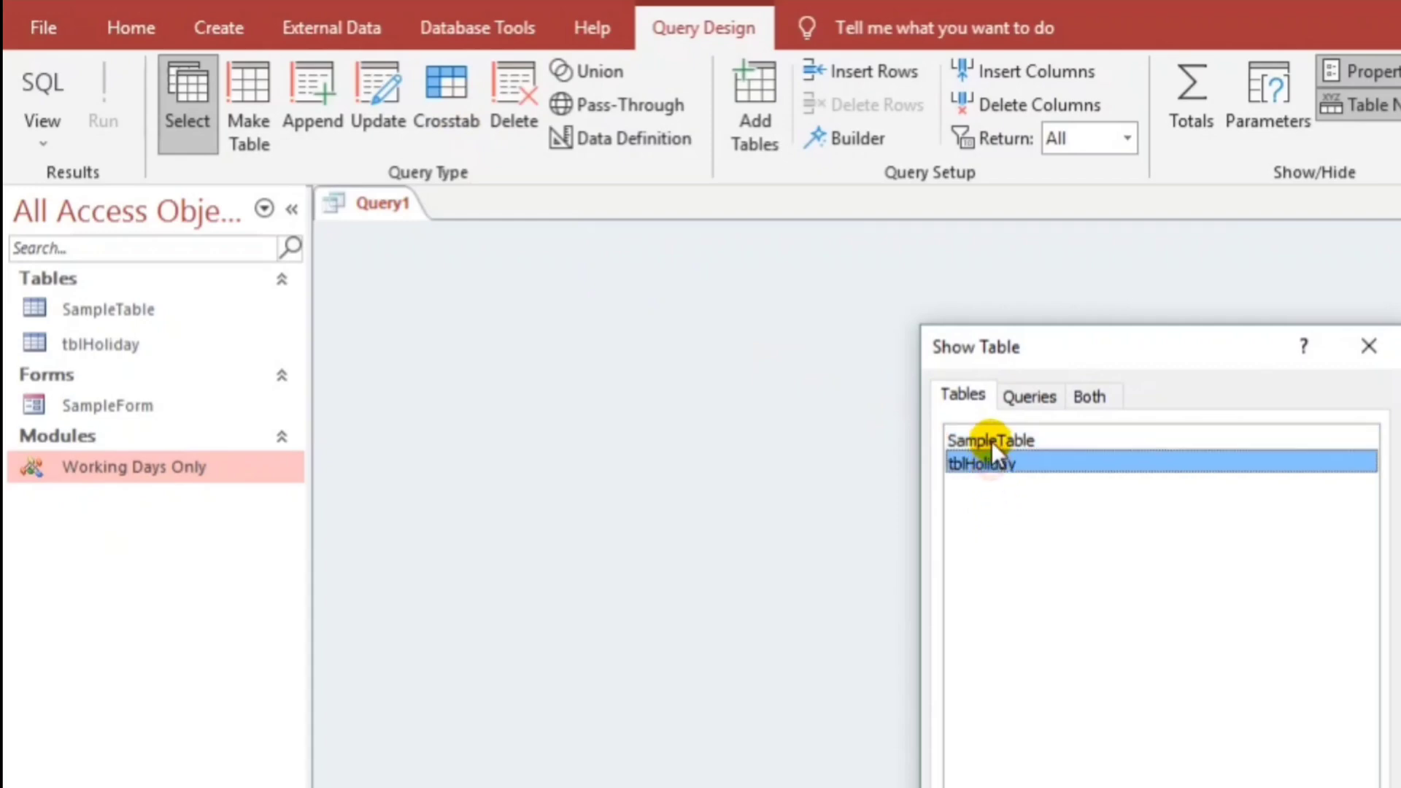
double_click(990, 439)
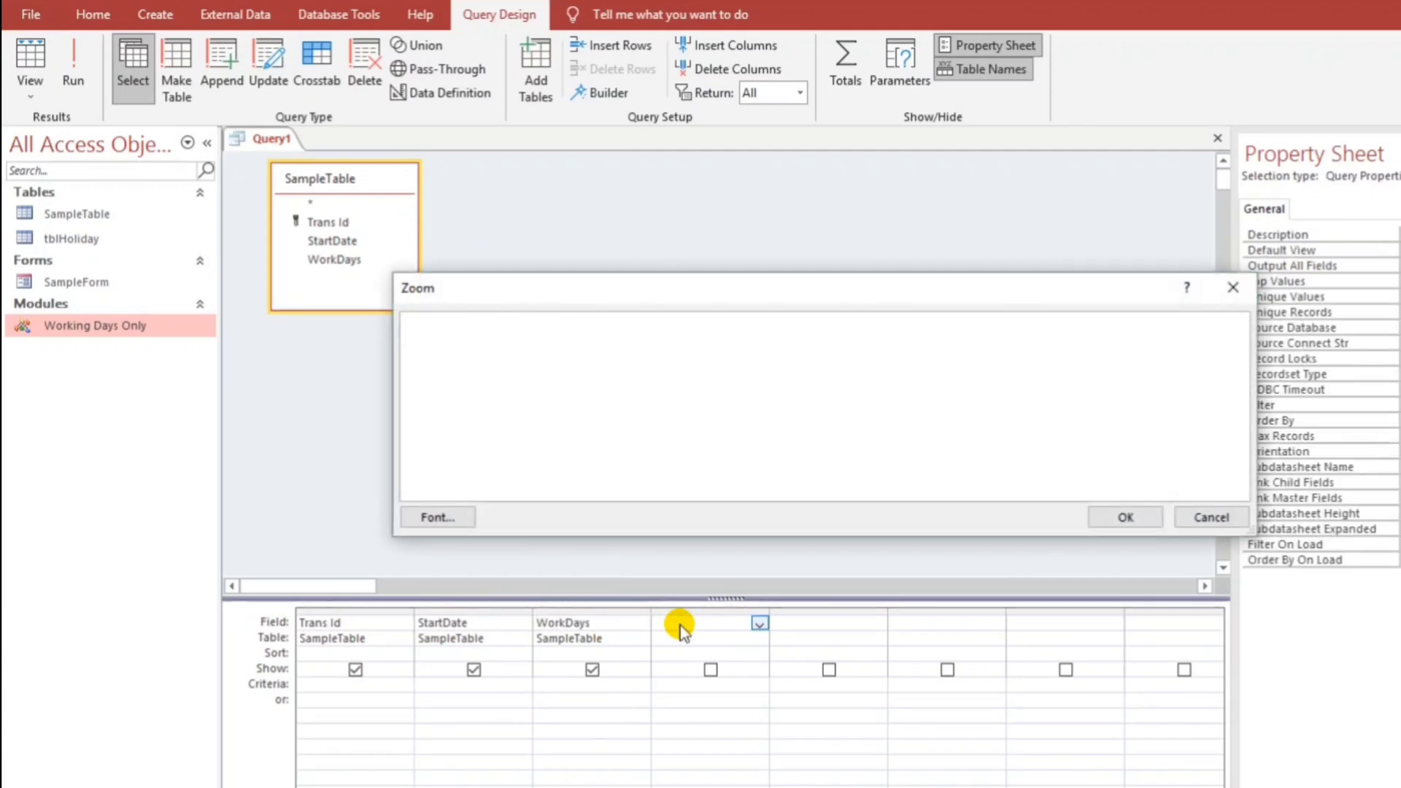
Add the calculated column Due Date:WorkingDaysOnly(StartDate,WorkDays) to the query
text(Due)
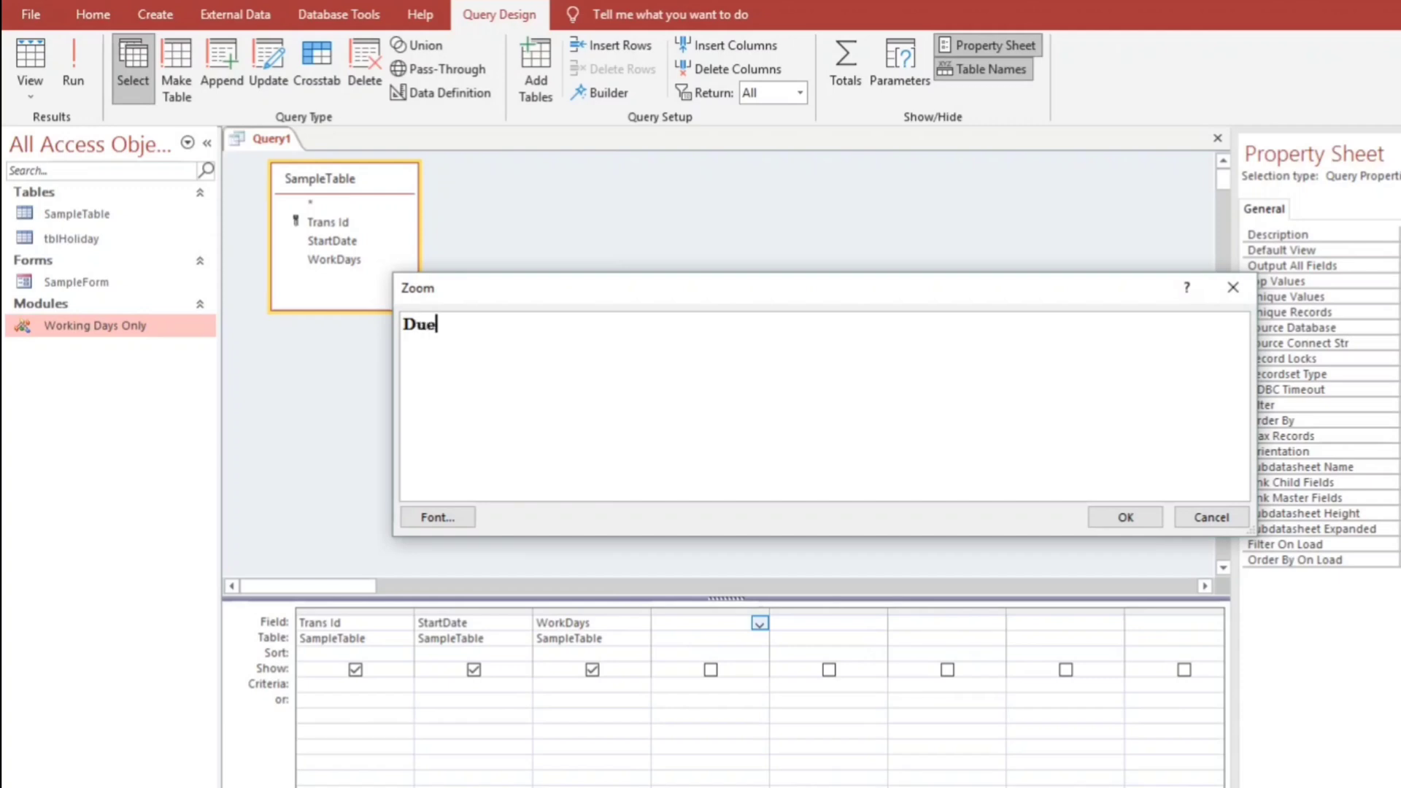
text(Date)
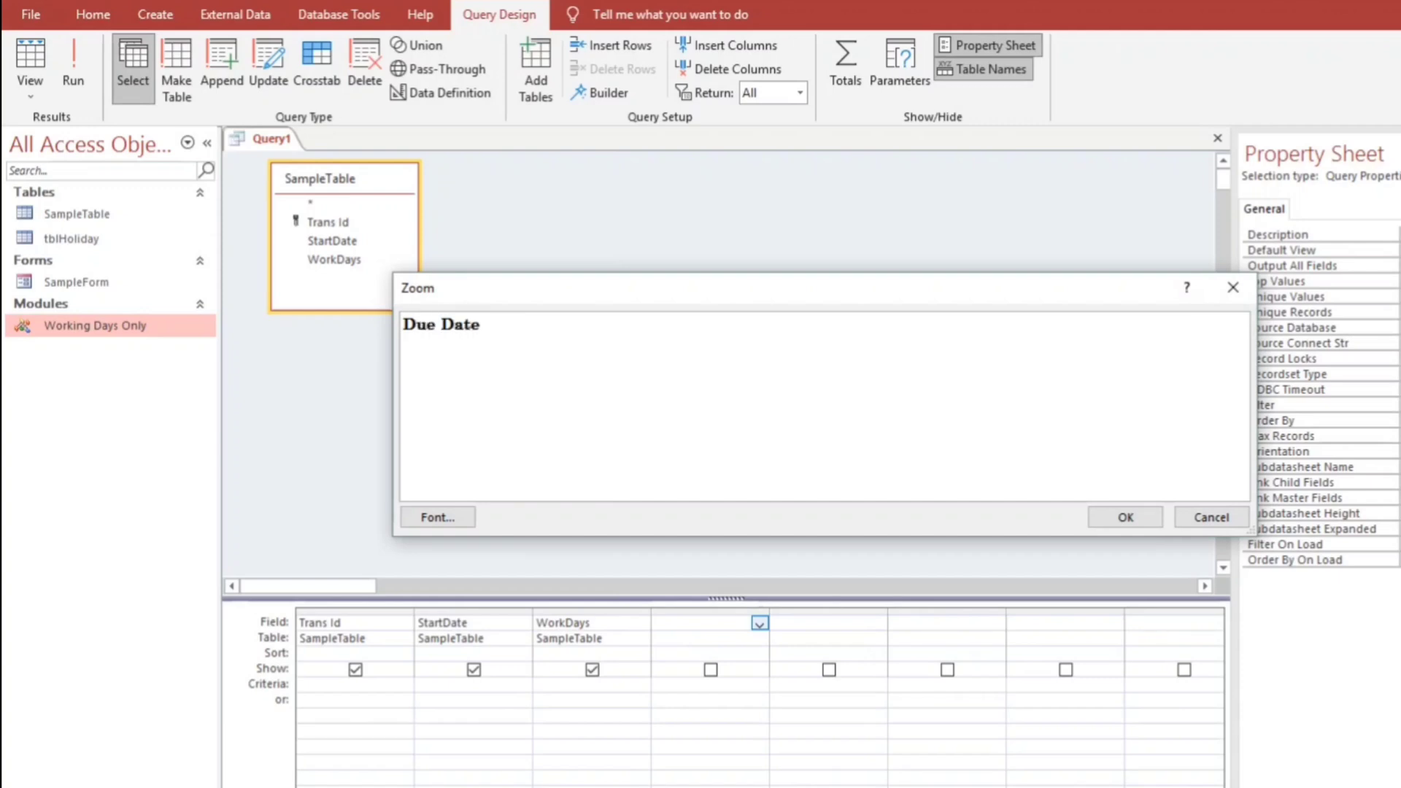
text(:WorkingDaysOnly)
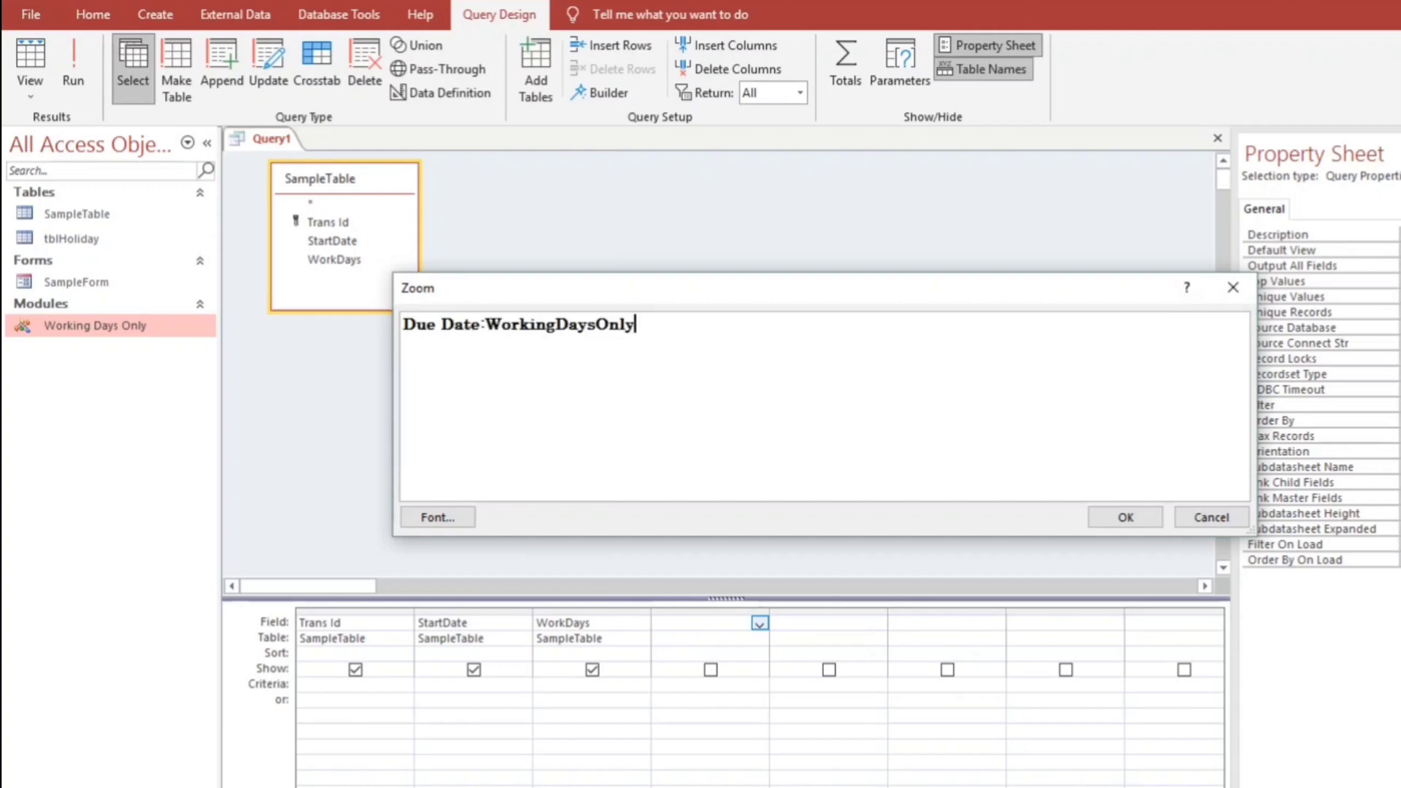
text(()
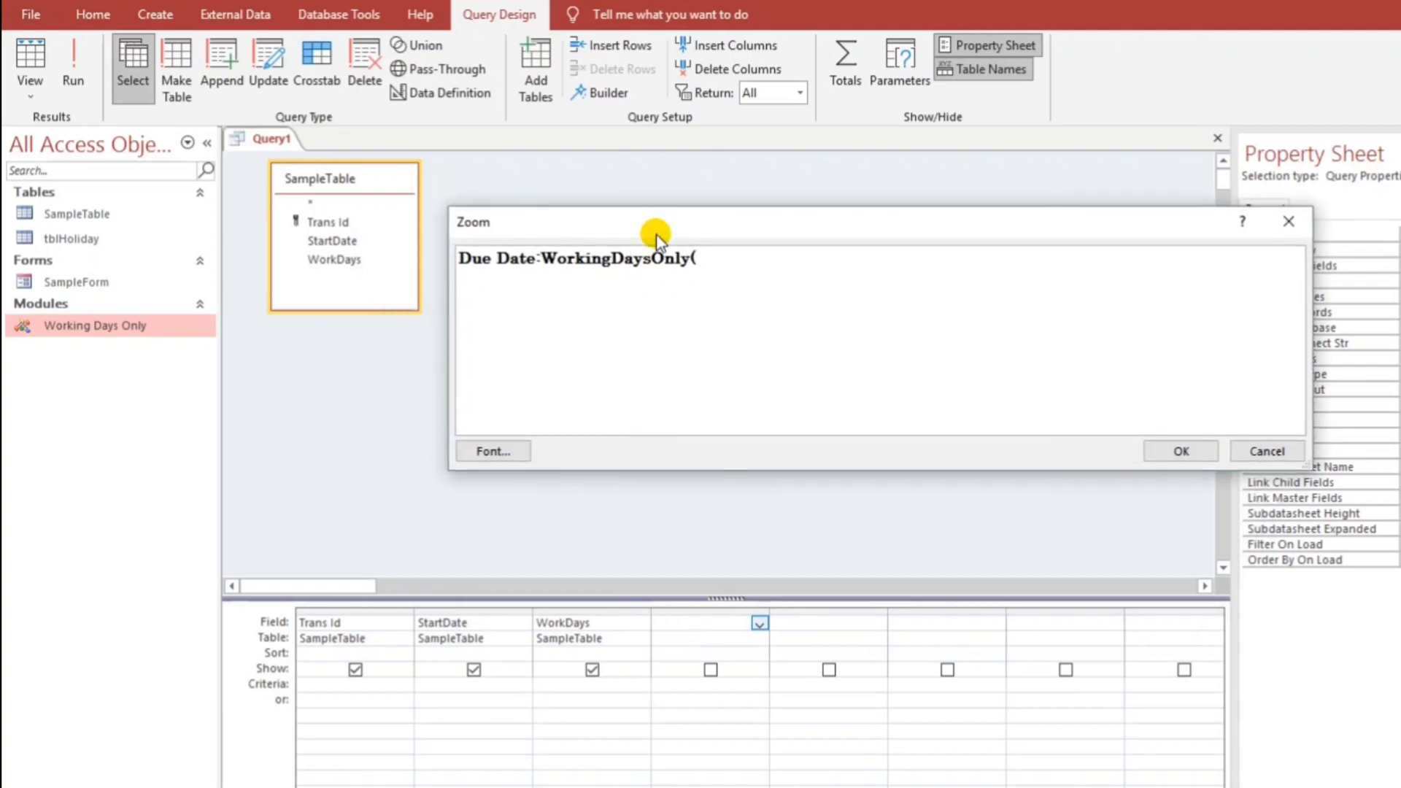
text(StartDat)
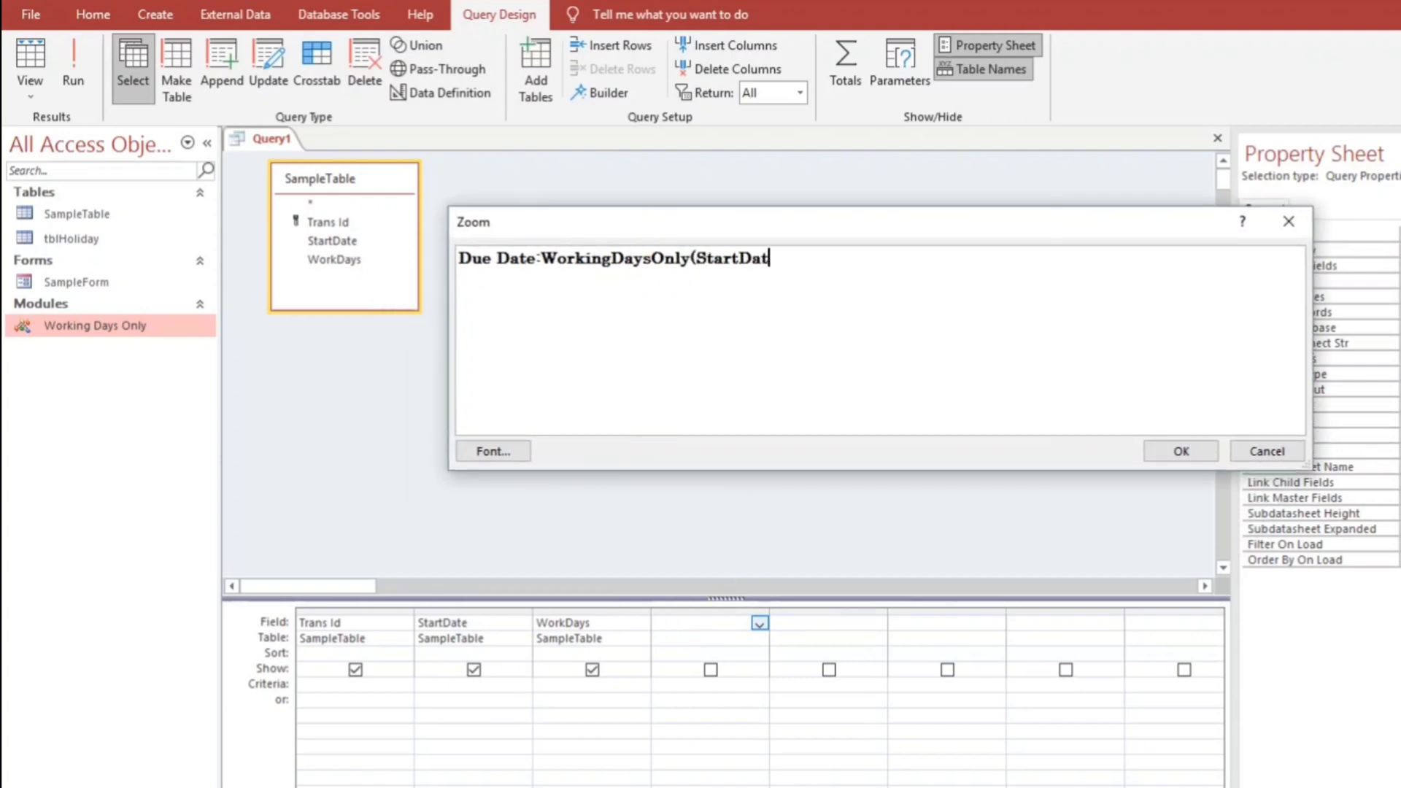
text(e,w)
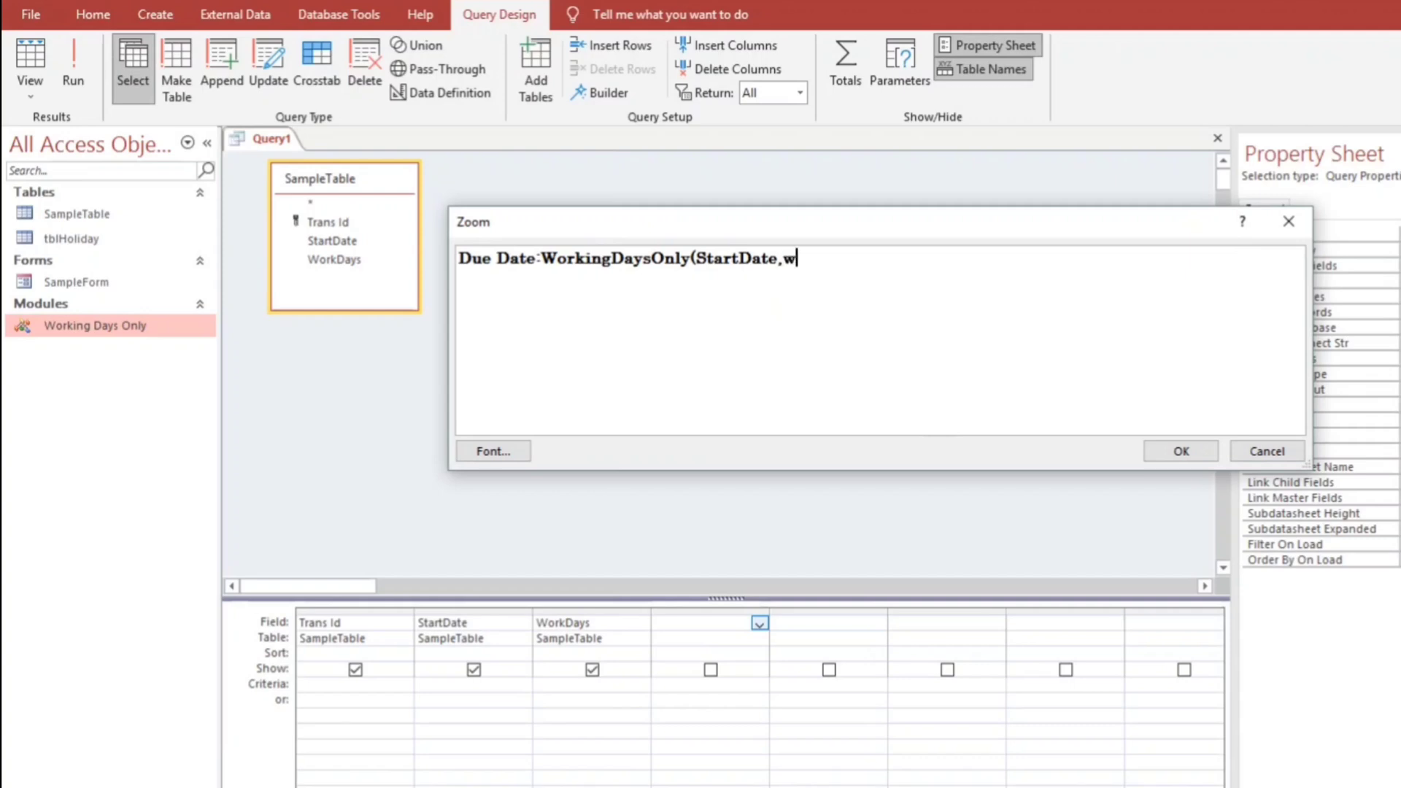
text(orkDa)
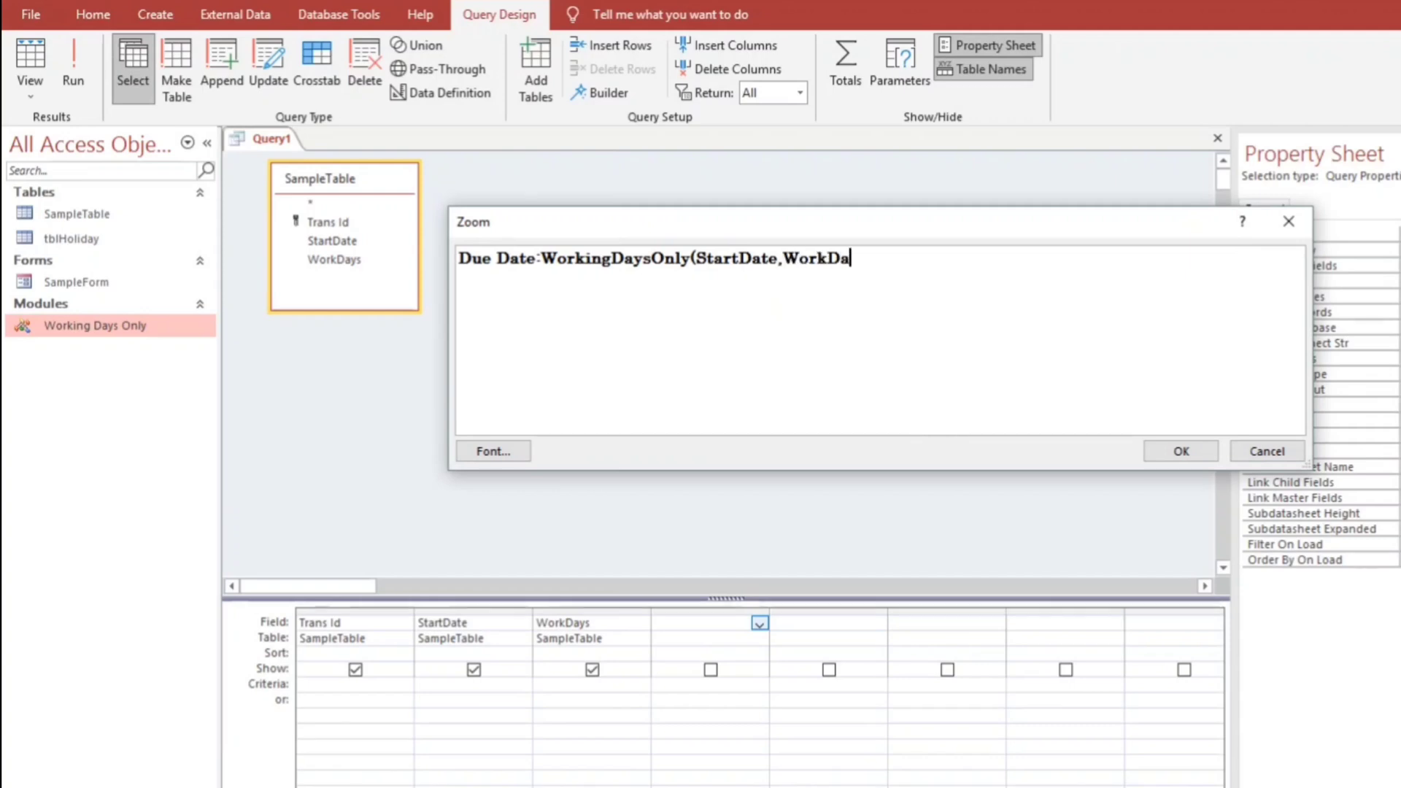
text(ys))
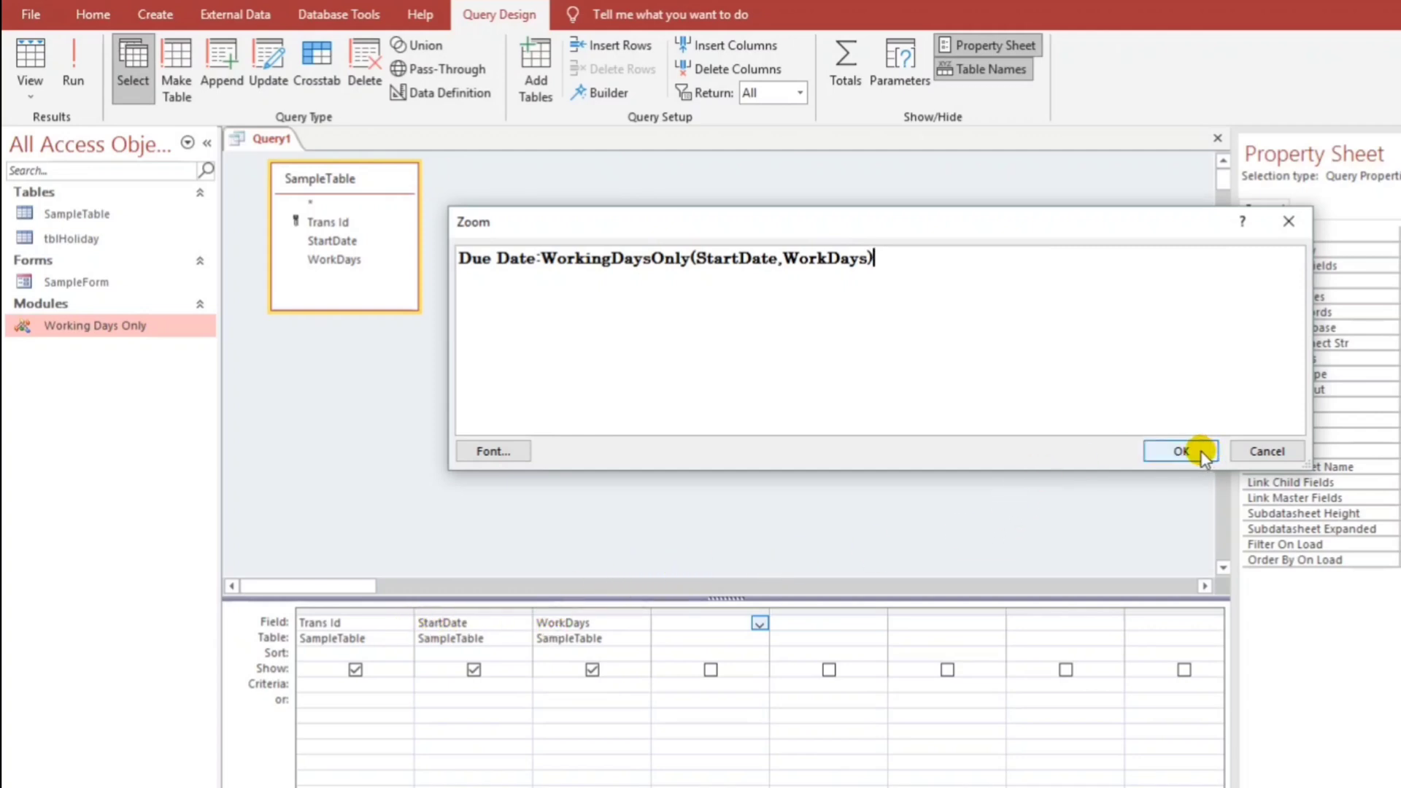
click(1179, 450)
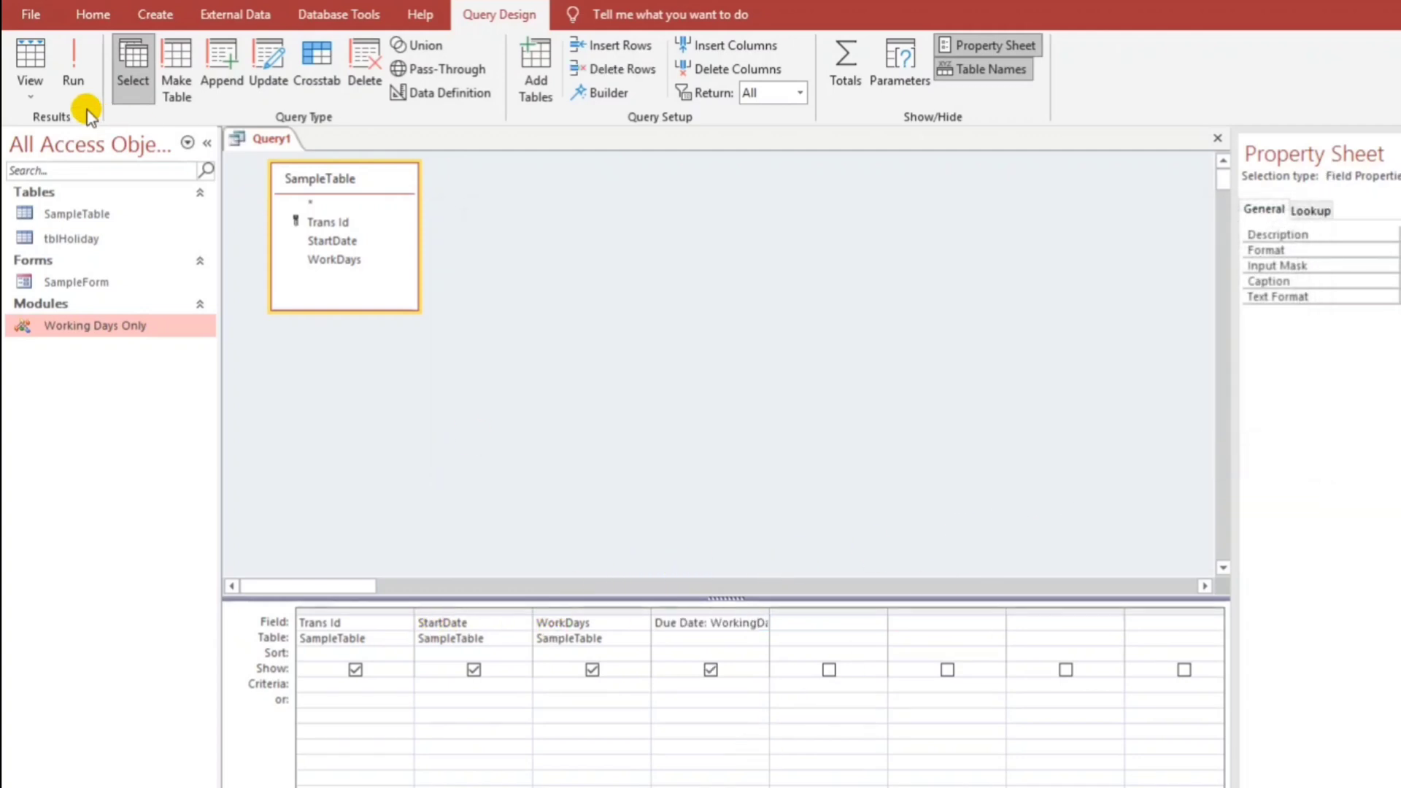
Run the query, enter a 6/1/2024 start with 15 work days, then return to Design View
click(73, 60)
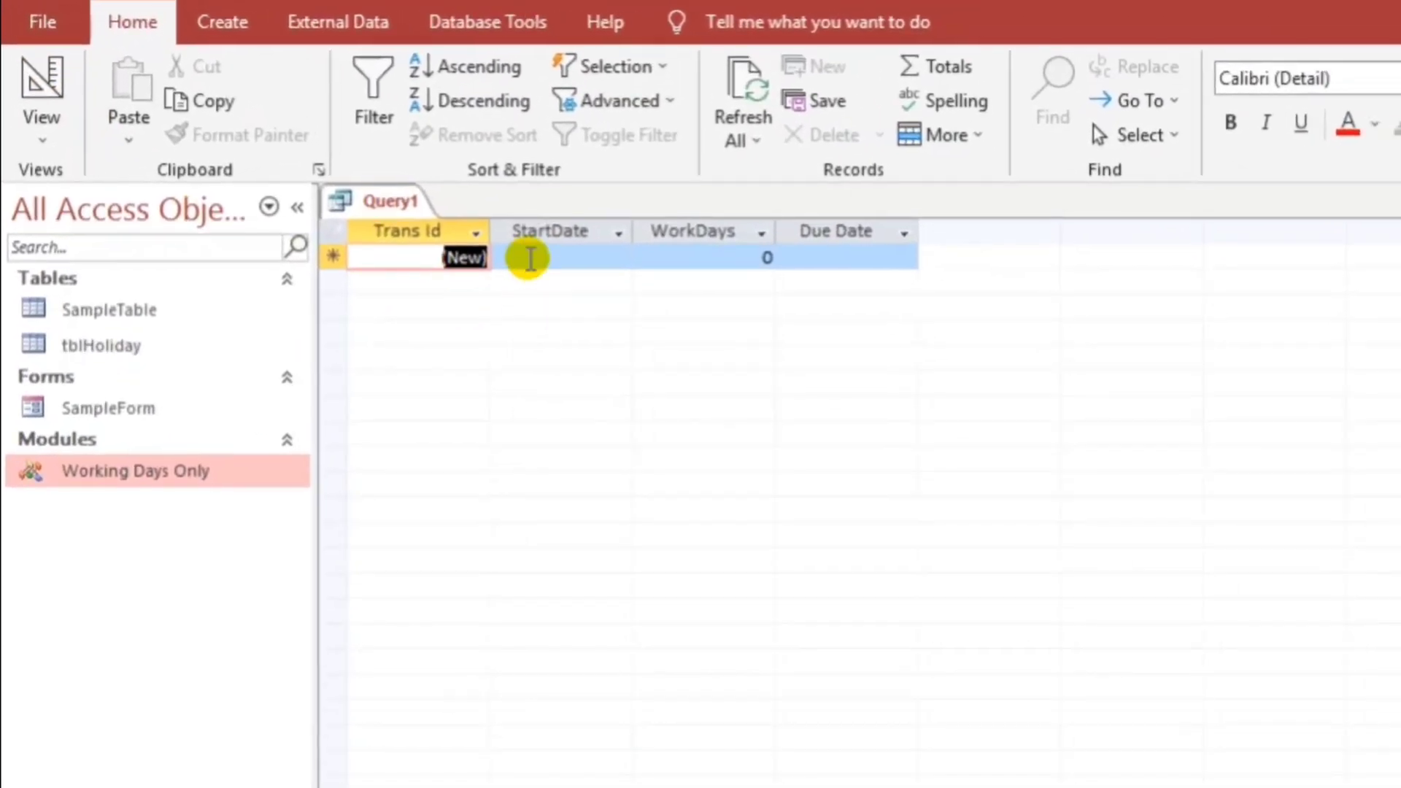
click(561, 257)
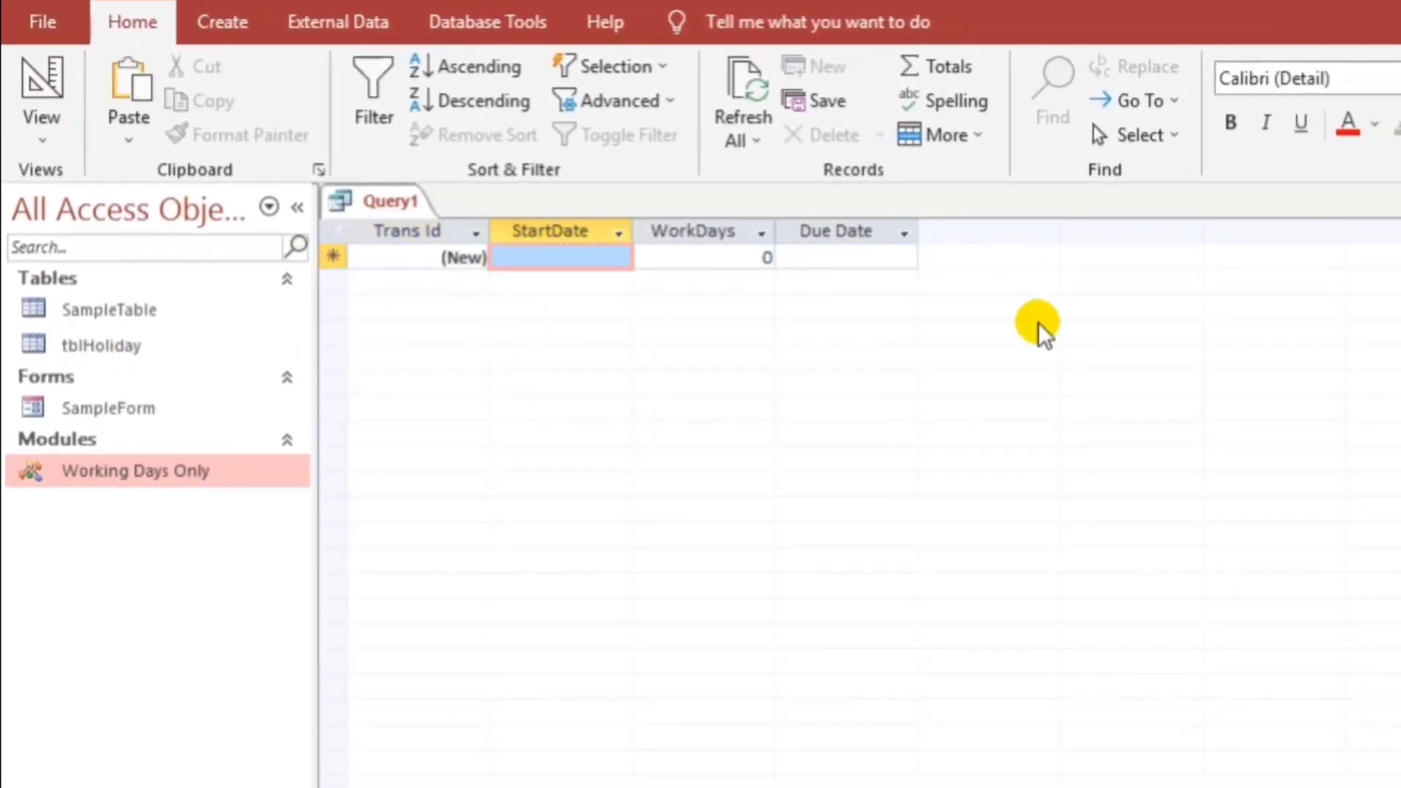
text(6/1/)
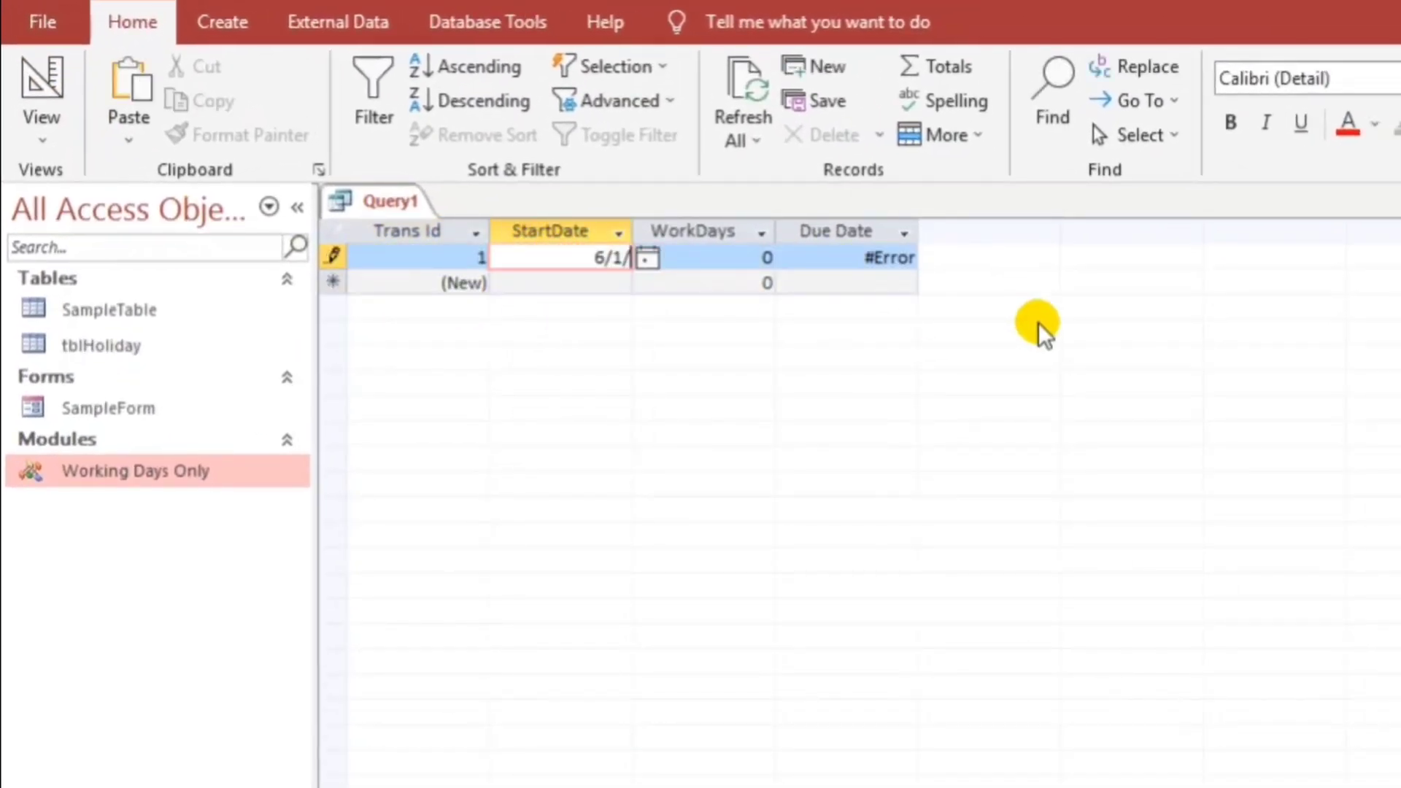
click(701, 258)
text(15)
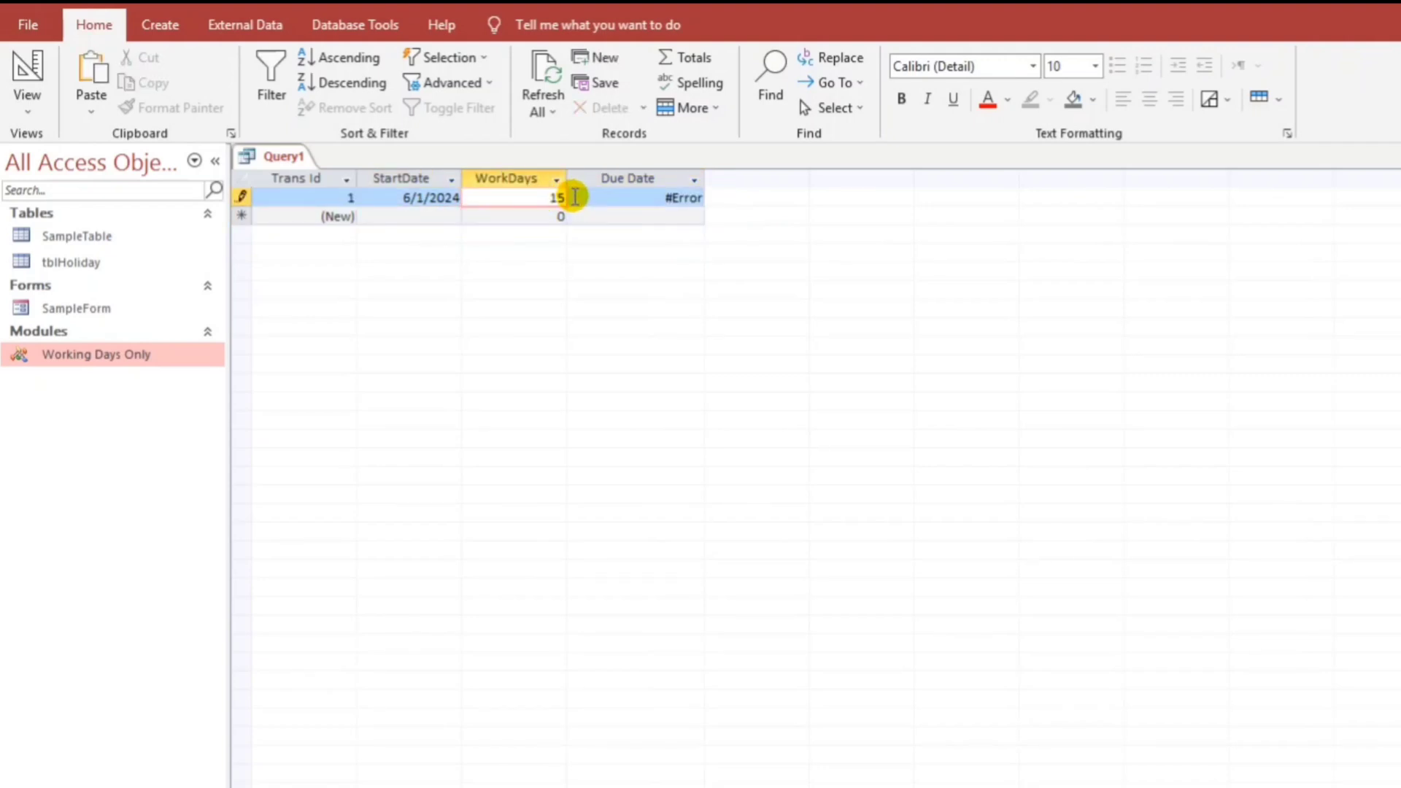
click(608, 216)
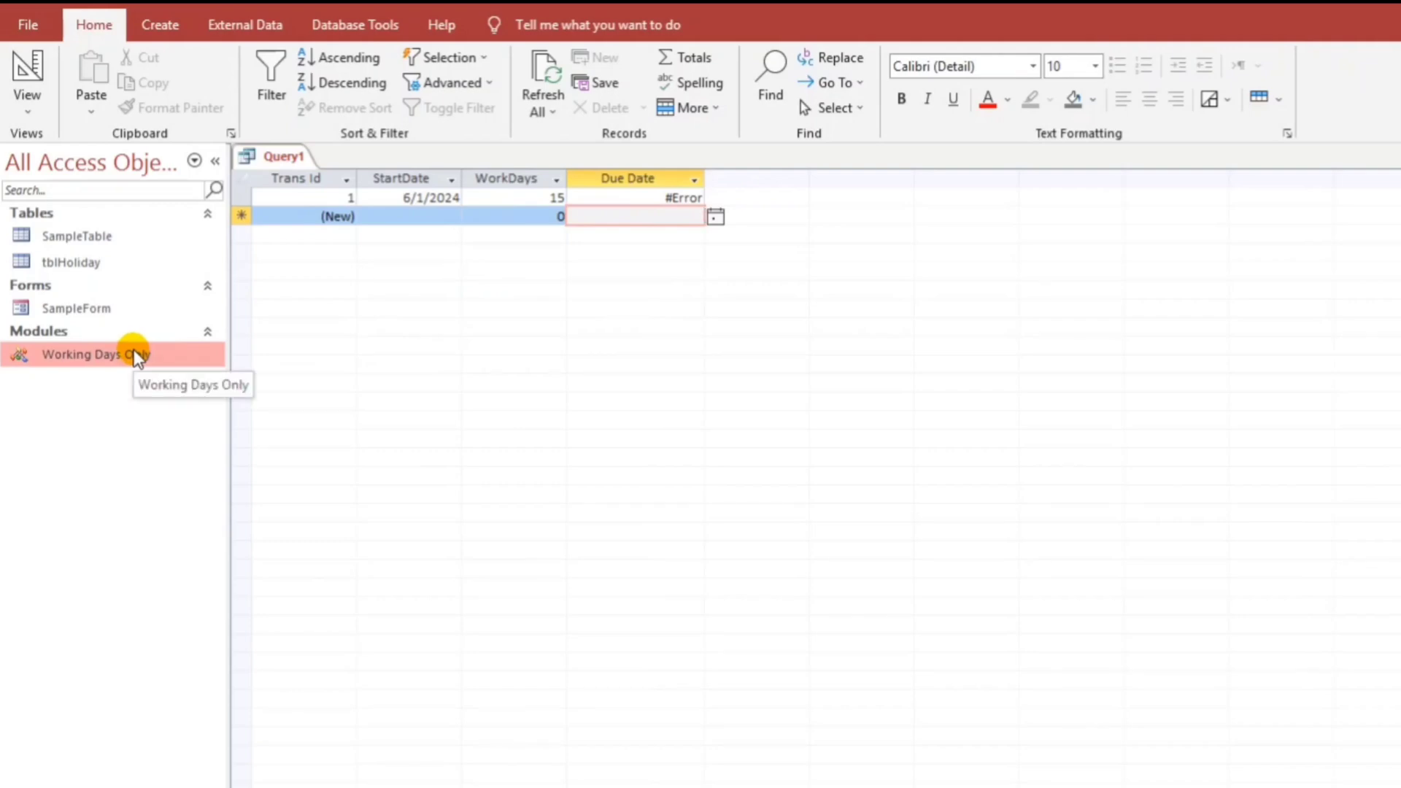
click(27, 80)
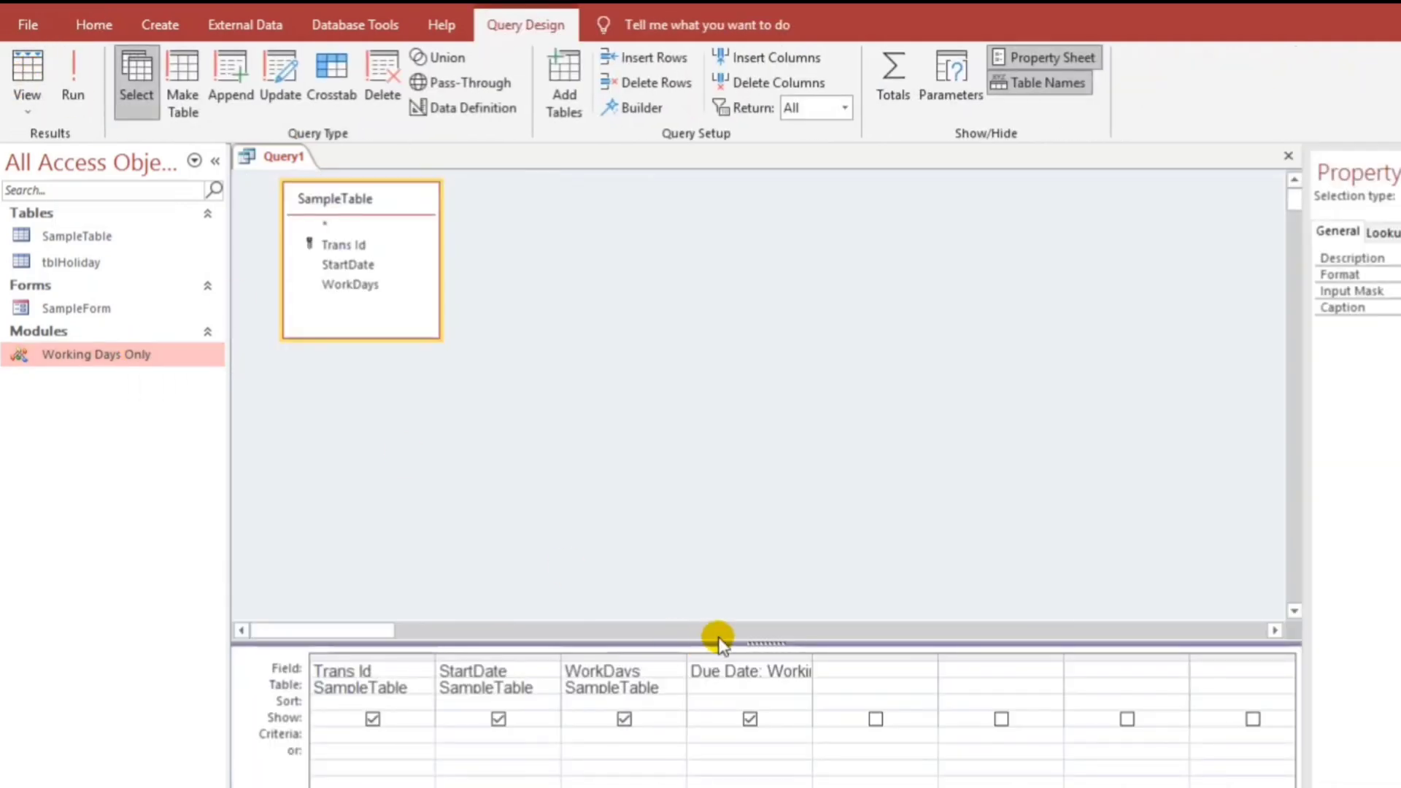
Select the Due Date field, then open the Working Days Only module's VBA code
click(749, 672)
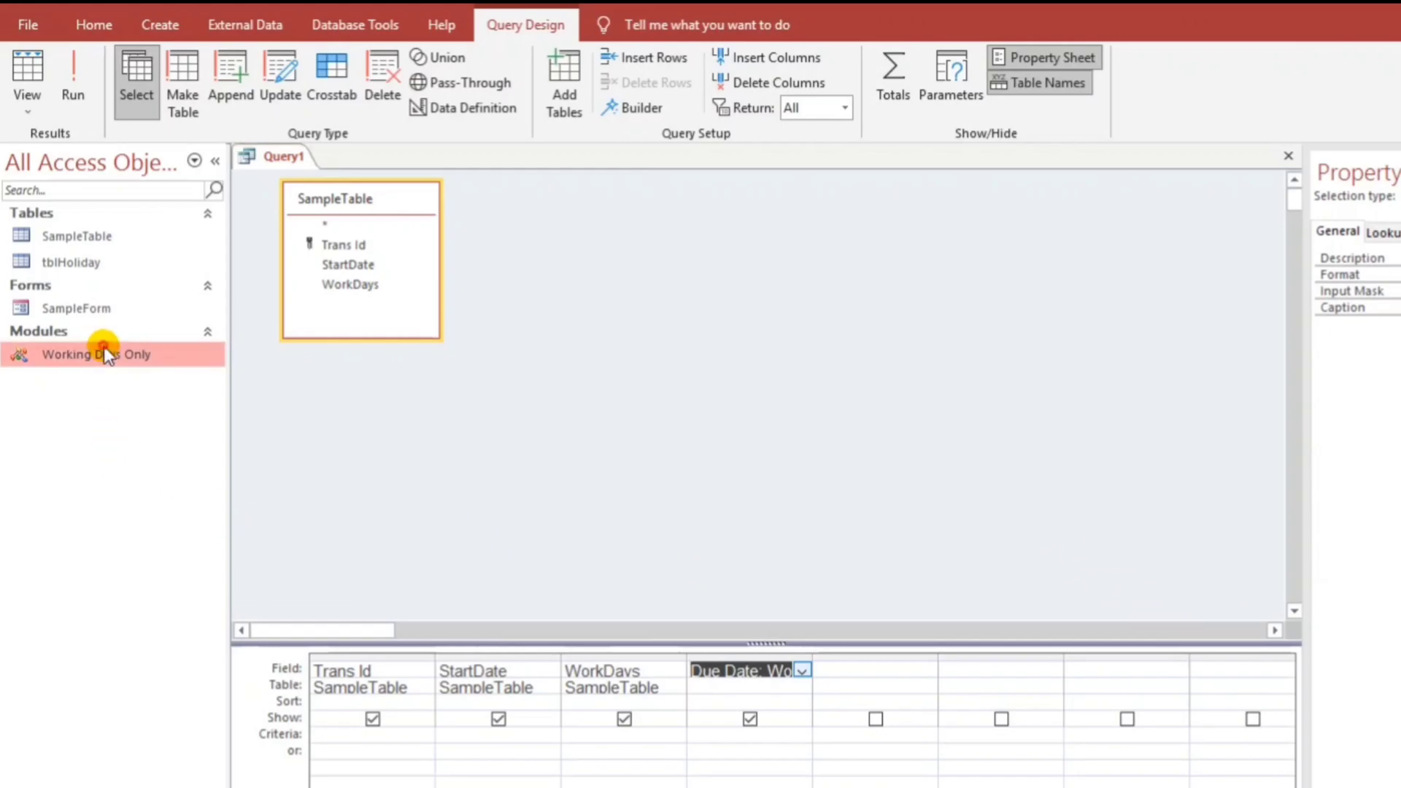
double_click(96, 354)
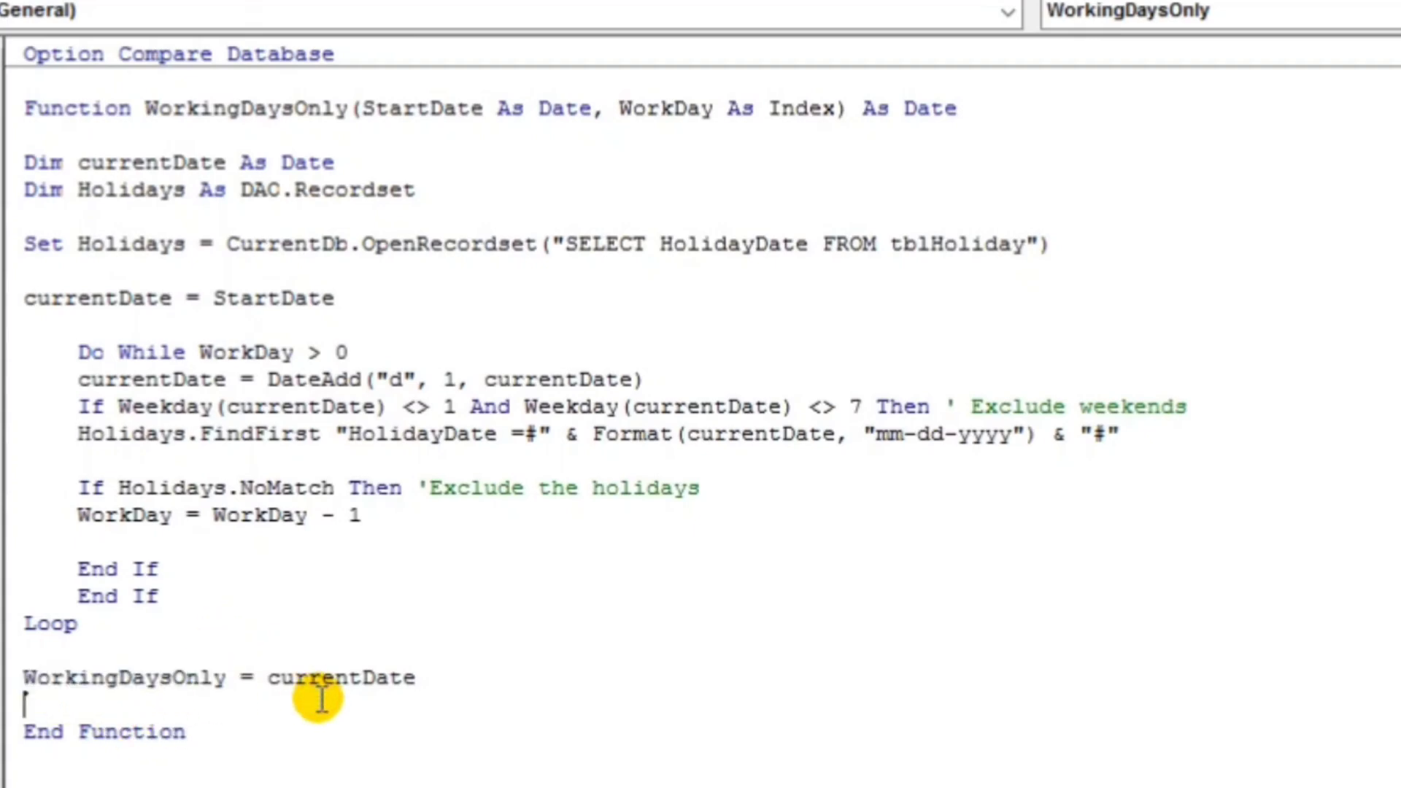
mouse_move(139, 72)
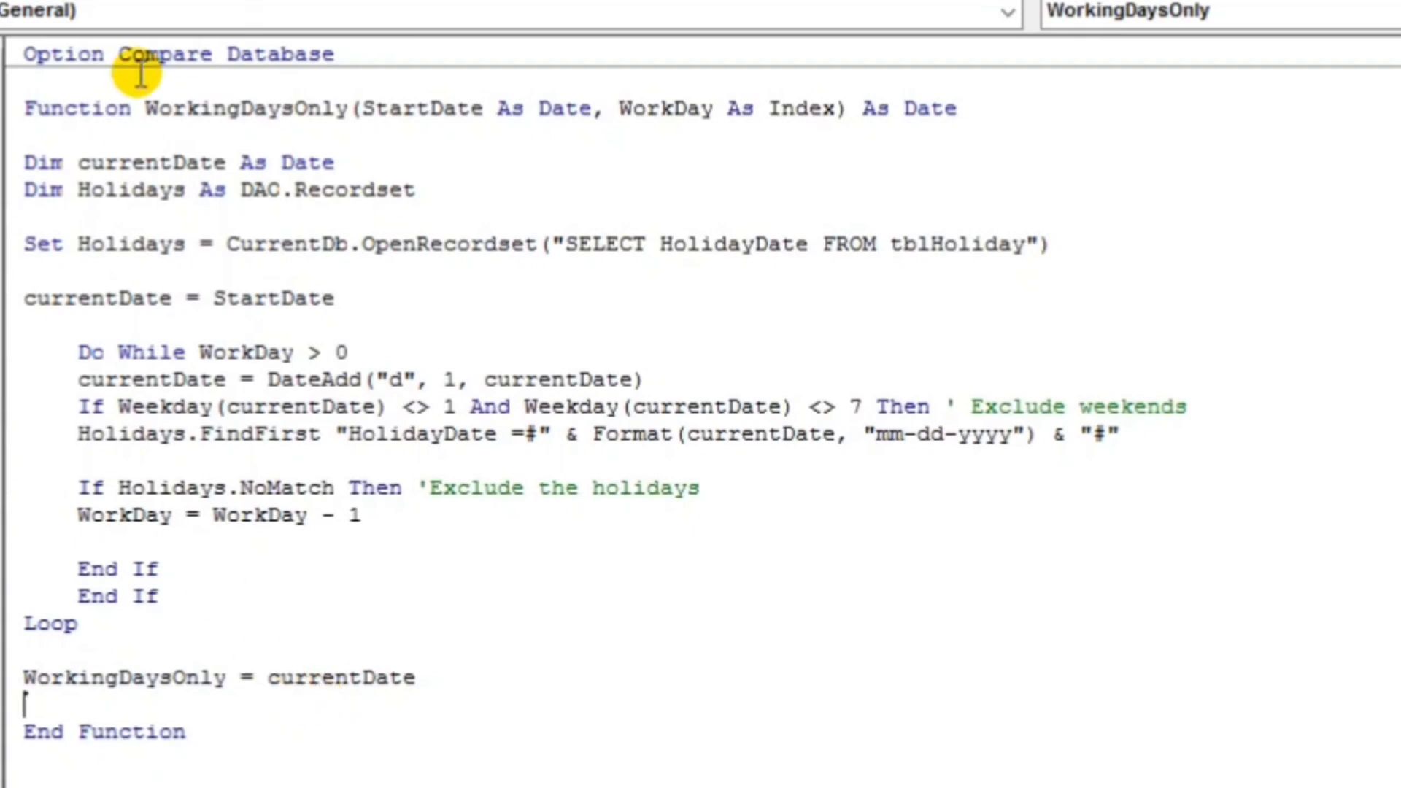
mouse_move(612, 140)
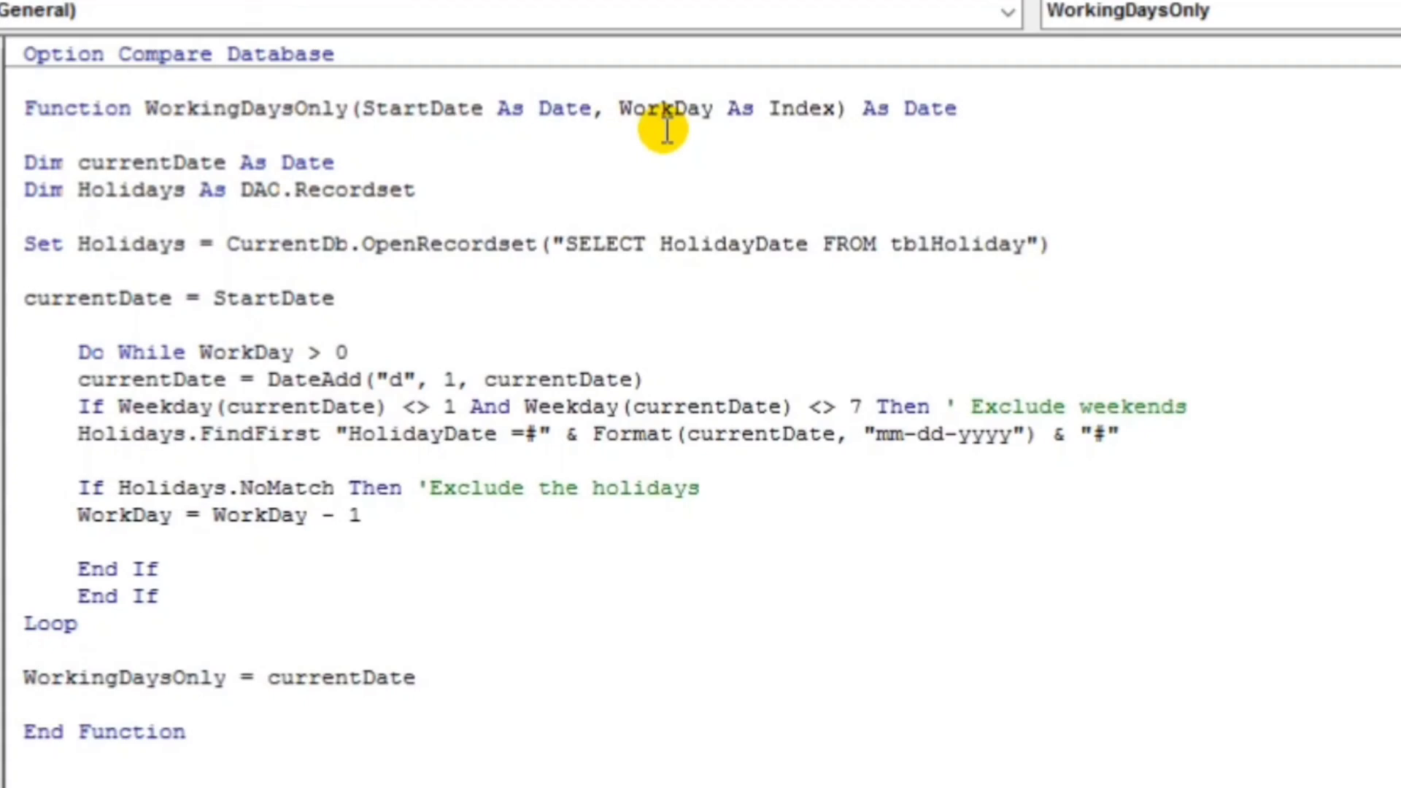
mouse_move(740, 112)
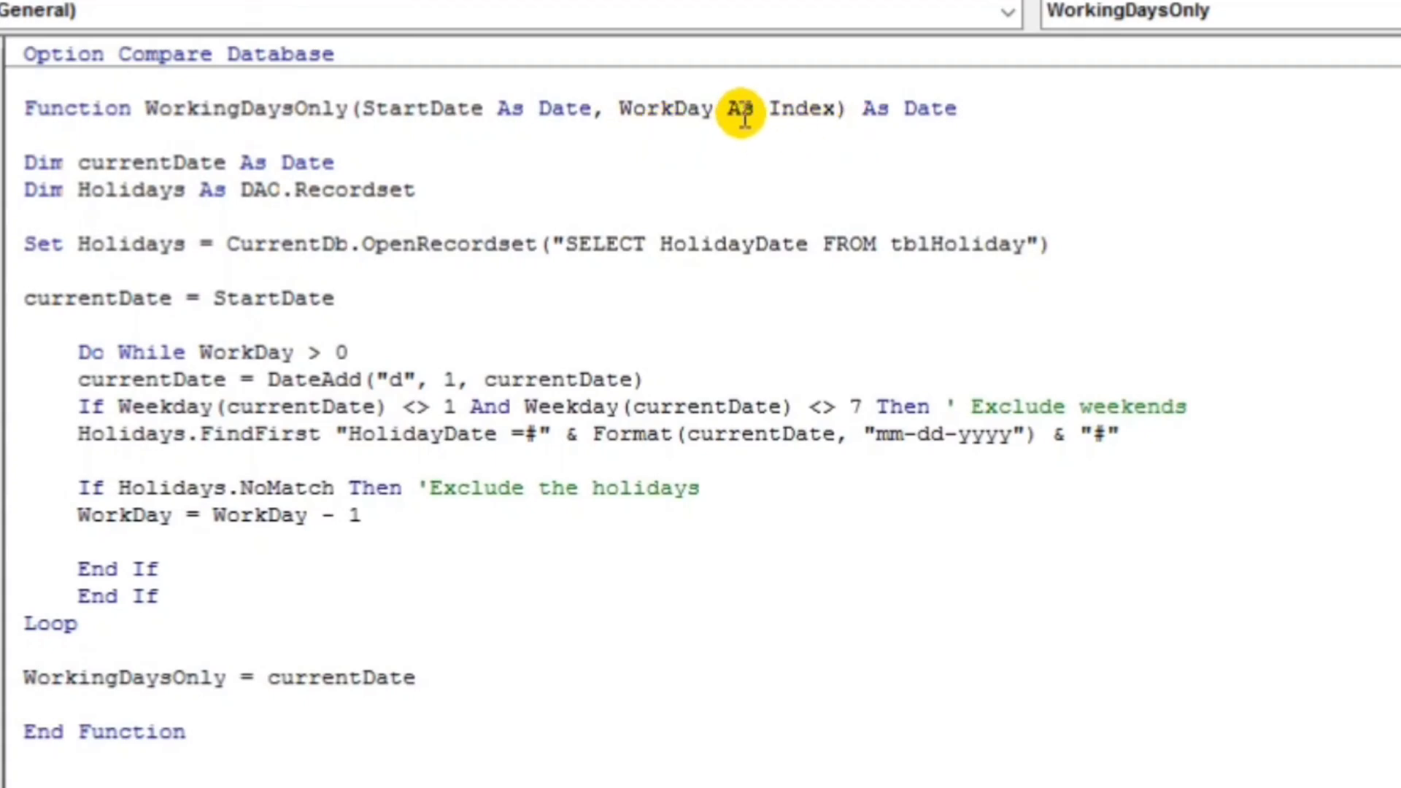
Replace the WorkDay parameter type Index with an integer type and start saving changes
double_click(800, 109)
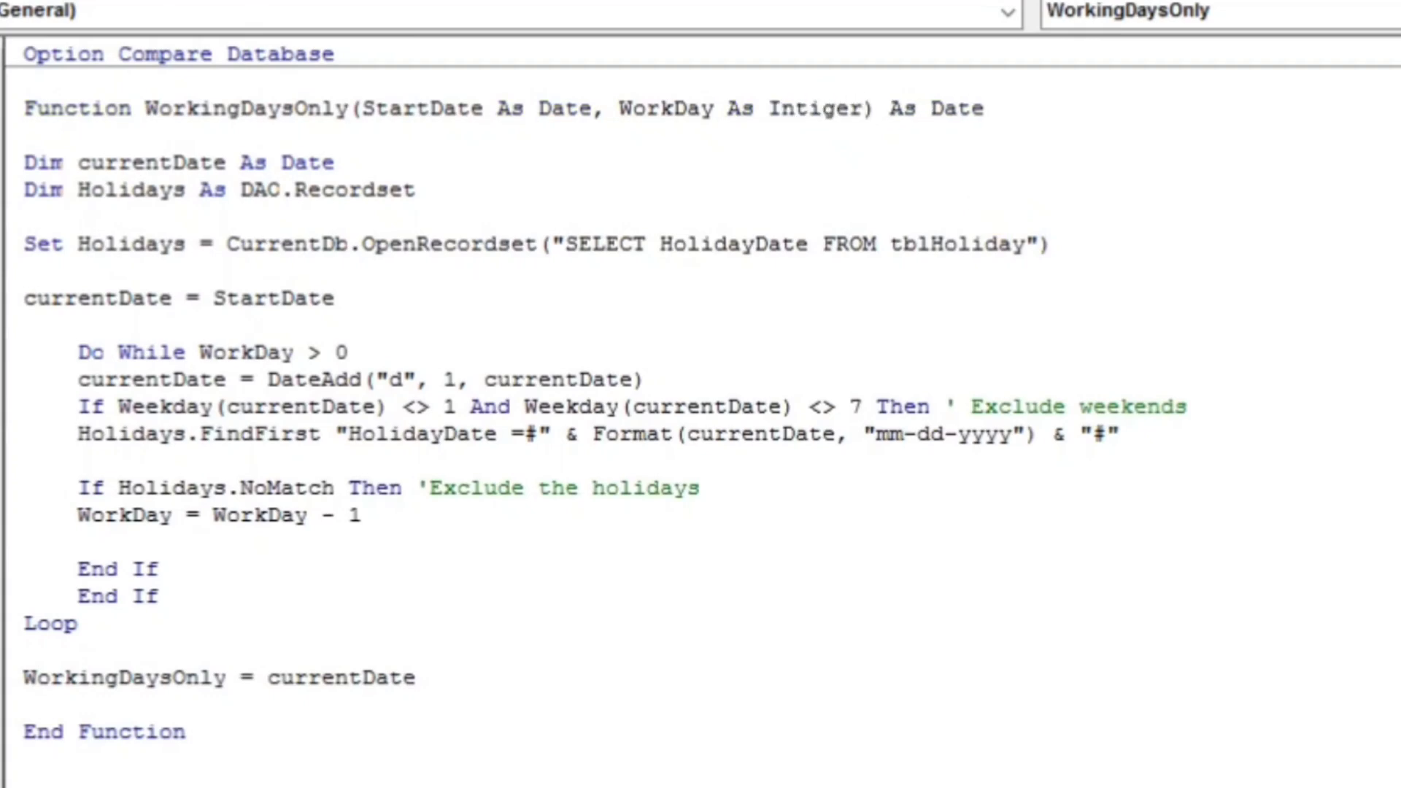
click(821, 108)
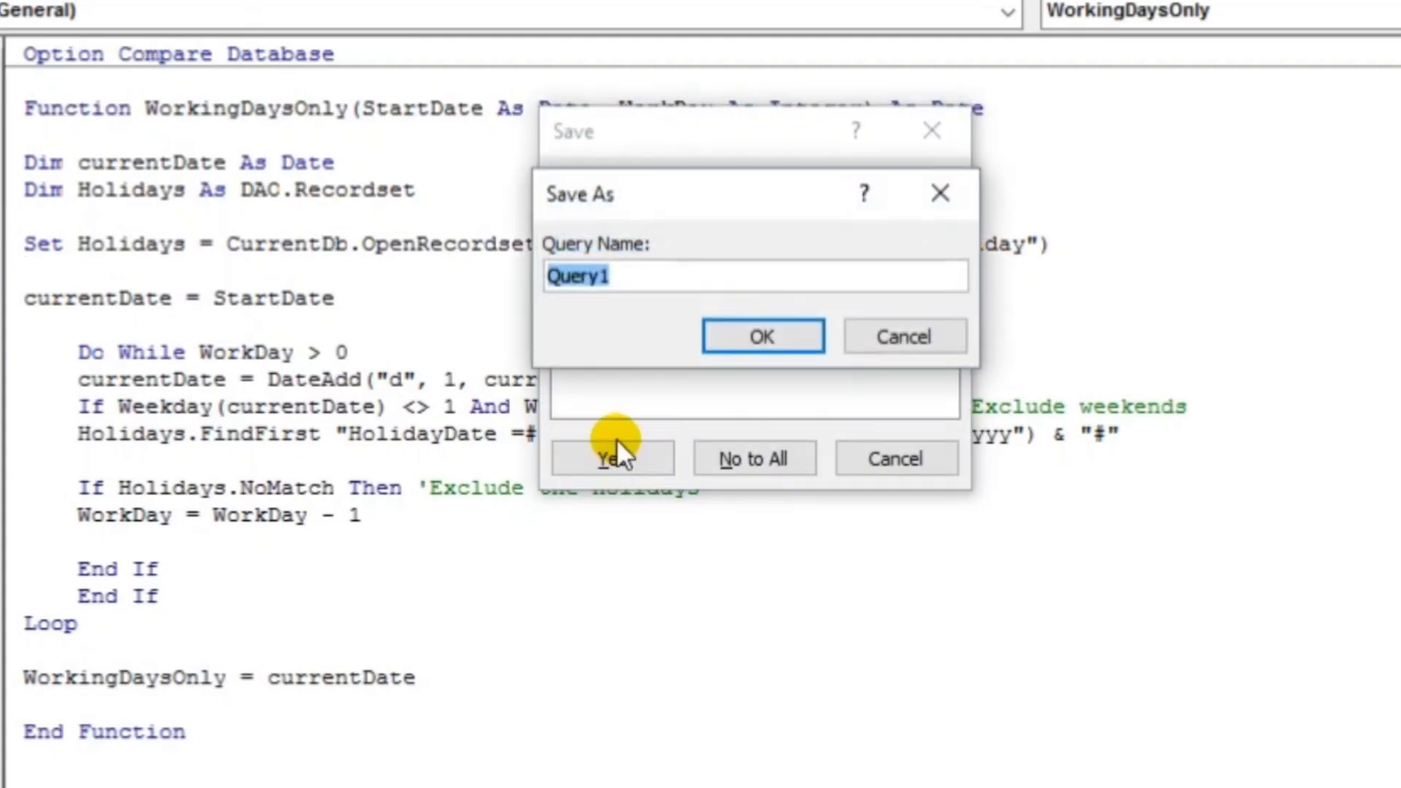
Save as Query1 and add test records 6/7/2024 with 10 and 6/5/2024 with 3 work days
click(613, 458)
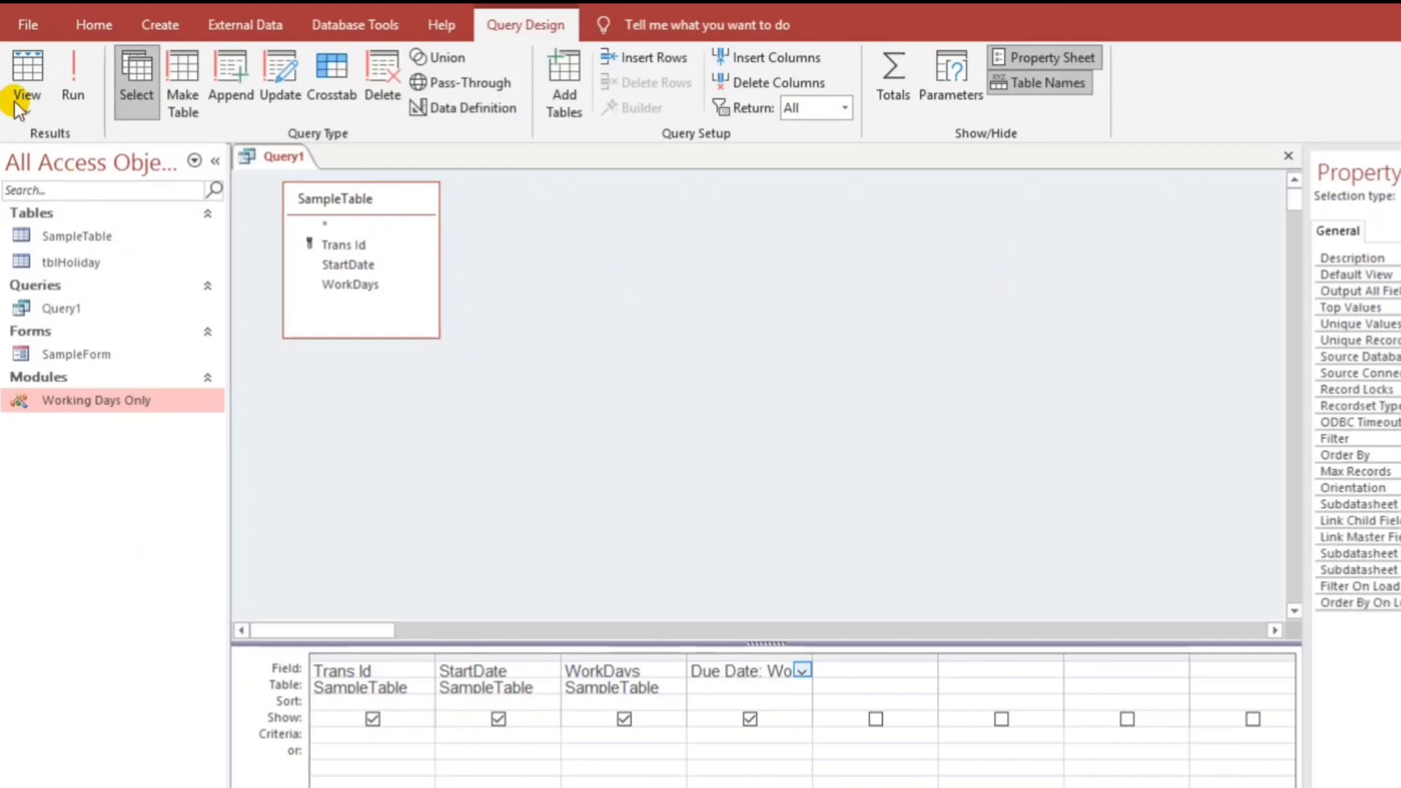
click(27, 80)
text(6/7)
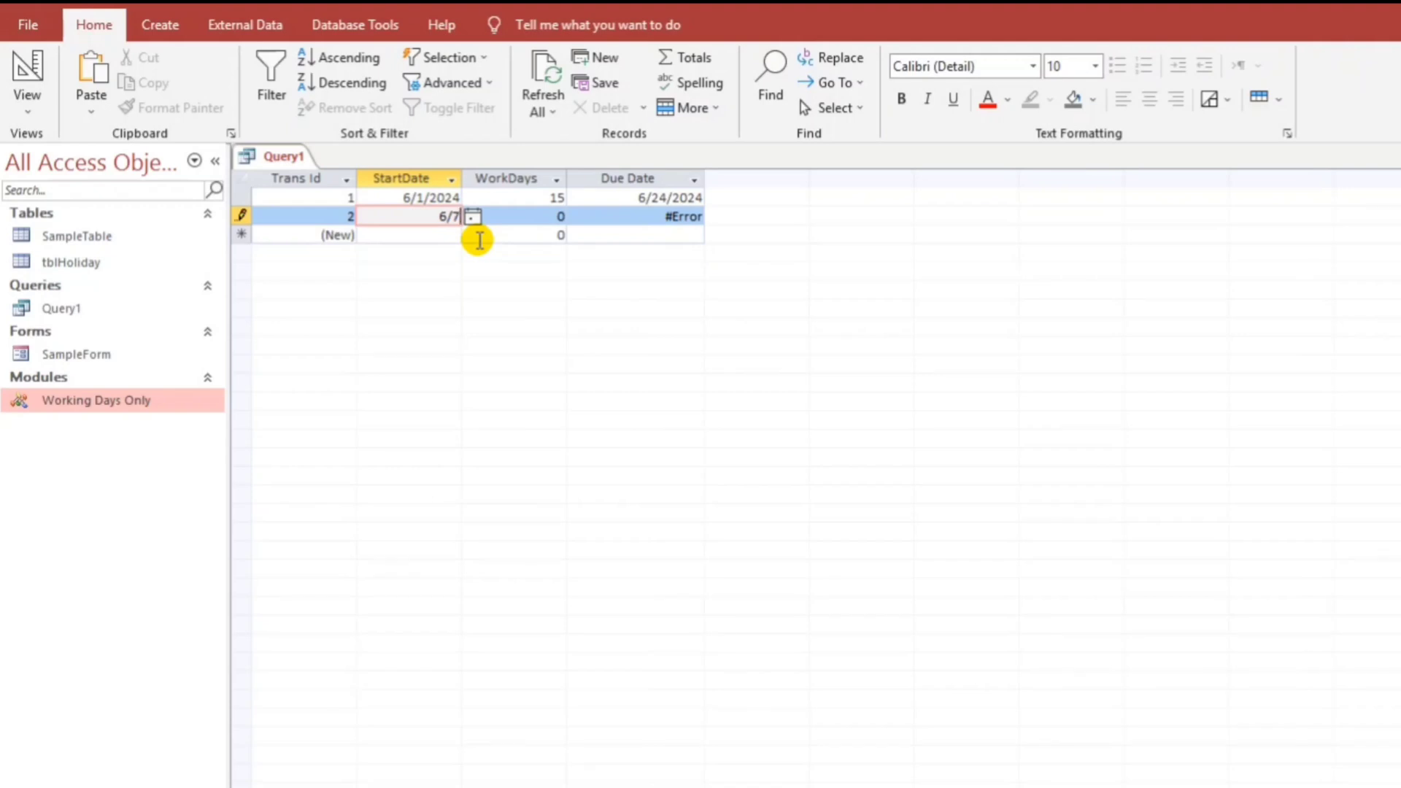
text(10)
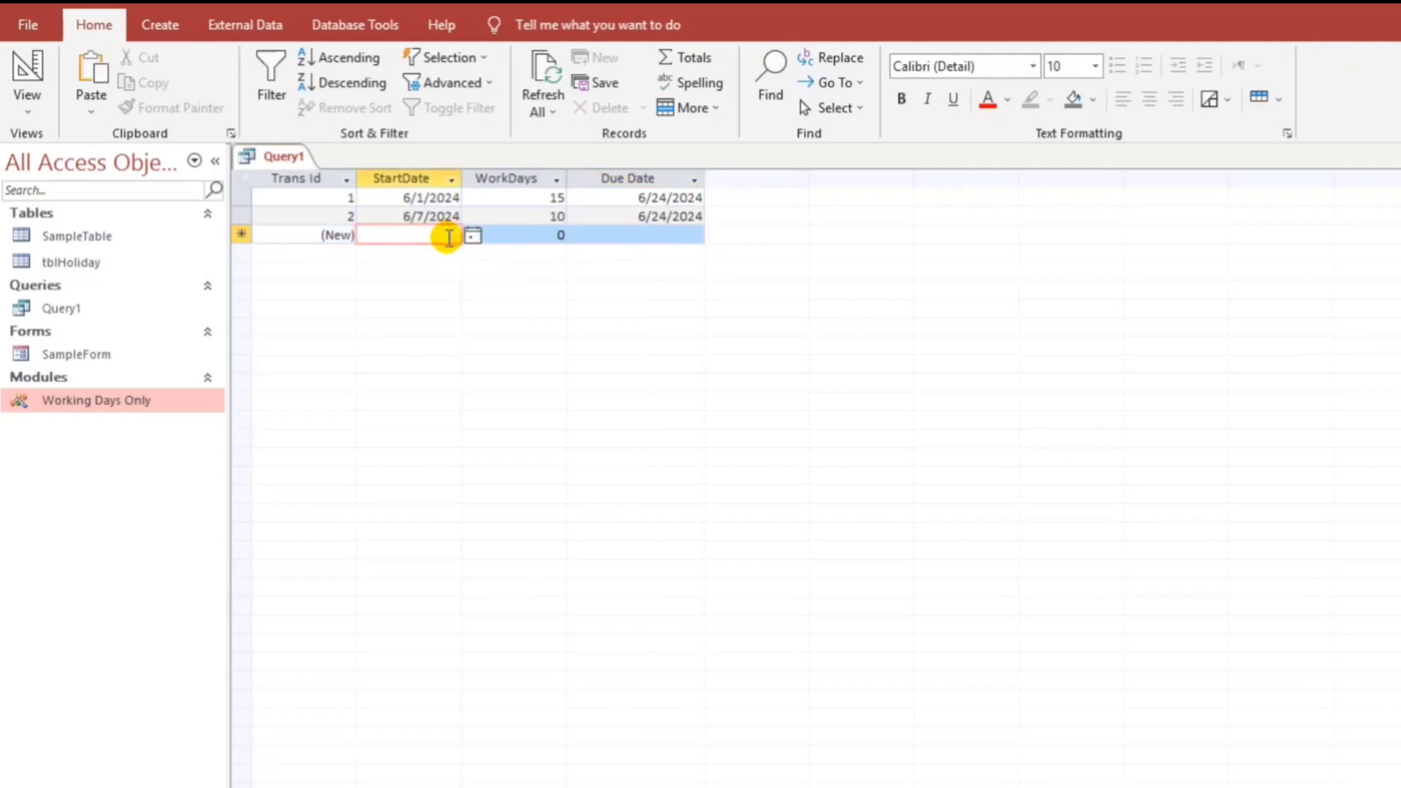
text(6/5/2024)
click(514, 234)
text(3)
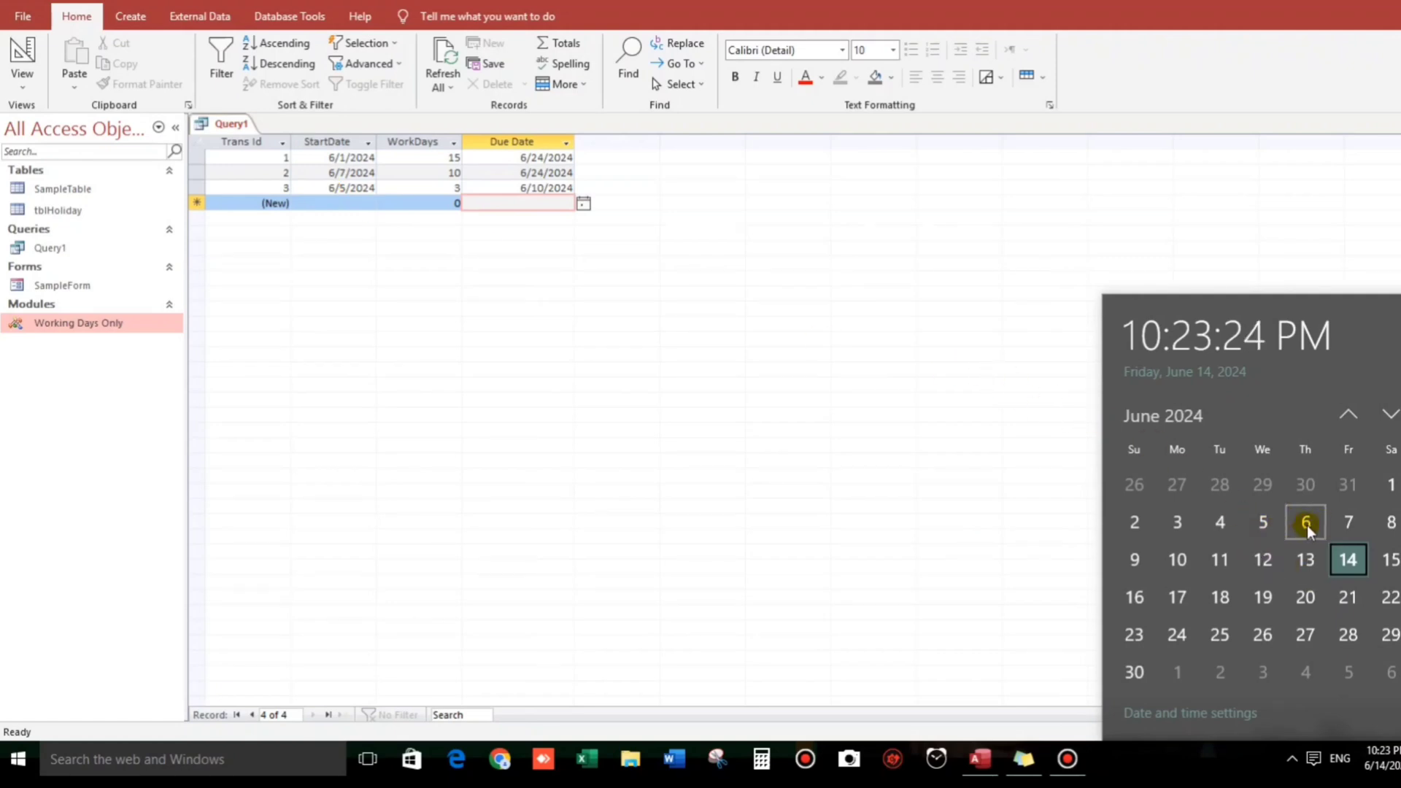
mouse_move(523, 179)
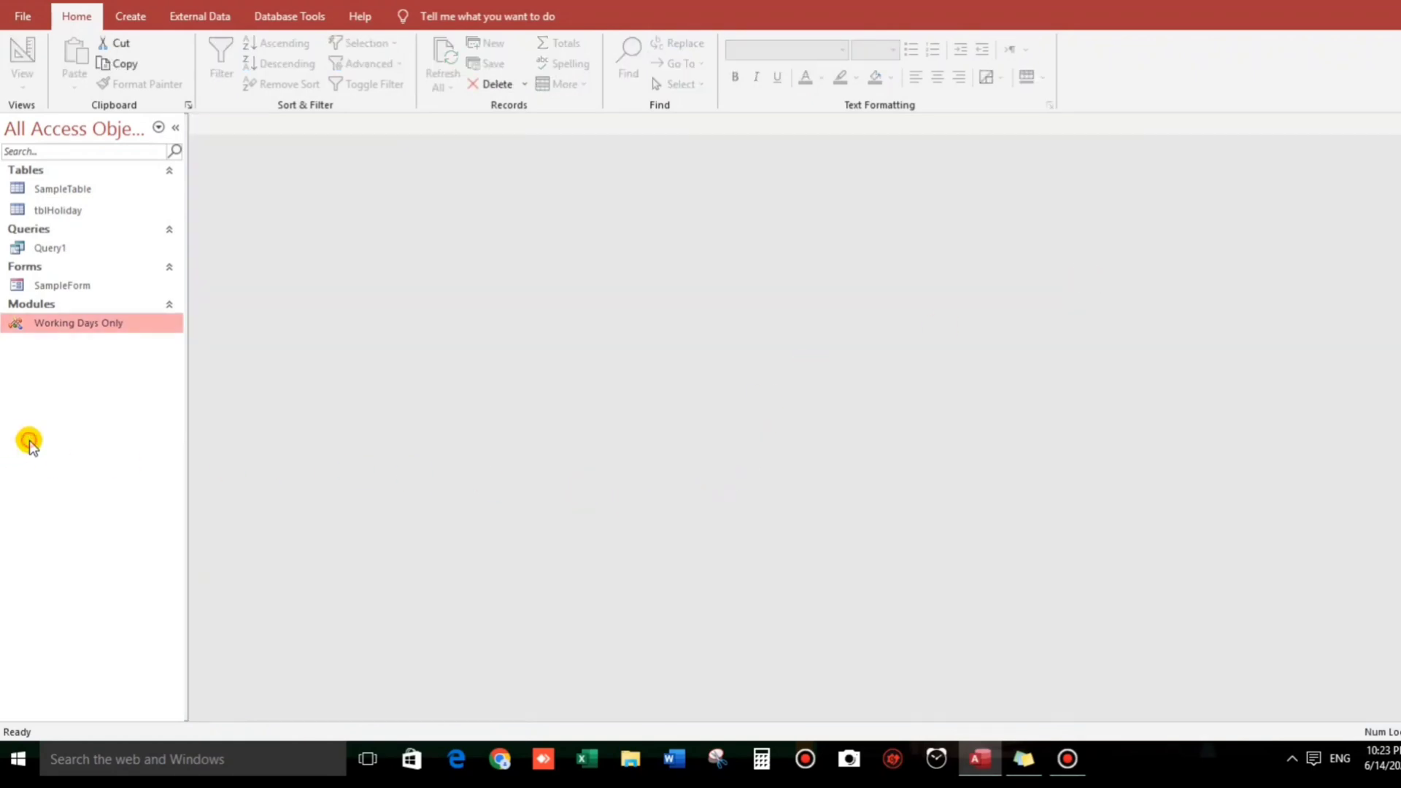
Open SampleForm and switch it to Design View
click(63, 285)
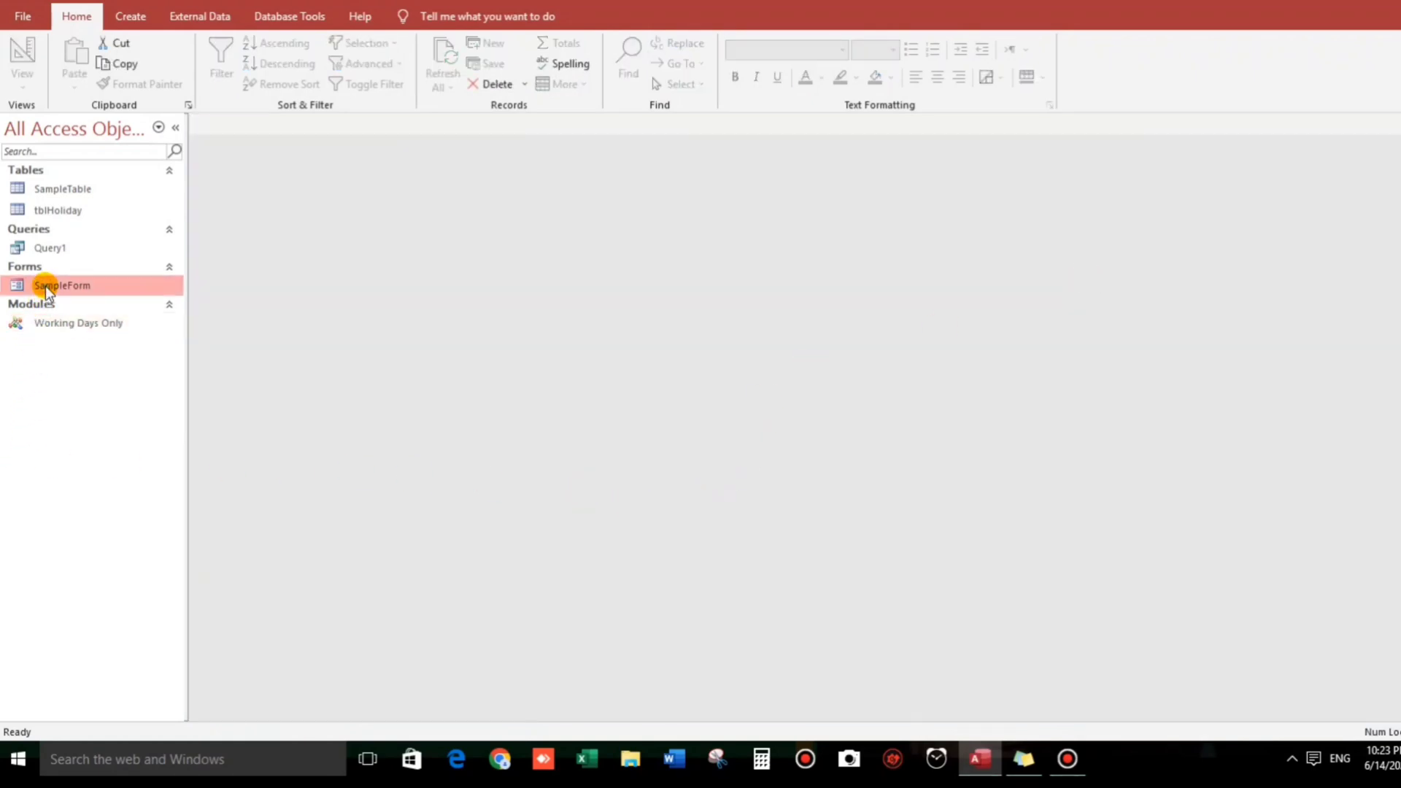
double_click(60, 284)
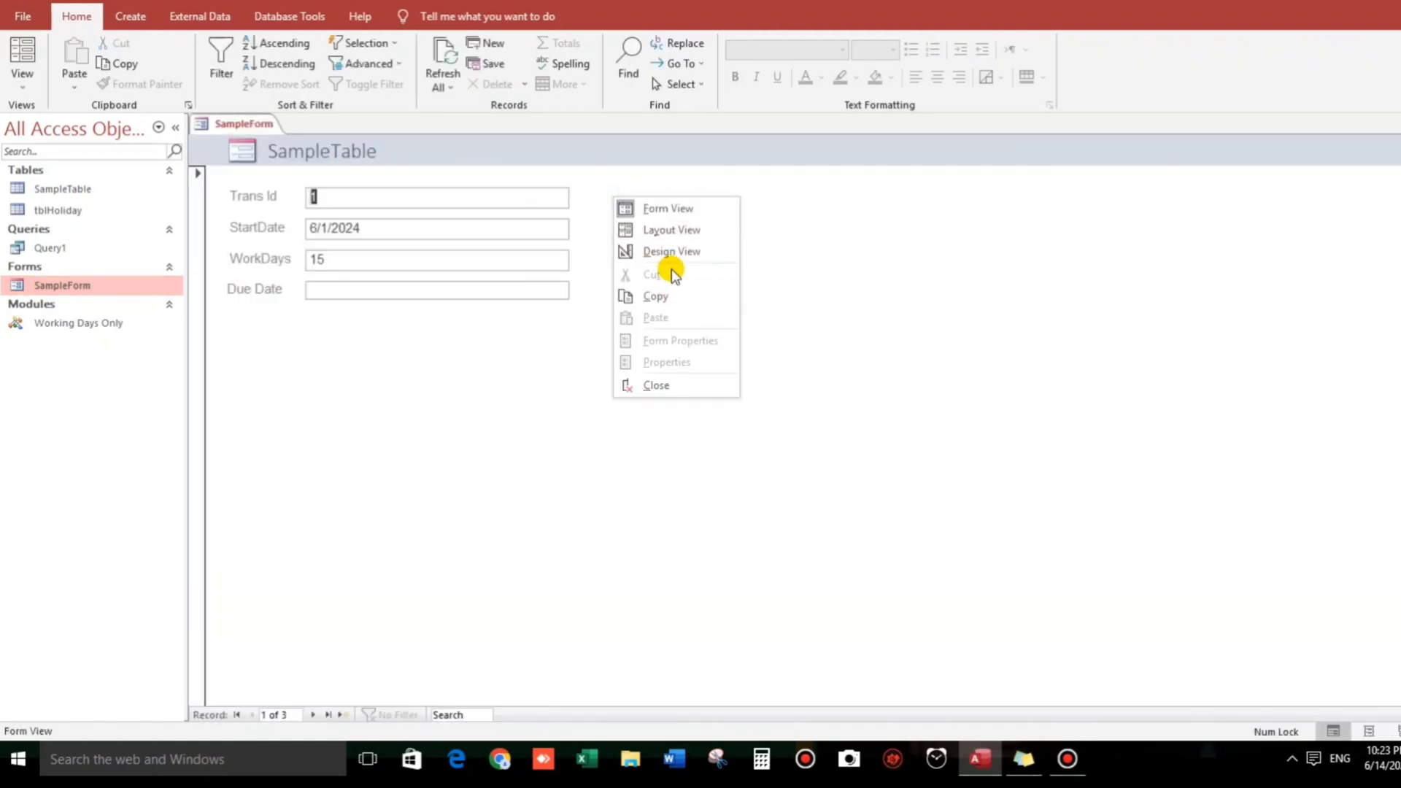
click(673, 251)
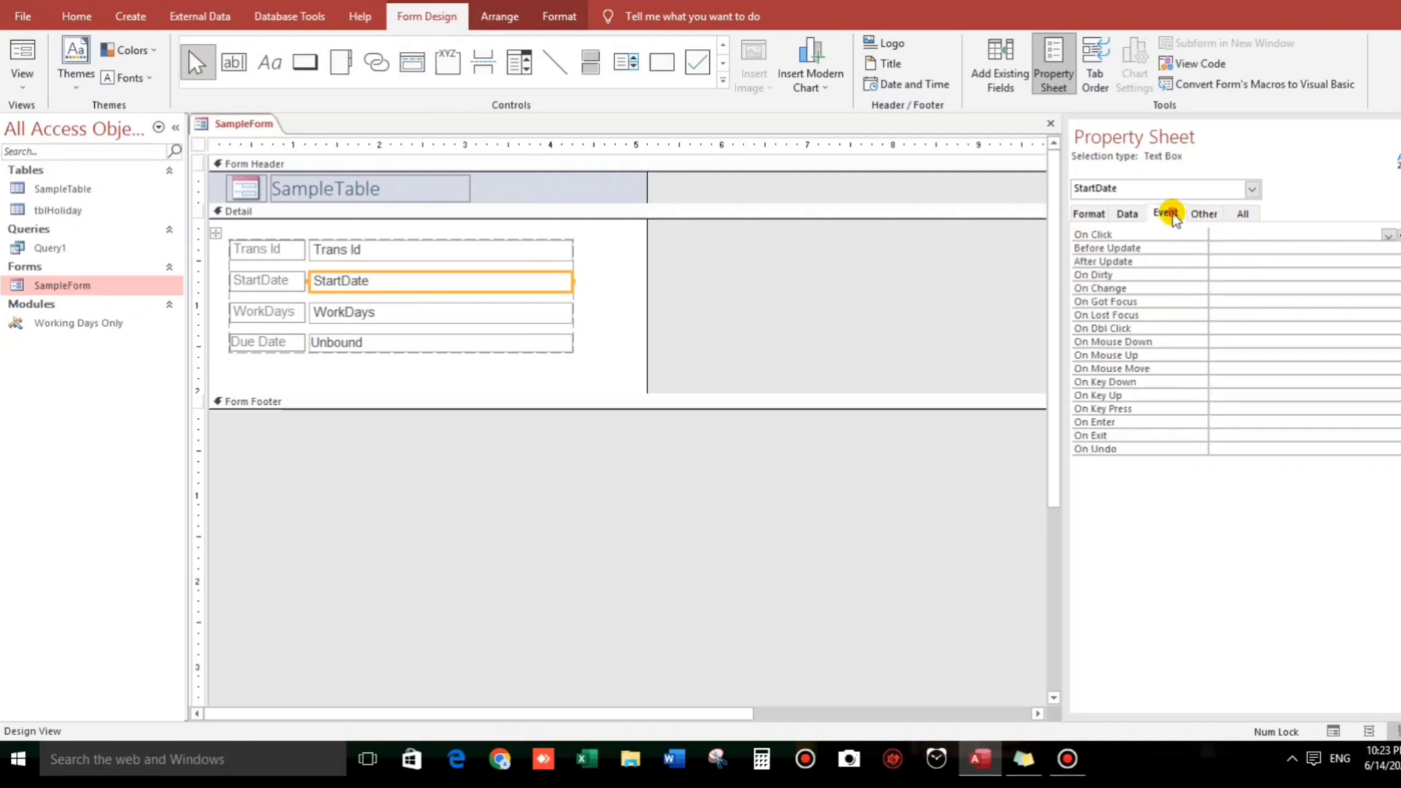
mouse_move(1187, 270)
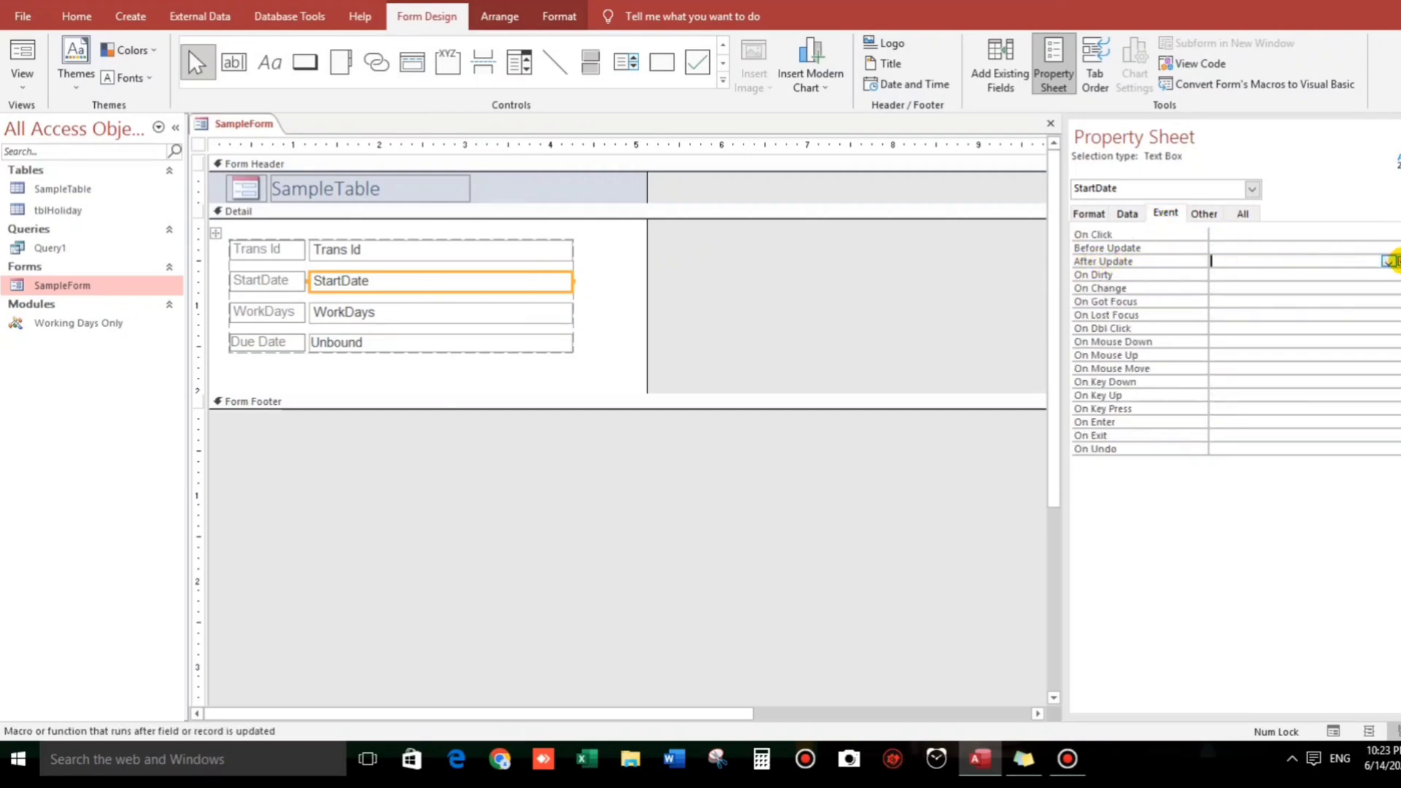
Create StartDate's After Update code setting Me.DueDate = WorkingDaysOnly(Me.StartDate, Me.WorkDays)
click(1388, 260)
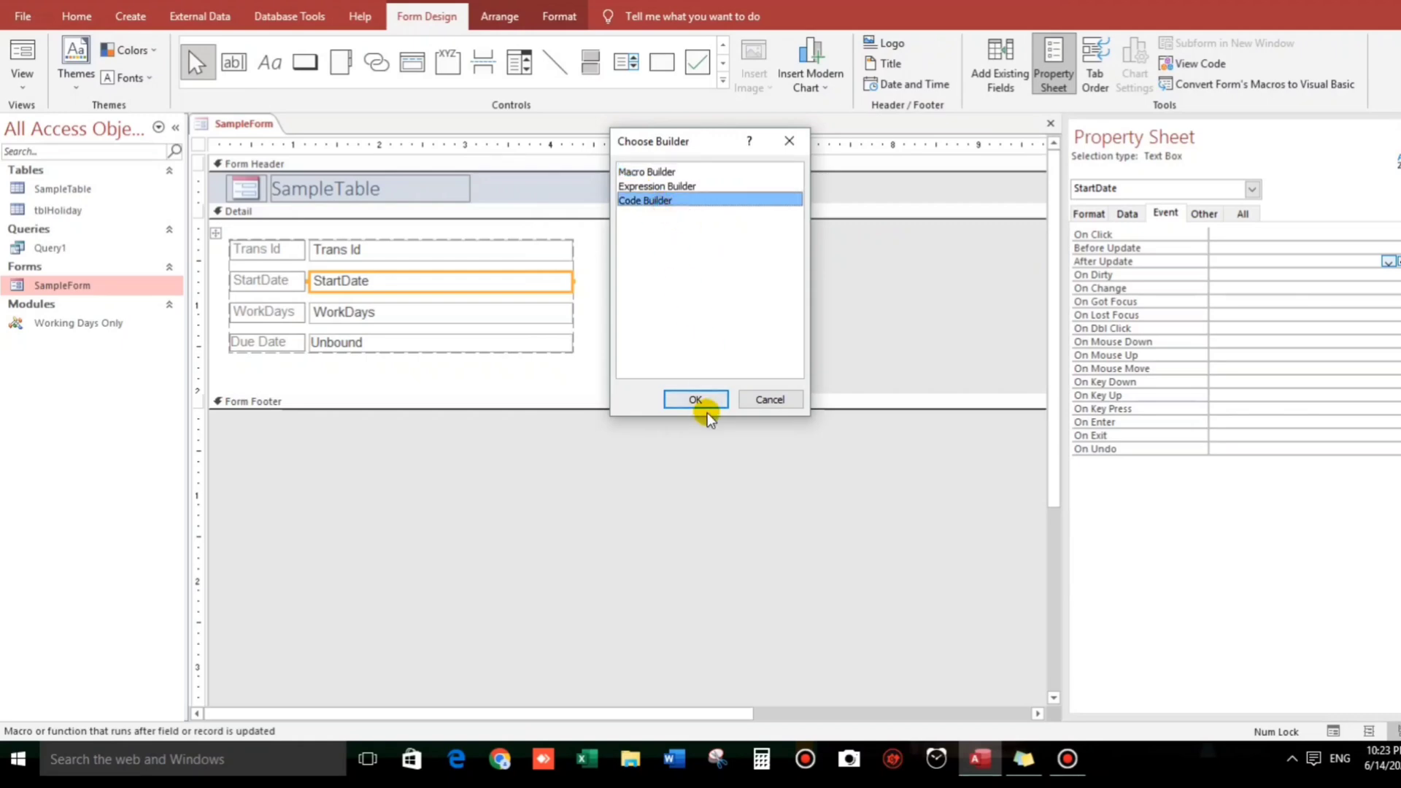
click(695, 400)
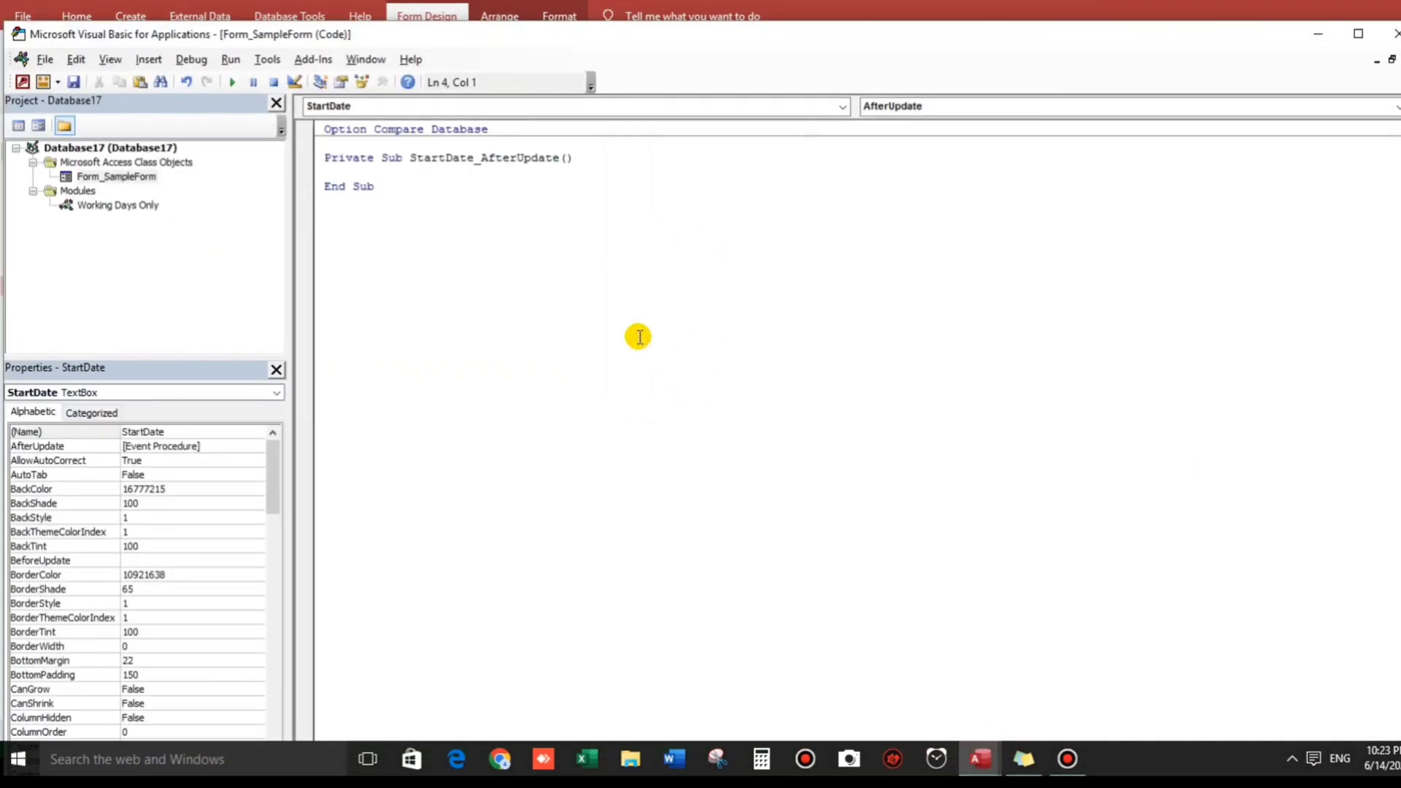
text(me.DueDate =)
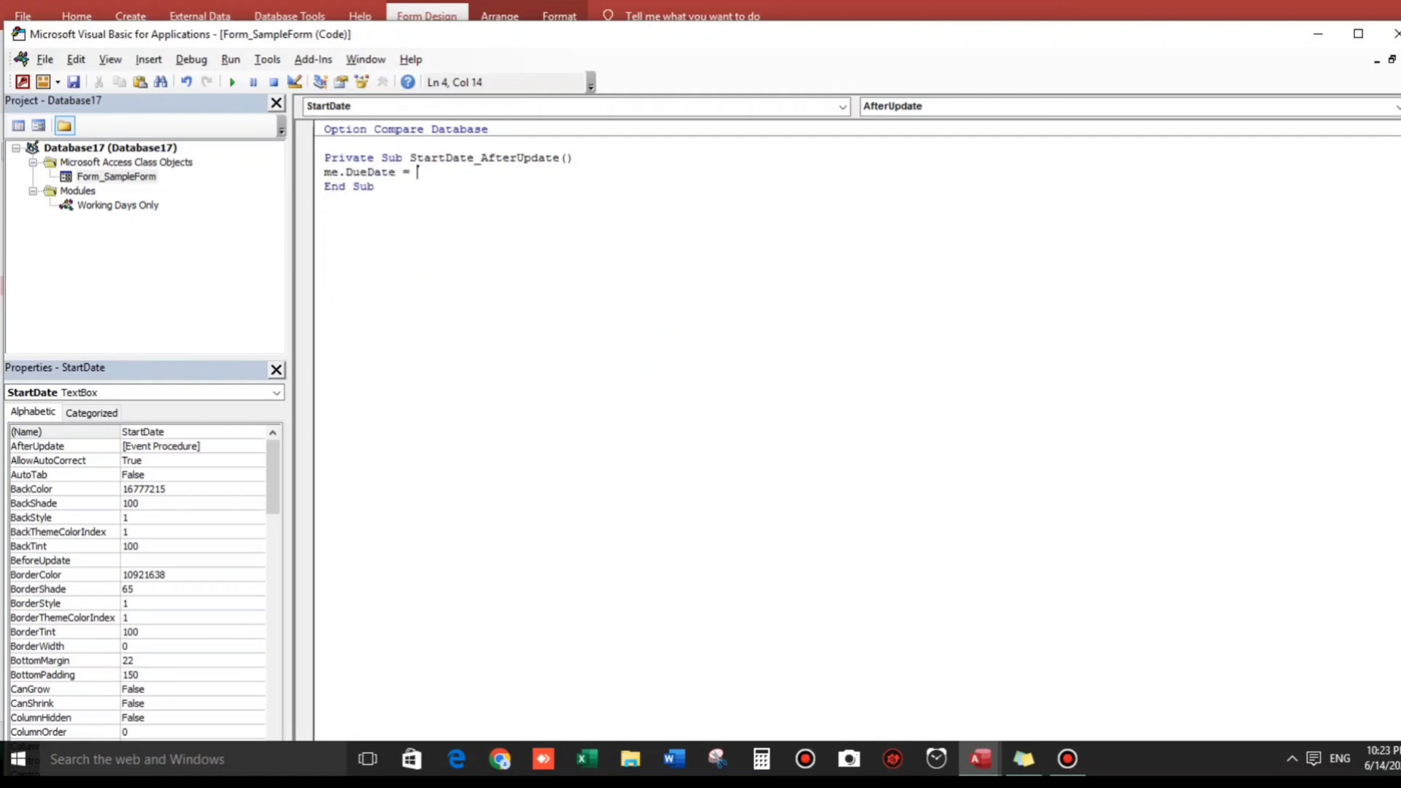
text(WorkingDaysOnly()
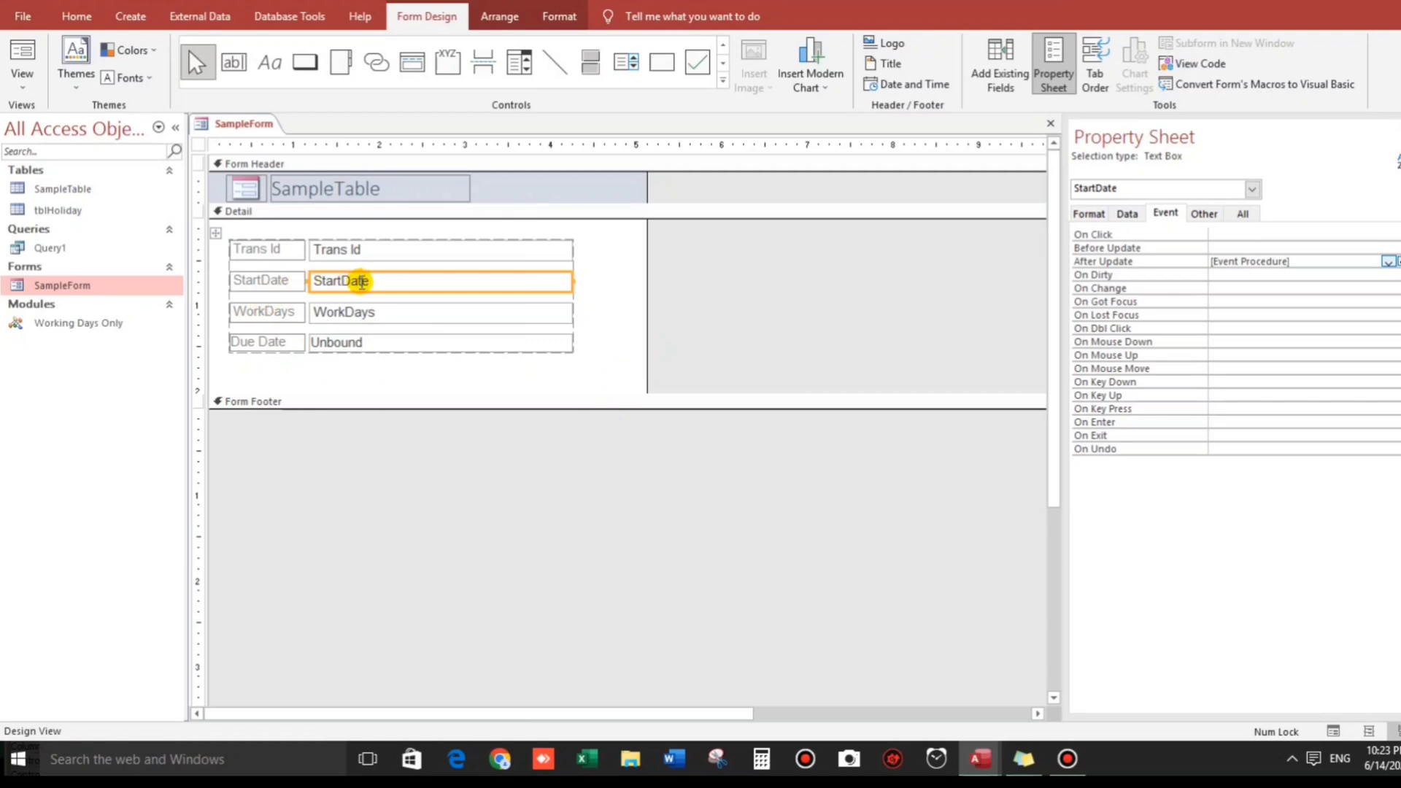
click(438, 311)
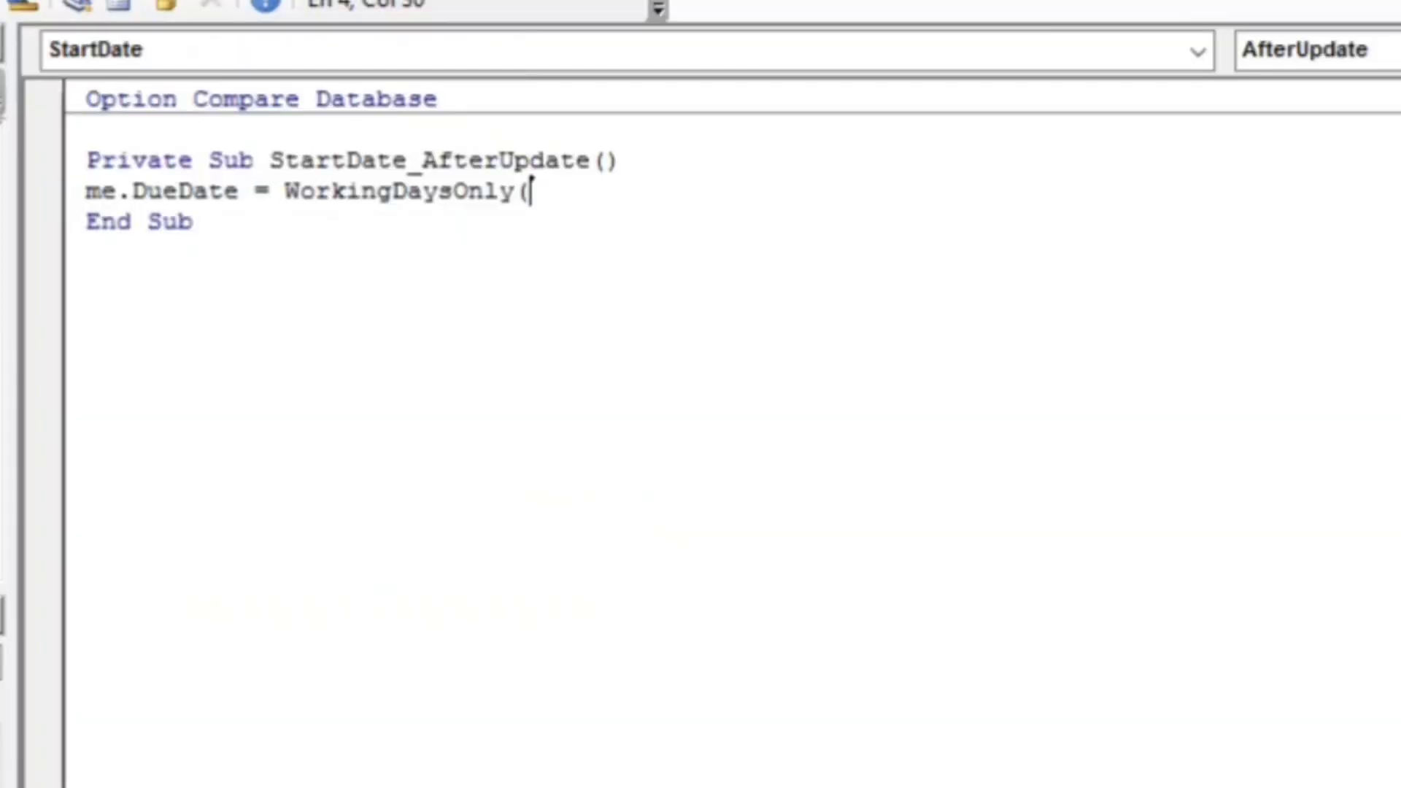
text(me.star)
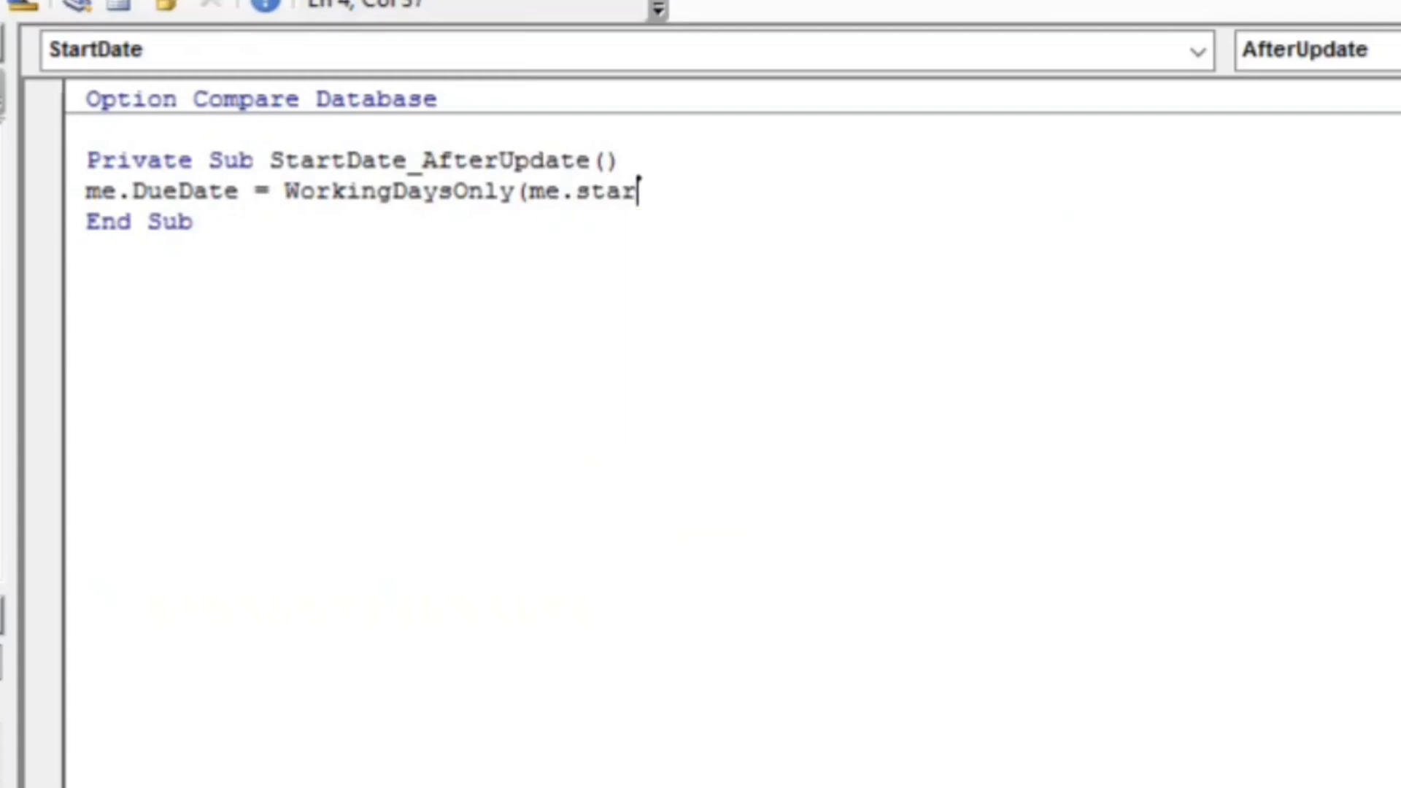
text(tDate,me.s)
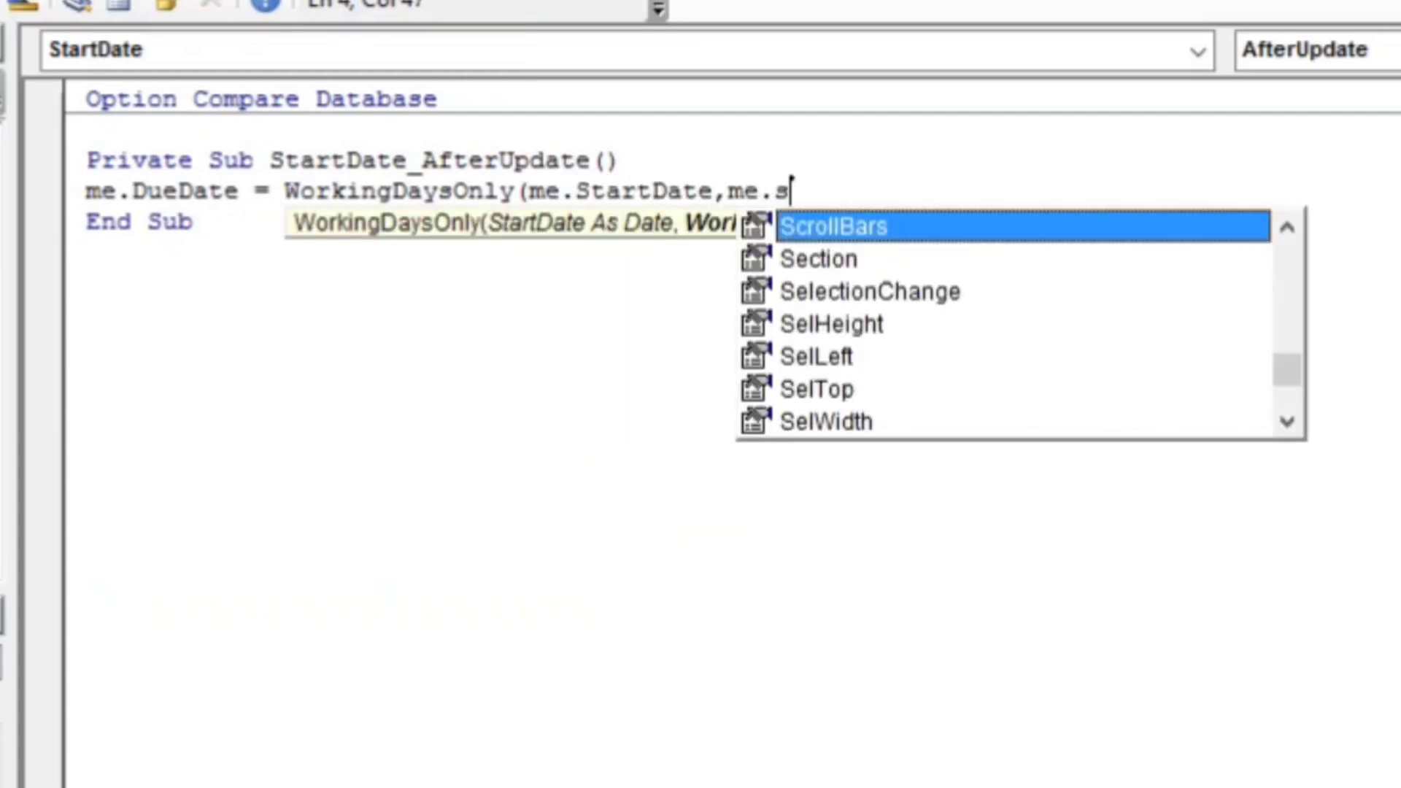
text(ork)
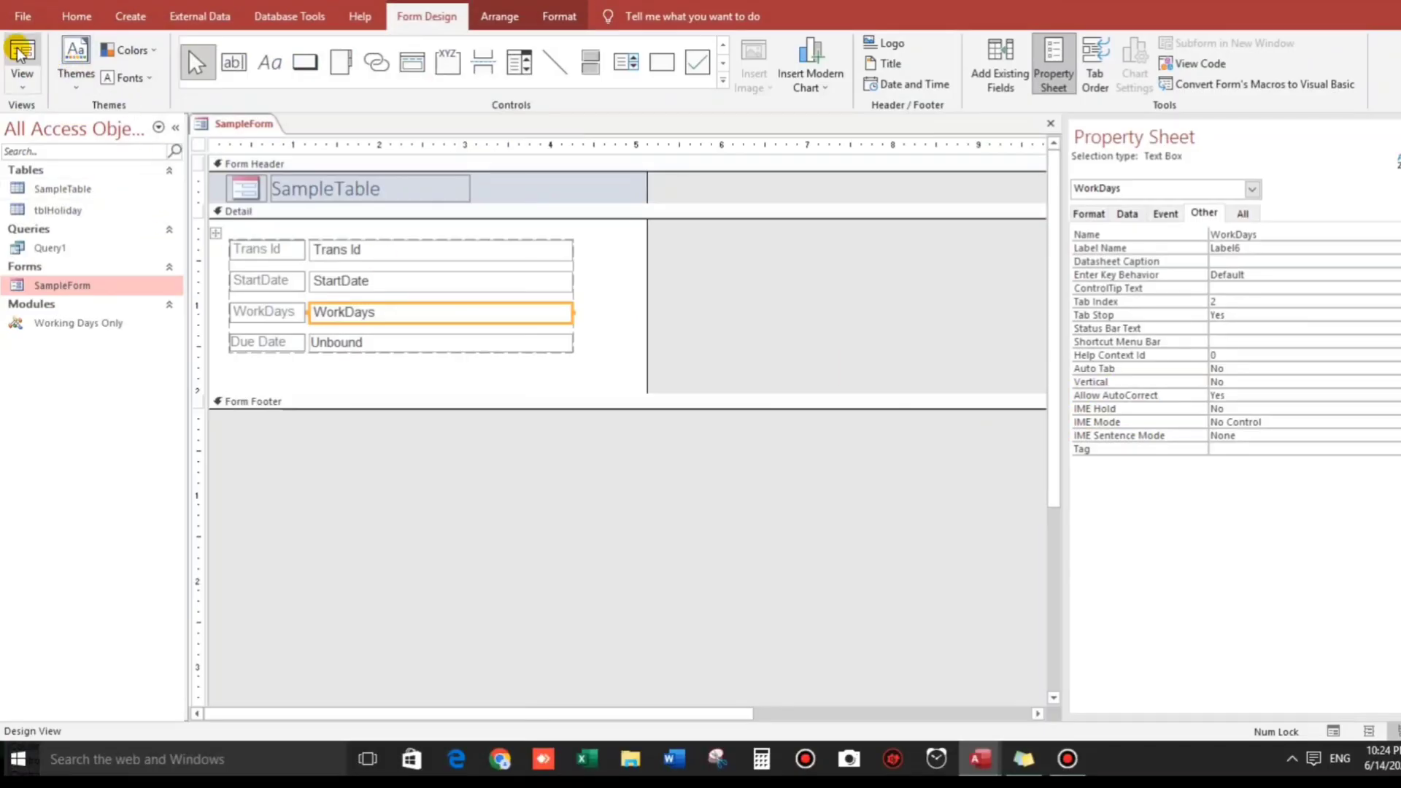
Test SampleForm by picking a new StartDate from the date picker and entering 3
click(22, 59)
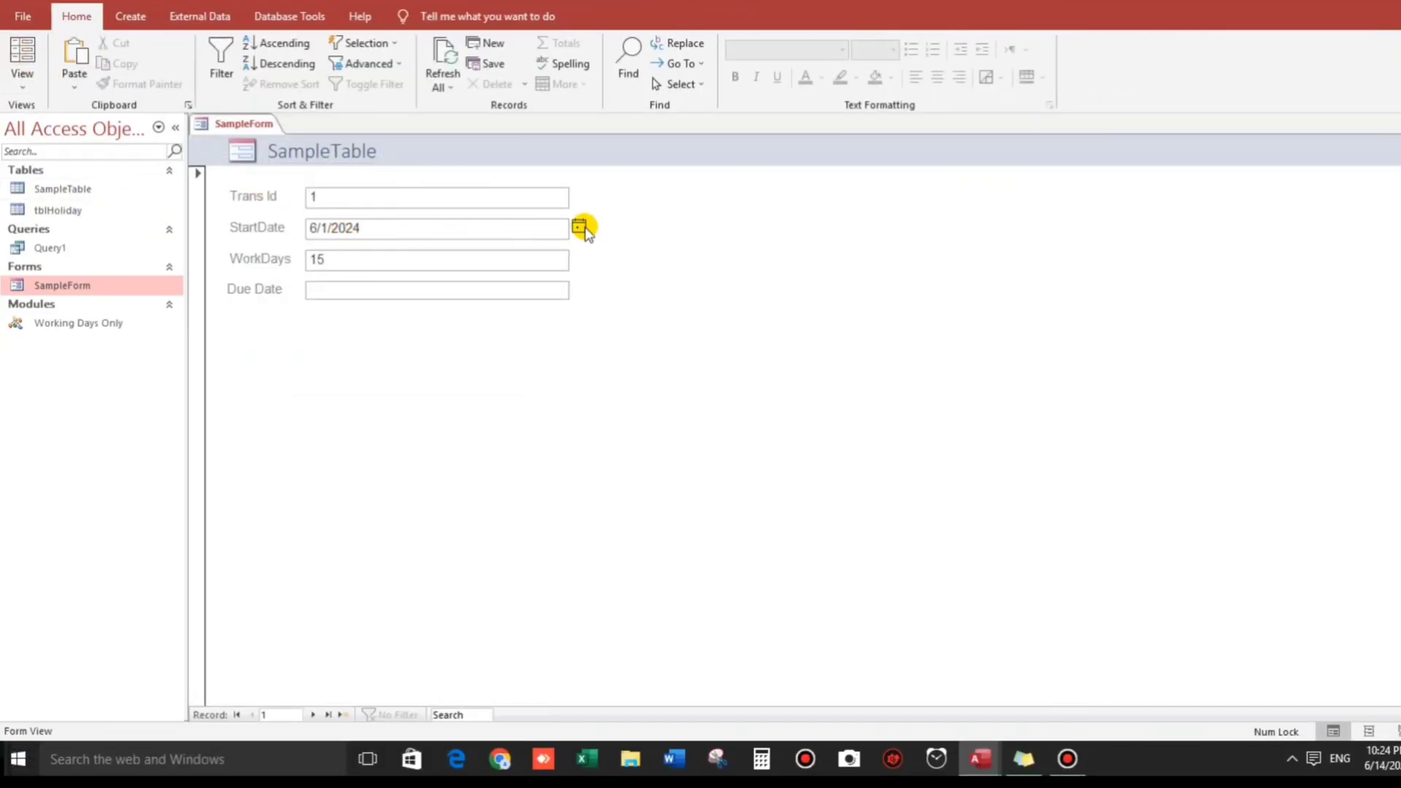
click(437, 228)
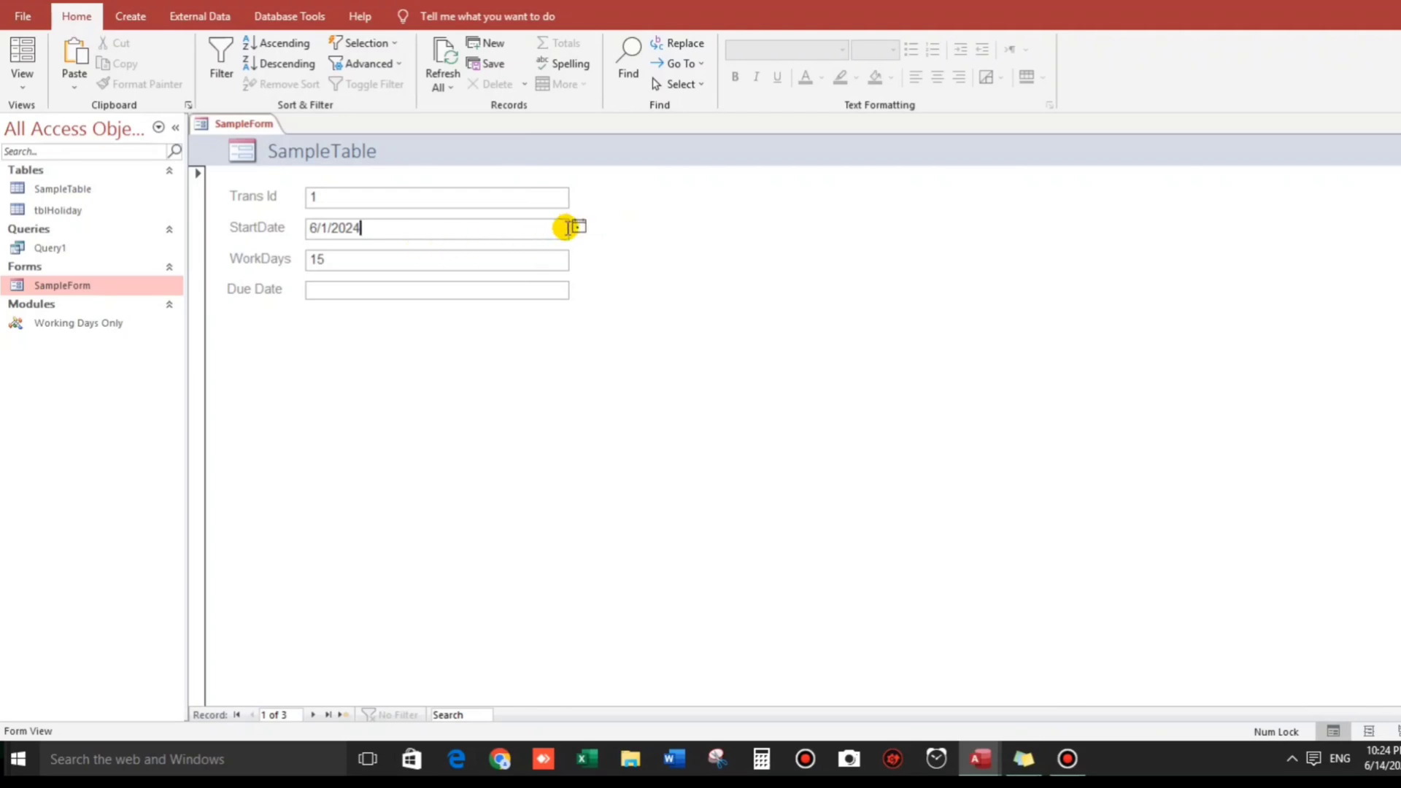
click(579, 227)
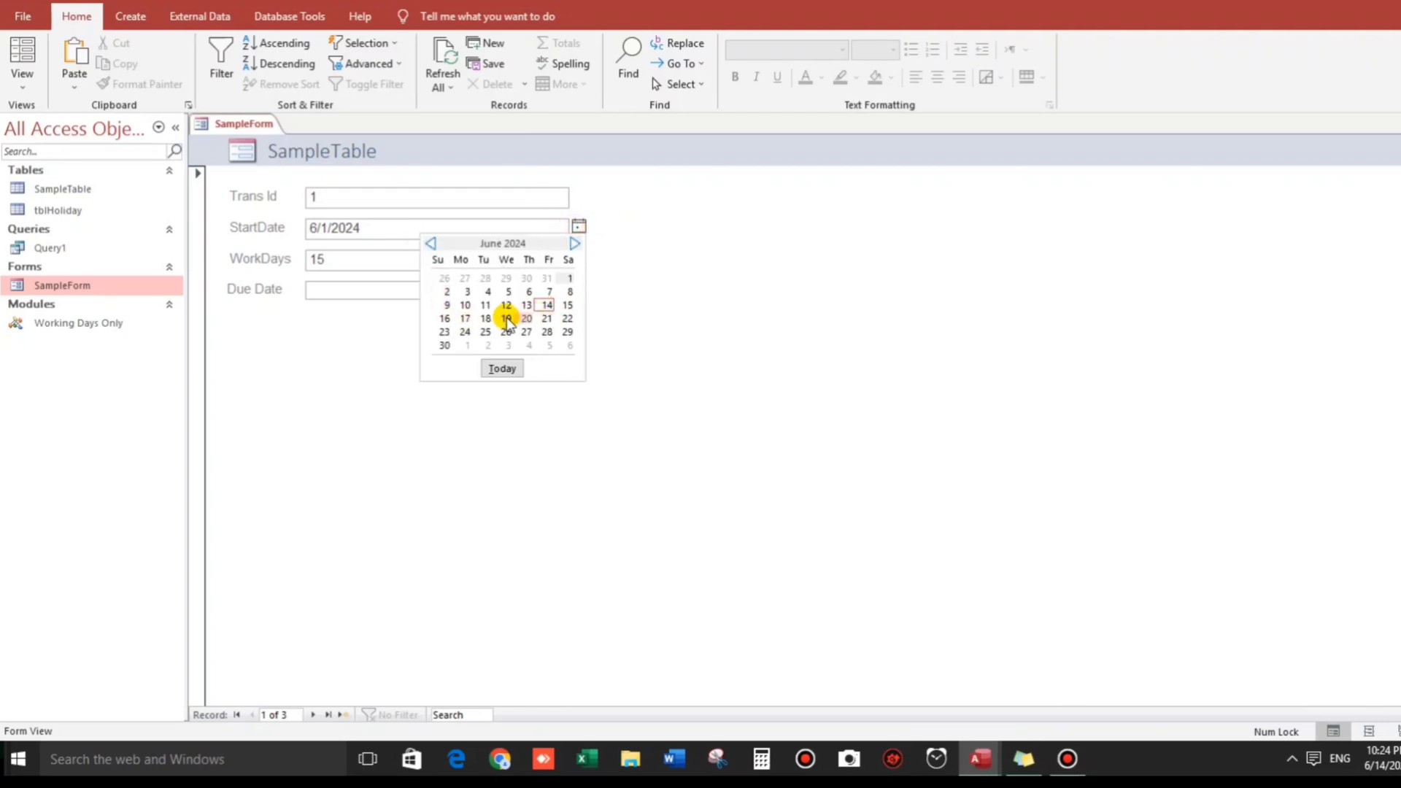
click(526, 319)
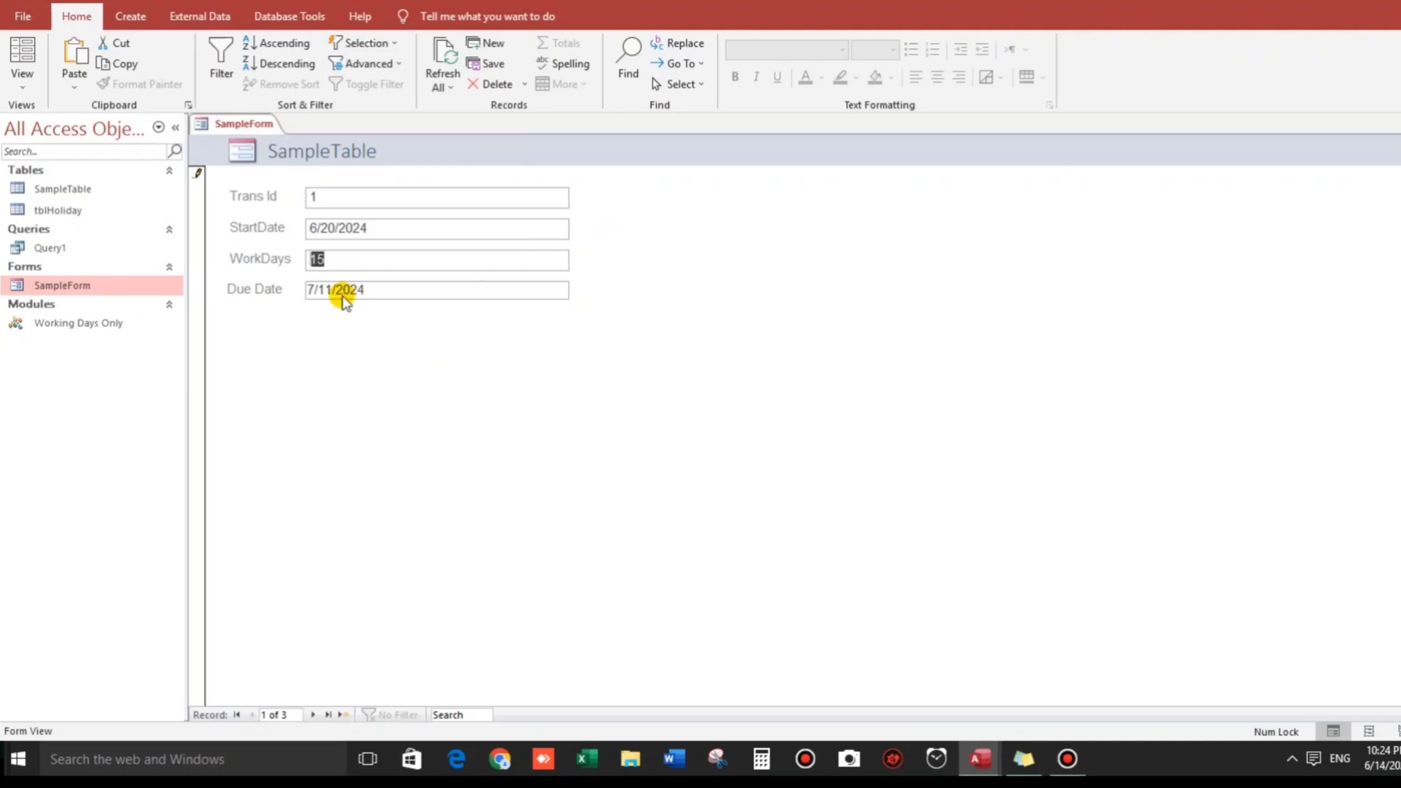
mouse_move(327, 259)
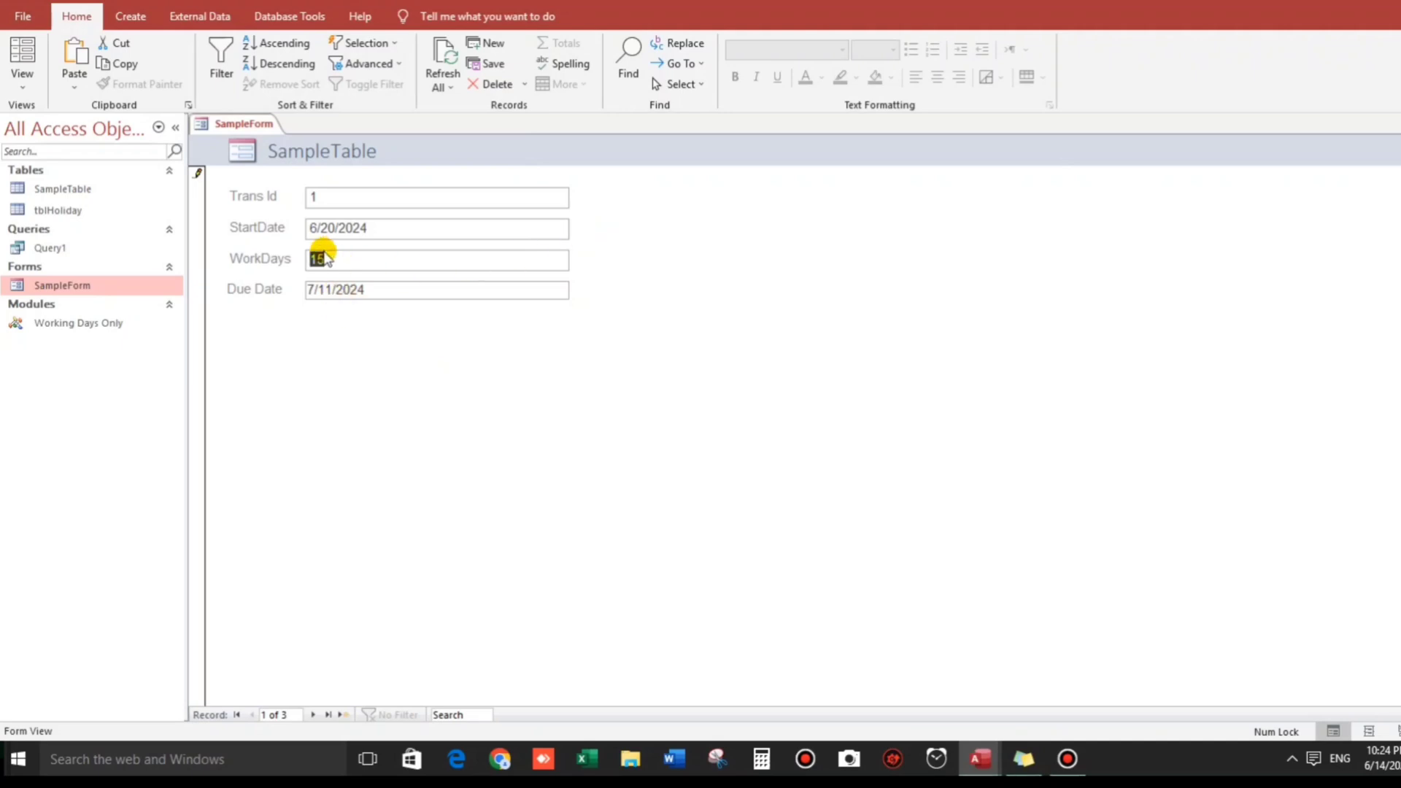
text(3)
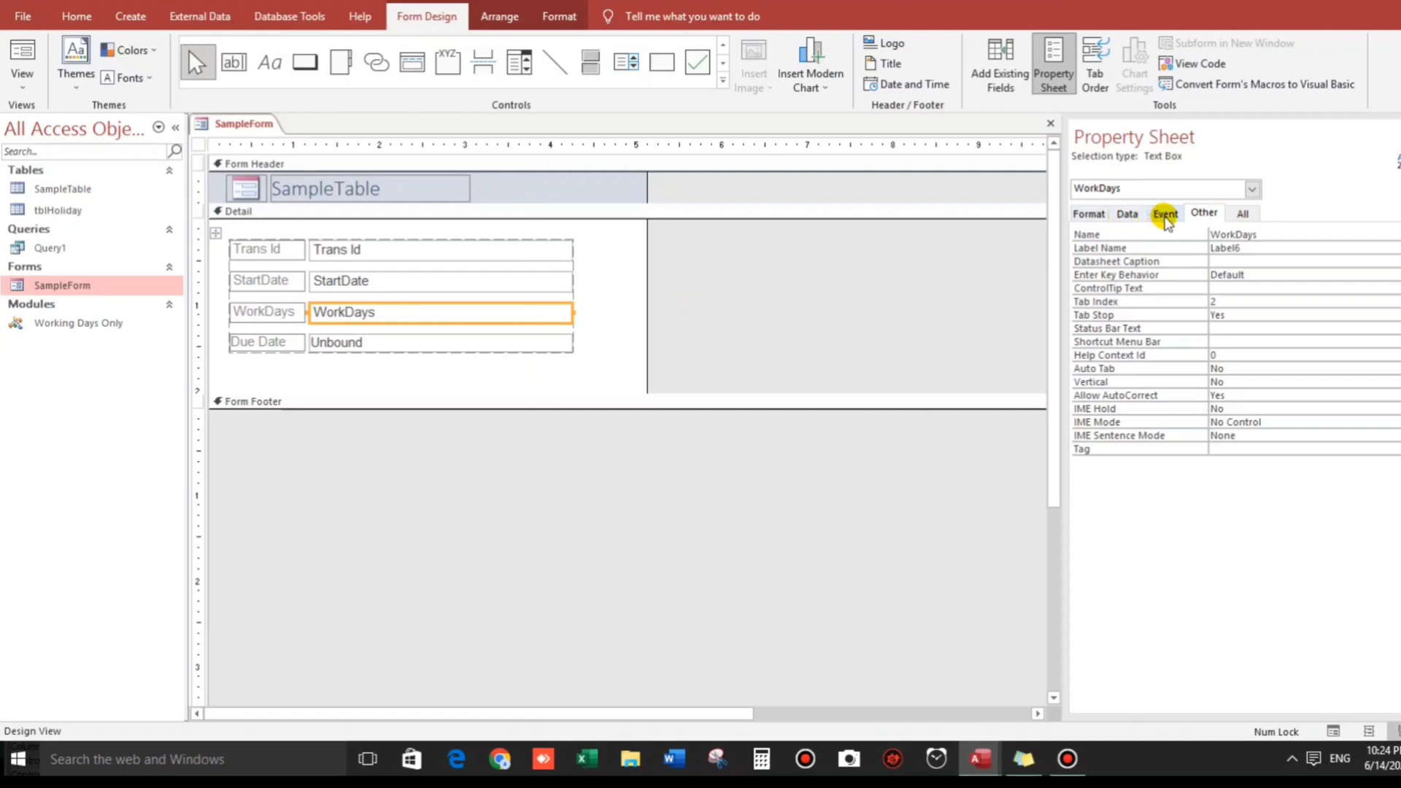
Create a WorkDays After Update procedure via Code Builder, editing it in the VBA editor
click(1165, 213)
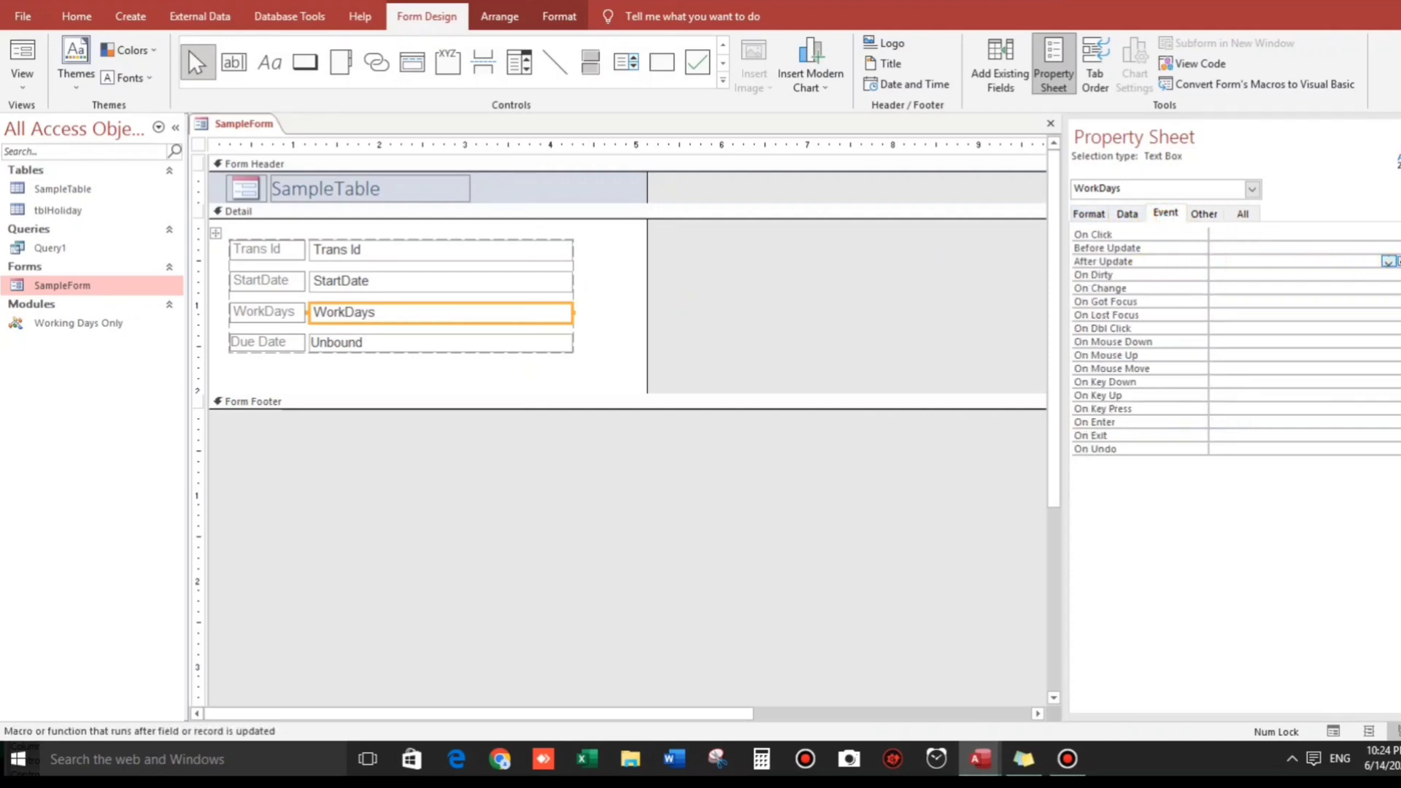
click(1390, 262)
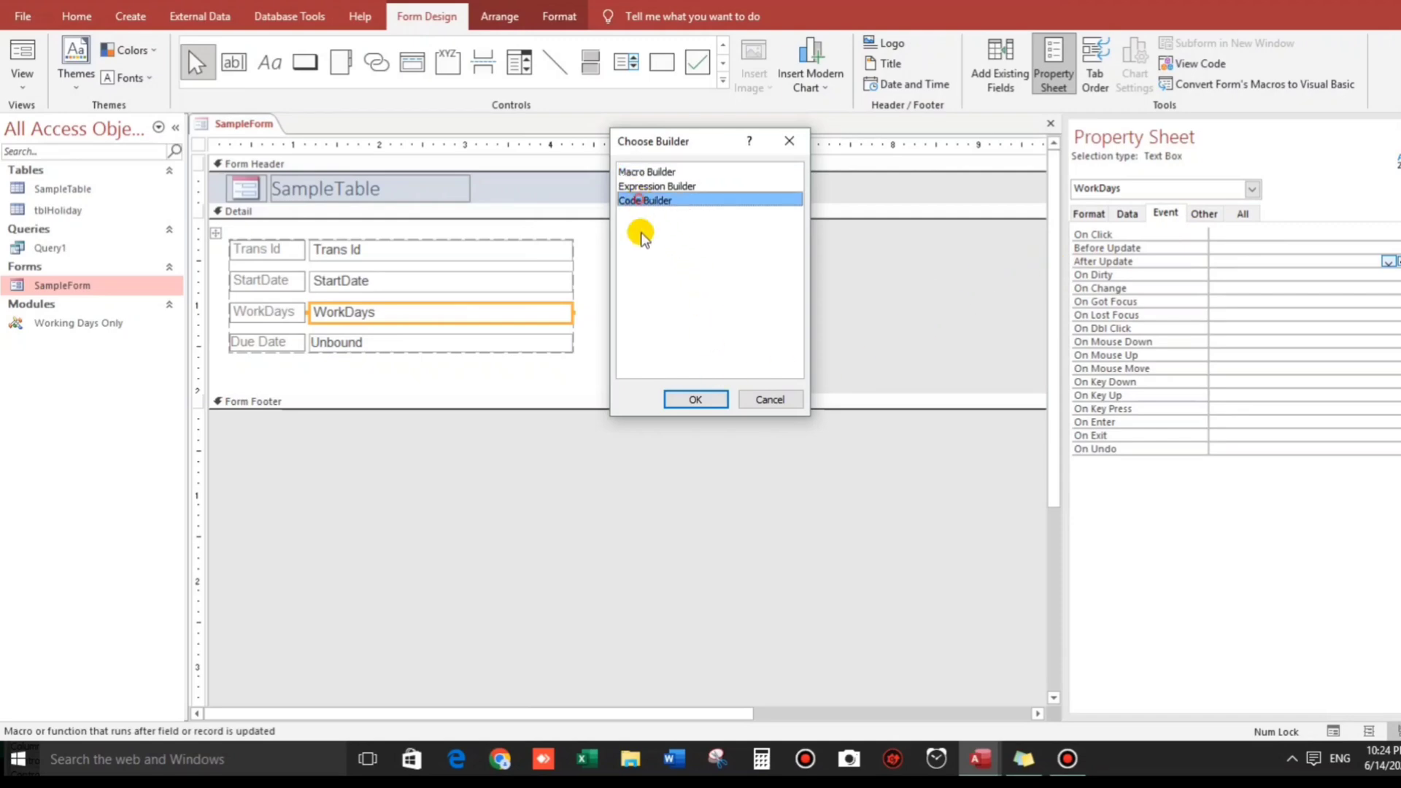
click(696, 398)
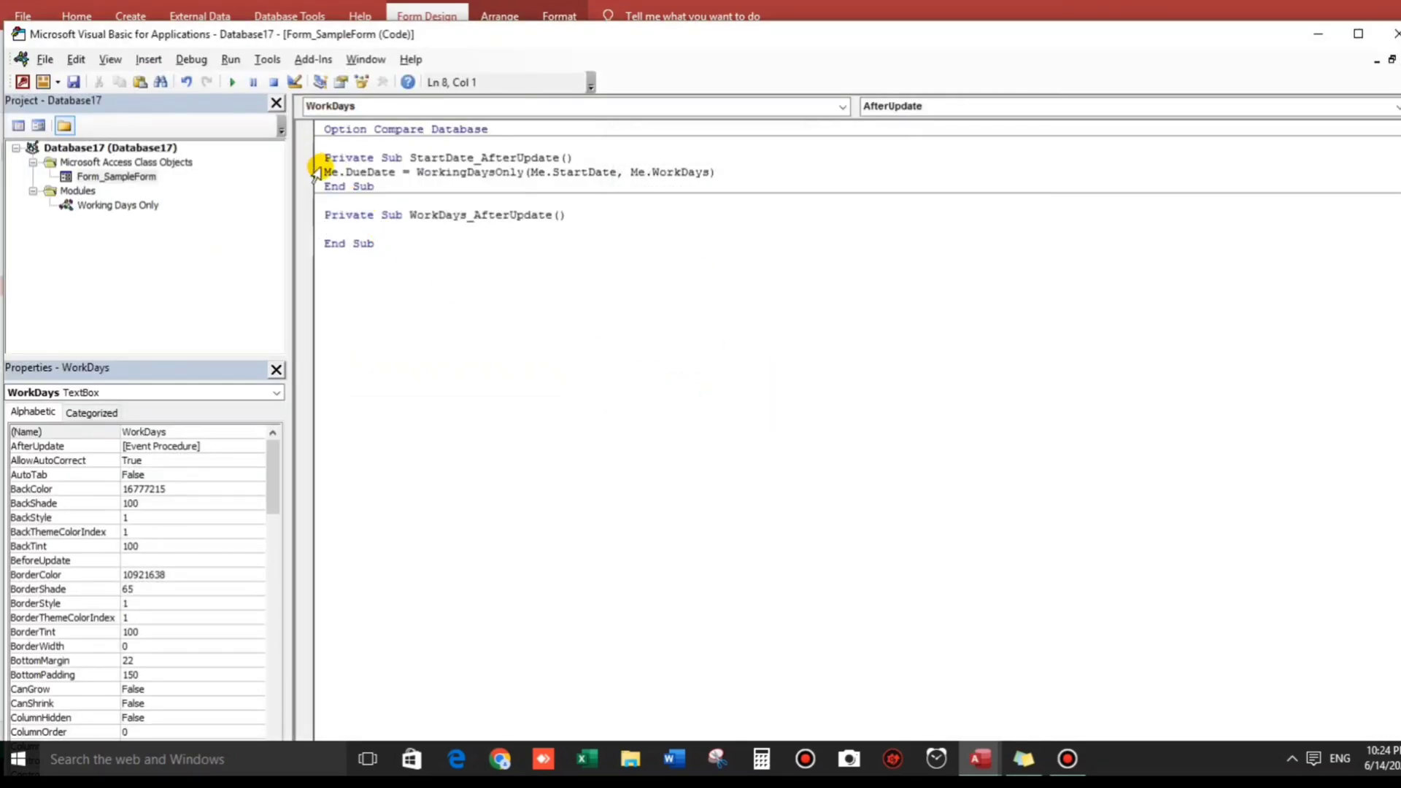
drag(324, 172, 715, 171)
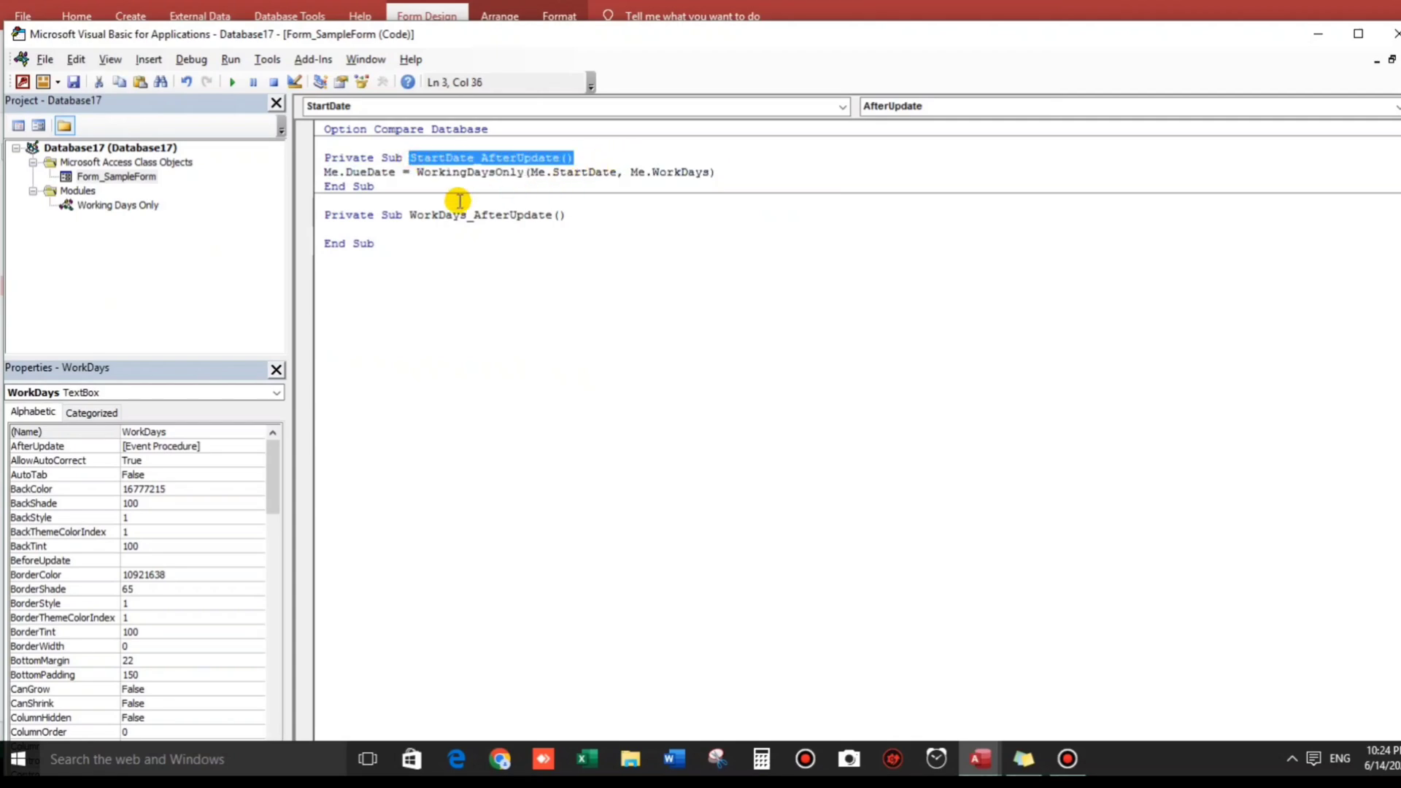
text(ca)
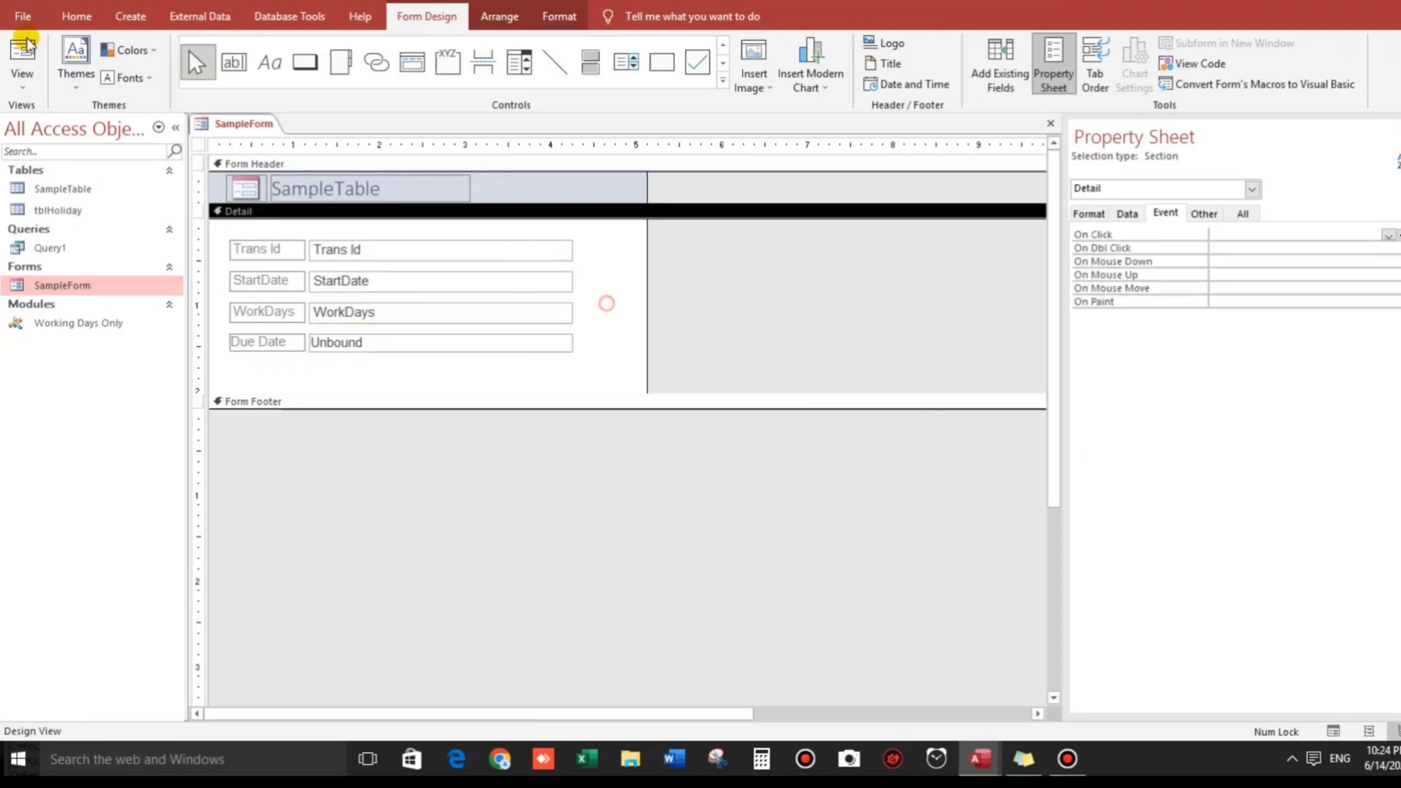
In Form View enter 5 work days and start 6/1/2024, checking the due date against the calendar
click(22, 61)
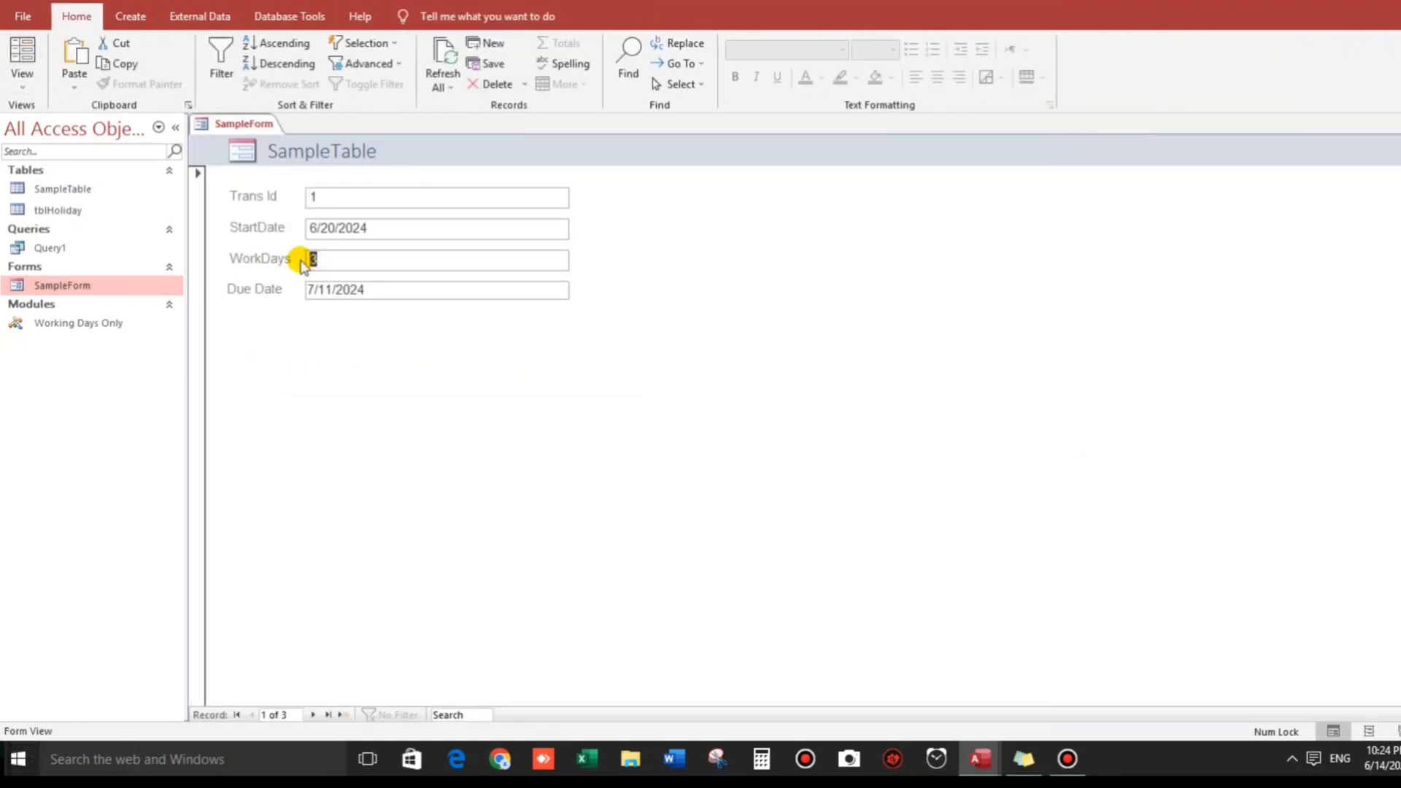
text(5)
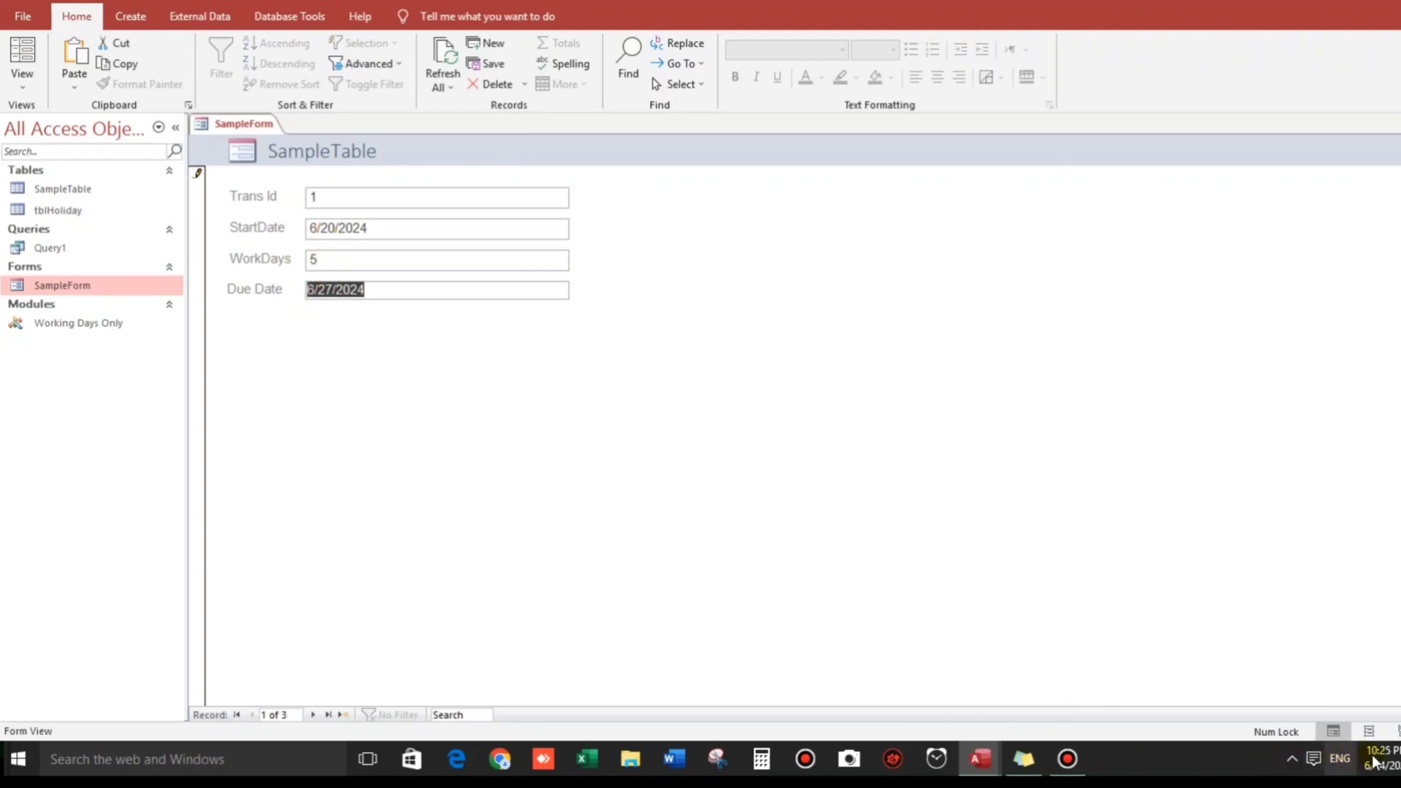
click(1377, 759)
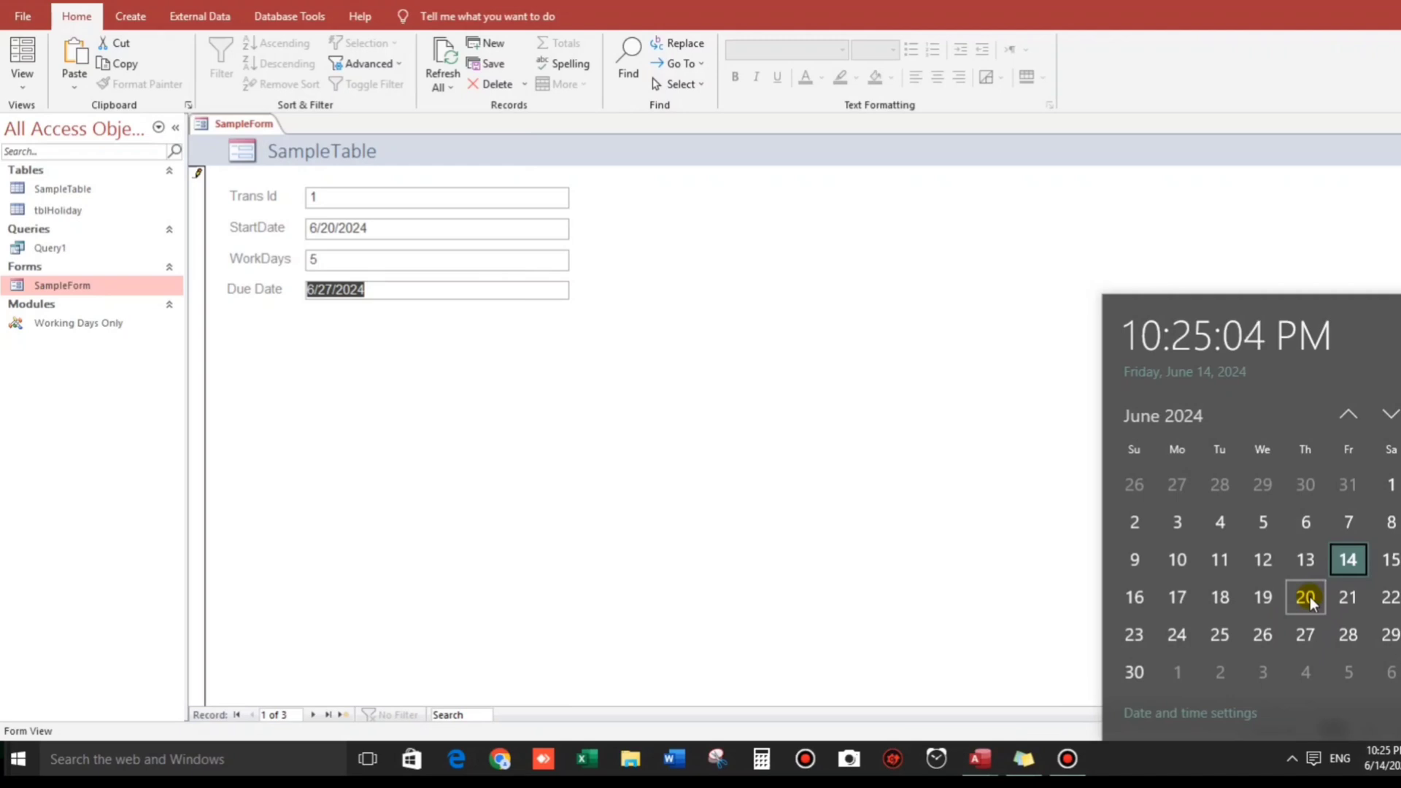
mouse_move(1239, 621)
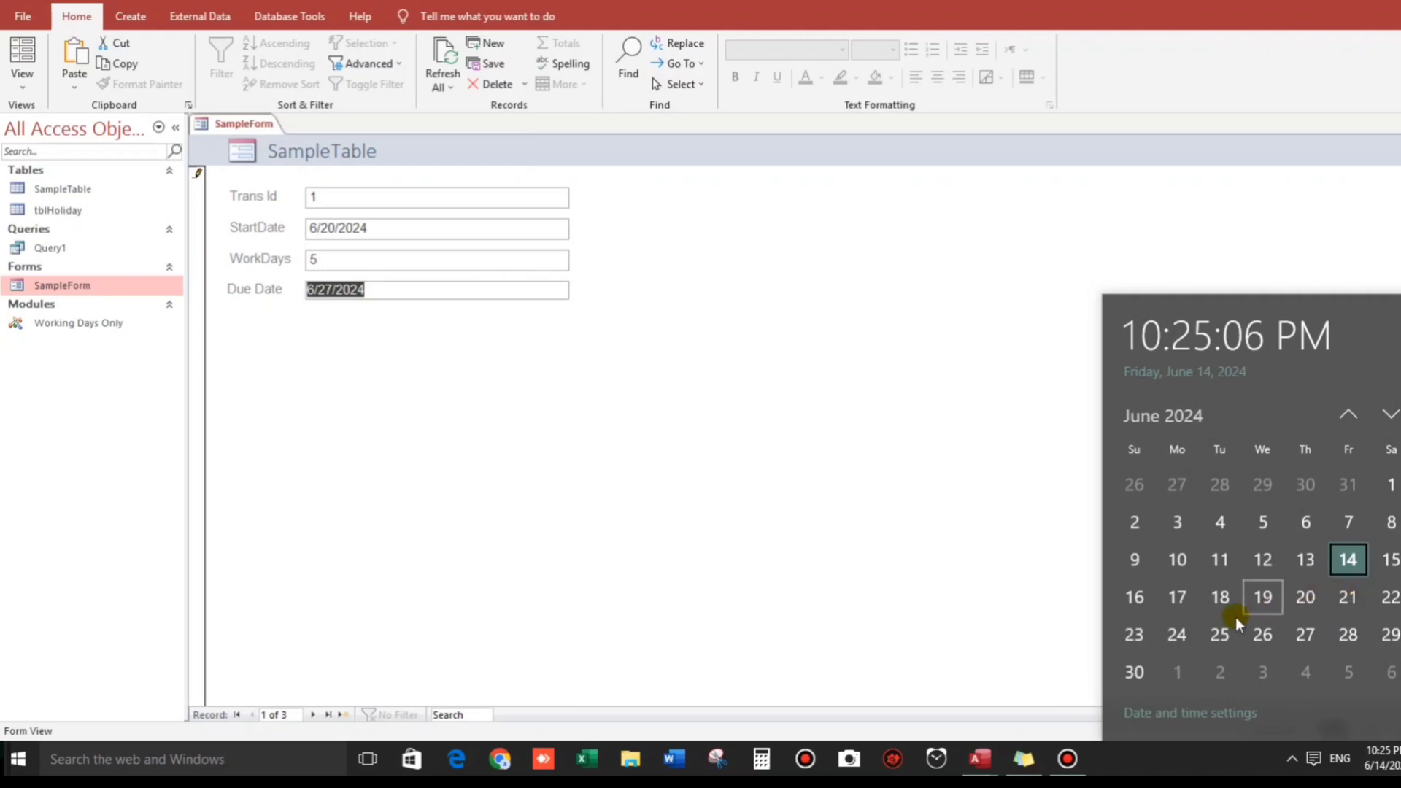
mouse_move(576, 429)
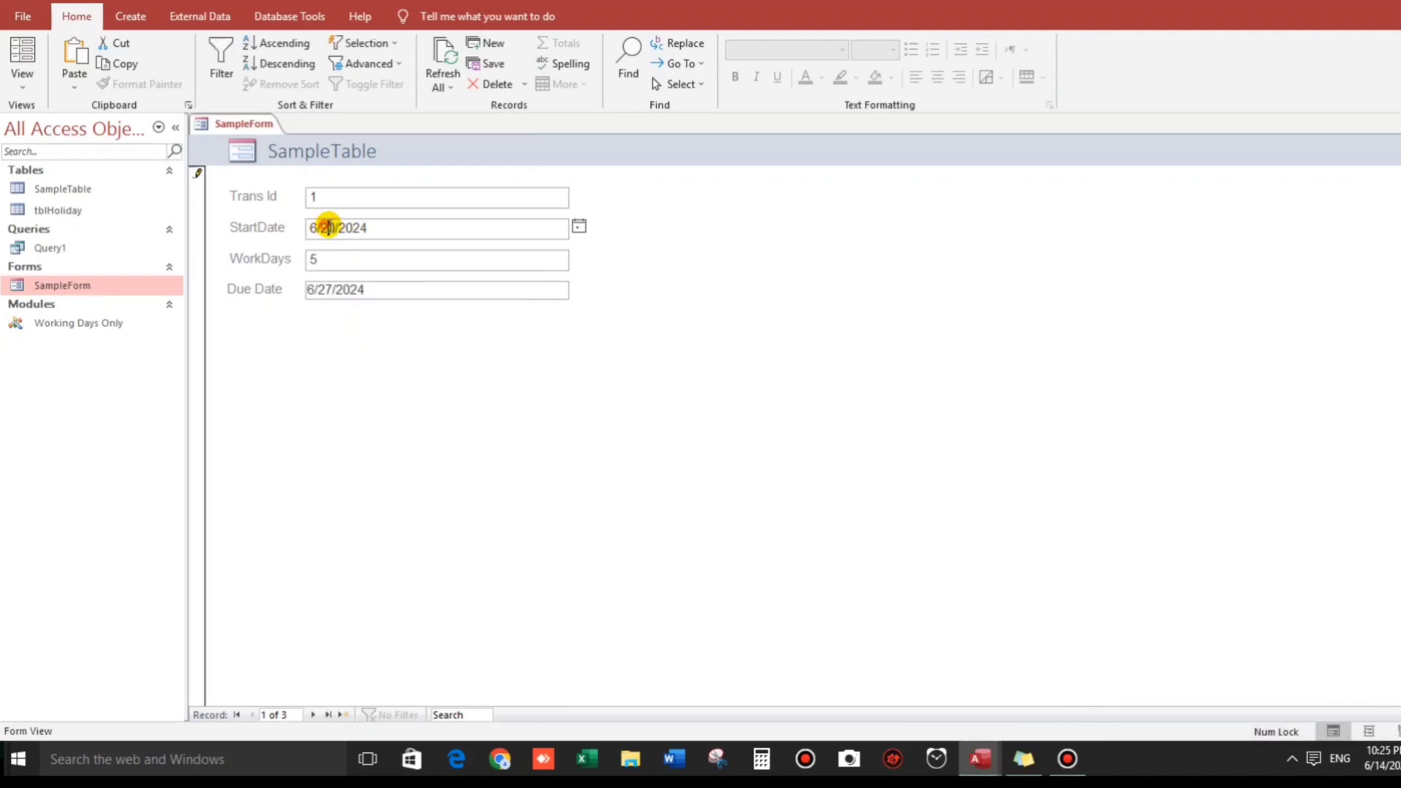
mouse_move(464, 259)
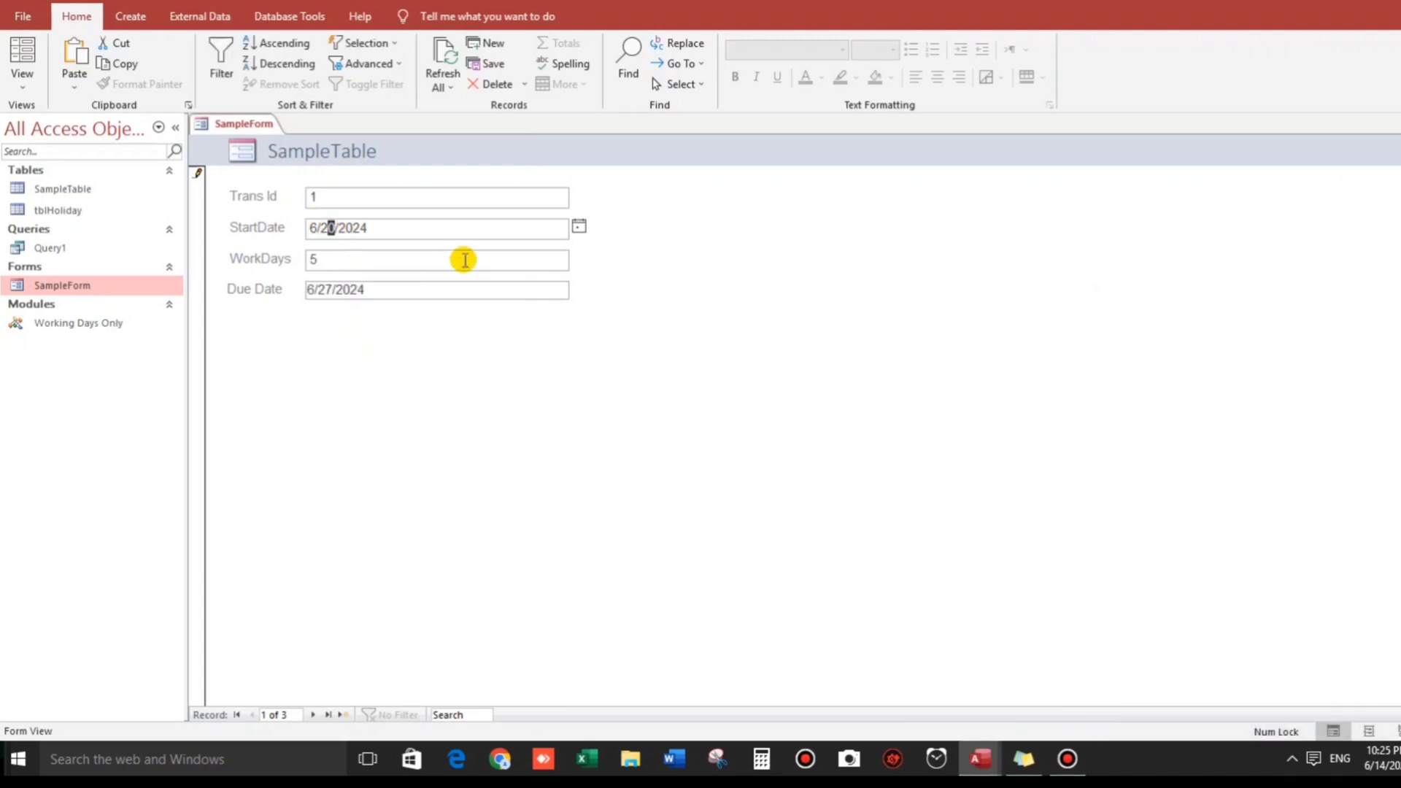
text(6/1/2024)
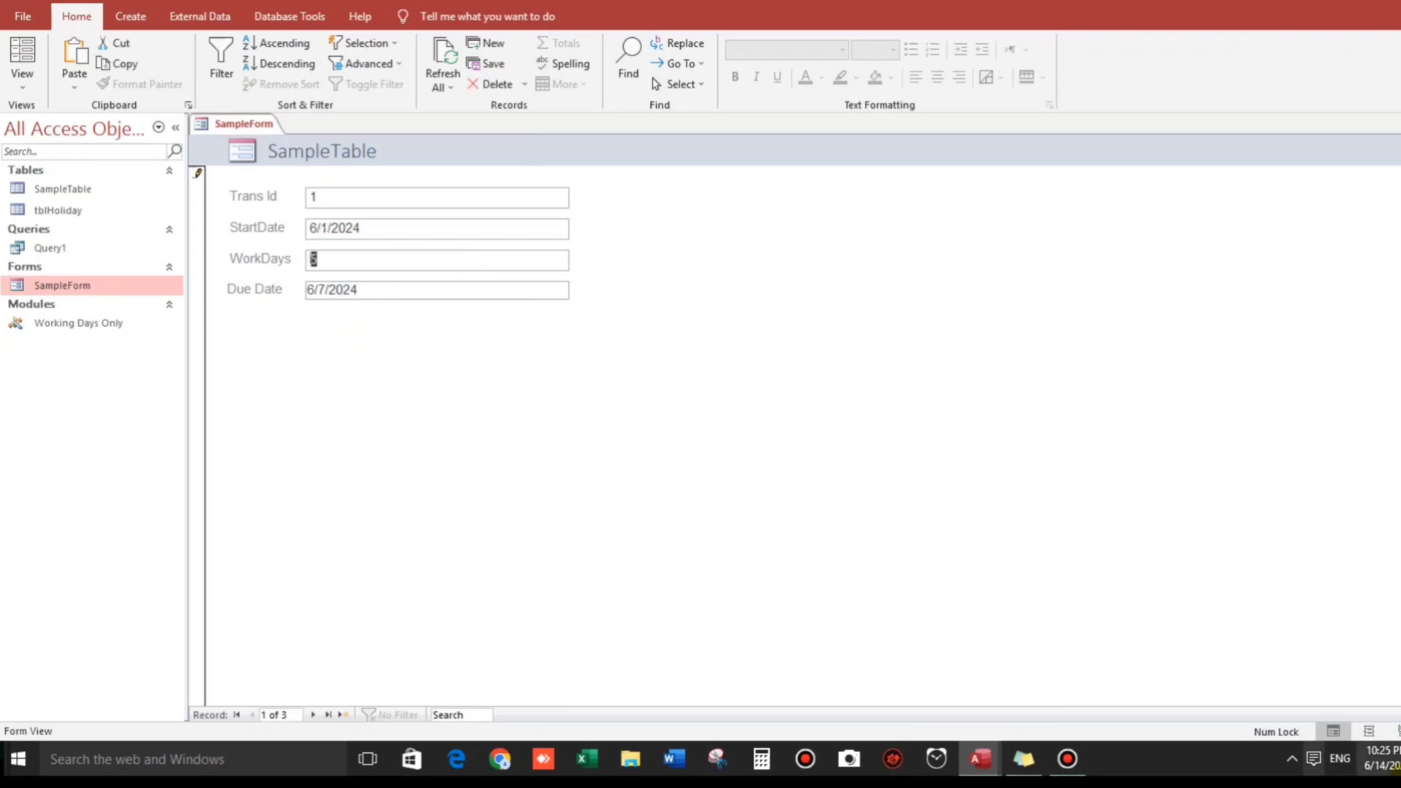
click(1367, 759)
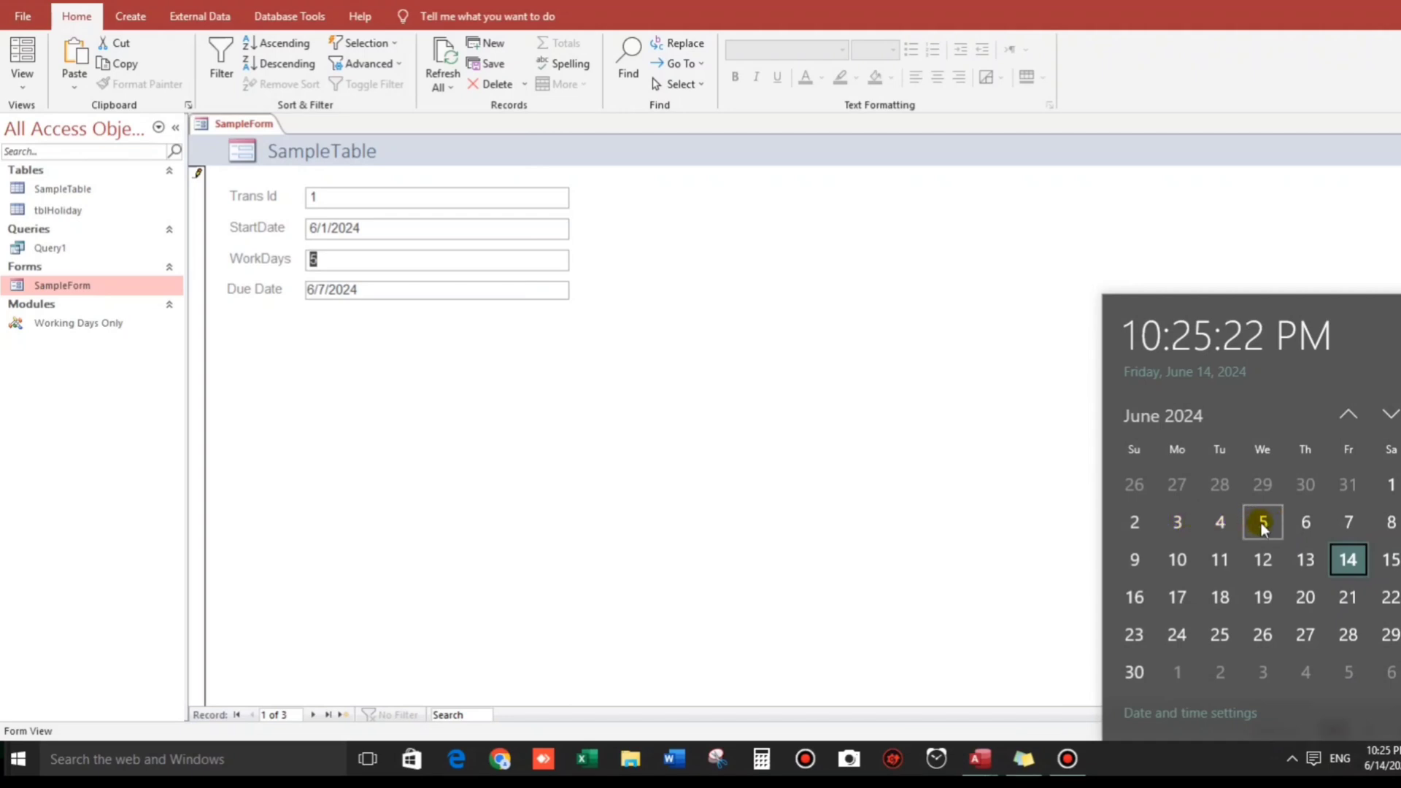
mouse_move(1219, 559)
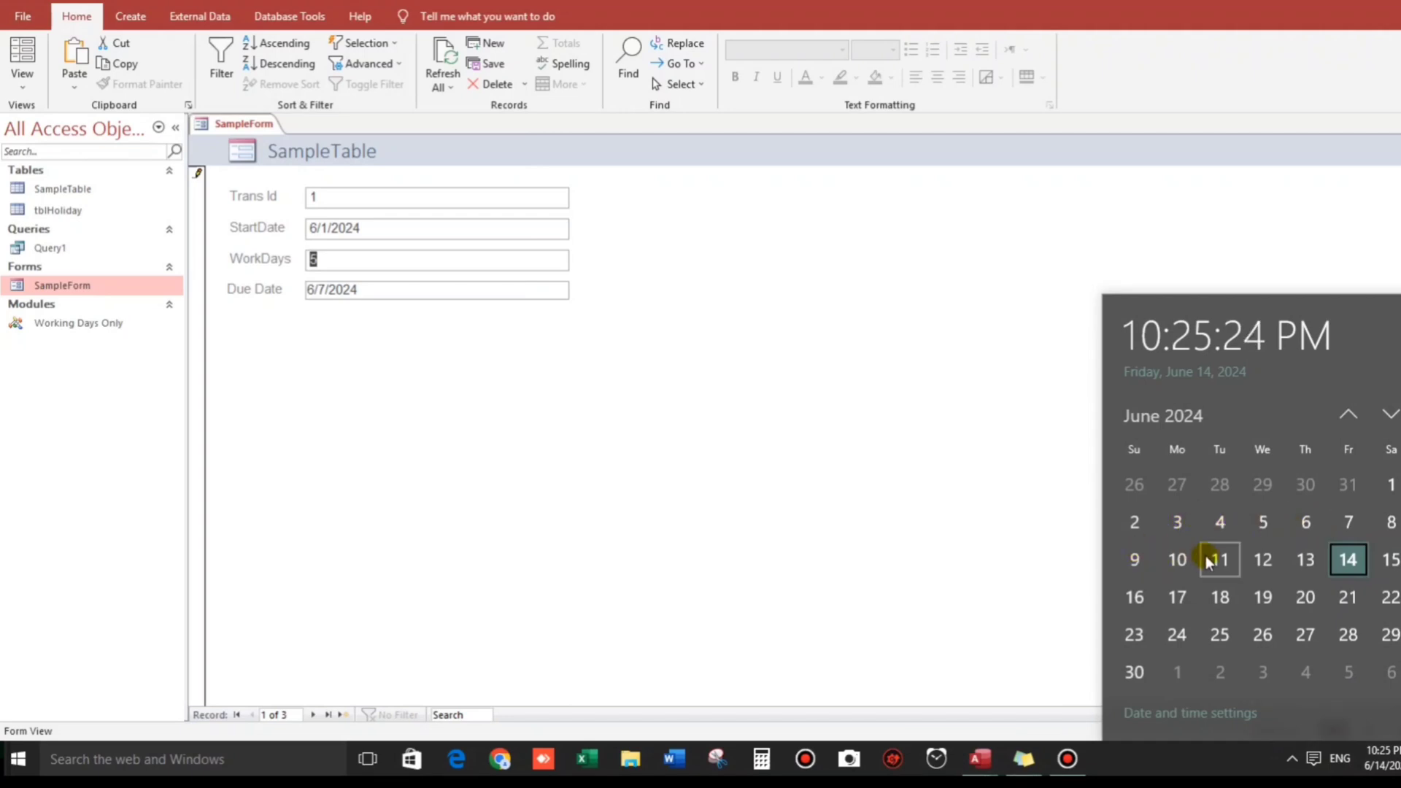
mouse_move(1306, 522)
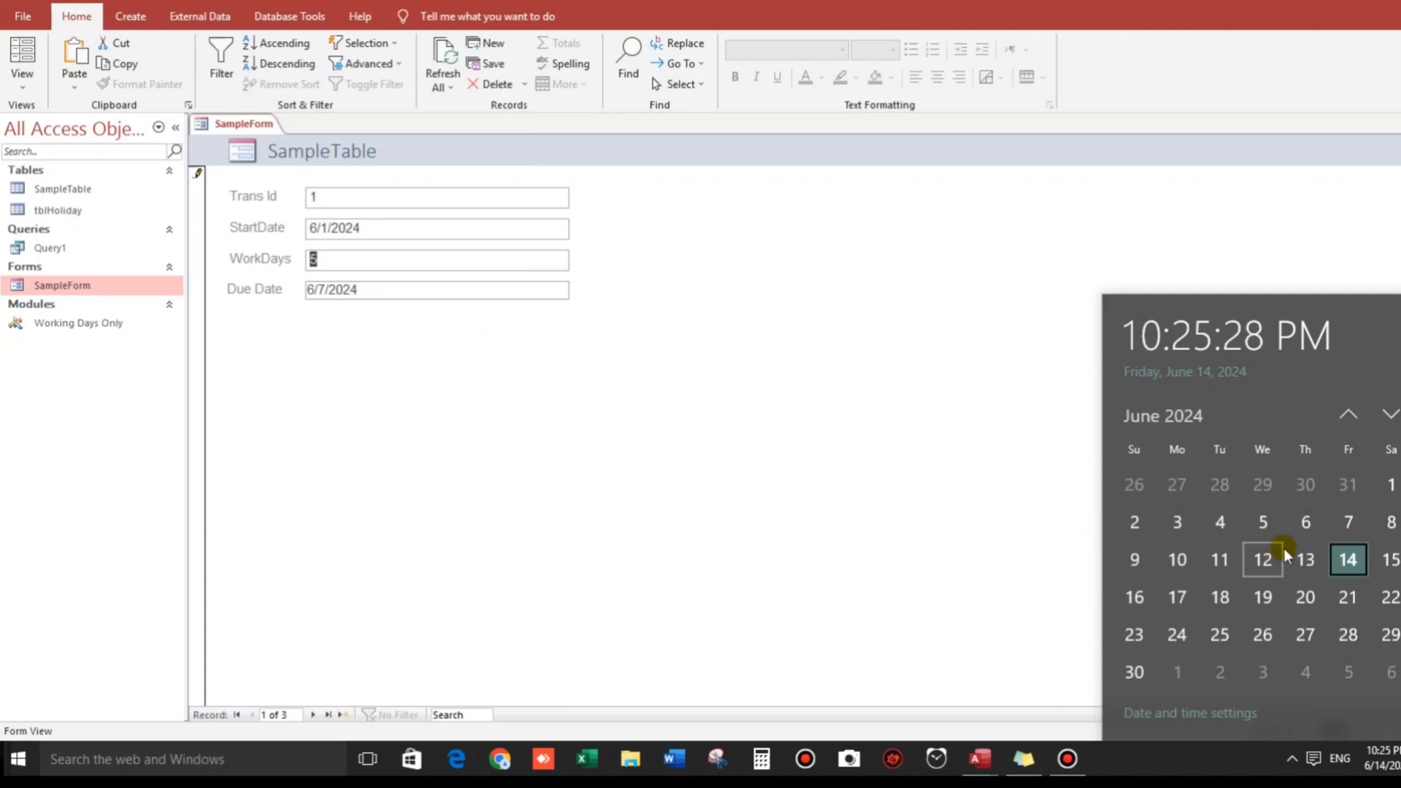
click(57, 210)
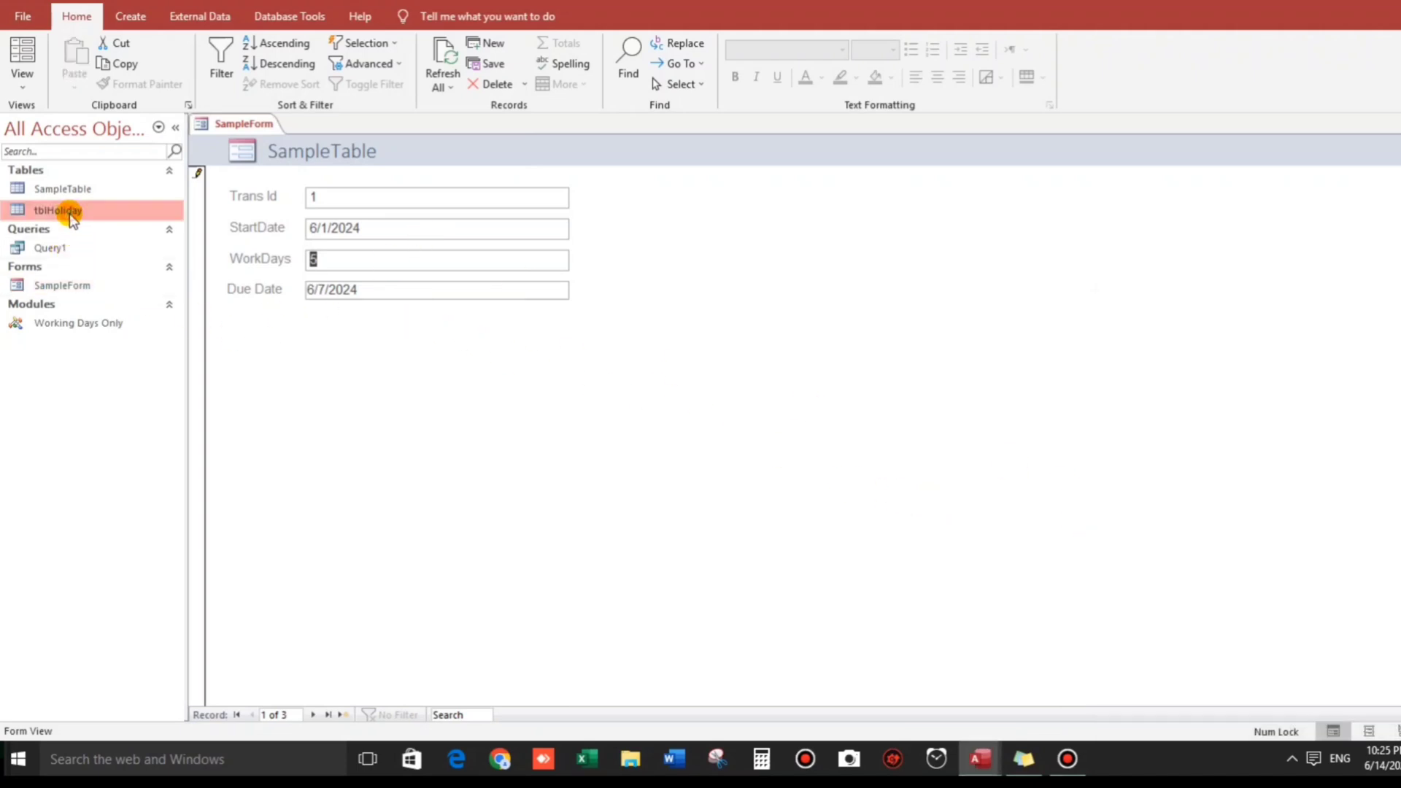
Enter a new tblHoliday record dated 6/6 named Ed's Day, checking the calendar first
double_click(57, 210)
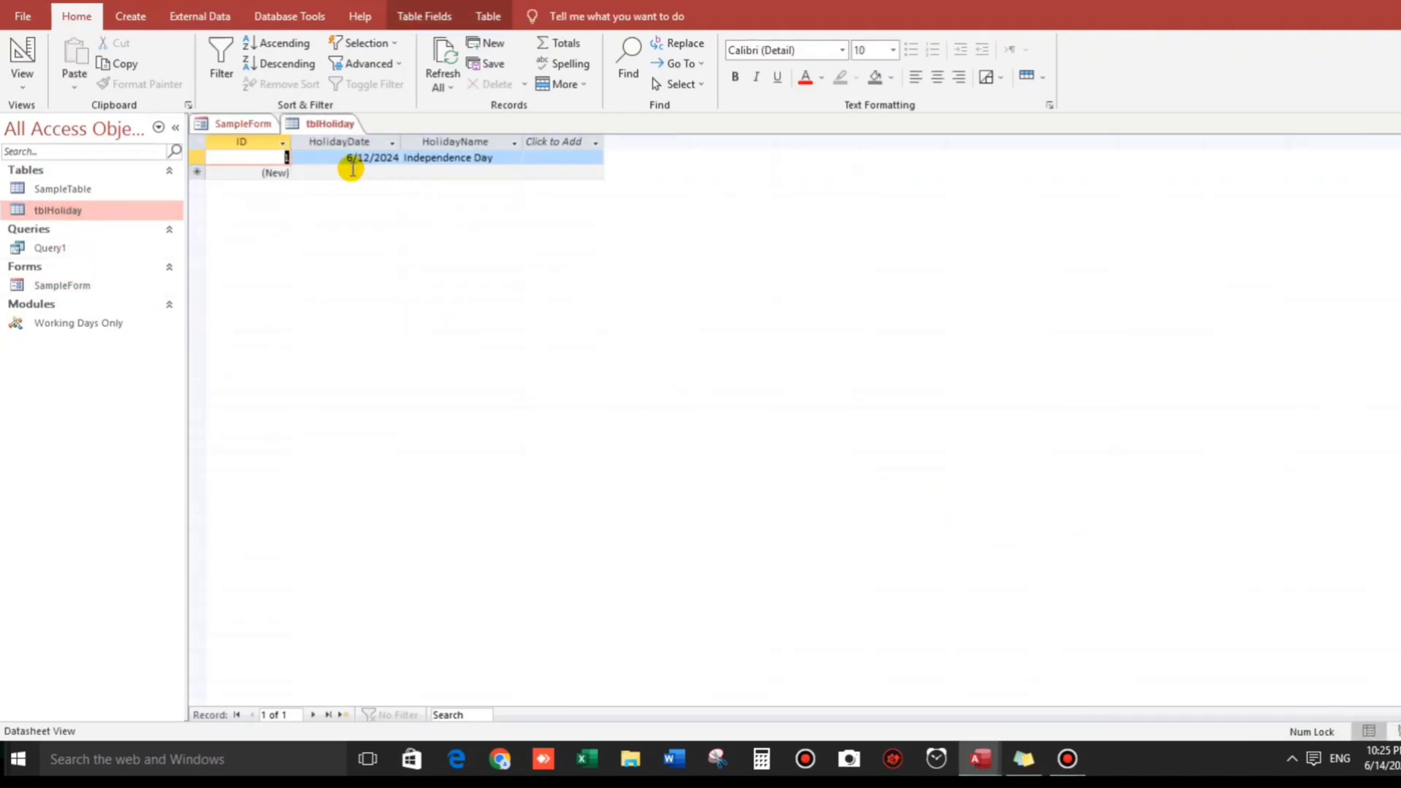
click(349, 173)
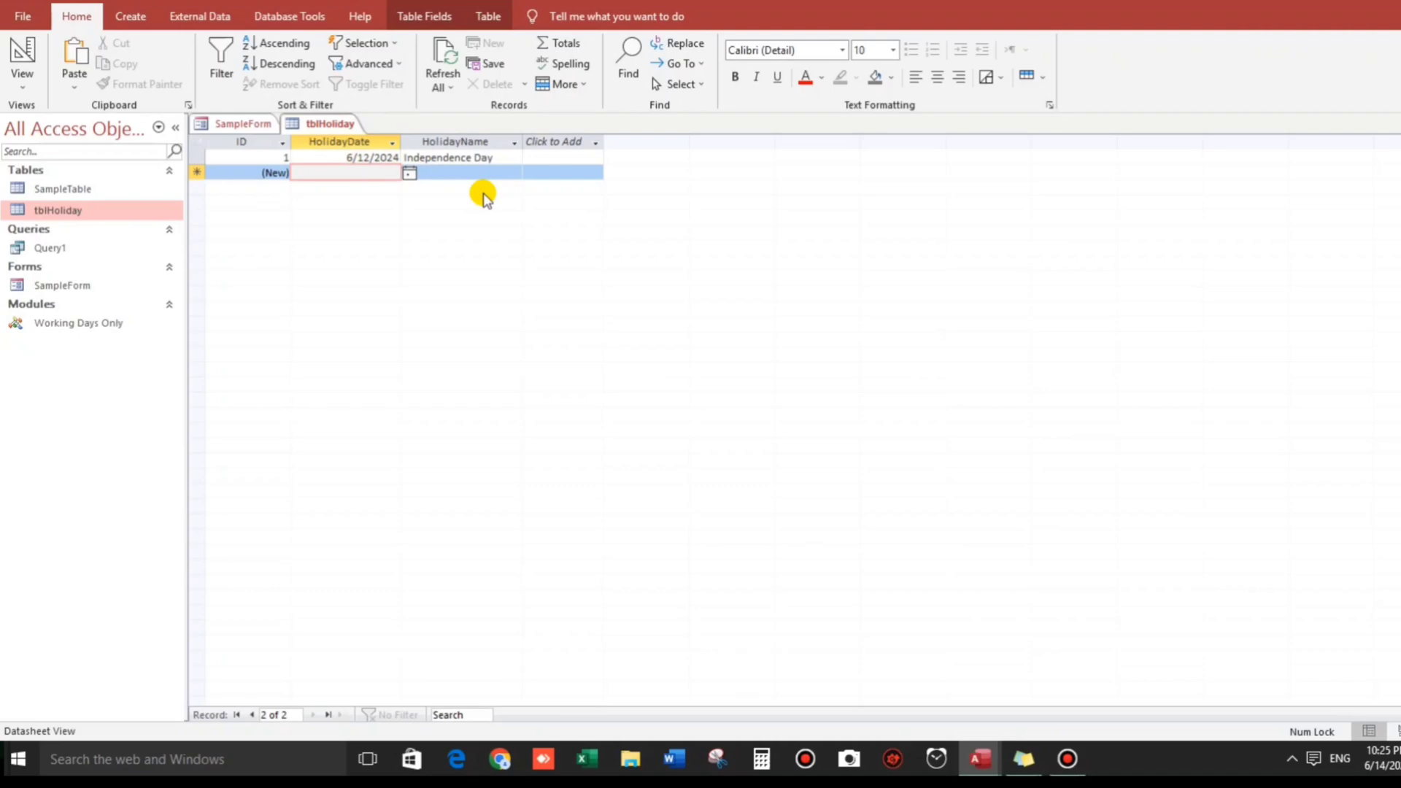
click(1384, 759)
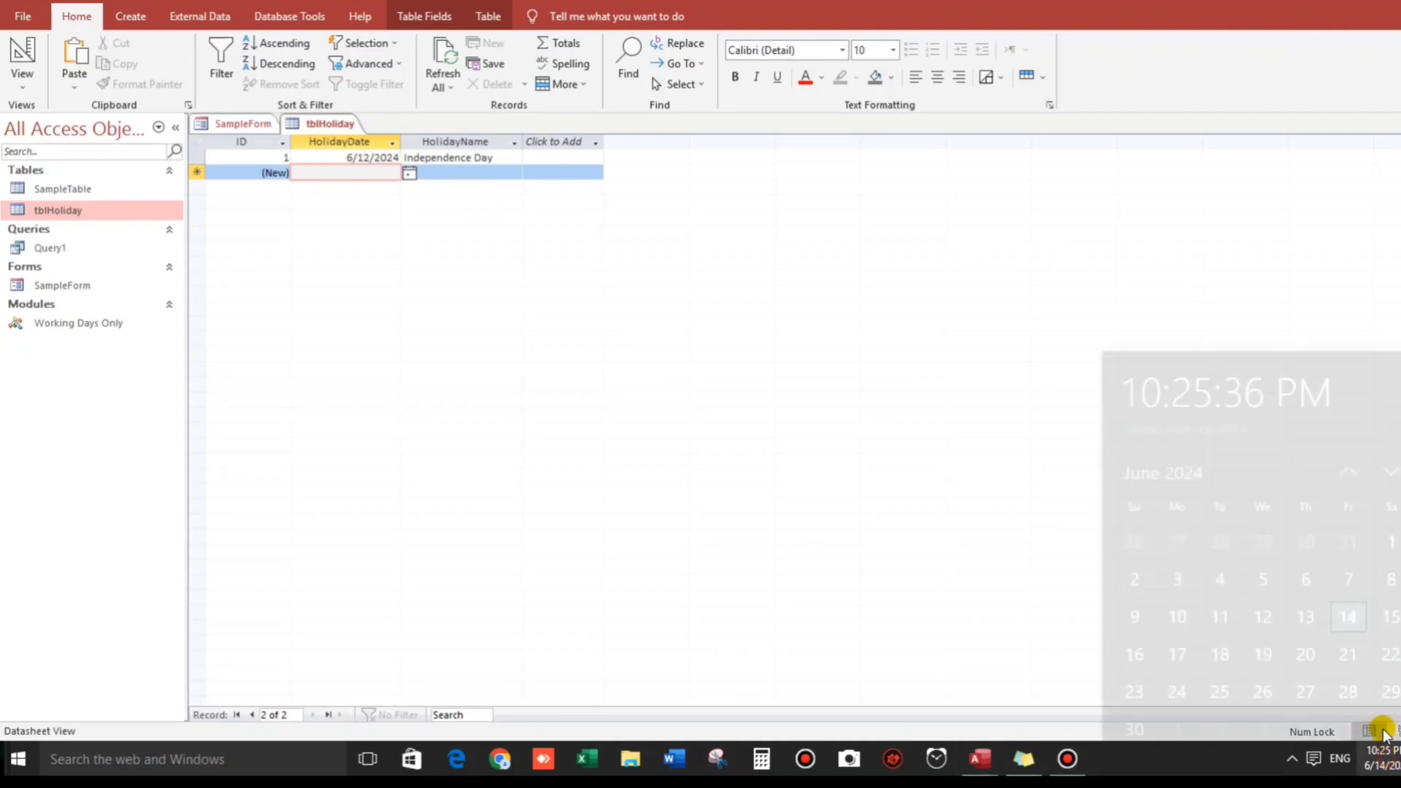
click(1380, 759)
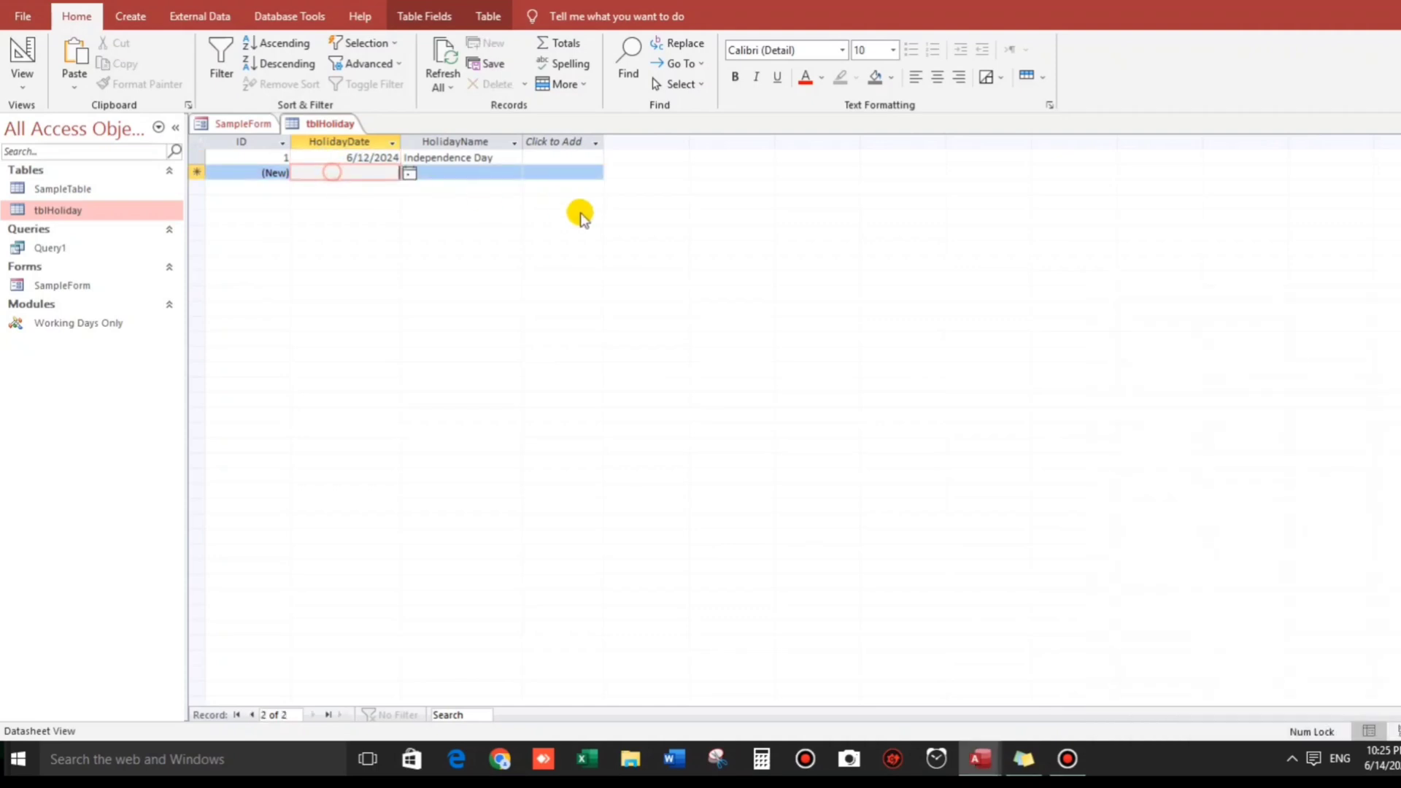
text(6/6/2024)
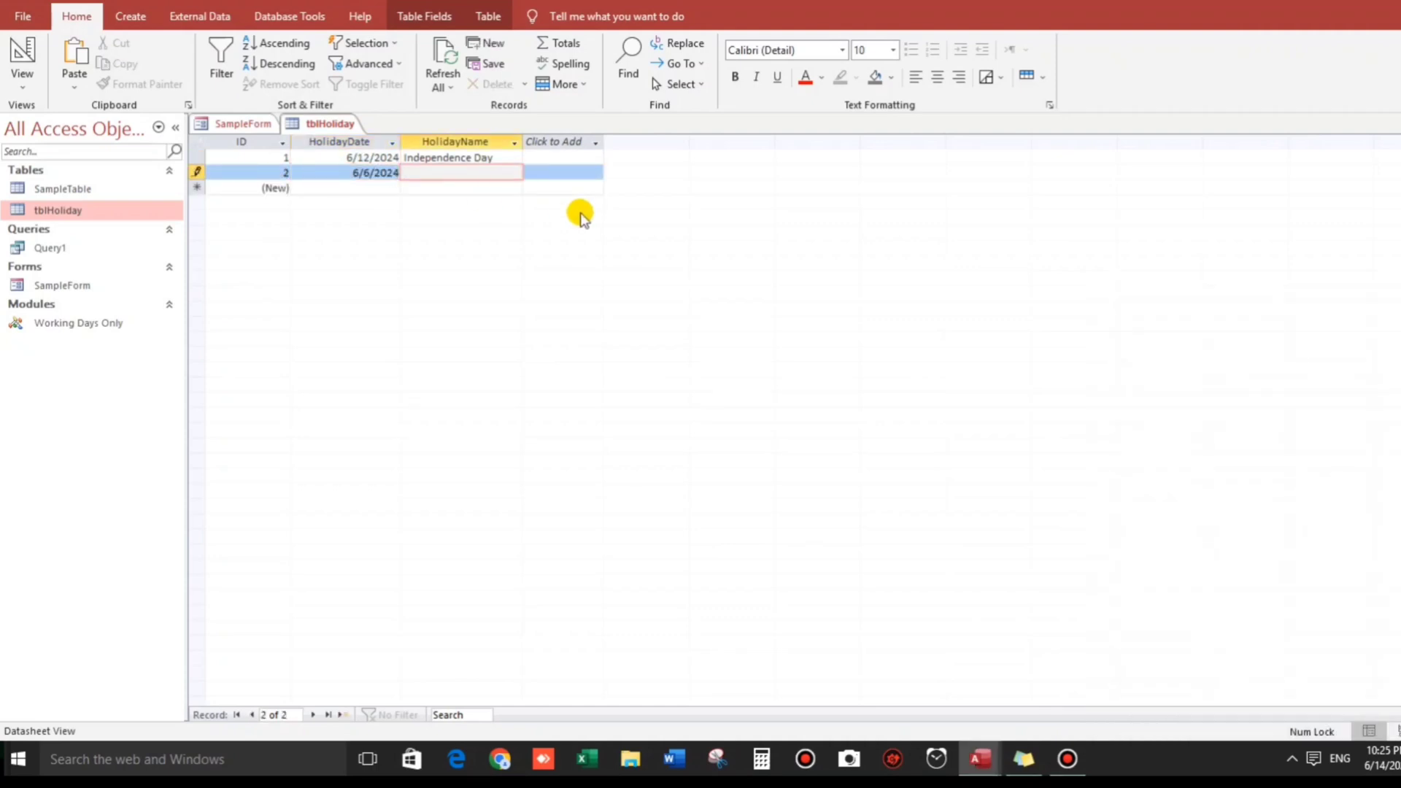
text(E)
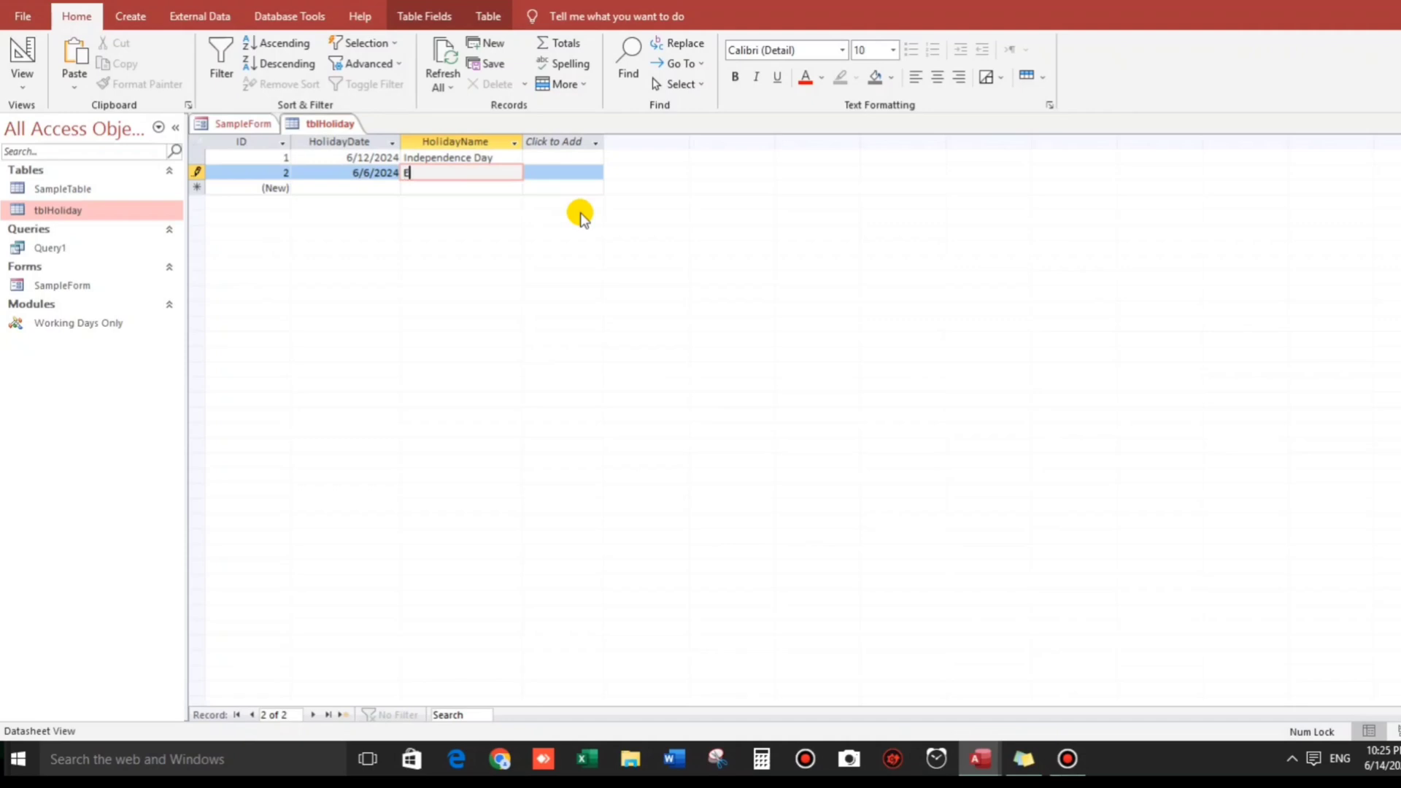
text(d's Day)
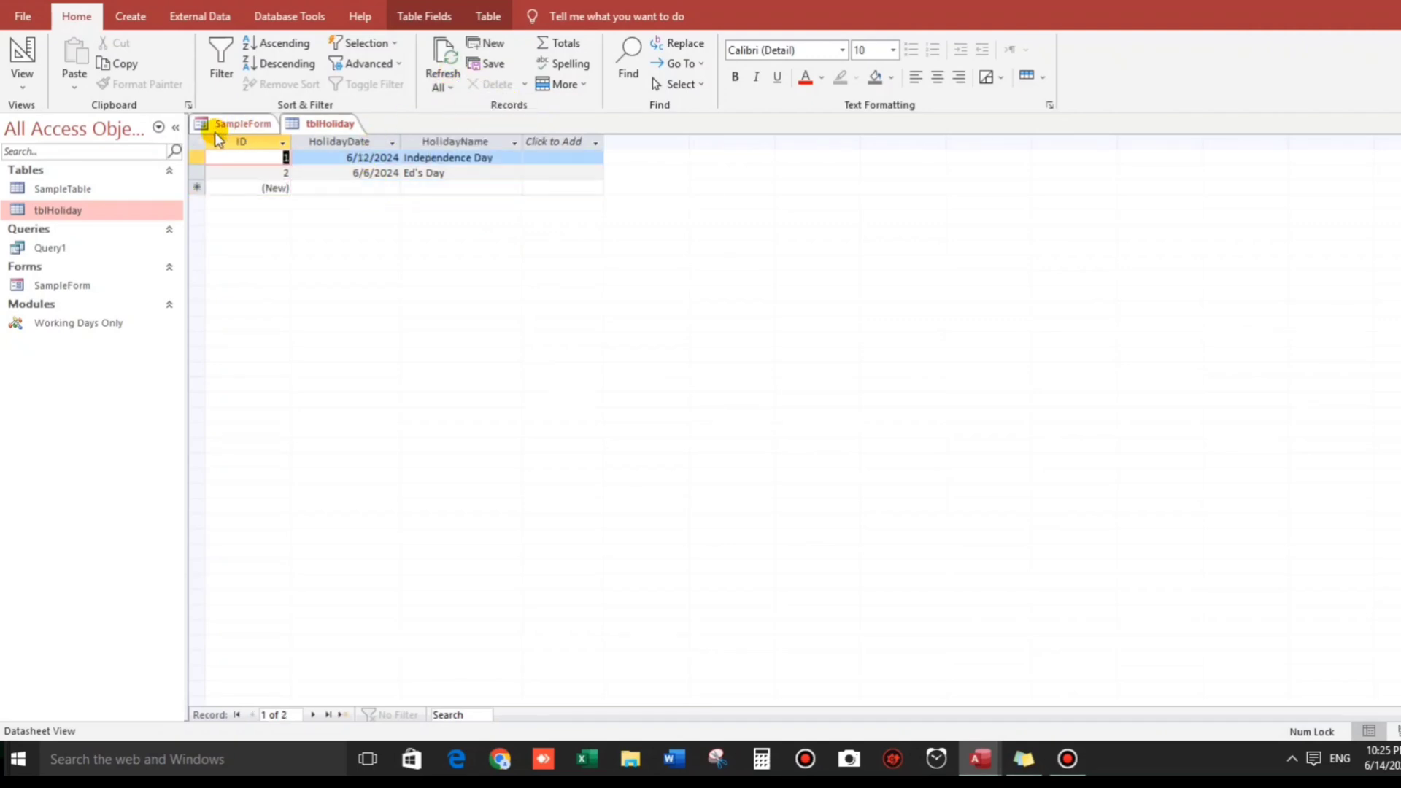
click(243, 124)
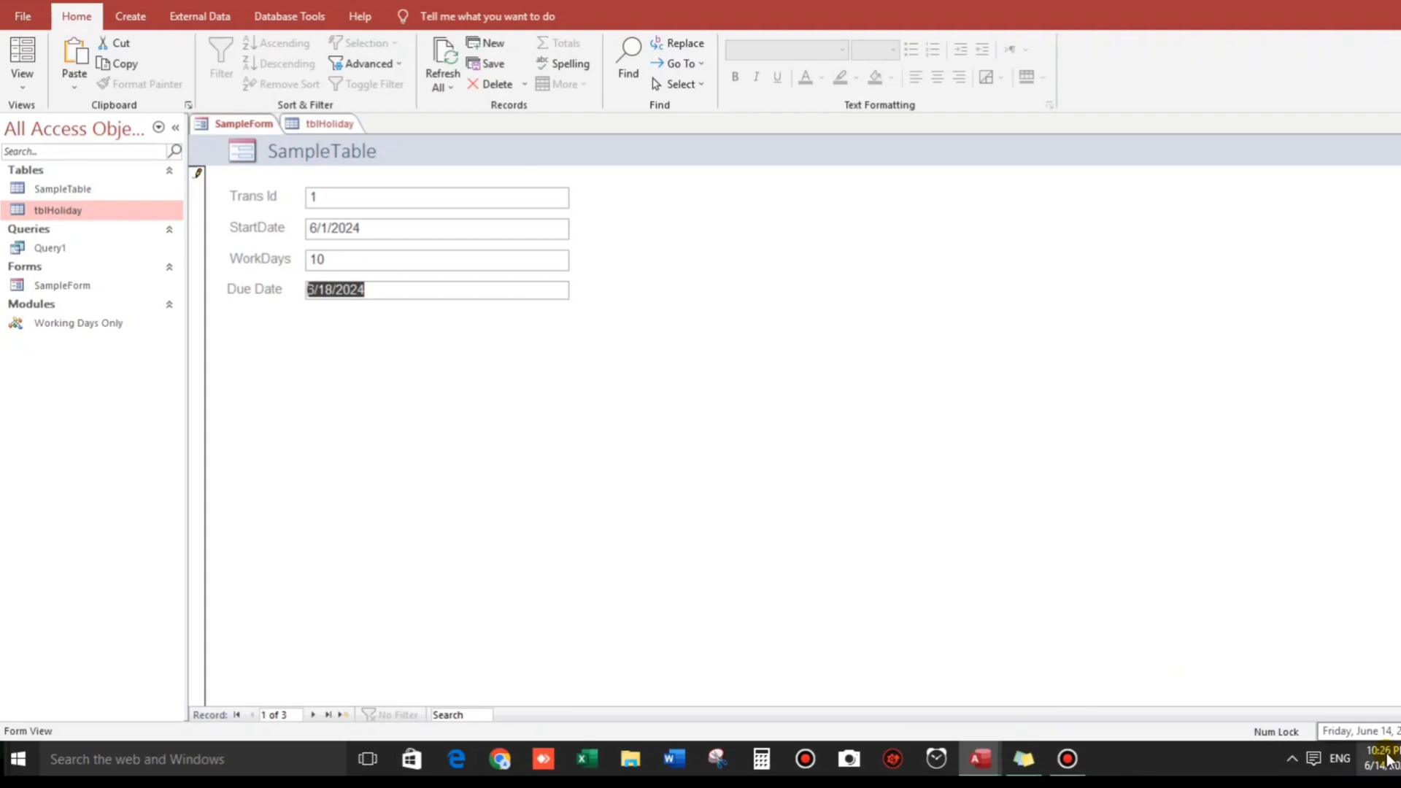
Open the taskbar calendar to verify the 6/18/2024 due date for 10 work days
click(1376, 759)
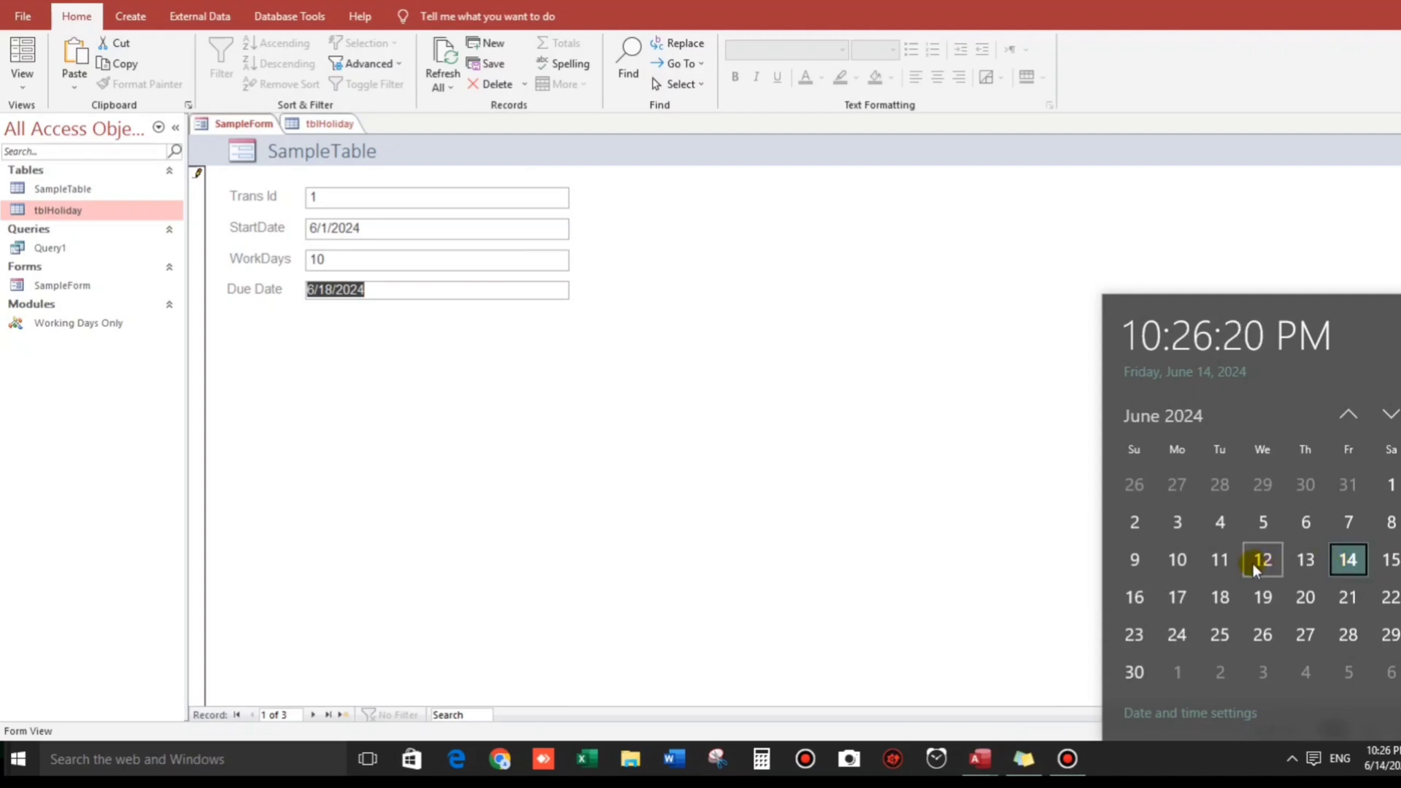
mouse_move(955, 529)
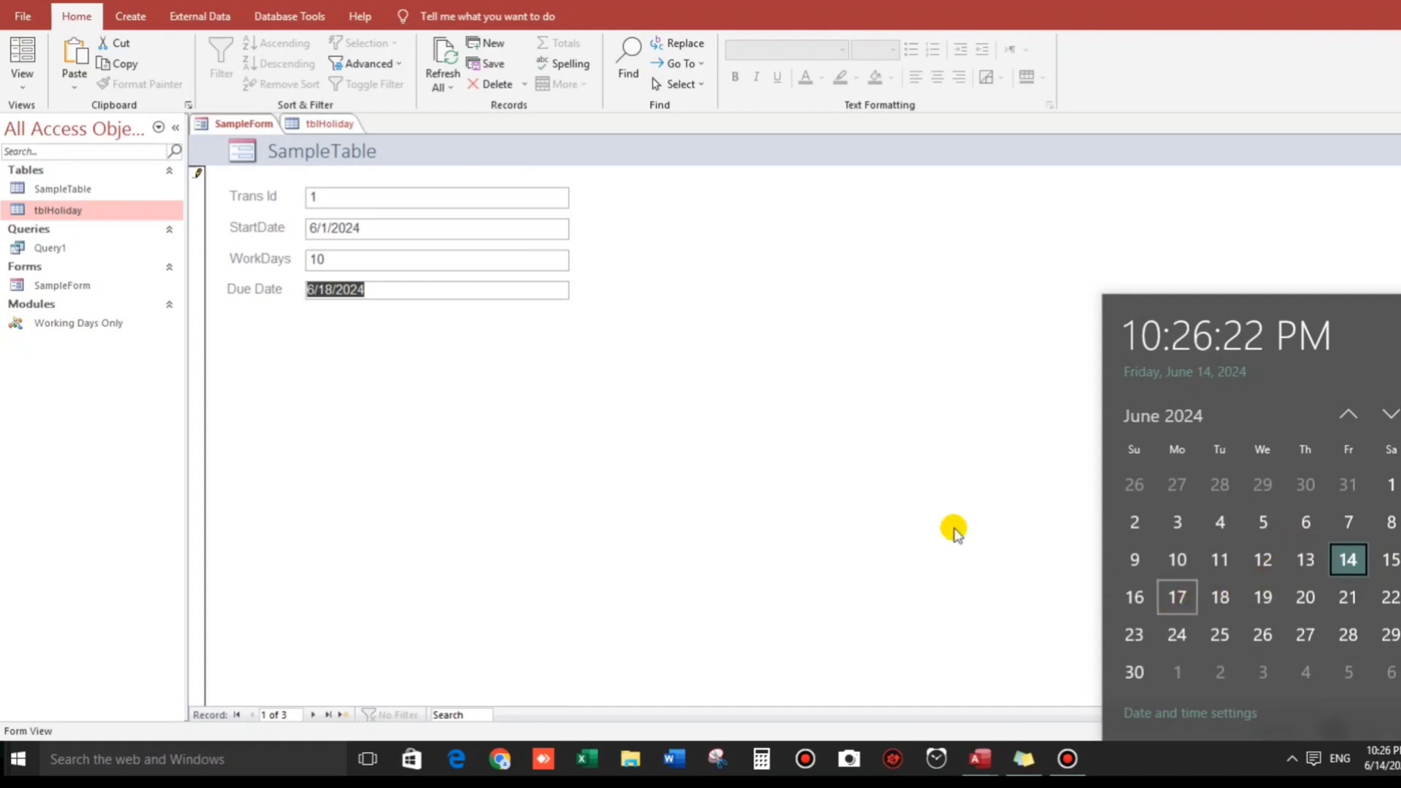